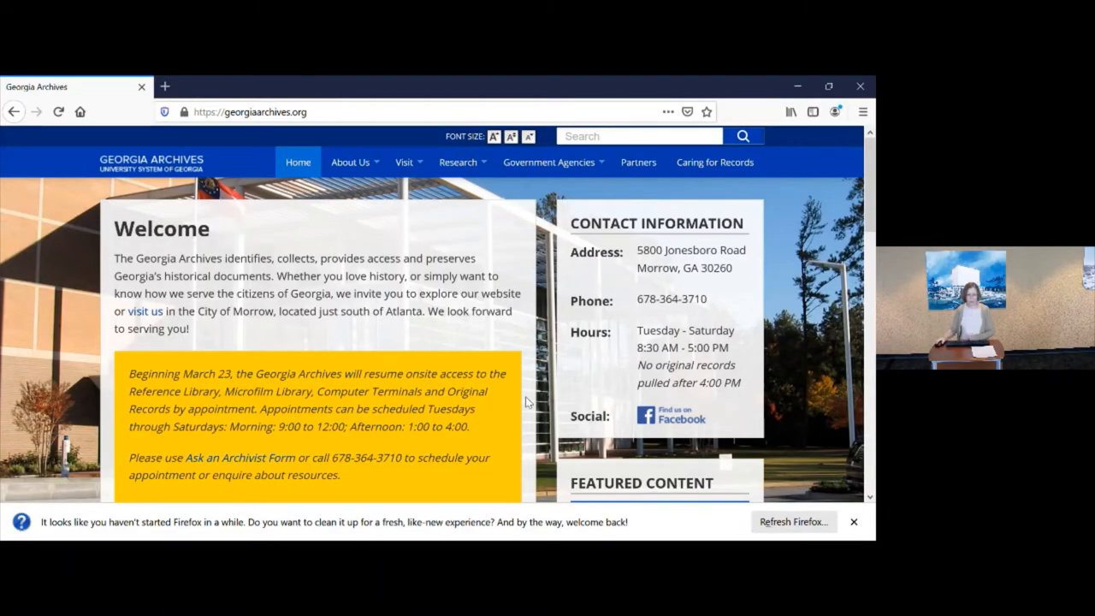
Scroll to Featured Content and launch the Finding Aids site in a new tab
{"action": "scroll", "scroll_direction": "down", "scroll_amount": 3}
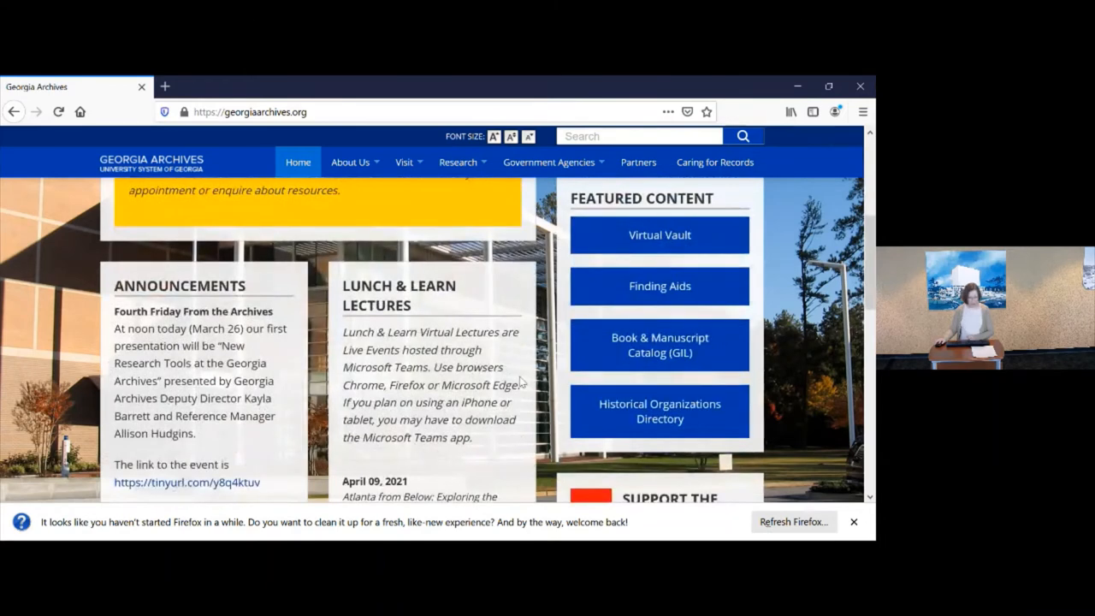
{"action": "mouse_move", "coordinate": [660, 293]}
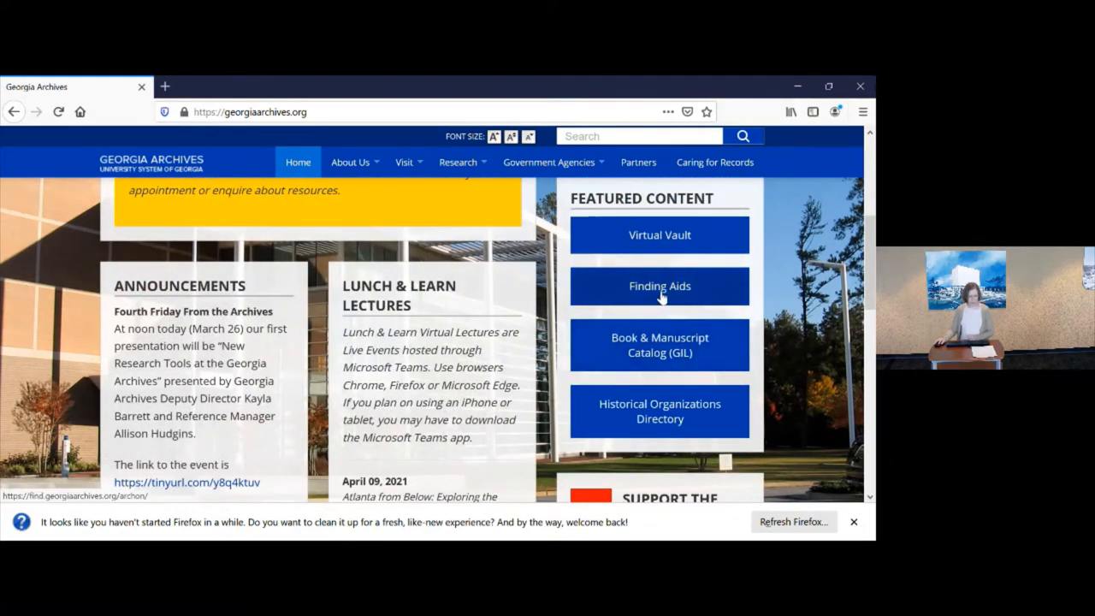
{"action": "left_click", "coordinate": [660, 286]}
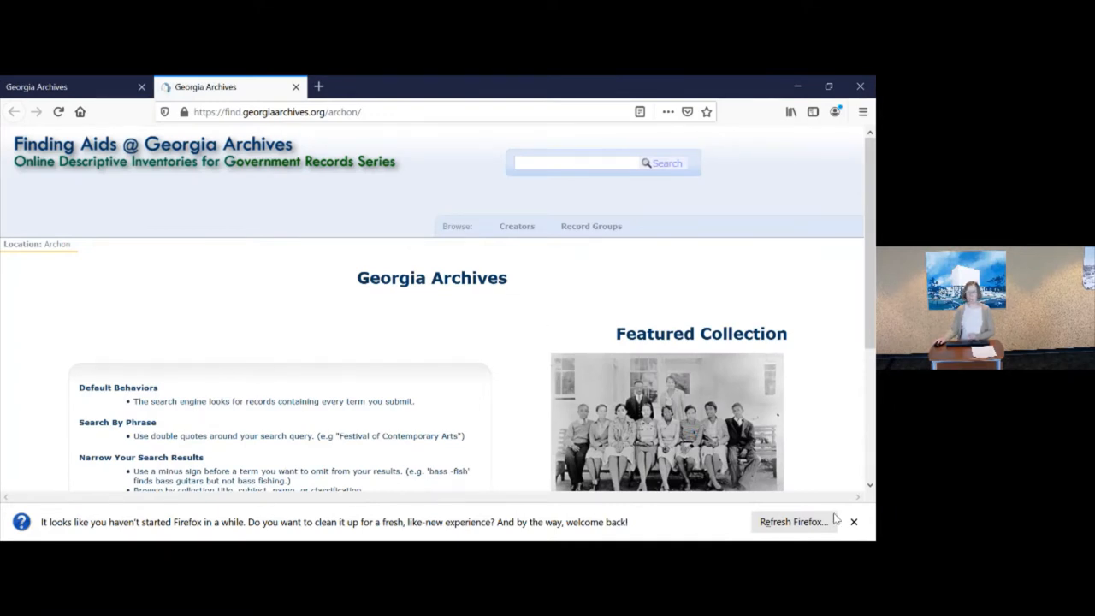
{"action": "mouse_move", "coordinate": [515, 338]}
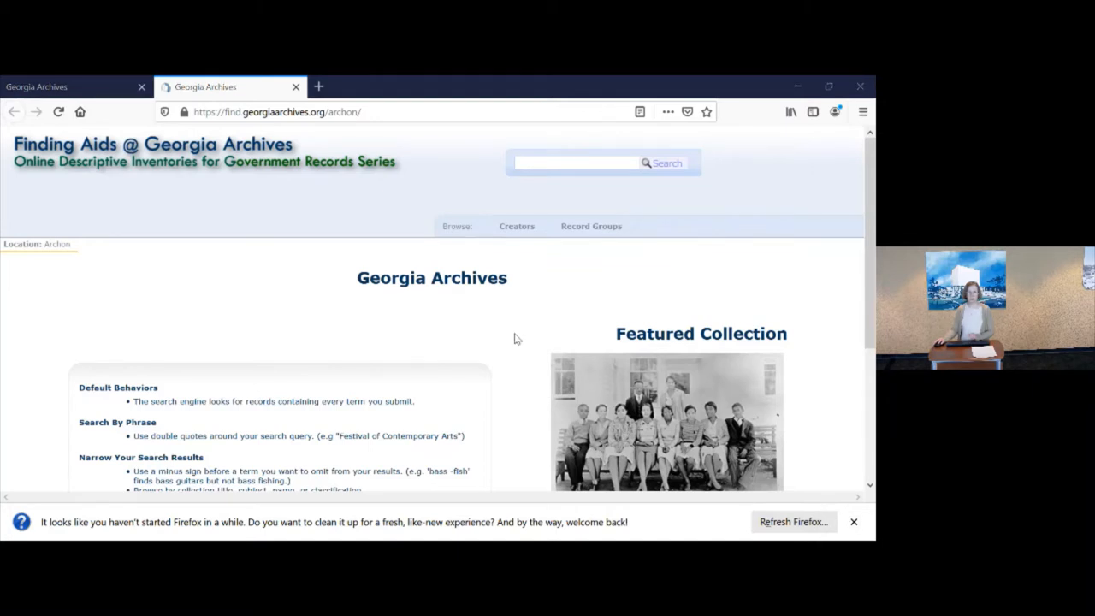
{"action": "mouse_move", "coordinate": [808, 284]}
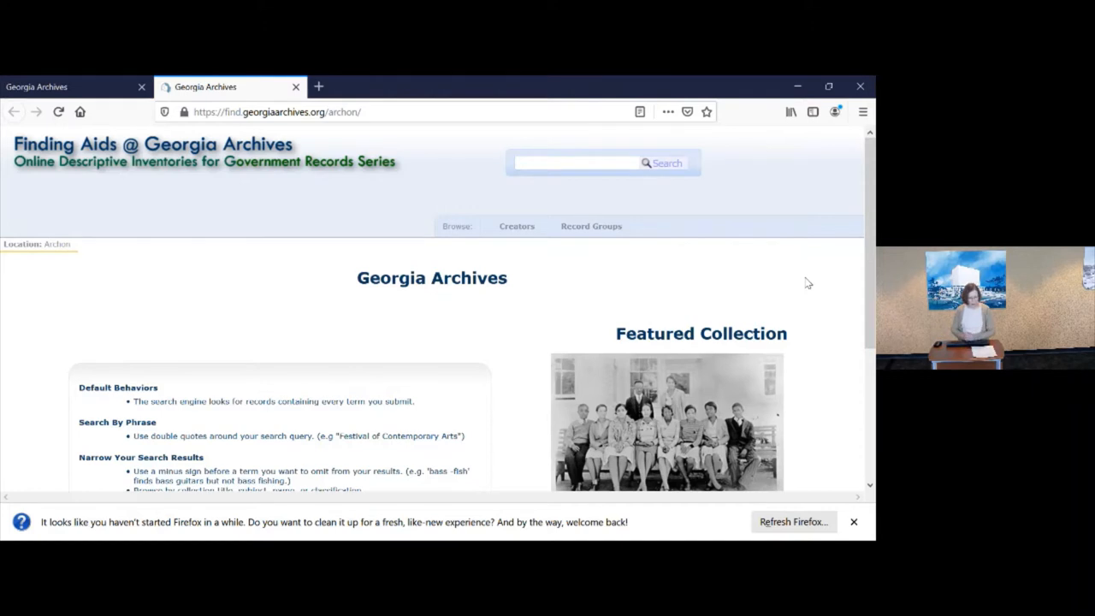
{"action": "mouse_move", "coordinate": [565, 200]}
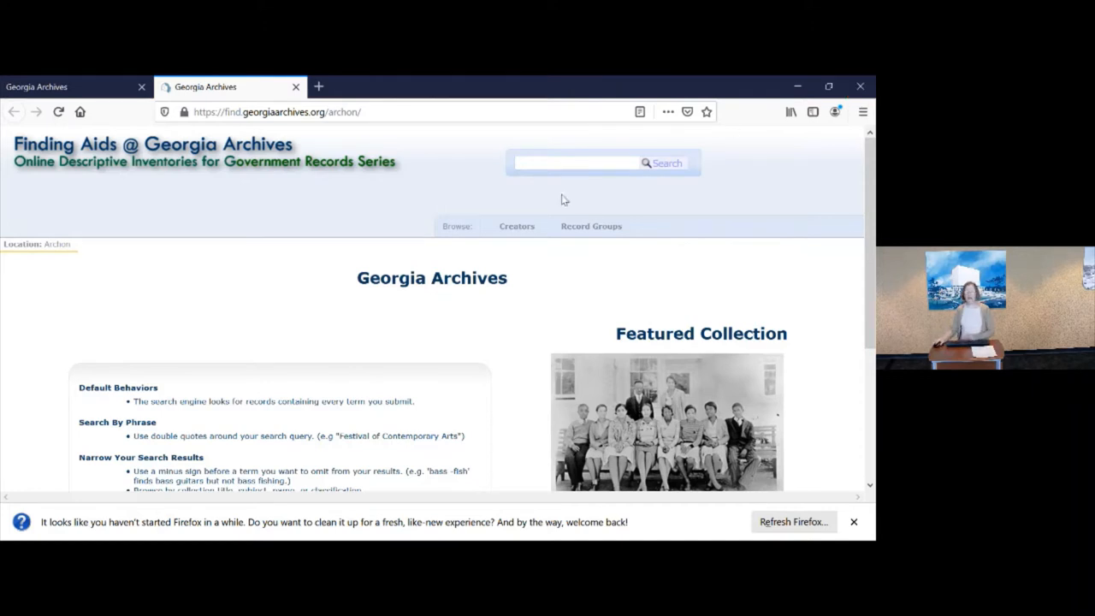
{"action": "scroll", "scroll_direction": "down", "scroll_amount": 3}
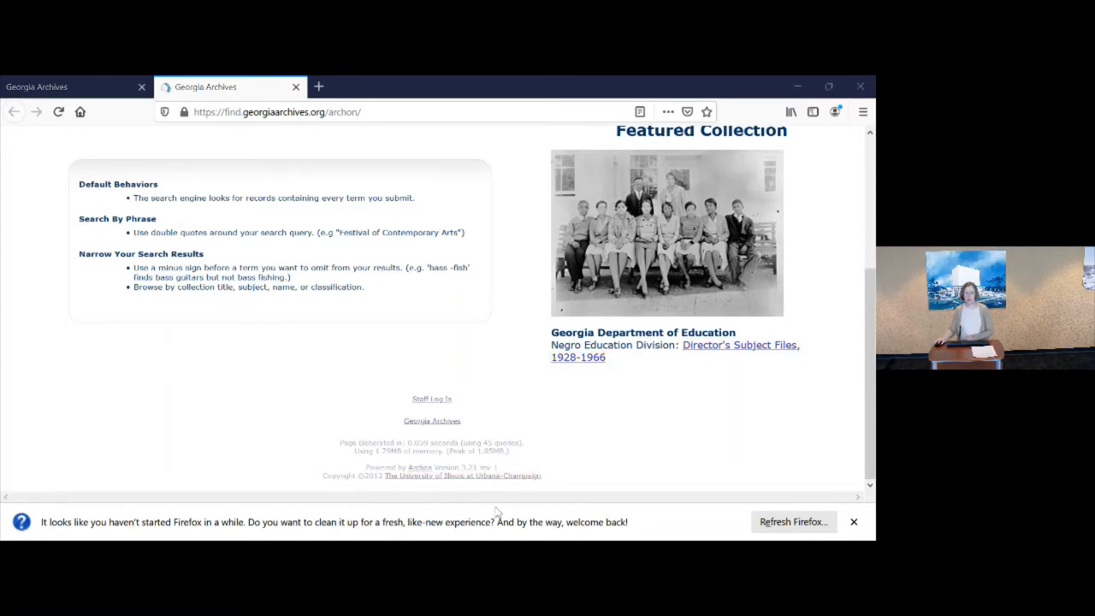
{"action": "mouse_move", "coordinate": [510, 439]}
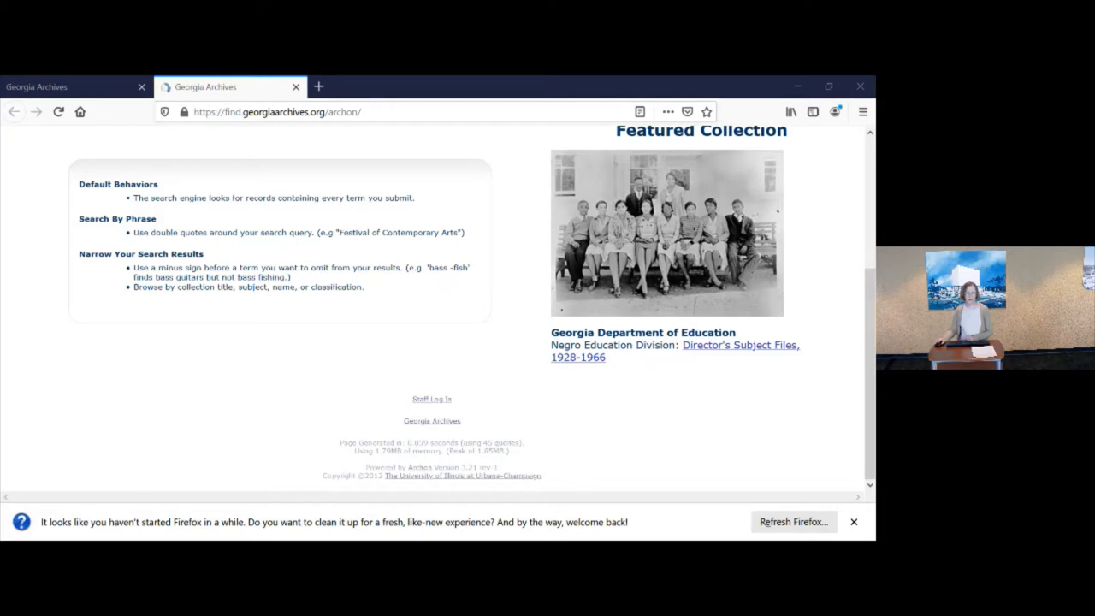
{"action": "mouse_move", "coordinate": [563, 472]}
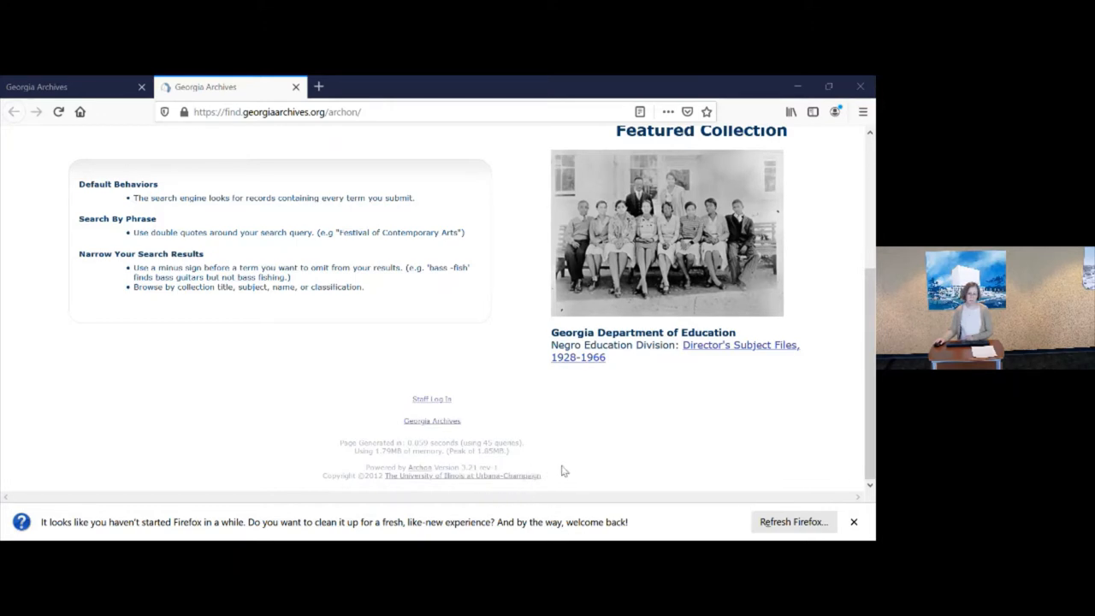
{"action": "mouse_move", "coordinate": [598, 469]}
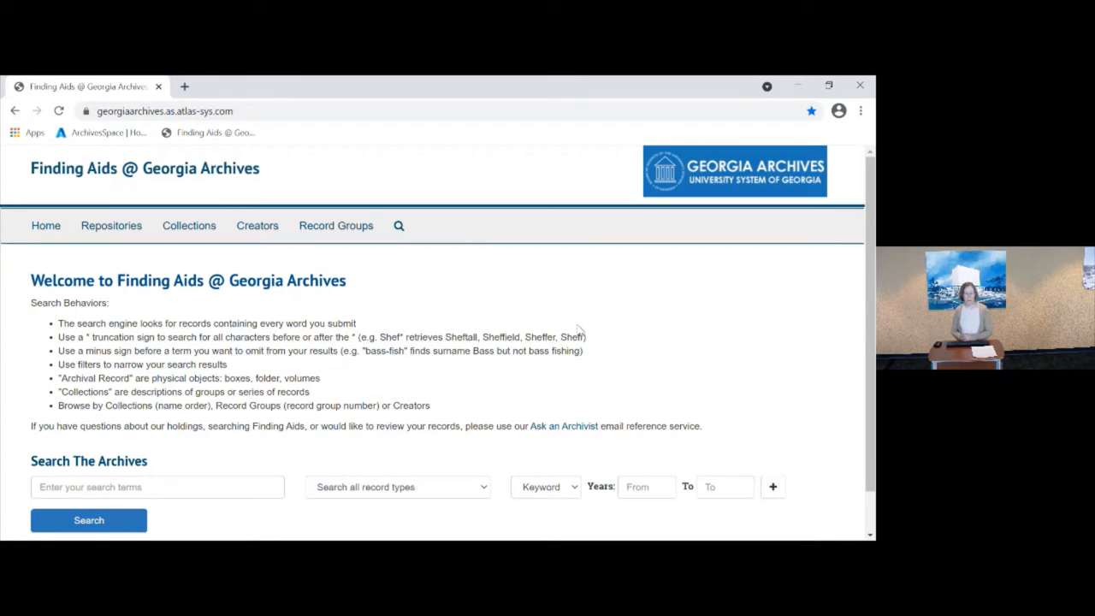
{"action": "mouse_move", "coordinate": [248, 307]}
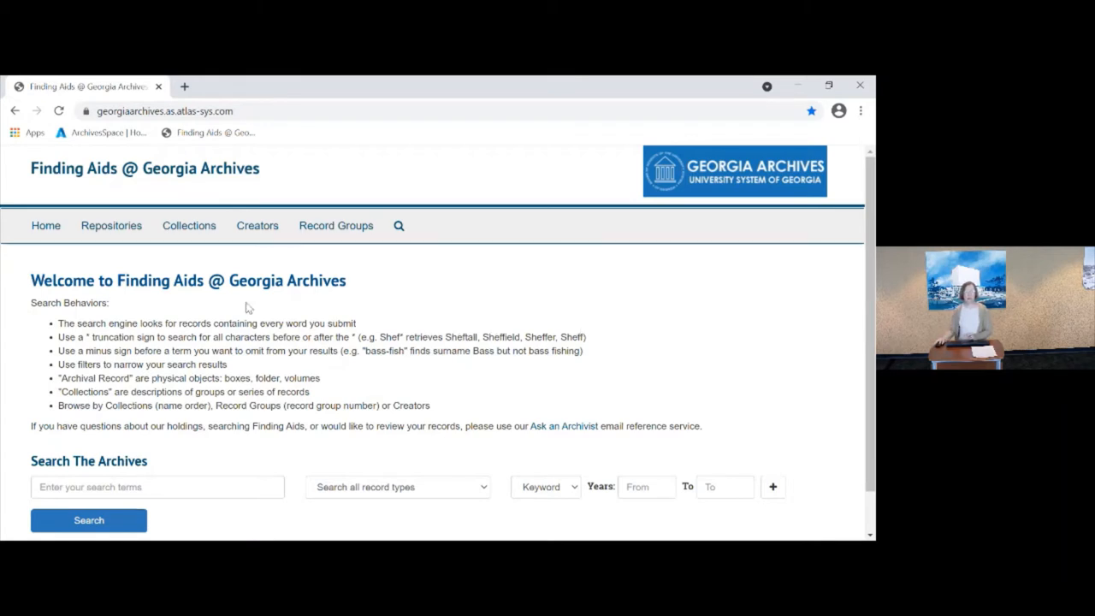
{"action": "mouse_move", "coordinate": [321, 167]}
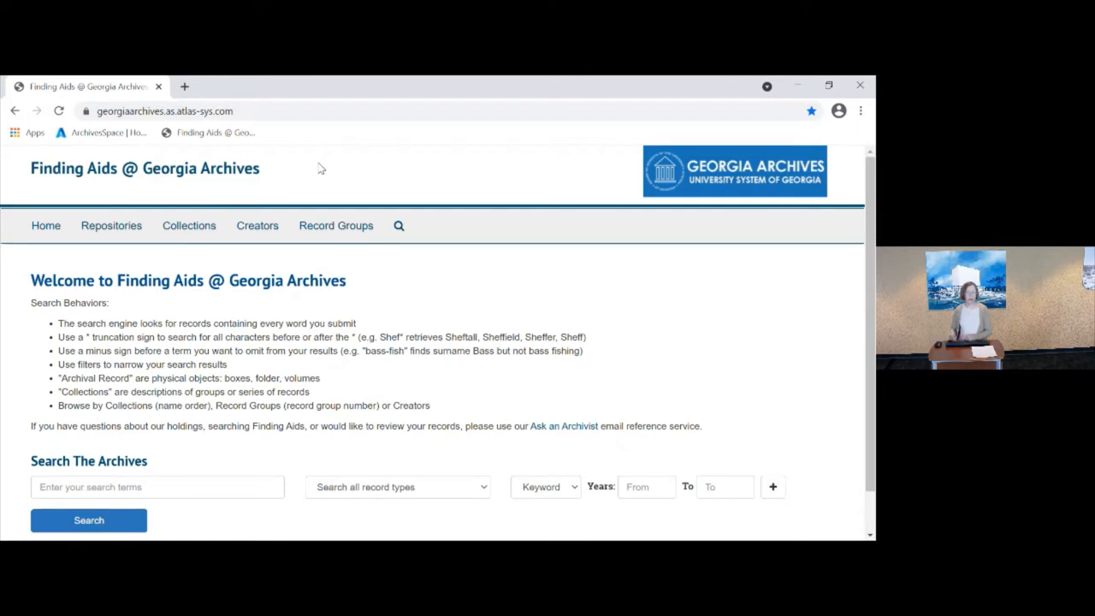
{"action": "mouse_move", "coordinate": [515, 389]}
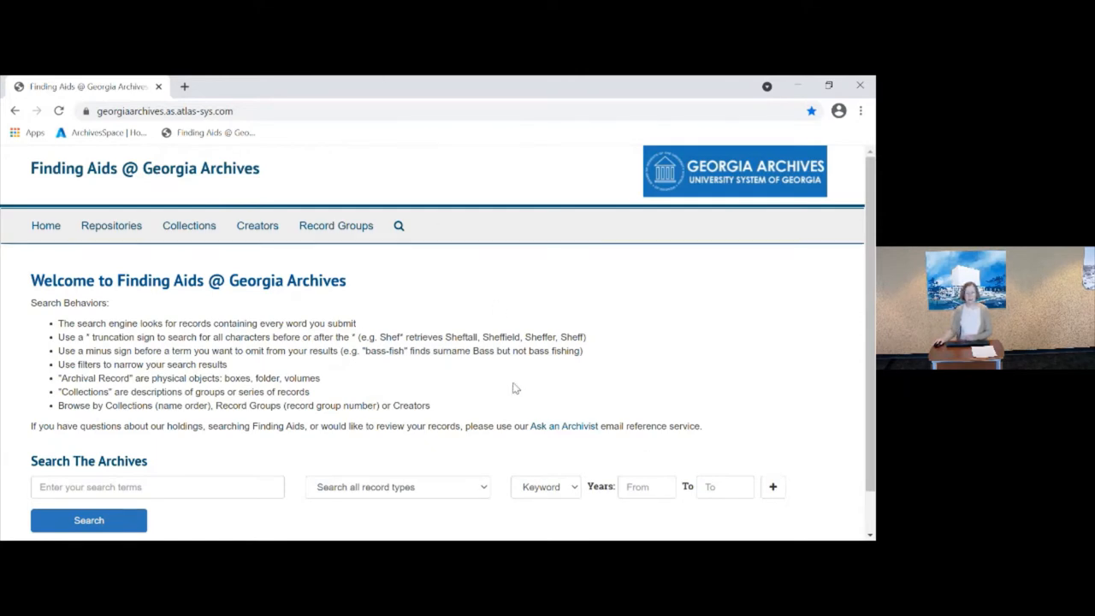
{"action": "mouse_move", "coordinate": [168, 308]}
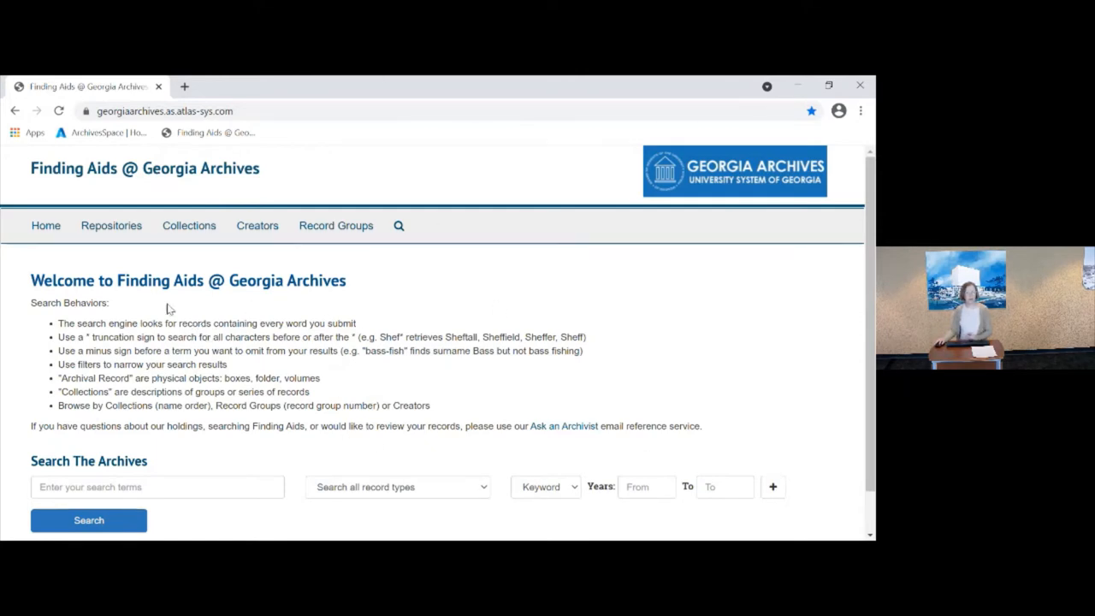
{"action": "mouse_move", "coordinate": [385, 323]}
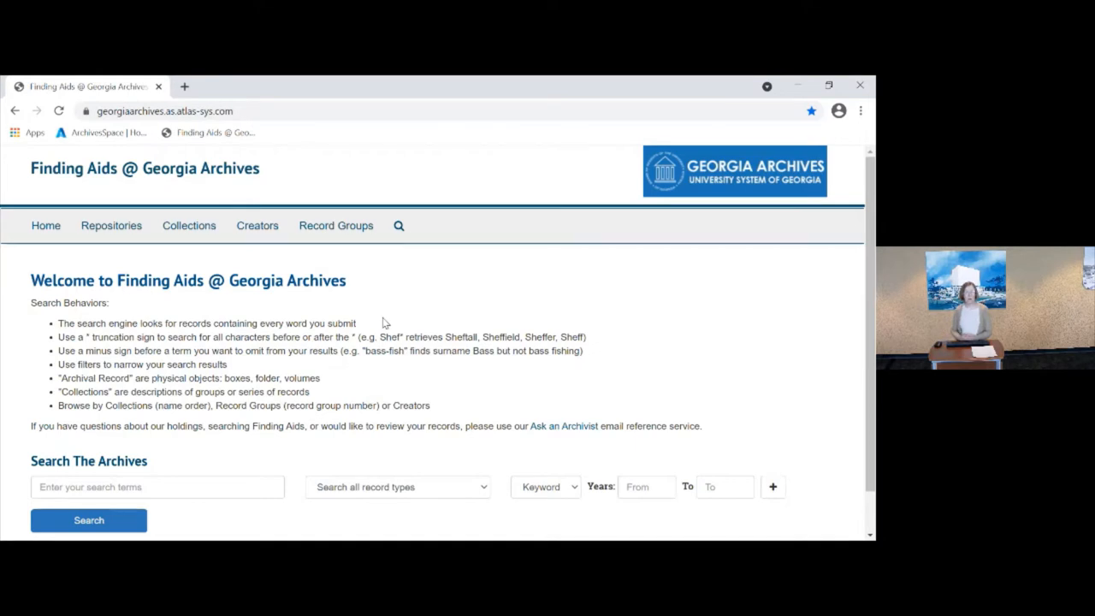
{"action": "left_click", "coordinate": [158, 487]}
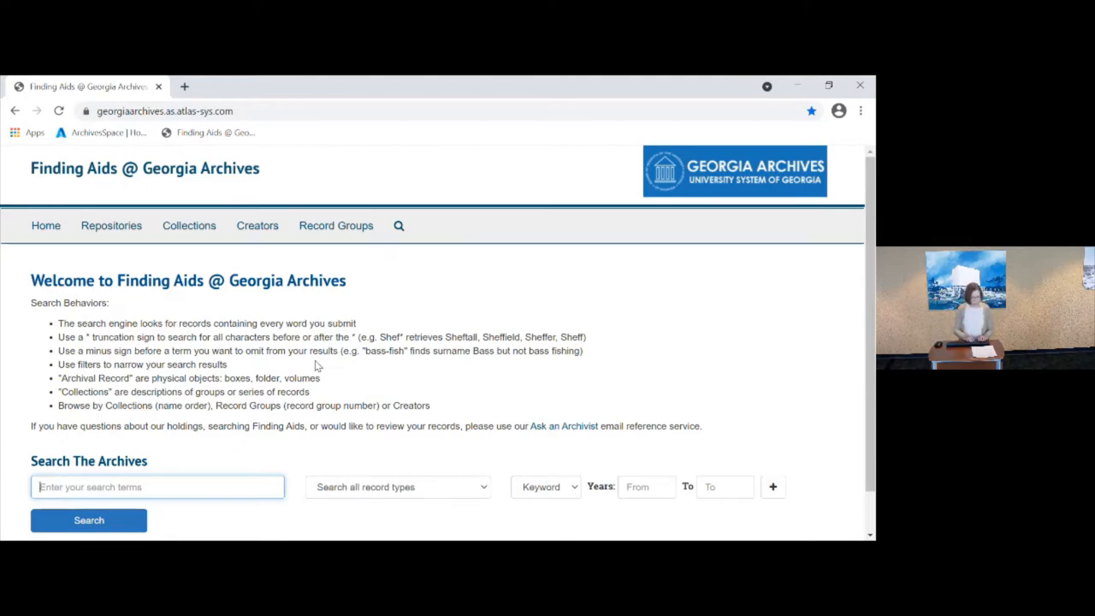
Search all records for 'crawford county probate records'
{"action": "type", "text": "ca"}
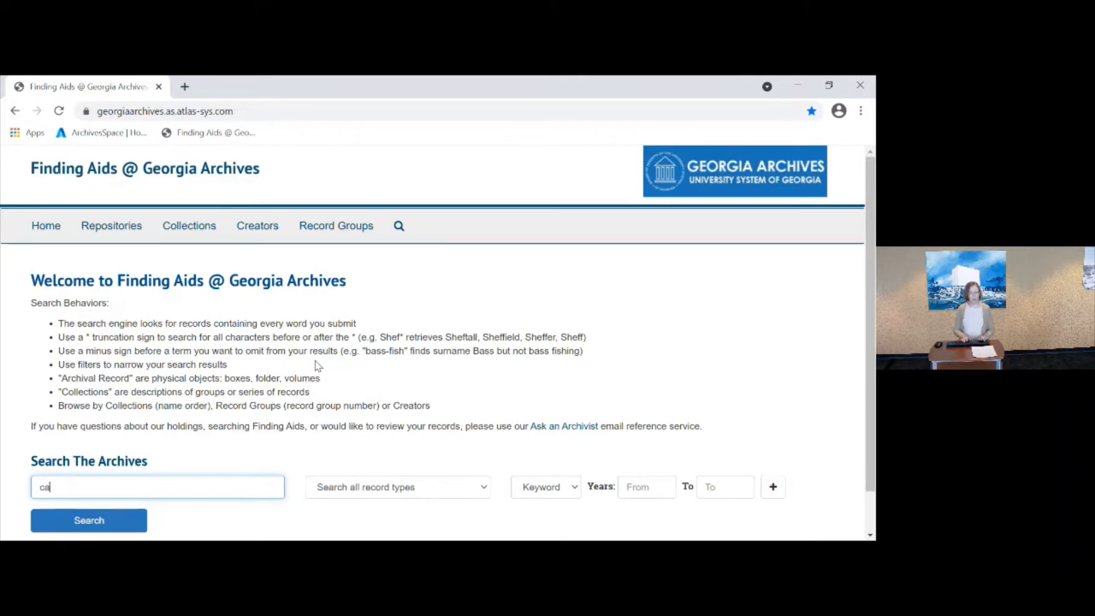
{"action": "type", "text": "rawford county probate record"}
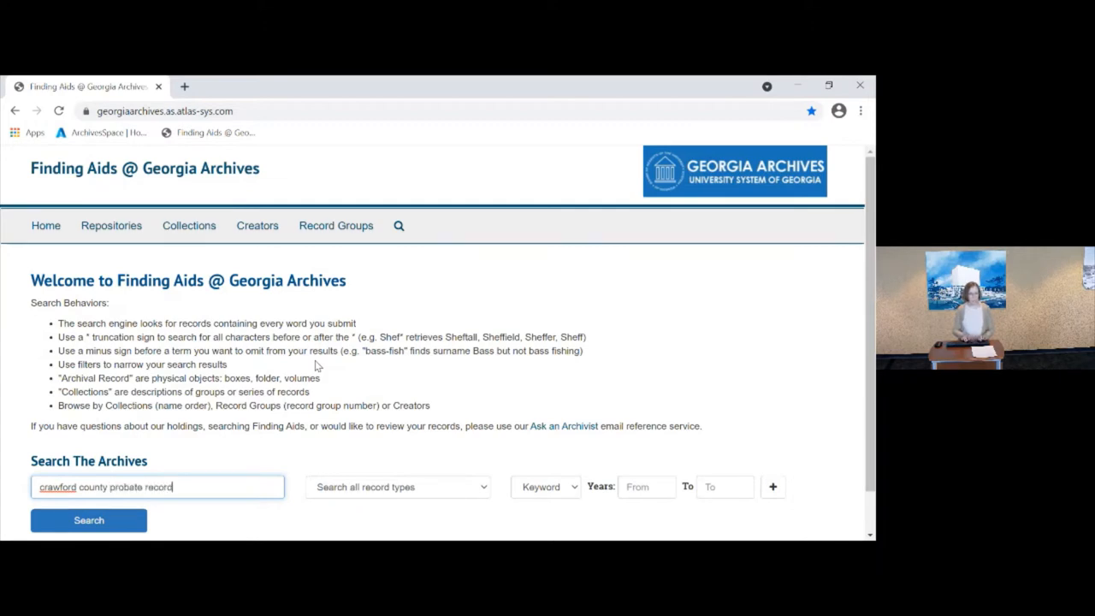
{"action": "left_click", "coordinate": [88, 520]}
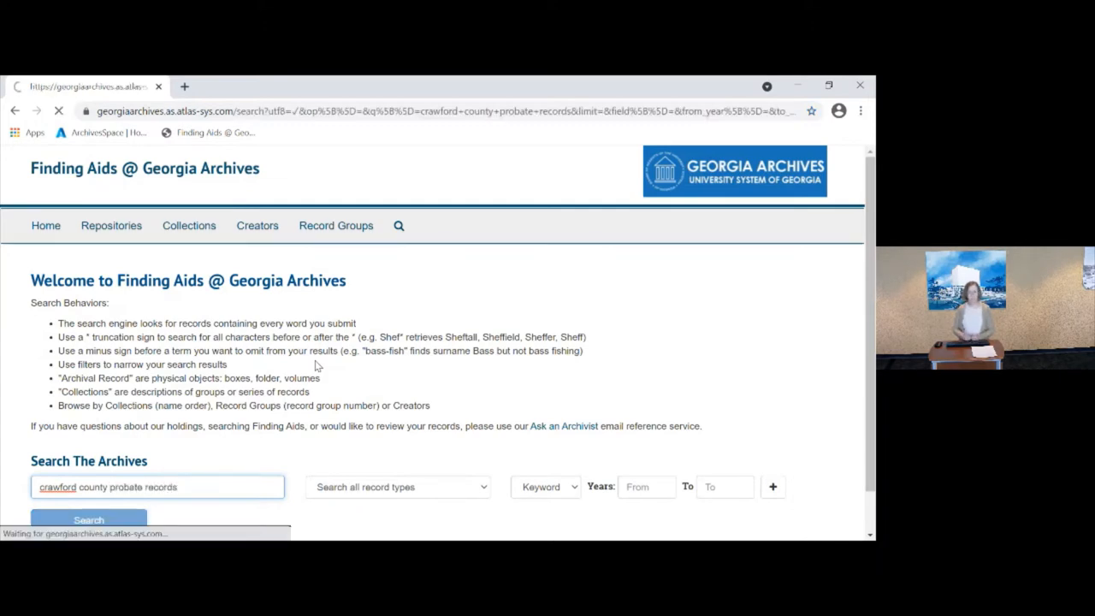
{"action": "left_click", "coordinate": [88, 519]}
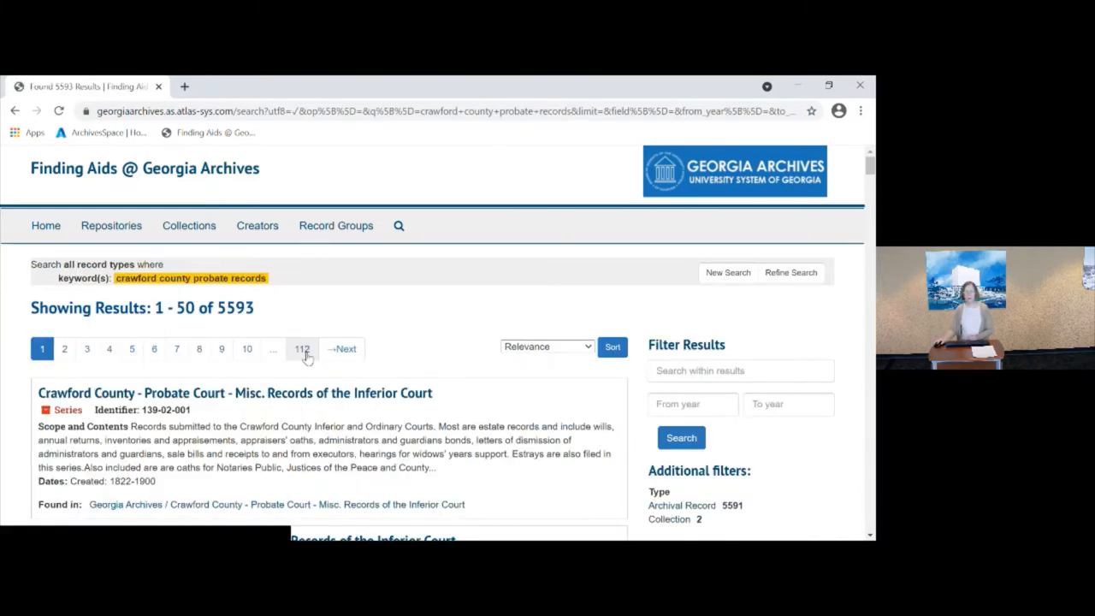
{"action": "mouse_move", "coordinate": [479, 414]}
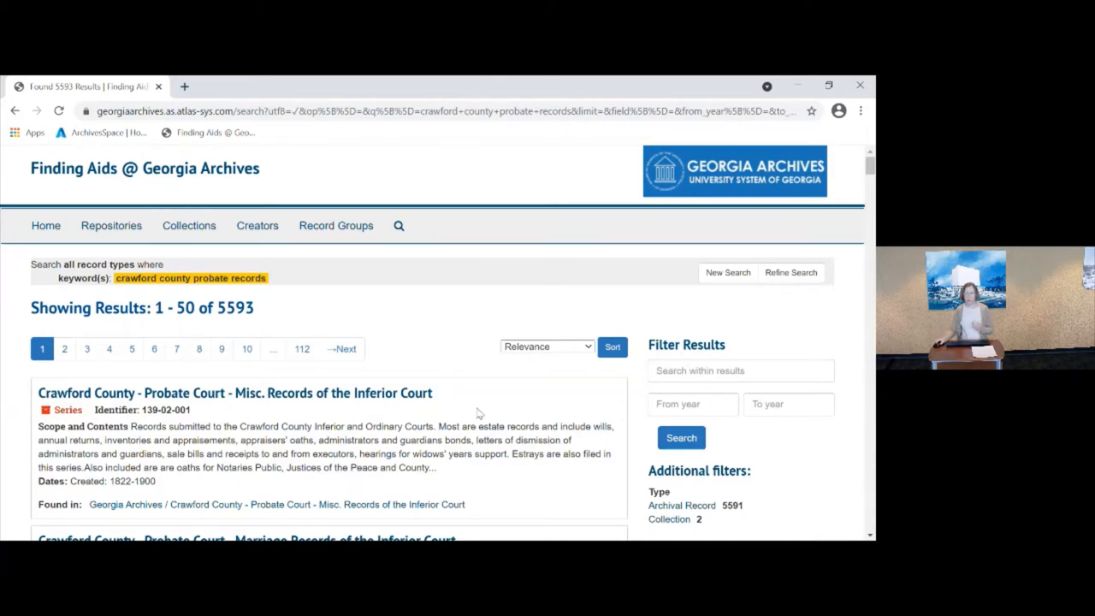
{"action": "scroll", "scroll_direction": "down", "scroll_amount": 3}
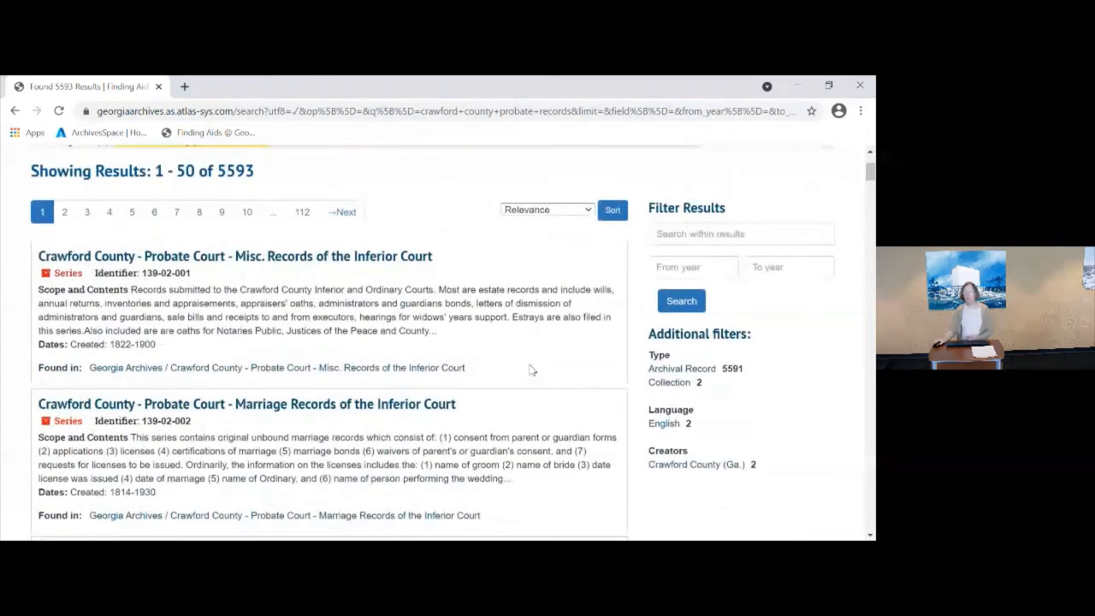
{"action": "mouse_move", "coordinate": [712, 332]}
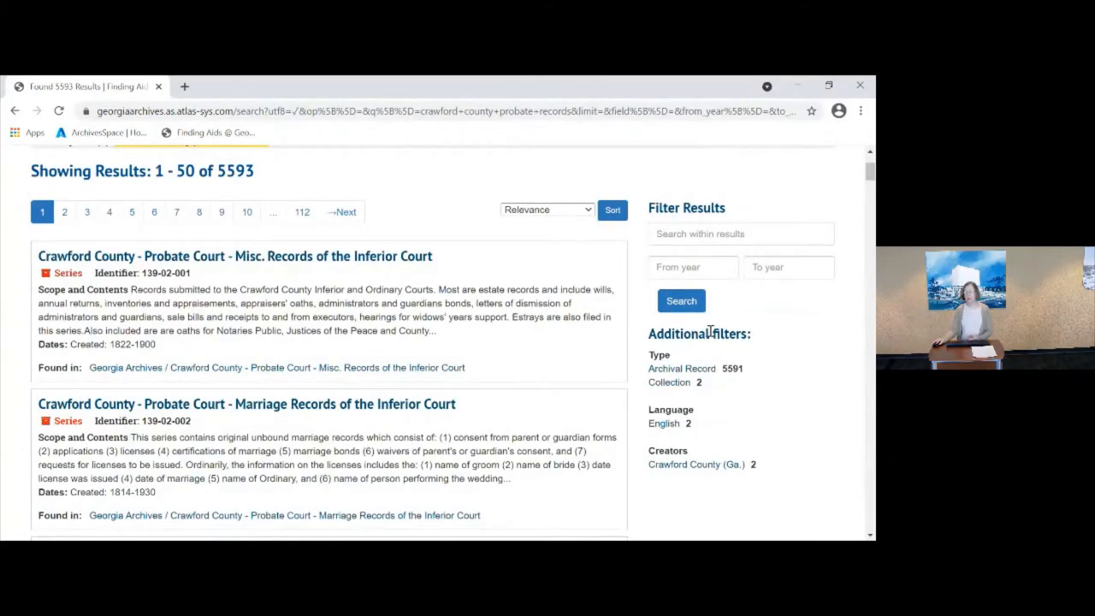
{"action": "mouse_move", "coordinate": [643, 338]}
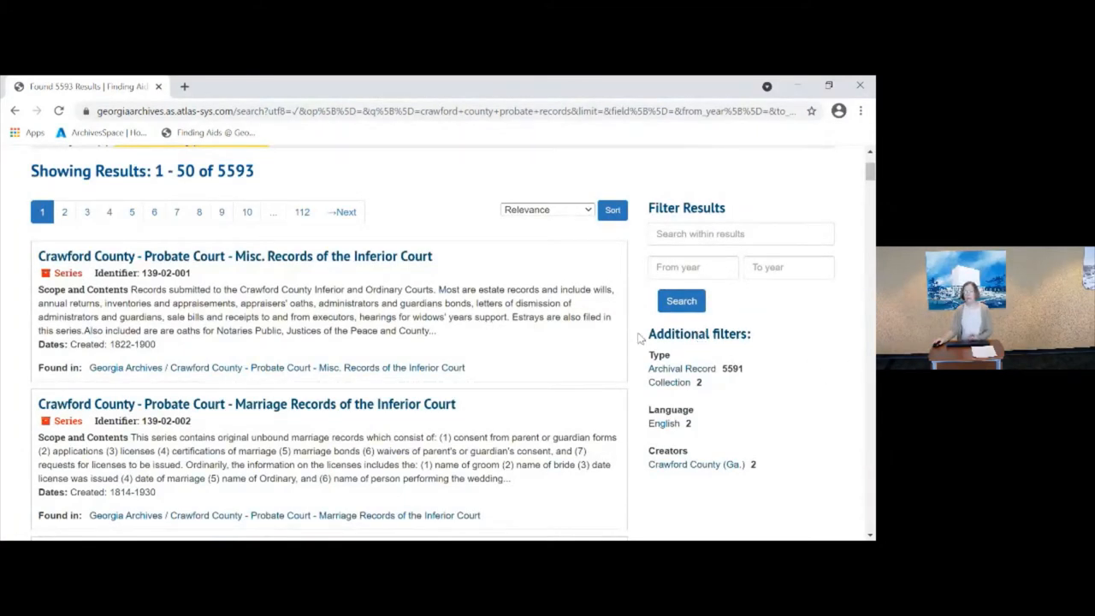
{"action": "mouse_move", "coordinate": [770, 378]}
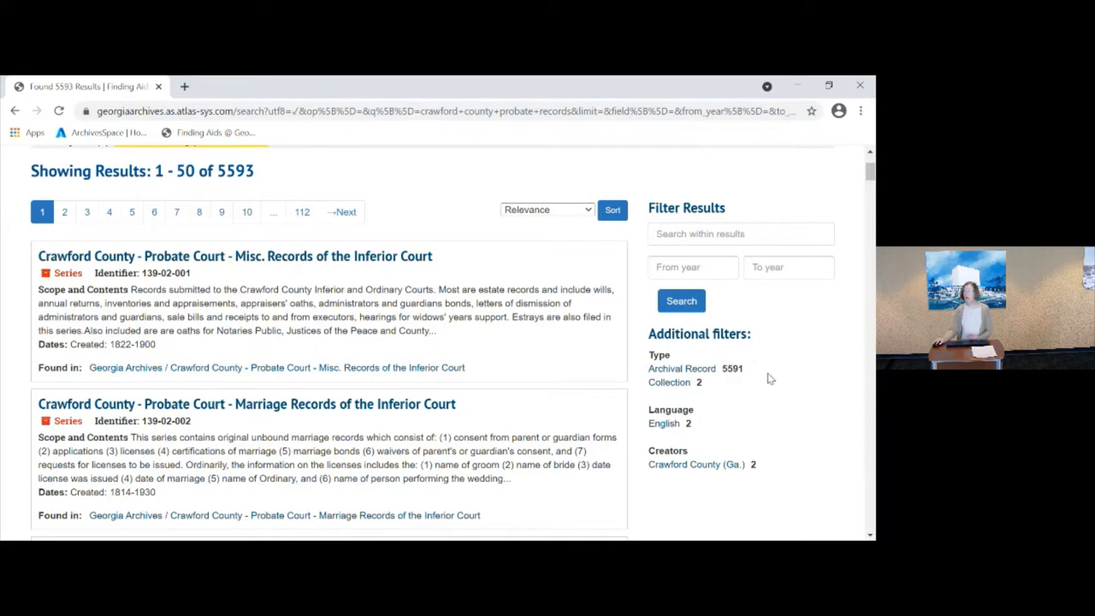
{"action": "mouse_move", "coordinate": [790, 378]}
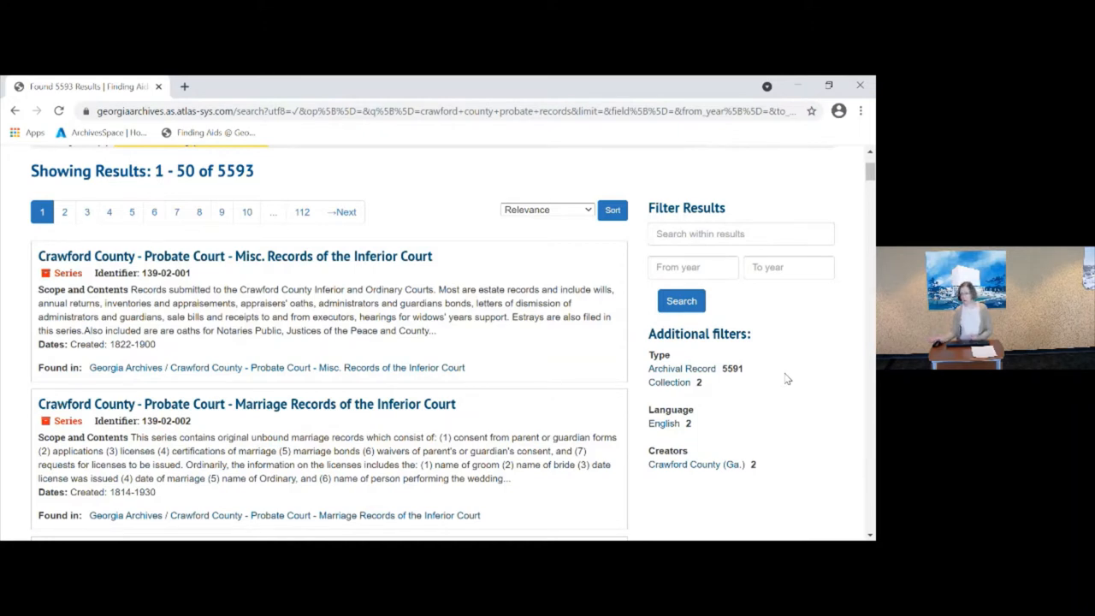
{"action": "mouse_move", "coordinate": [862, 385]}
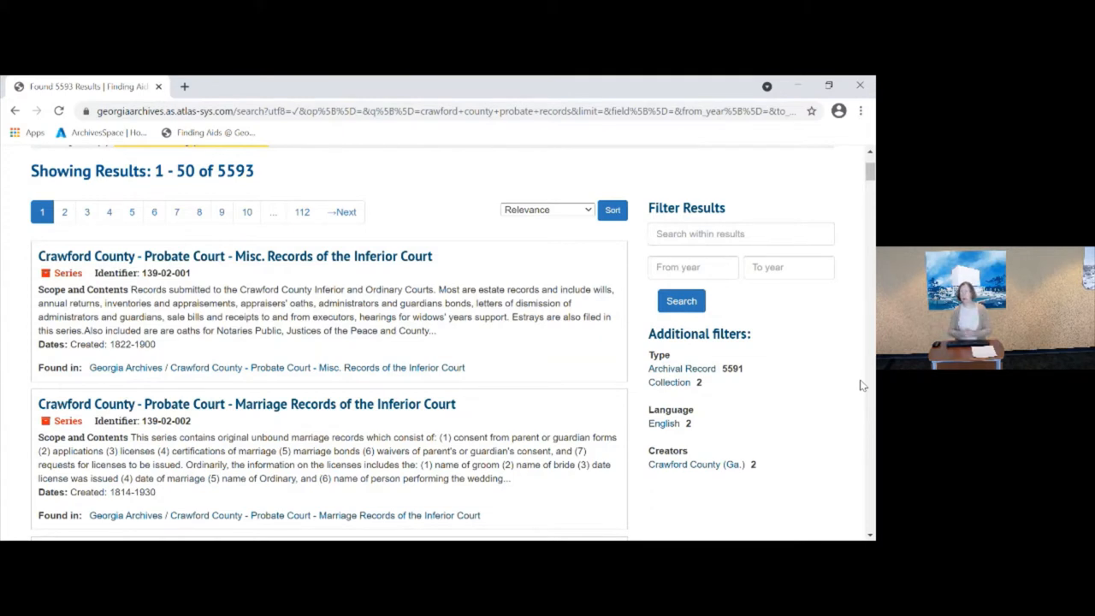
{"action": "mouse_move", "coordinate": [778, 387]}
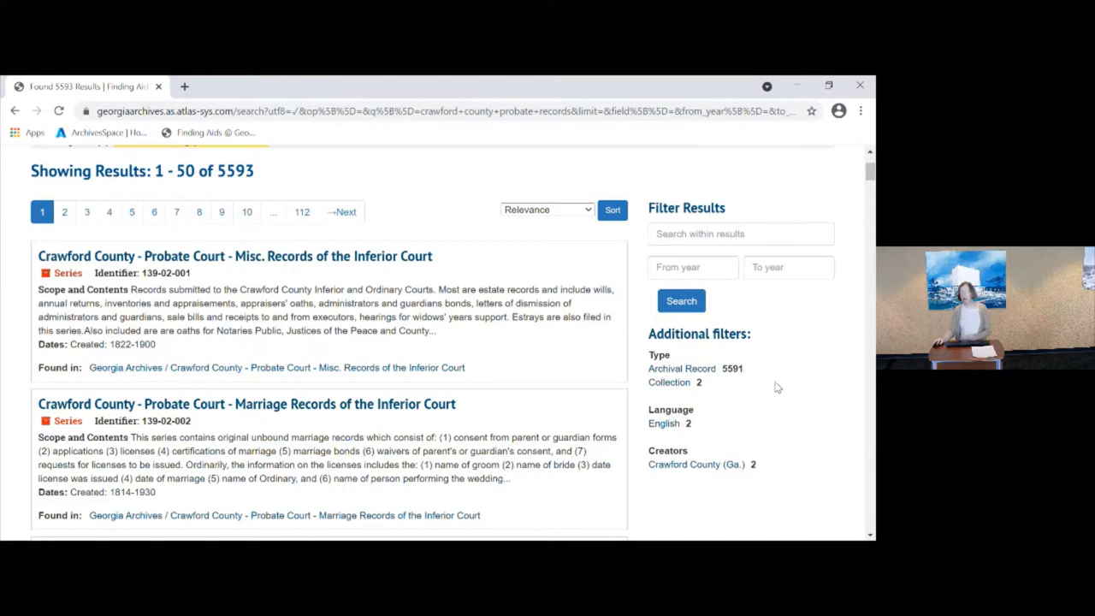
{"action": "mouse_move", "coordinate": [767, 371]}
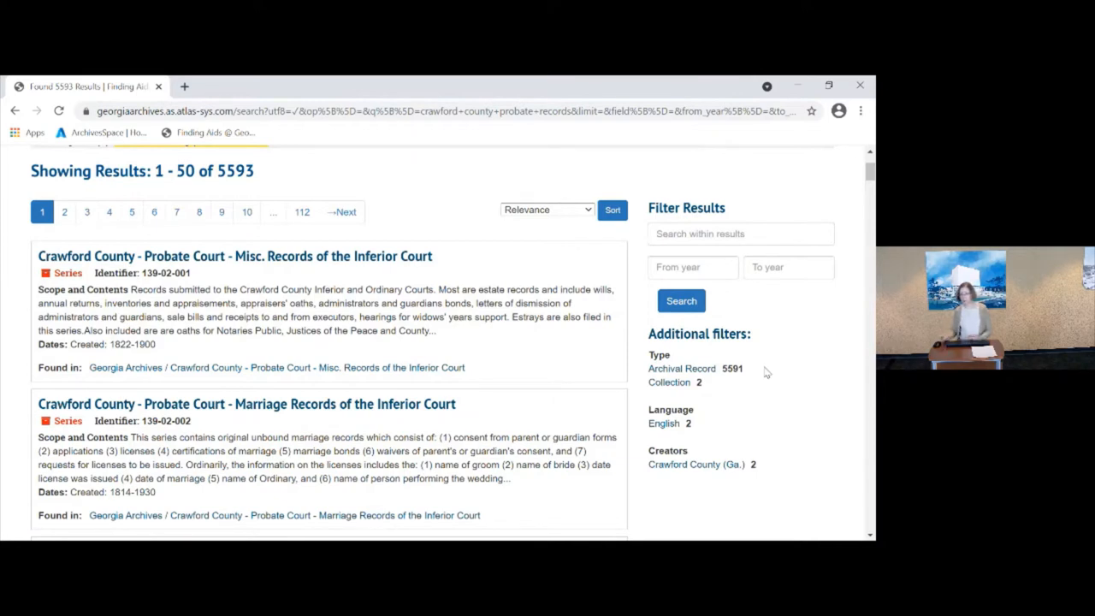
Filter the search results by type Collection, leaving 2 Probate Court series
{"action": "left_click", "coordinate": [669, 382]}
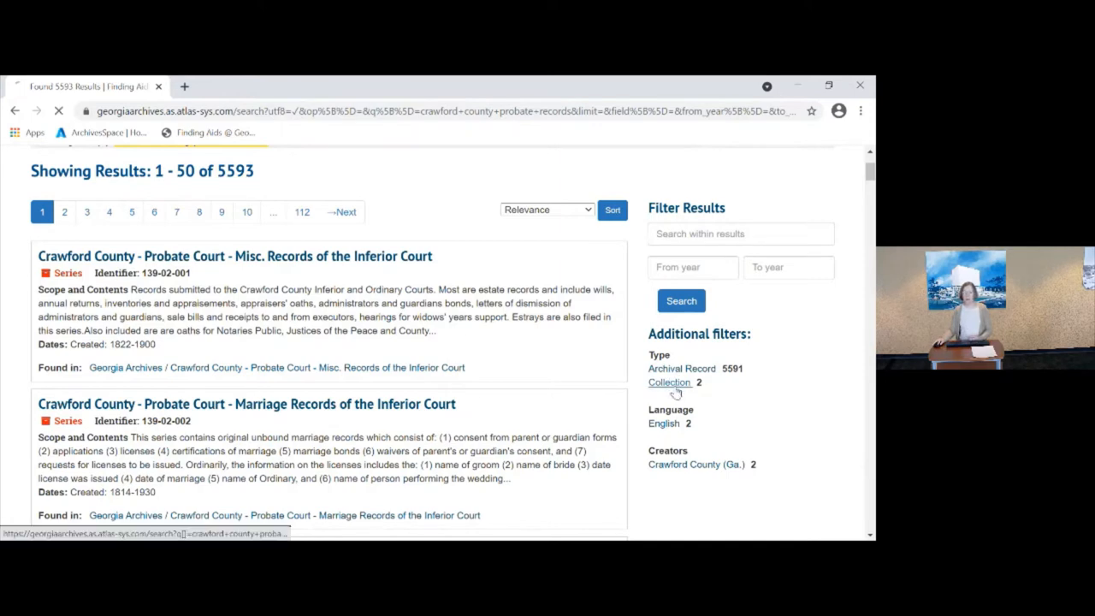
{"action": "left_click", "coordinate": [670, 383]}
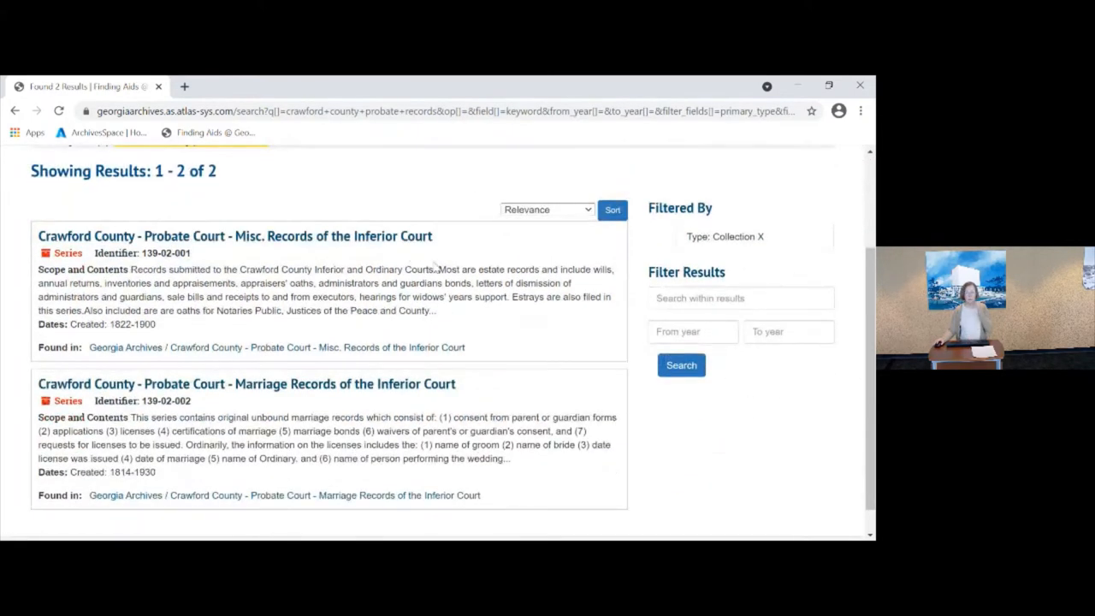
{"action": "mouse_move", "coordinate": [471, 296]}
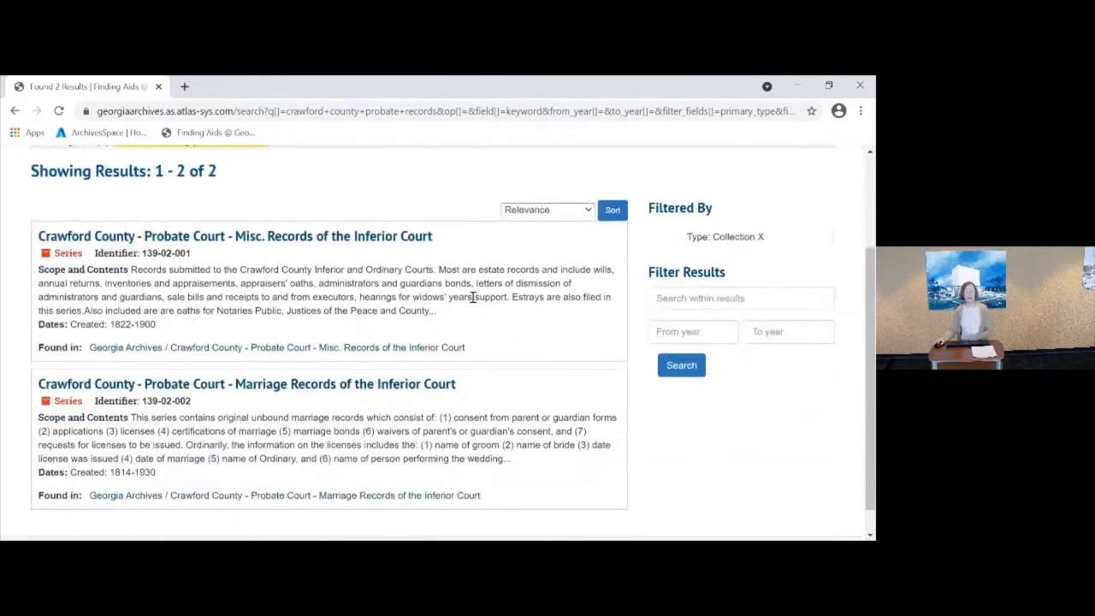
{"action": "mouse_move", "coordinate": [219, 257]}
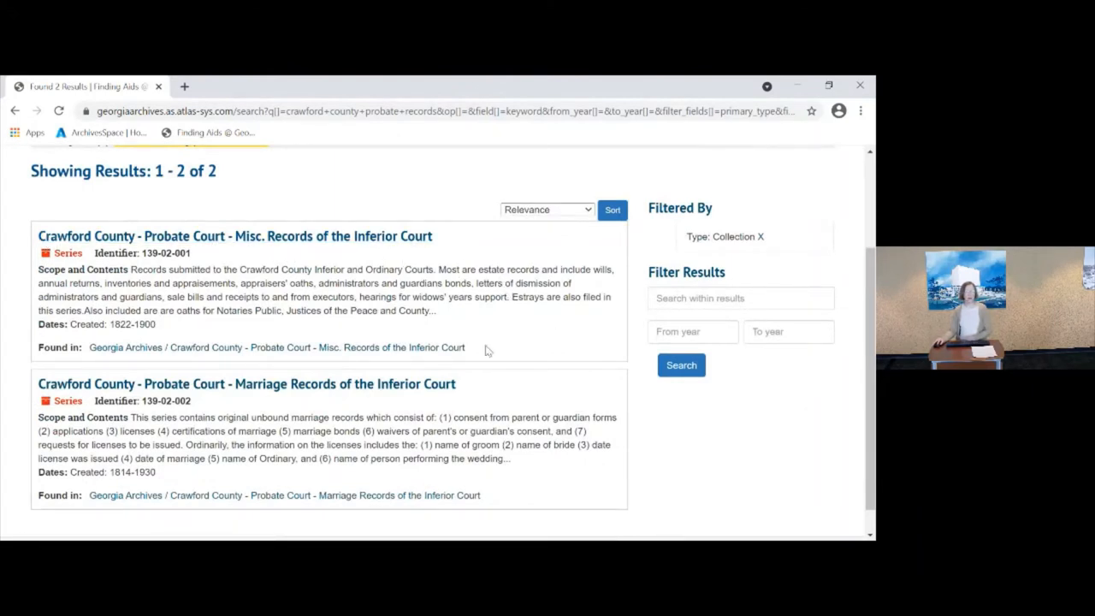
{"action": "mouse_move", "coordinate": [518, 352]}
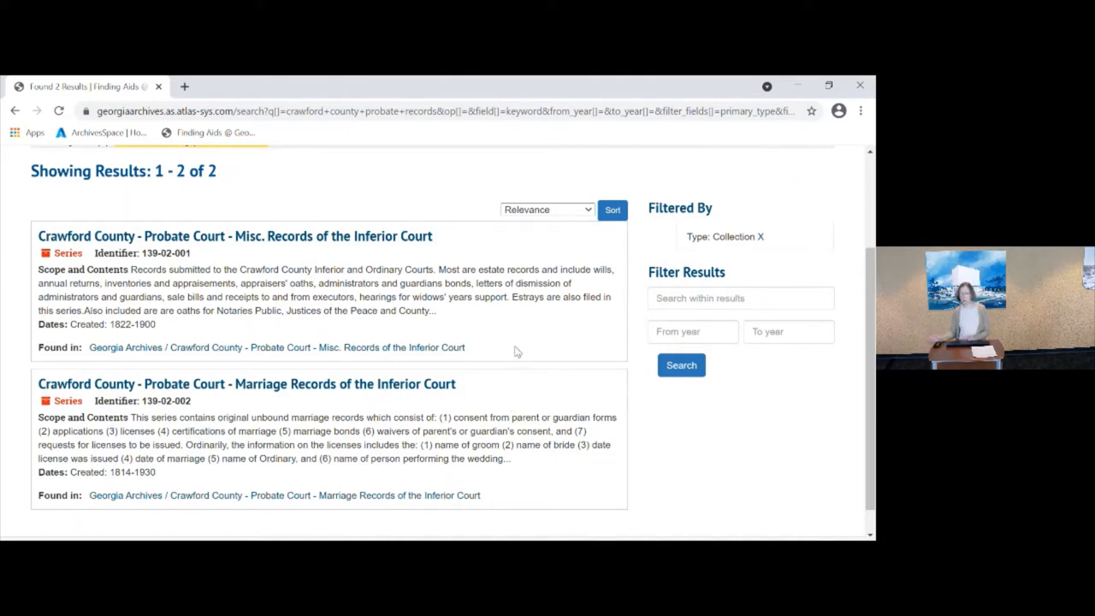
{"action": "mouse_move", "coordinate": [216, 416]}
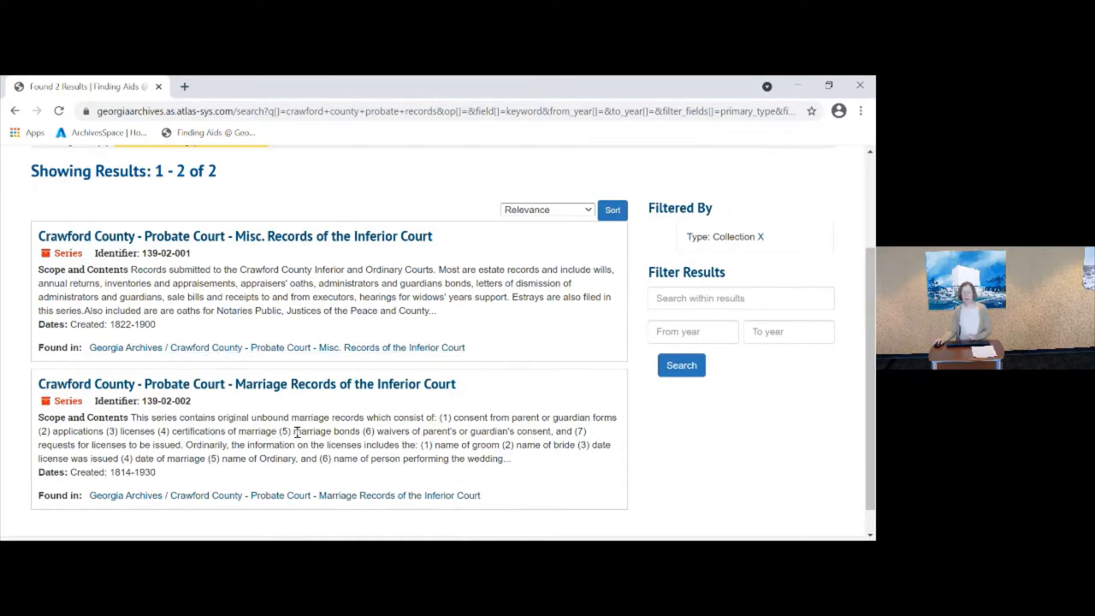
{"action": "mouse_move", "coordinate": [556, 431]}
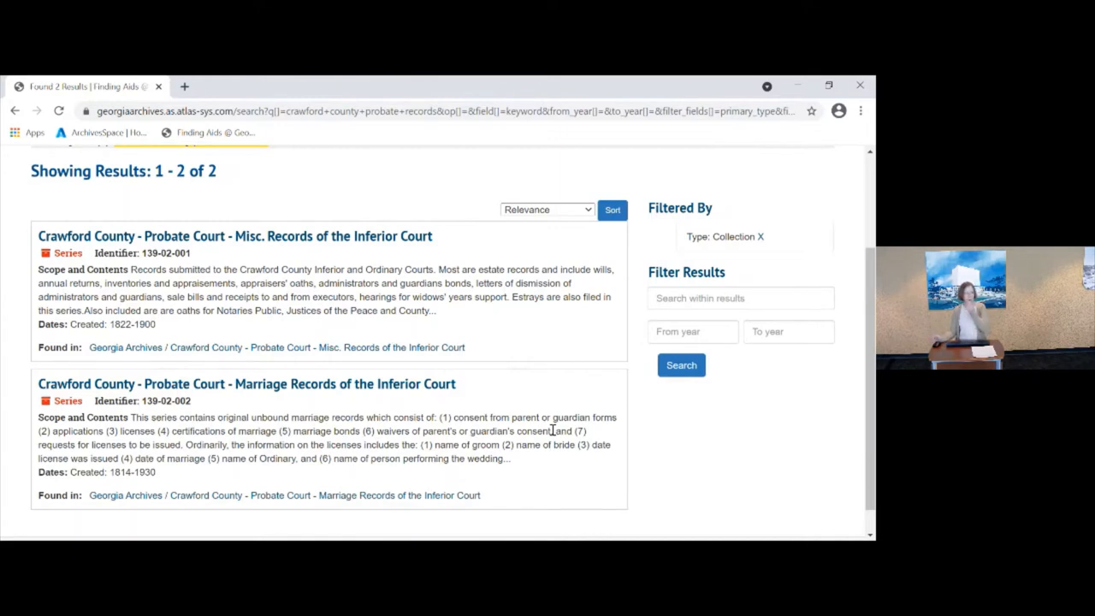
{"action": "mouse_move", "coordinate": [382, 242]}
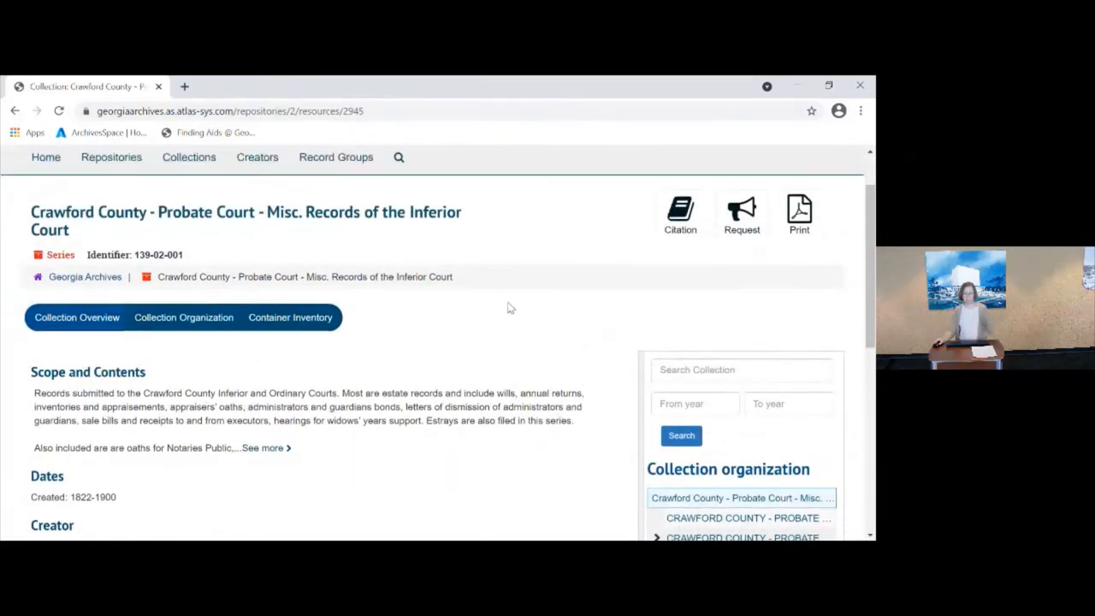
Scroll through the Misc. Records of the Inferior Court Collection Overview page
{"action": "scroll", "scroll_direction": "down", "scroll_amount": 3}
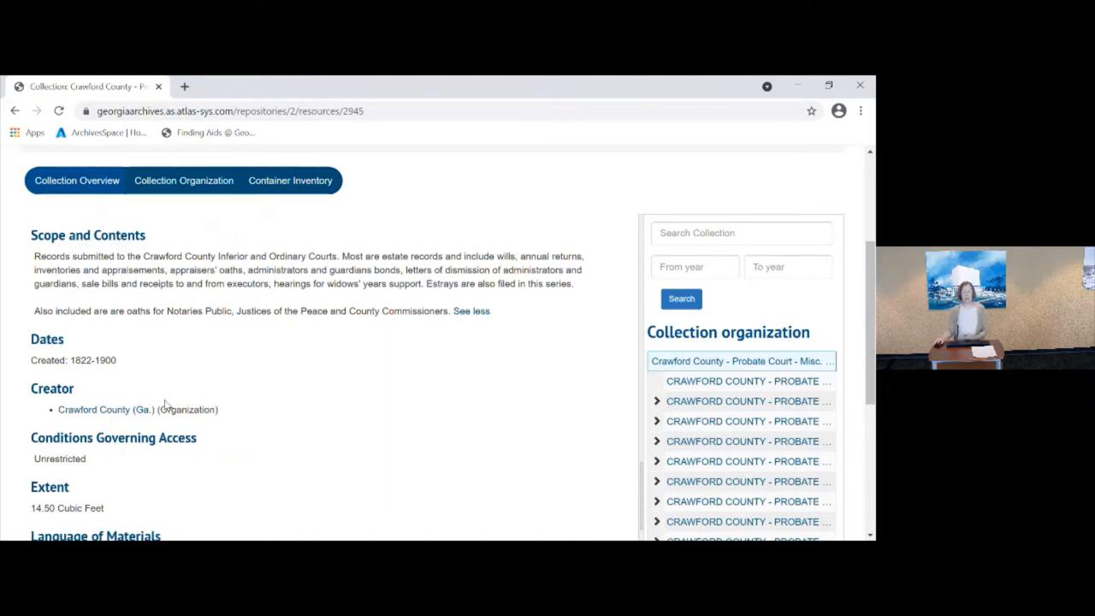
{"action": "scroll", "scroll_direction": "down", "scroll_amount": 3}
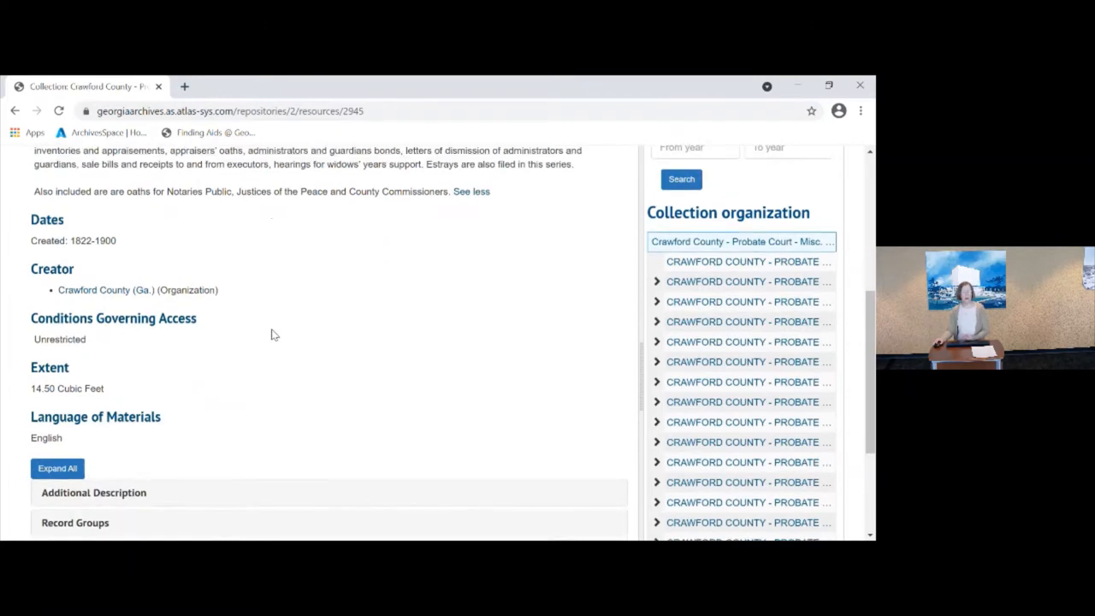
{"action": "scroll", "scroll_direction": "down", "scroll_amount": 3}
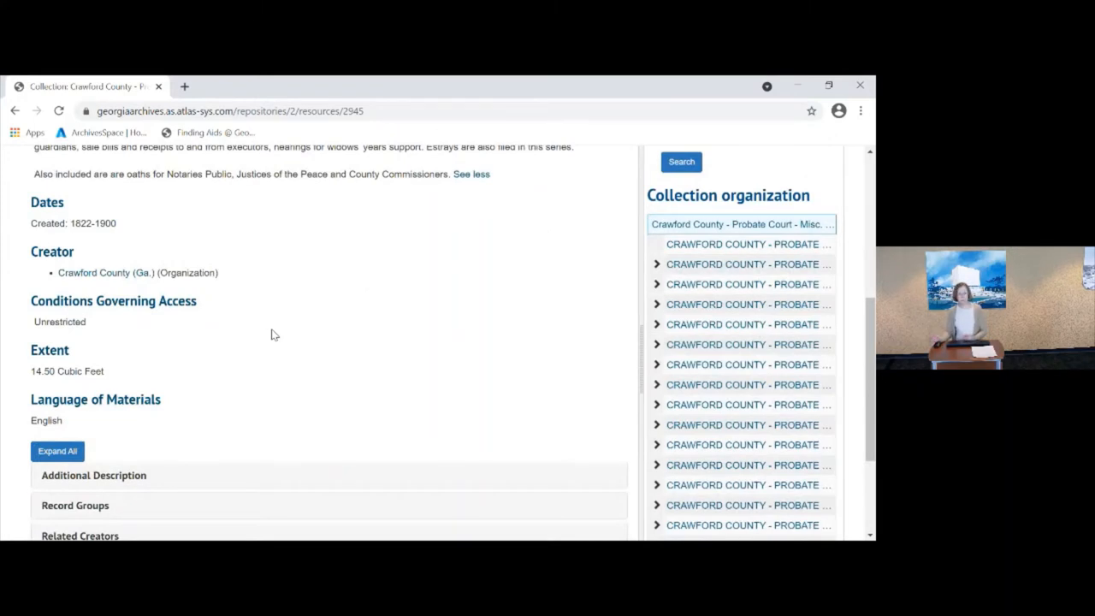
{"action": "mouse_move", "coordinate": [197, 368]}
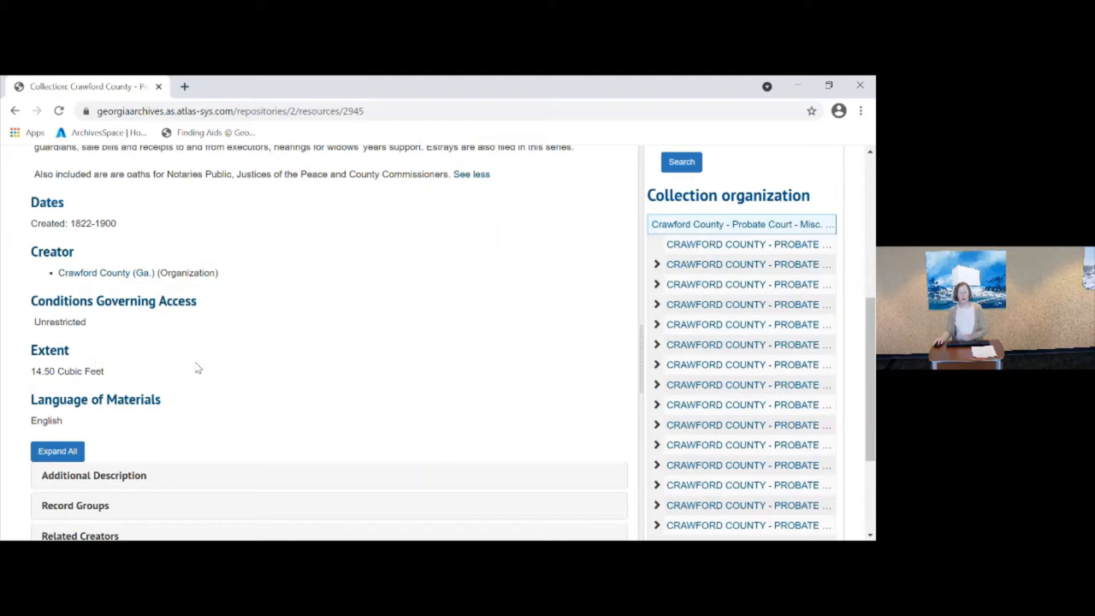
{"action": "mouse_move", "coordinate": [187, 382]}
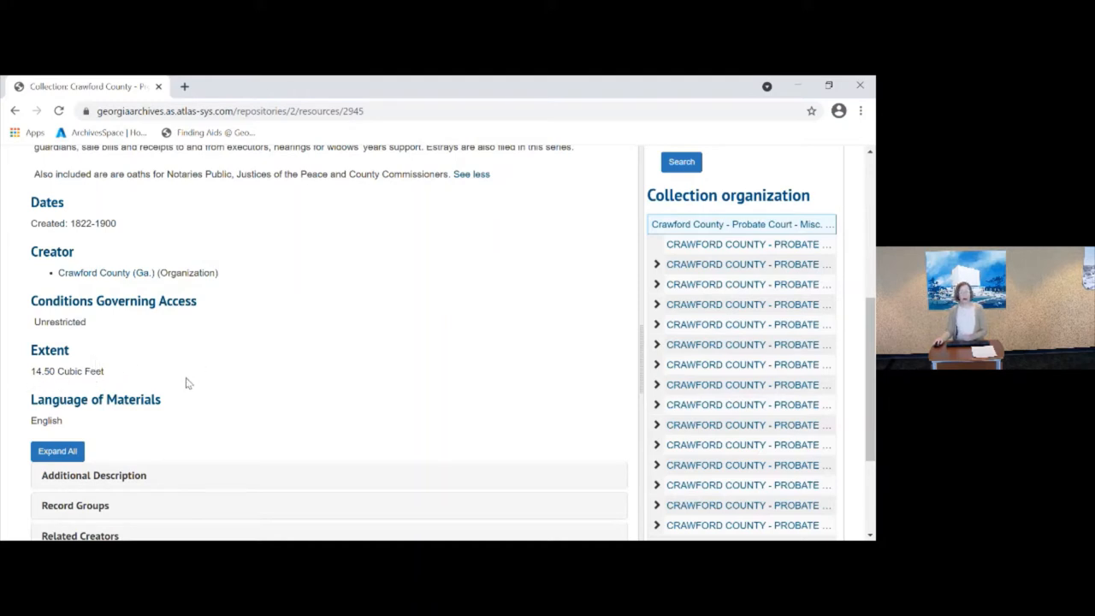
{"action": "mouse_move", "coordinate": [430, 385]}
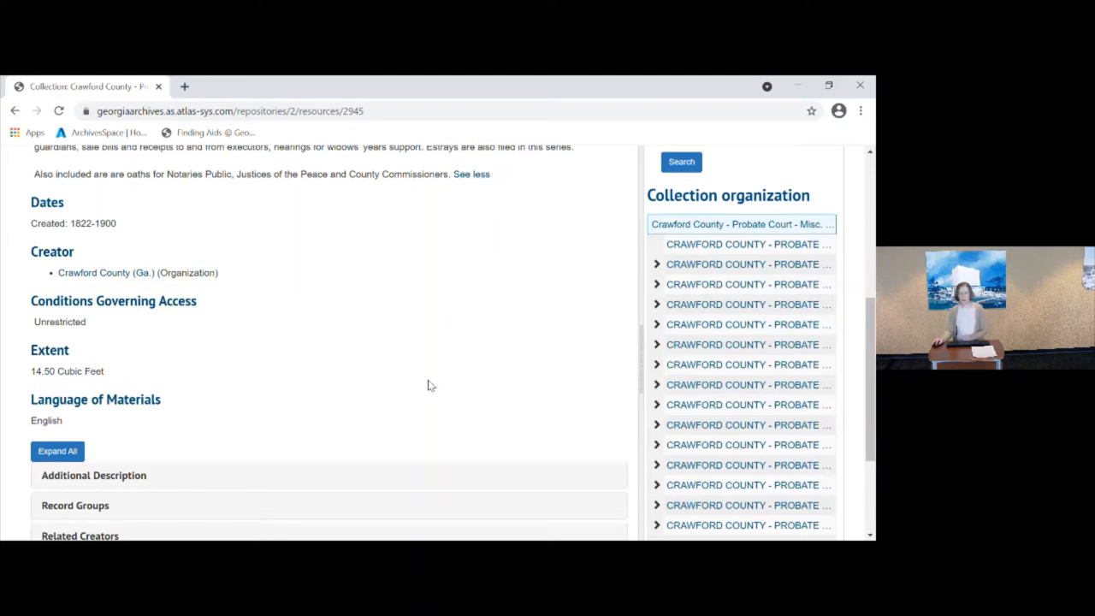
{"action": "scroll", "scroll_direction": "down", "scroll_amount": 3}
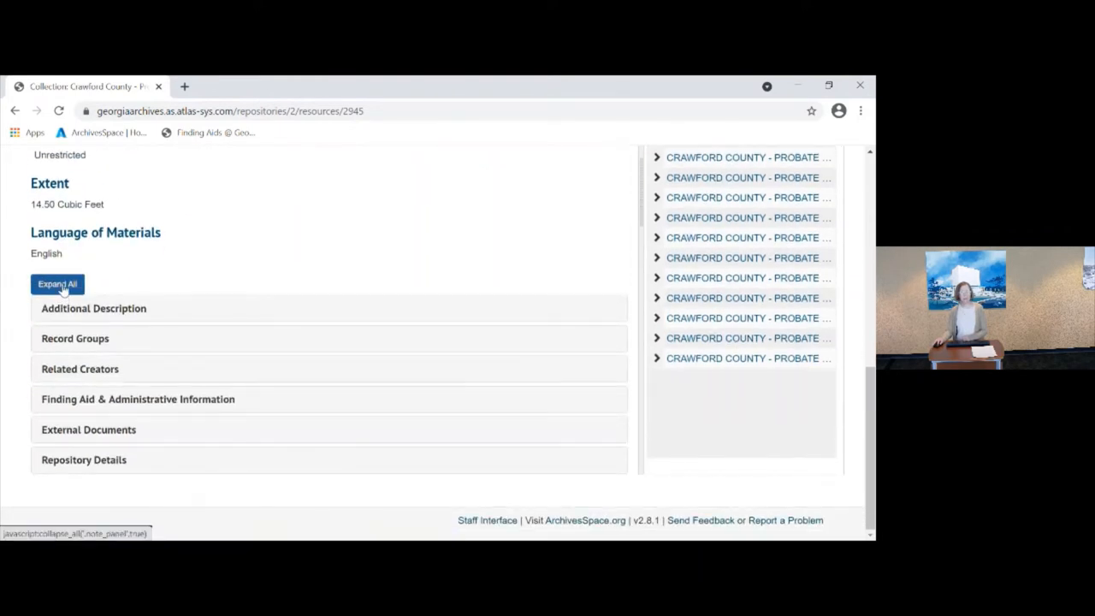
Expand all series description sections and scroll down to External Documents and Repository Details
{"action": "left_click", "coordinate": [58, 283]}
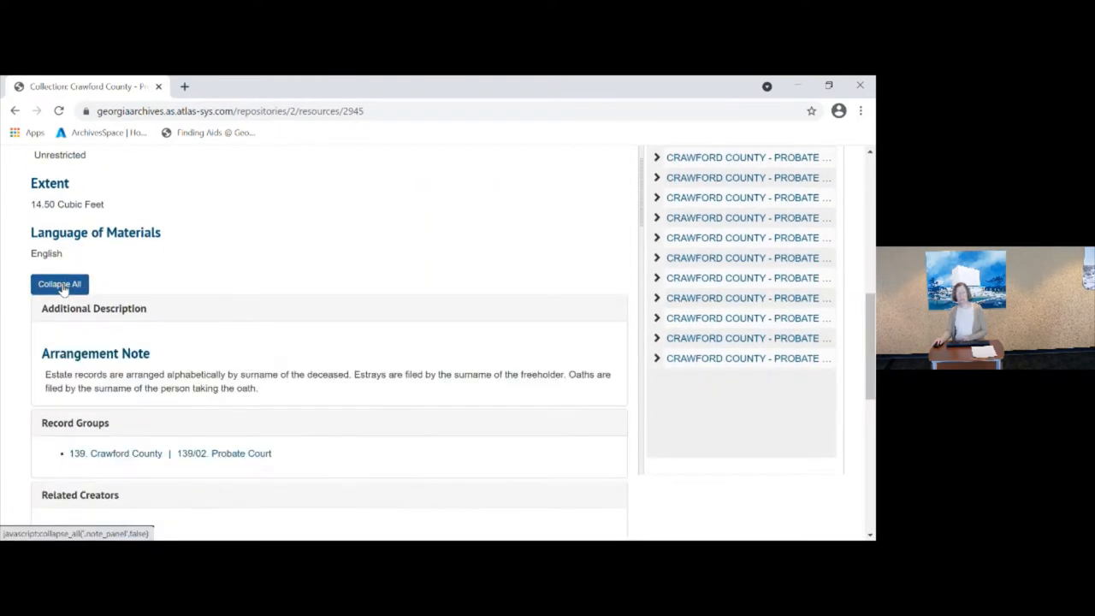
{"action": "scroll", "scroll_direction": "down", "scroll_amount": 3}
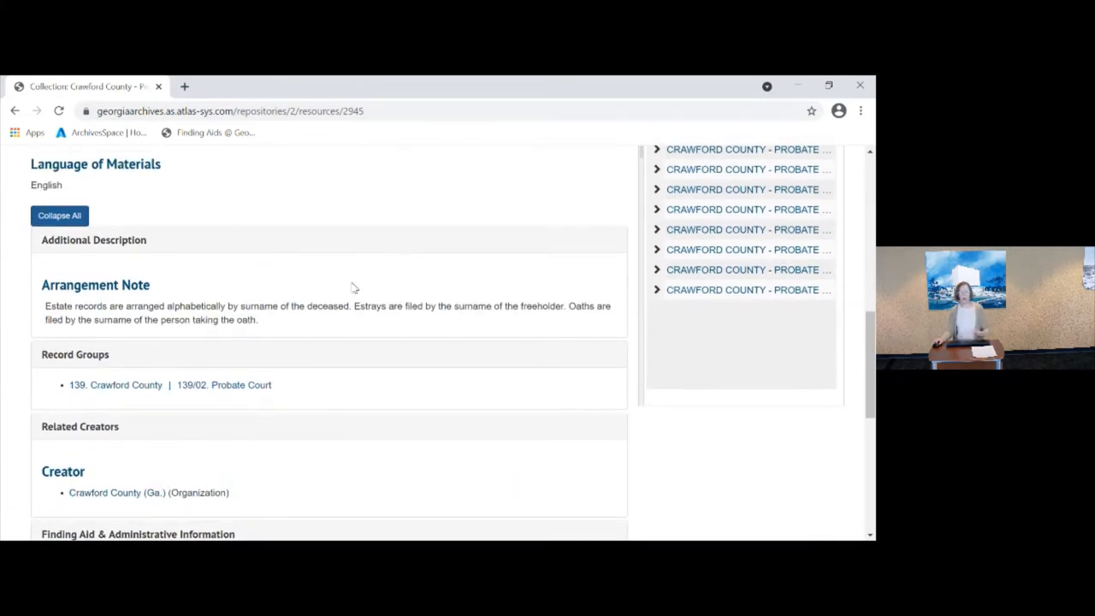
{"action": "mouse_move", "coordinate": [367, 285]}
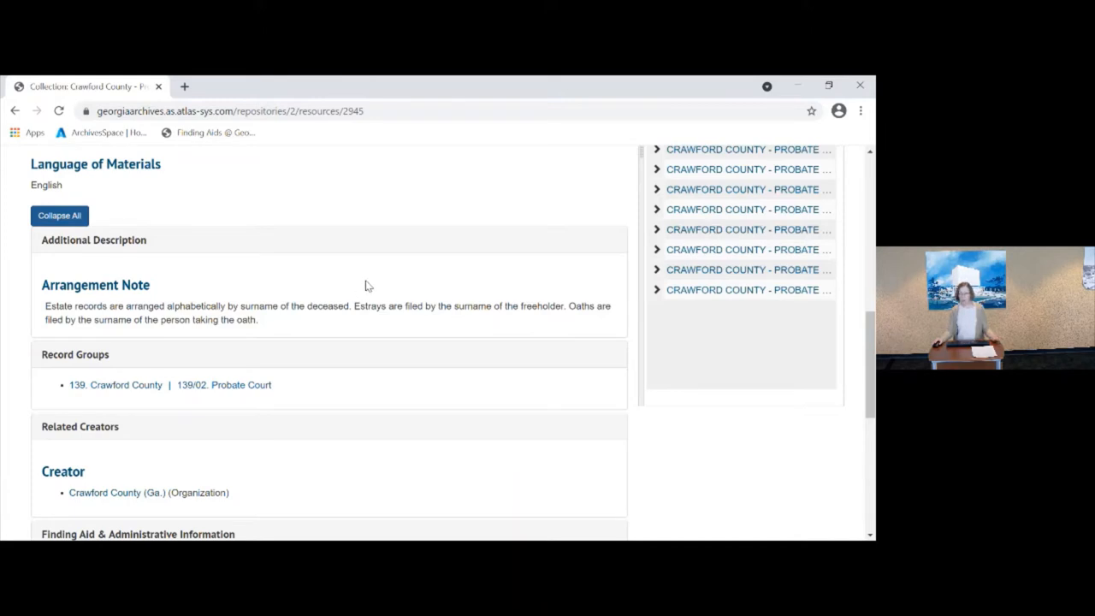
{"action": "mouse_move", "coordinate": [378, 277]}
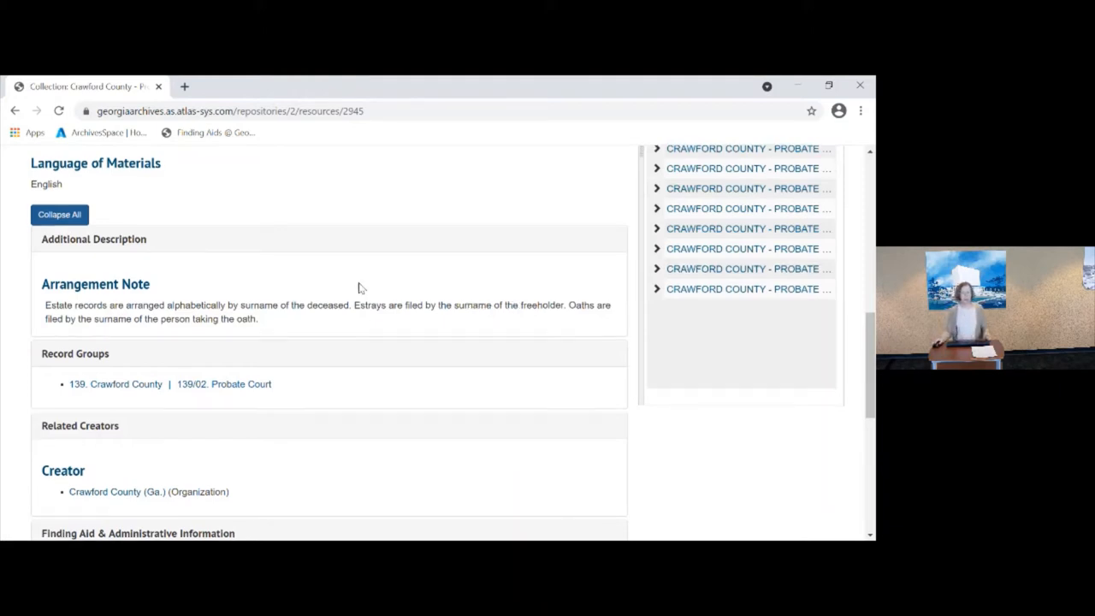
{"action": "scroll", "scroll_direction": "down", "scroll_amount": 3}
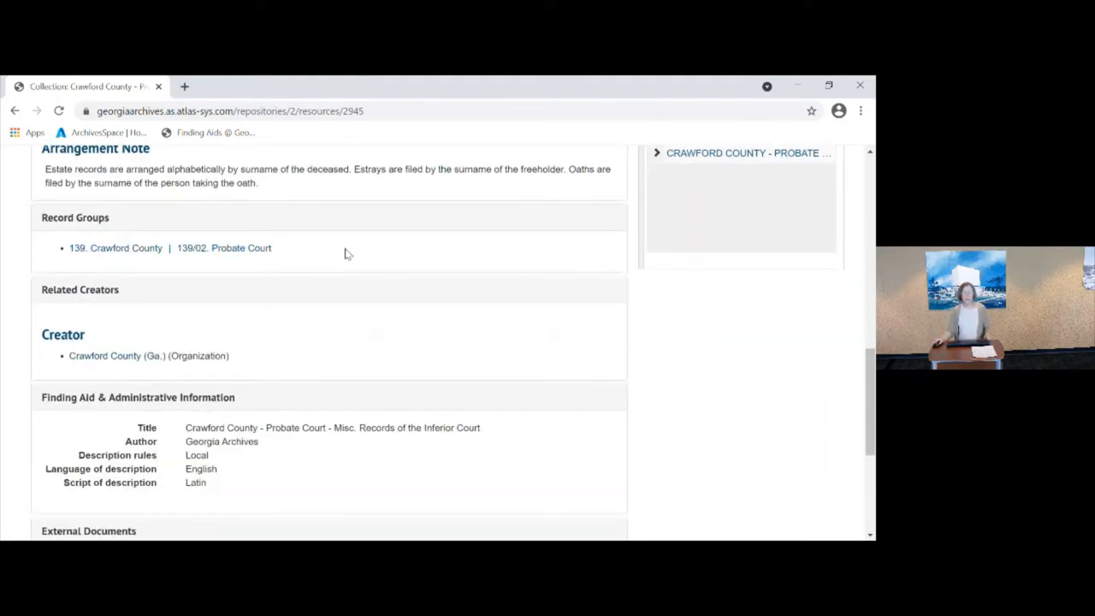
{"action": "scroll", "scroll_direction": "down", "scroll_amount": 3}
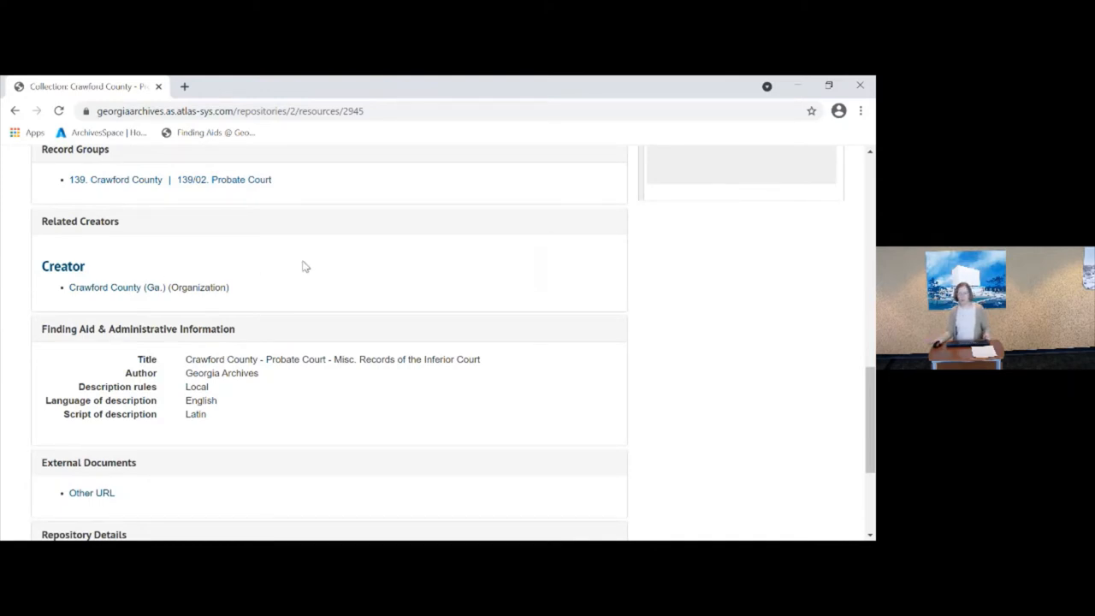
{"action": "scroll", "scroll_direction": "down", "scroll_amount": 3}
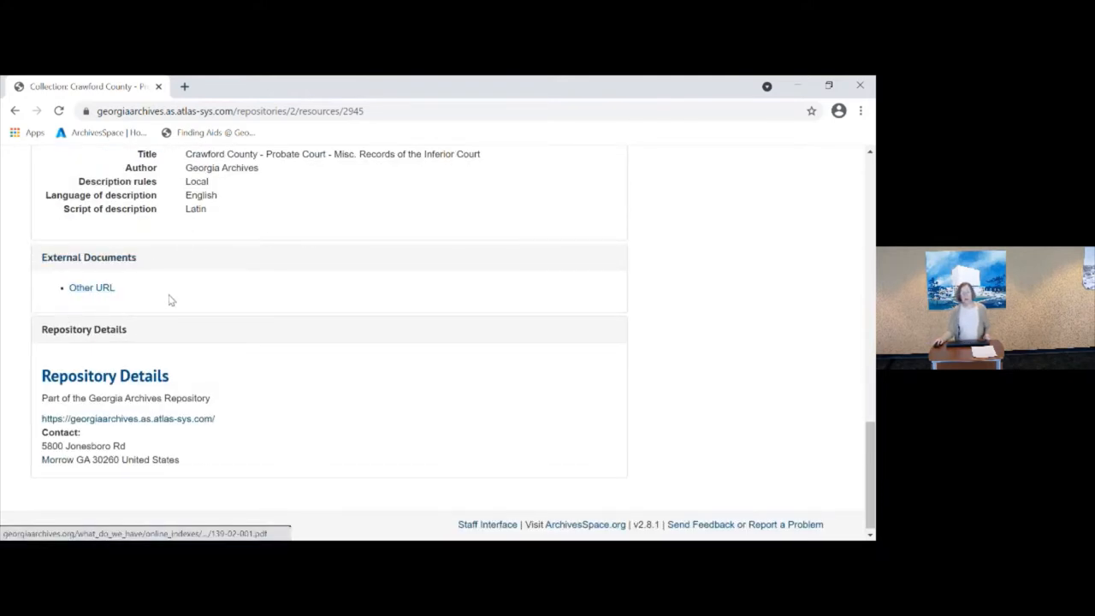
{"action": "mouse_move", "coordinate": [68, 298]}
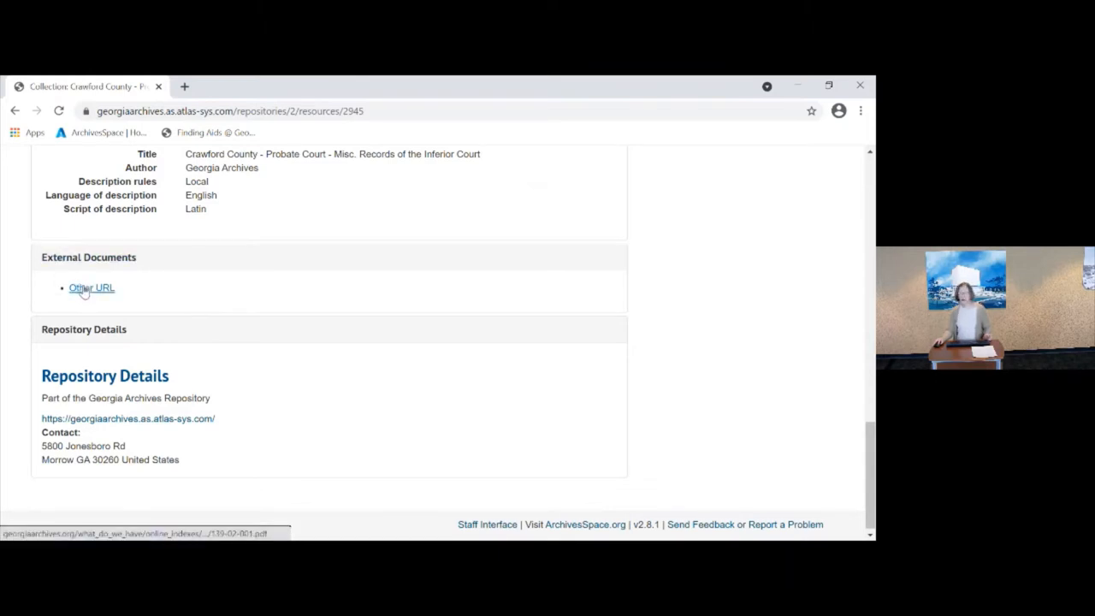
Browse pages 1–3 of the 139-02-001.pdf inventory, then return to the series page
{"action": "left_click", "coordinate": [91, 288]}
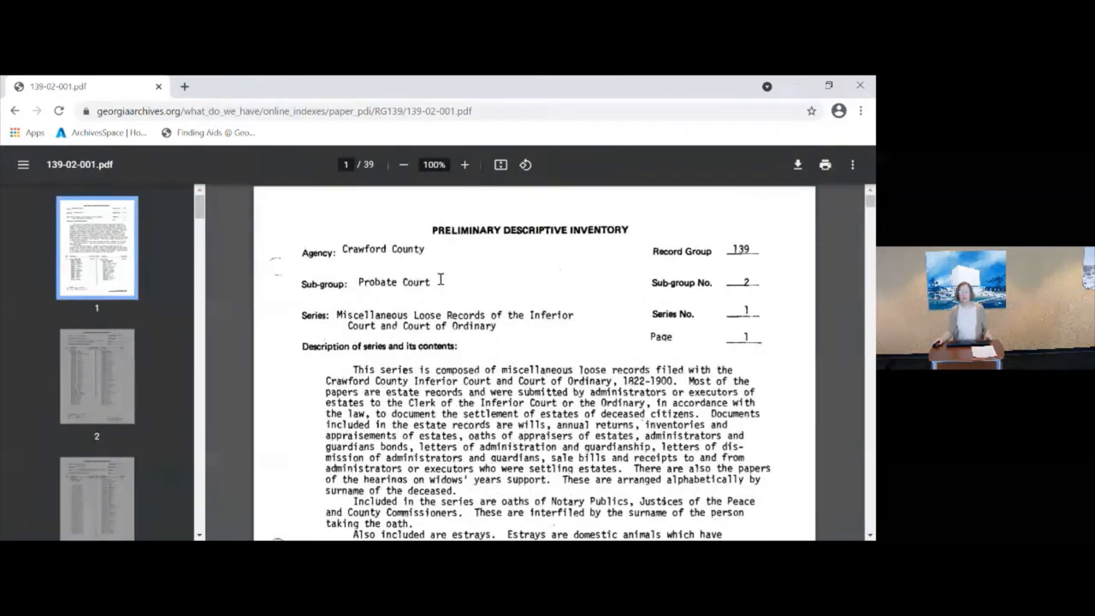
{"action": "scroll", "scroll_direction": "down", "scroll_amount": 3}
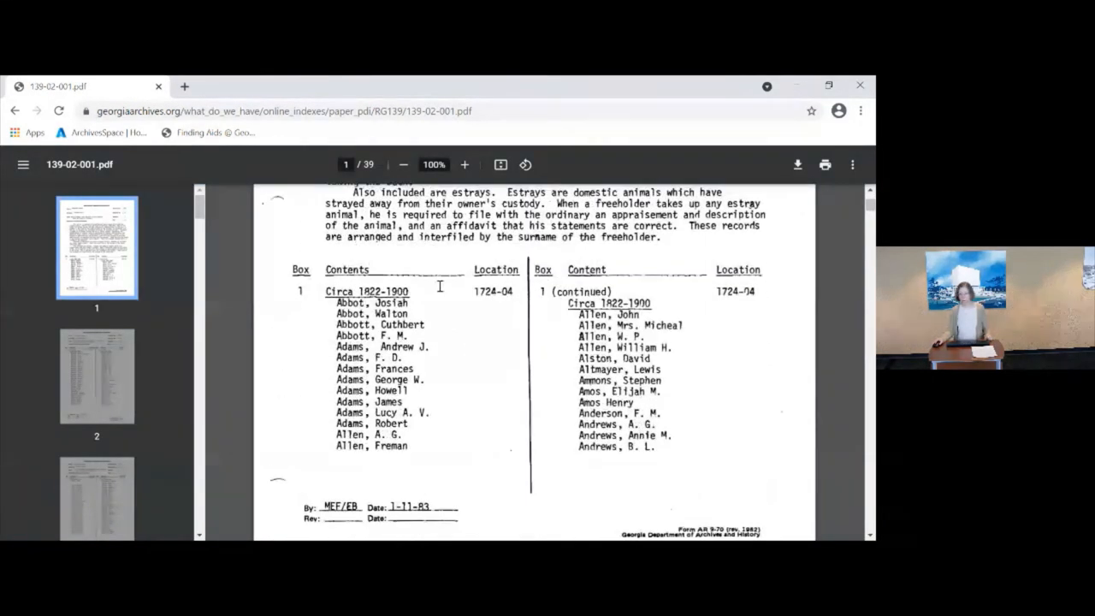
{"action": "scroll", "scroll_direction": "down", "scroll_amount": 3}
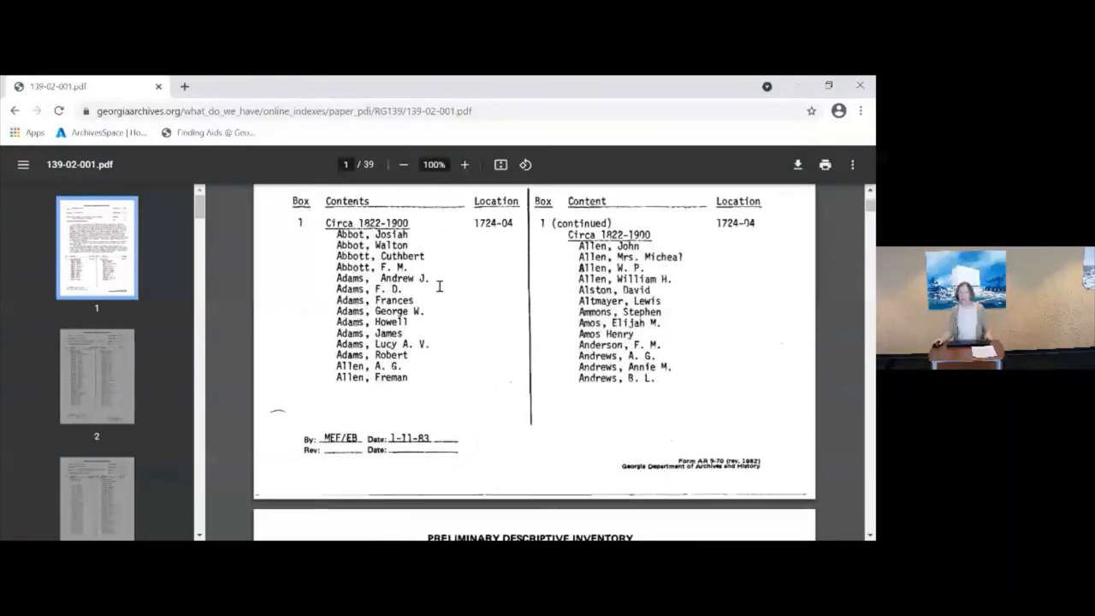
{"action": "scroll", "scroll_direction": "down", "scroll_amount": 3}
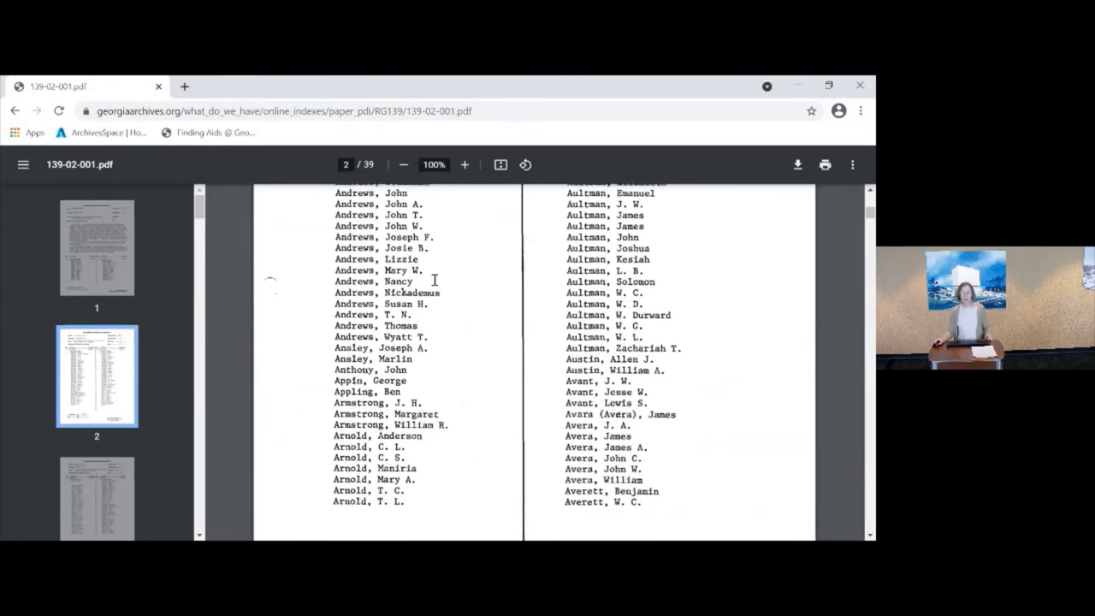
{"action": "scroll", "scroll_direction": "down", "scroll_amount": 3}
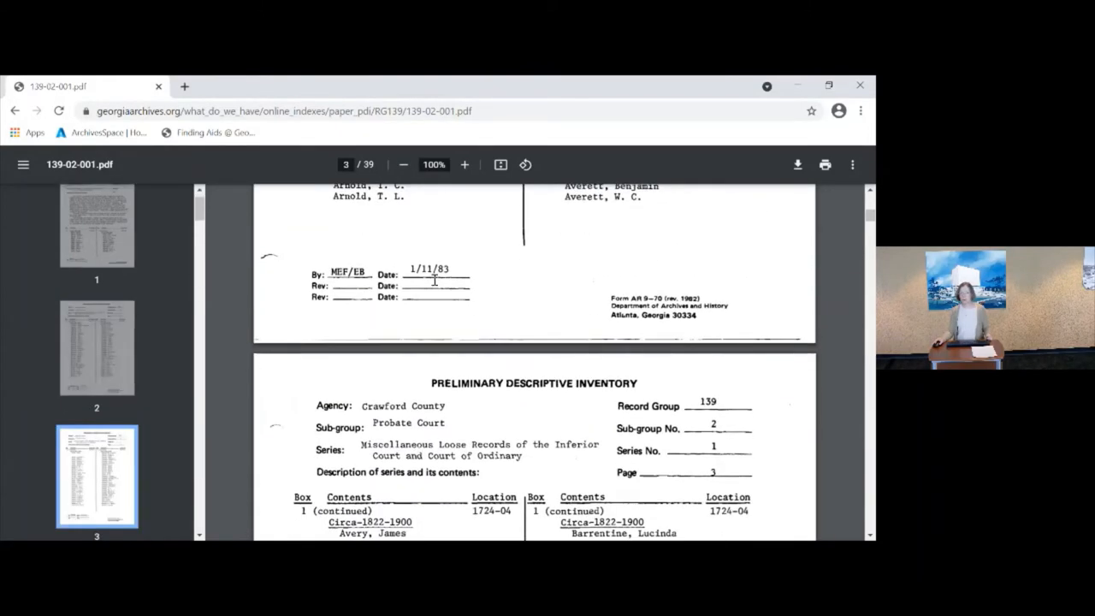
{"action": "left_click", "coordinate": [16, 111]}
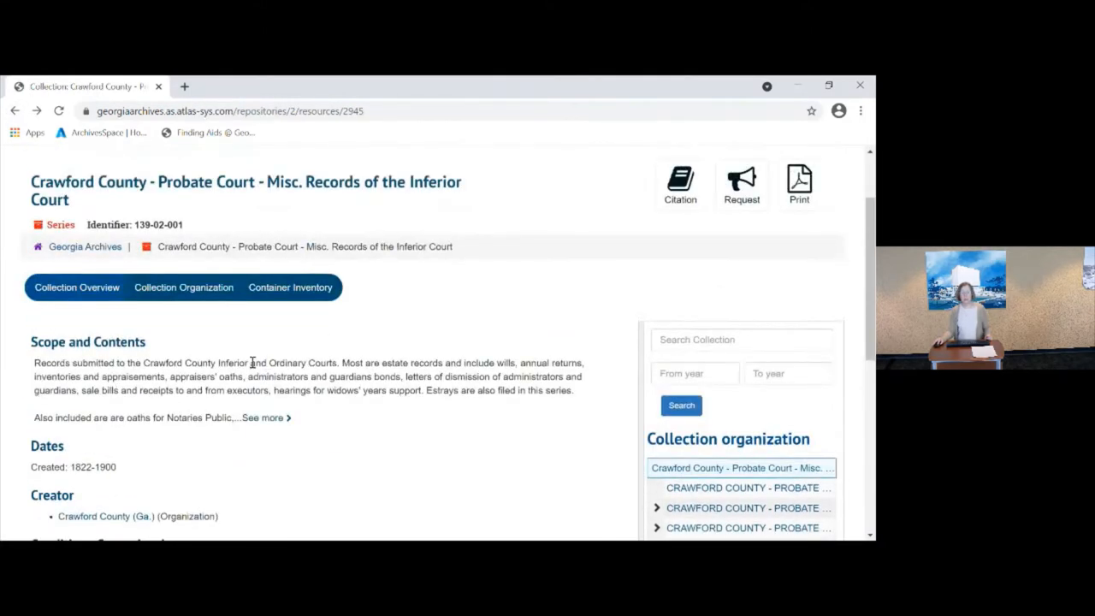
Expand the Additional Description, Record Groups and other series sections again
{"action": "scroll", "scroll_direction": "down", "scroll_amount": 3}
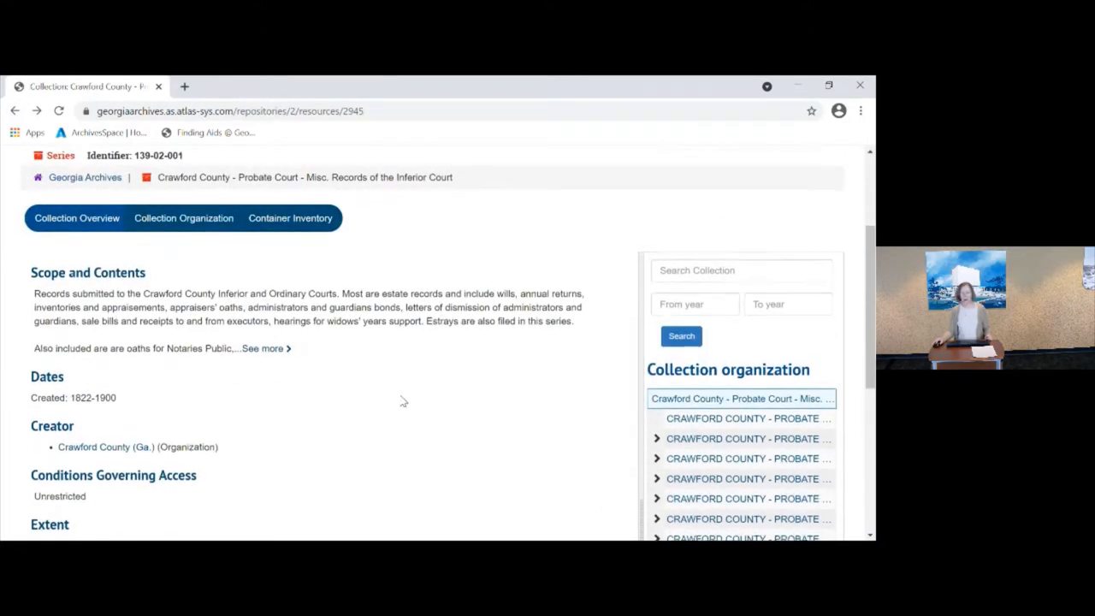
{"action": "scroll", "scroll_direction": "down", "scroll_amount": 3}
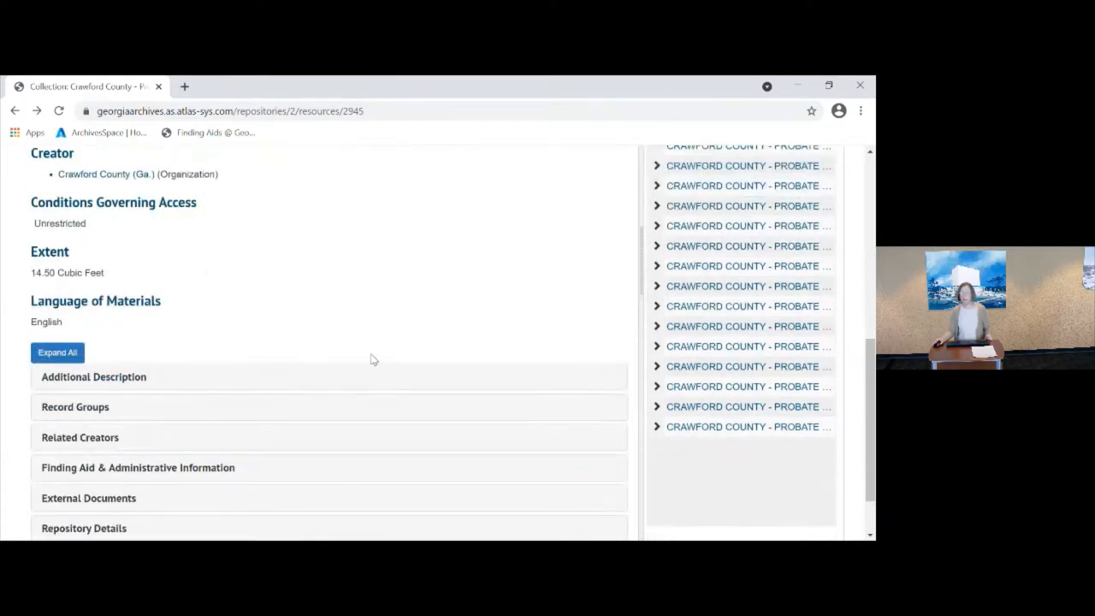
{"action": "scroll", "scroll_direction": "down", "scroll_amount": 3}
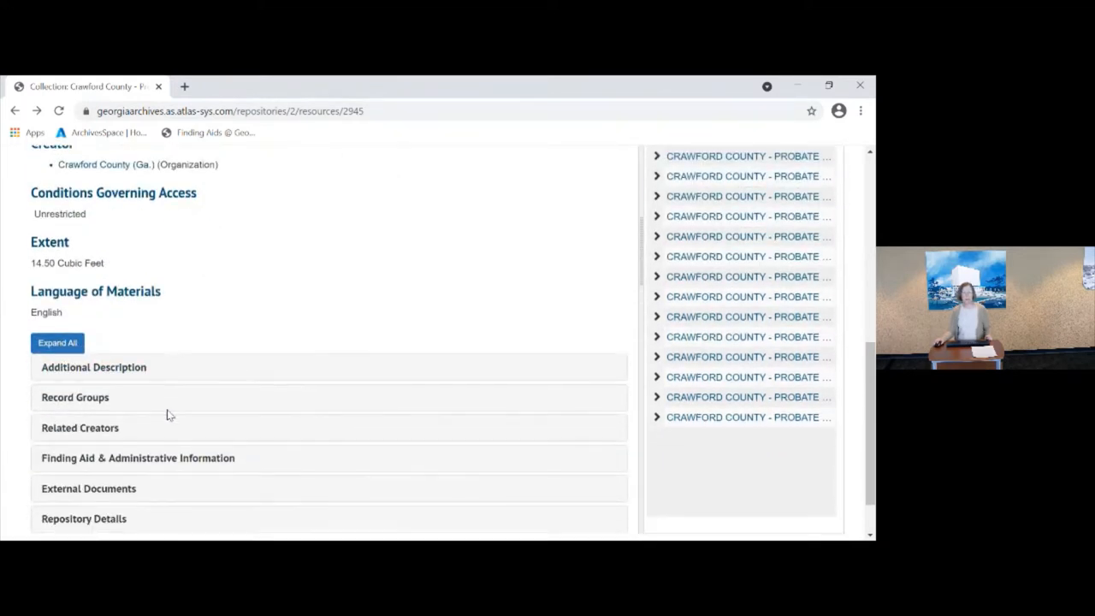
{"action": "left_click", "coordinate": [56, 342]}
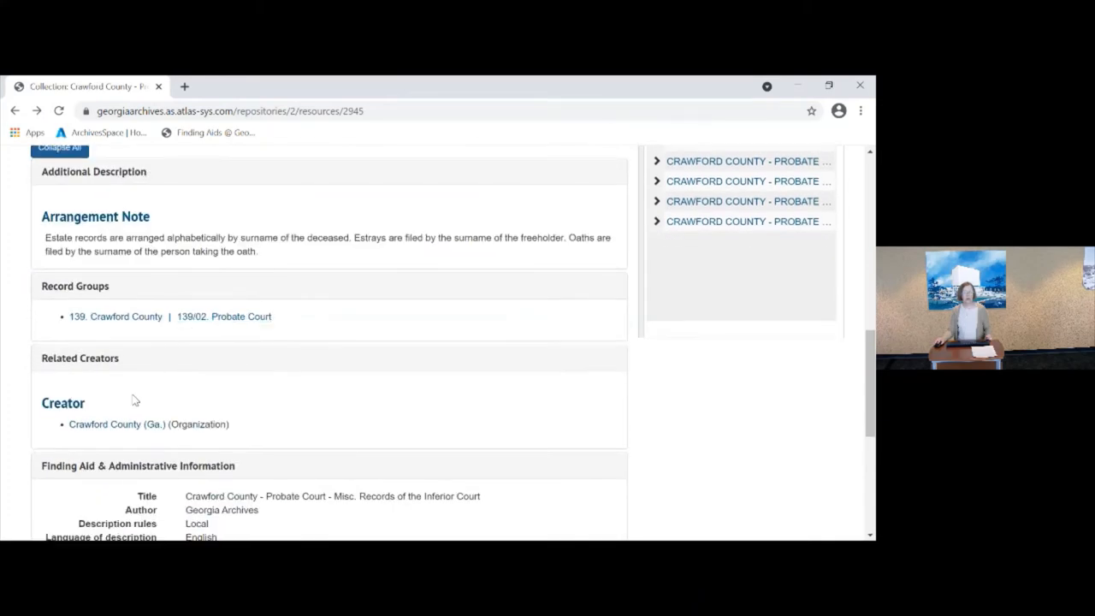
{"action": "scroll", "scroll_direction": "down", "scroll_amount": 3}
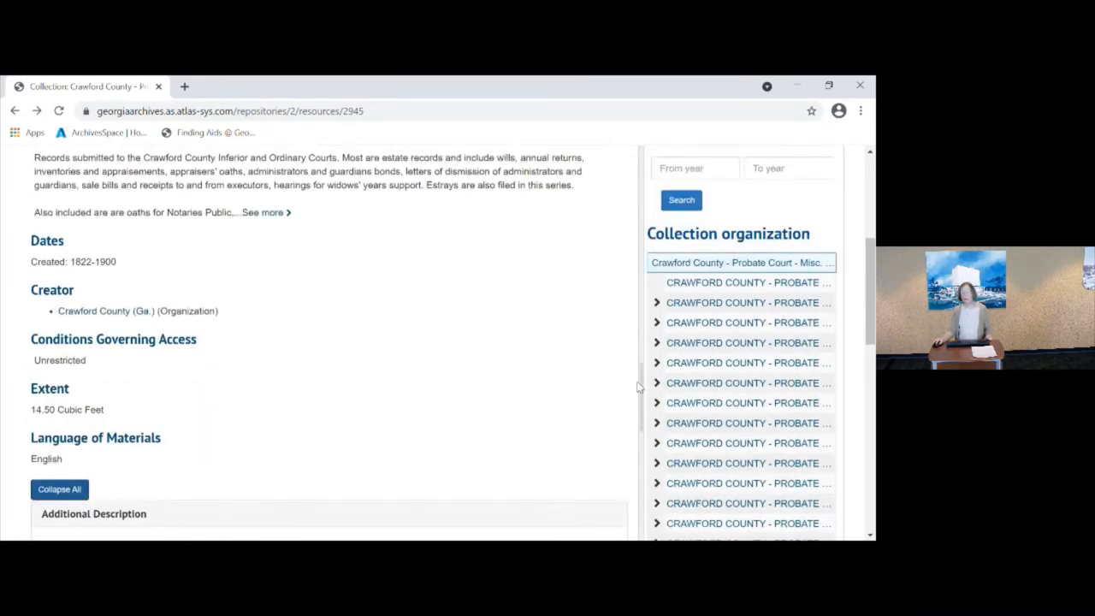
{"action": "mouse_move", "coordinate": [434, 382]}
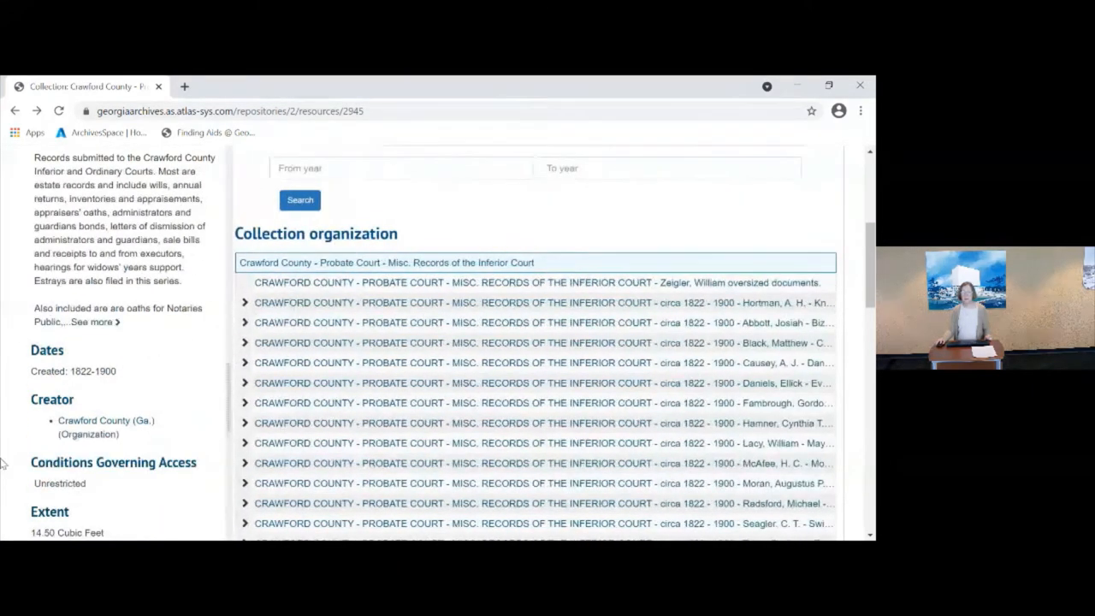
{"action": "mouse_move", "coordinate": [191, 351]}
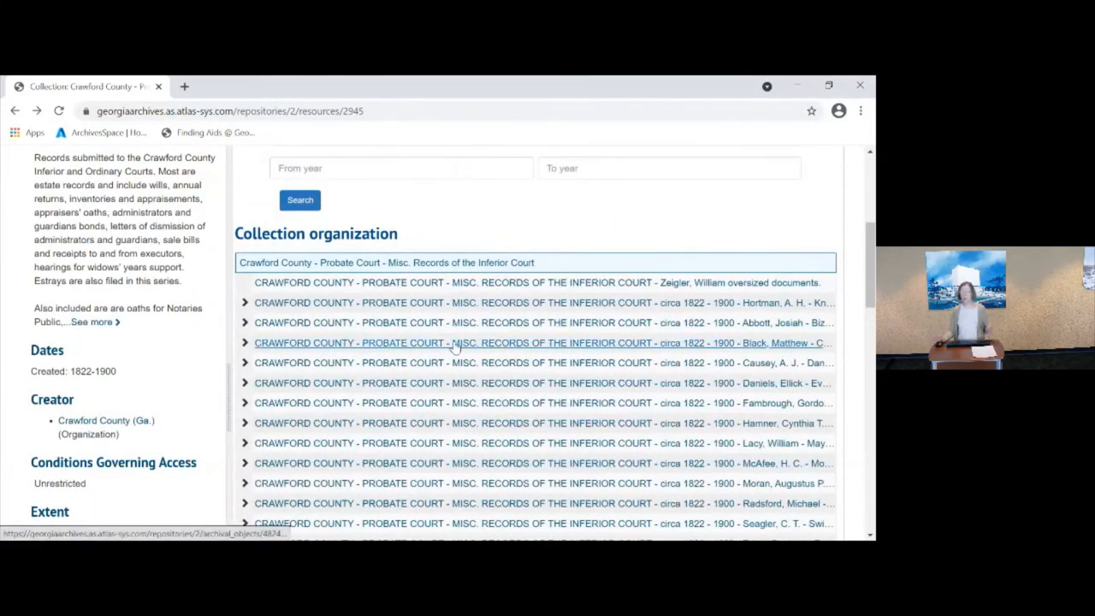
{"action": "mouse_move", "coordinate": [511, 349]}
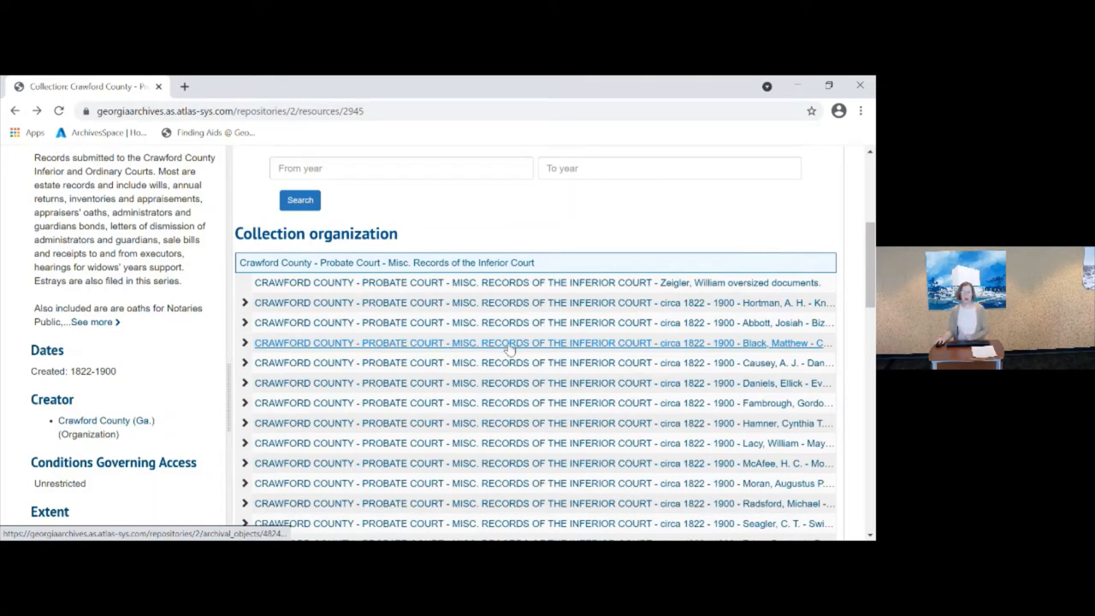
{"action": "mouse_move", "coordinate": [708, 291]}
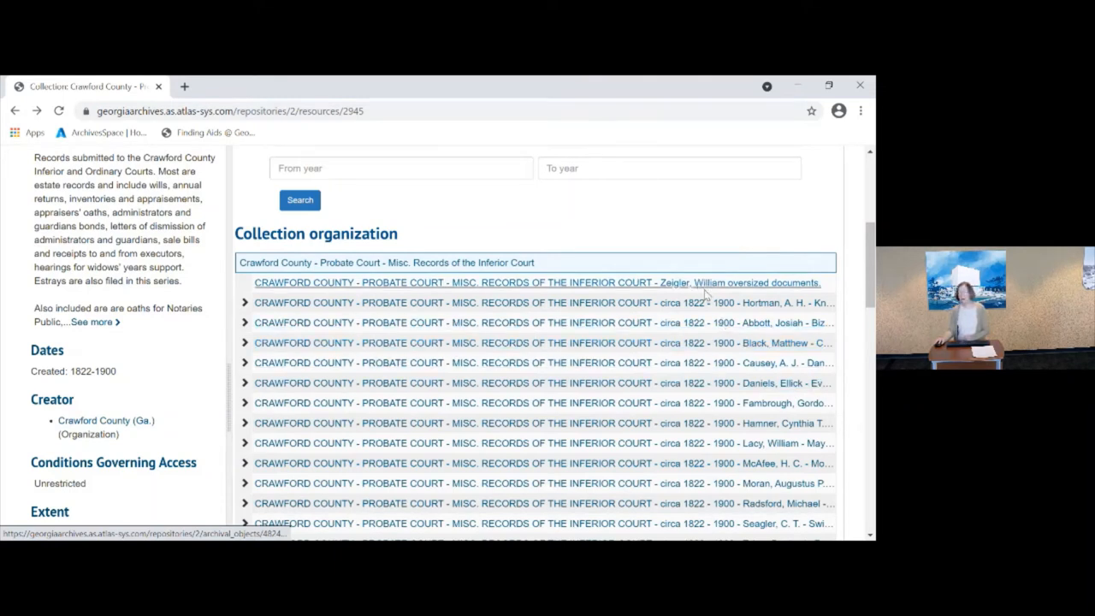
{"action": "mouse_move", "coordinate": [772, 330]}
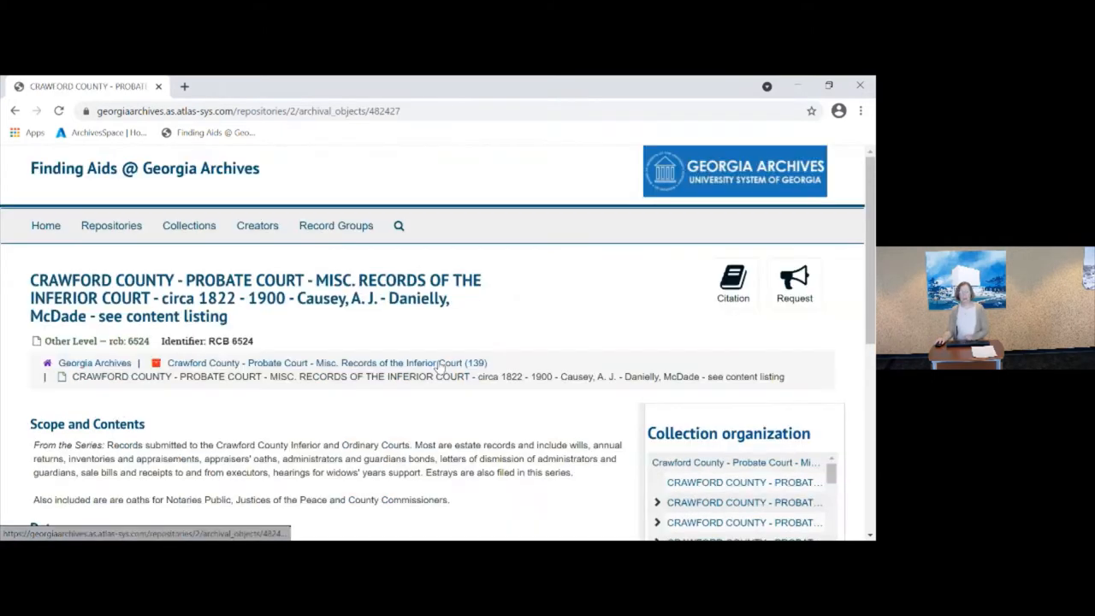
{"action": "mouse_move", "coordinate": [506, 308]}
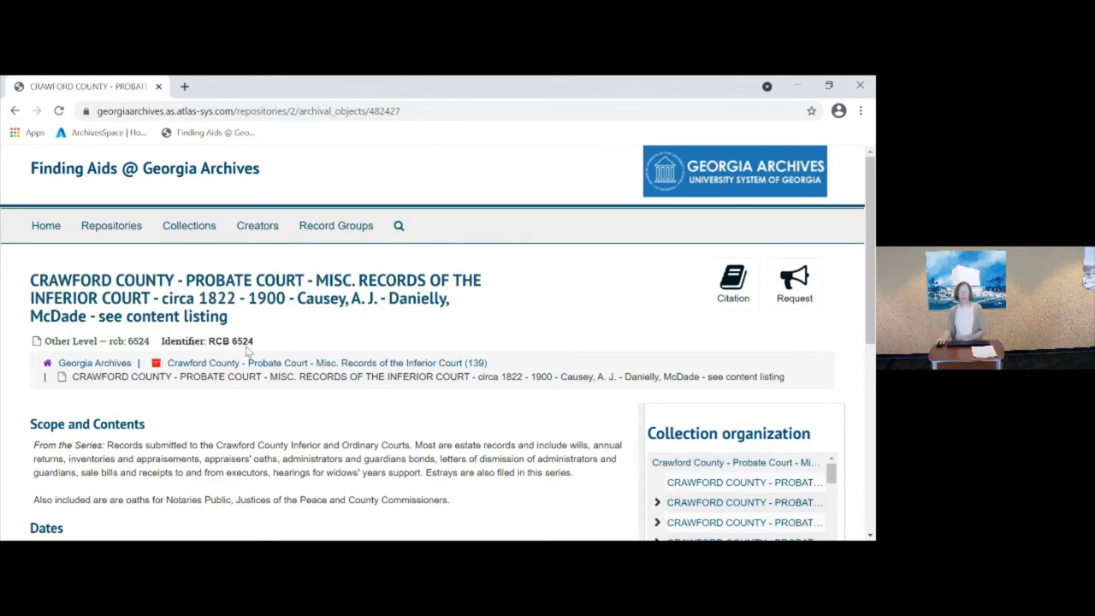
{"action": "mouse_move", "coordinate": [486, 332]}
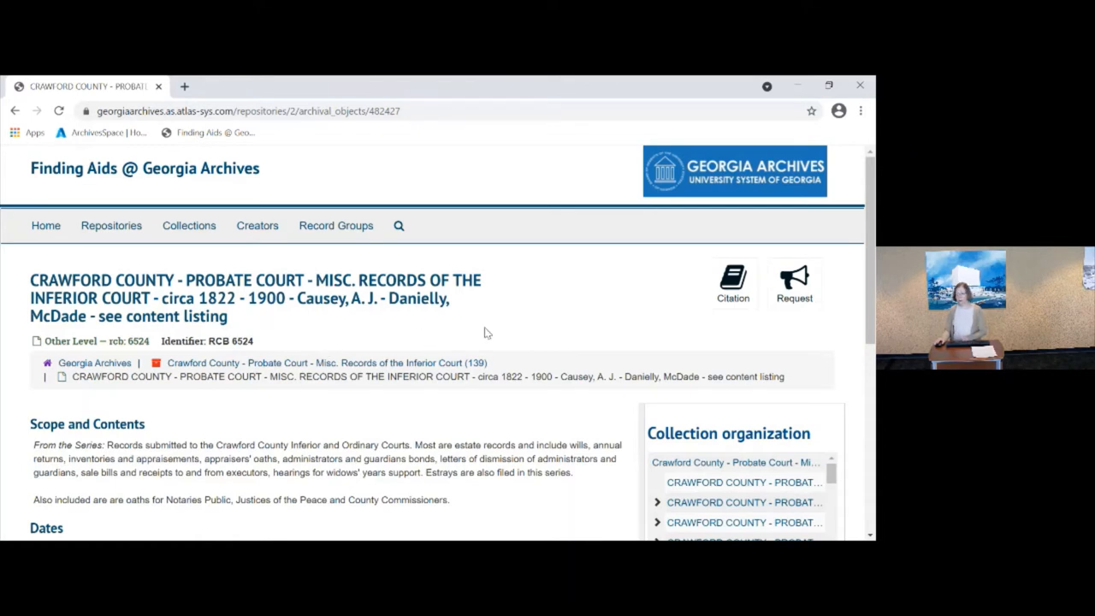
{"action": "mouse_move", "coordinate": [510, 316]}
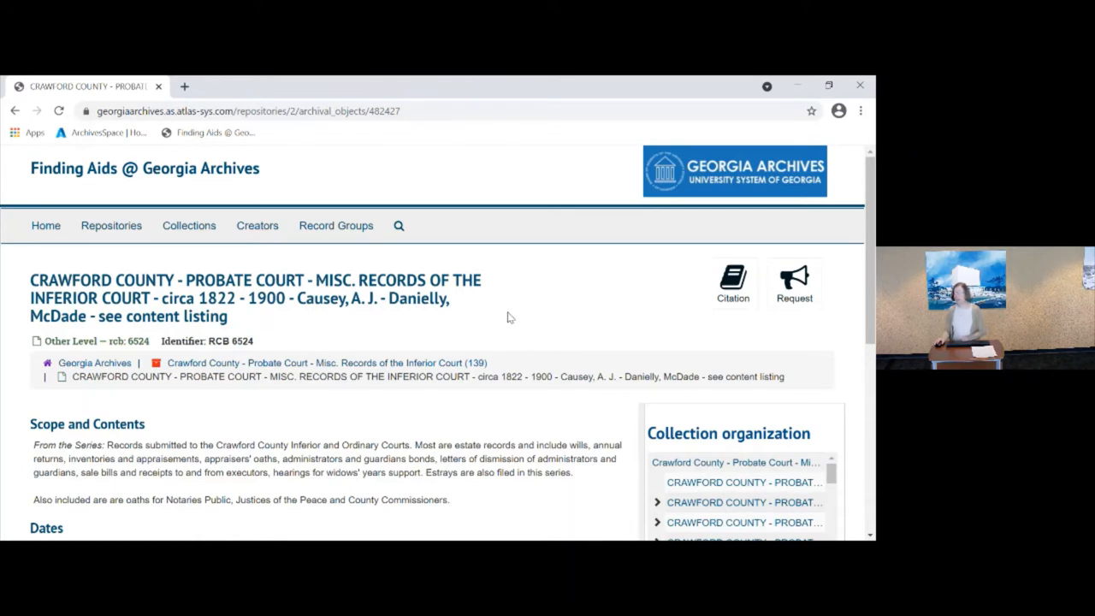
{"action": "mouse_move", "coordinate": [217, 363]}
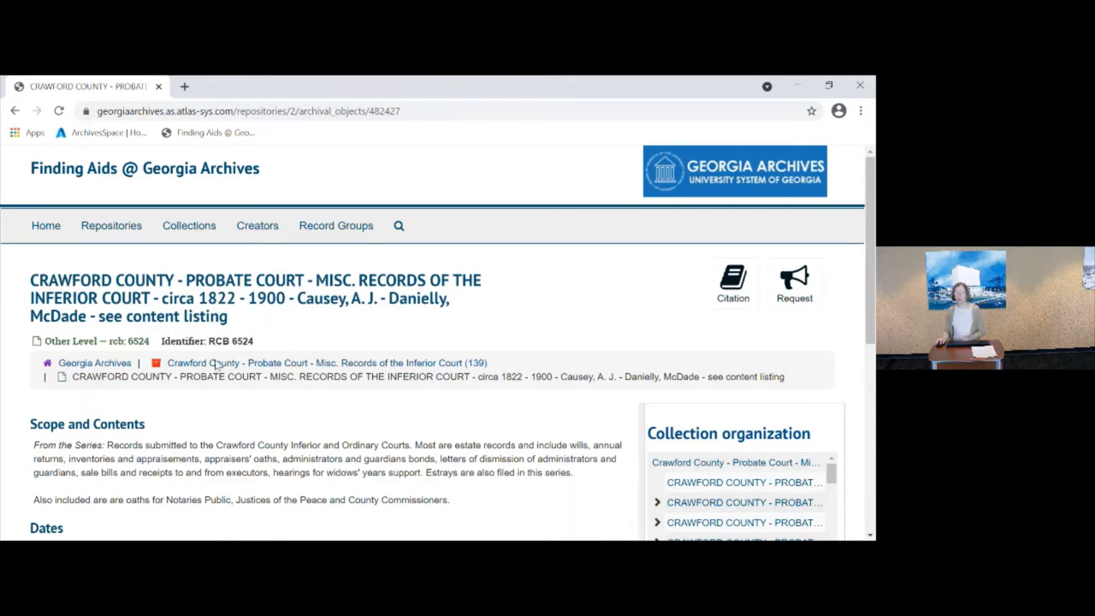
{"action": "mouse_move", "coordinate": [251, 336]}
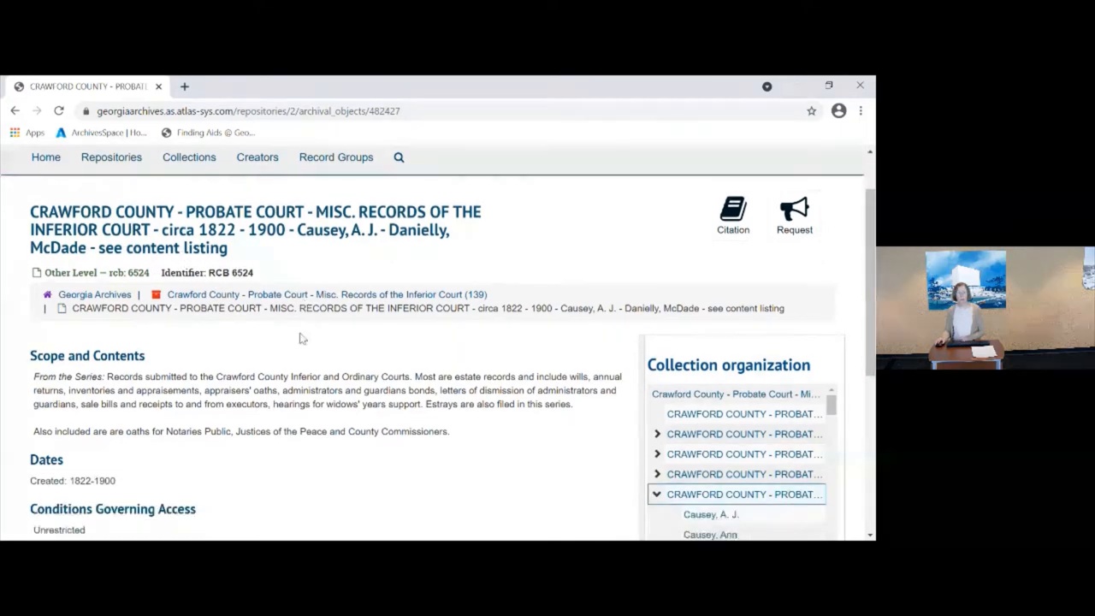
{"action": "scroll", "scroll_direction": "down", "scroll_amount": 3}
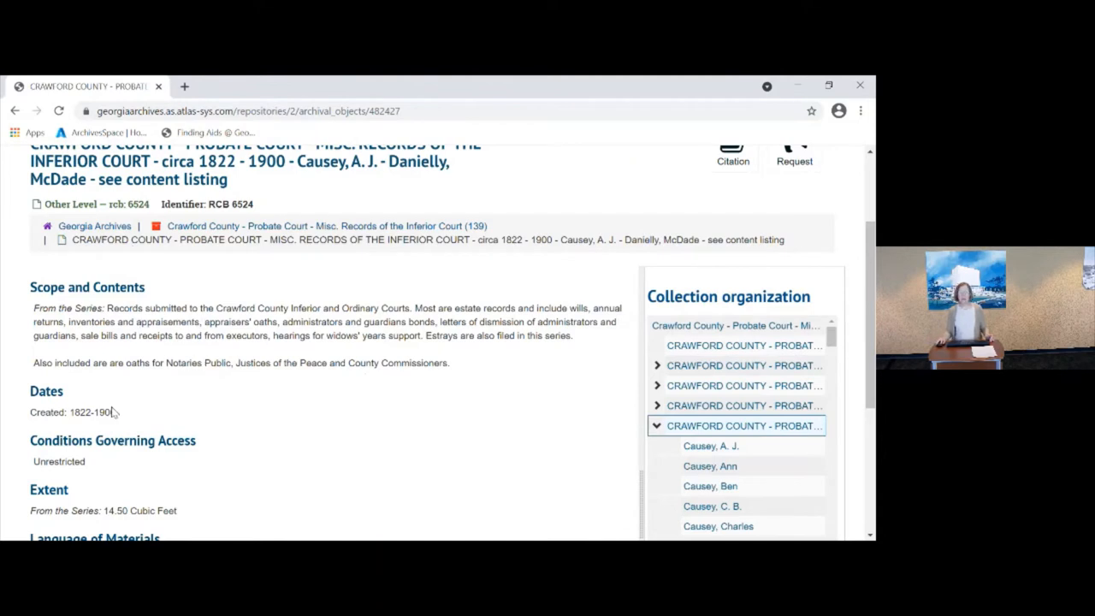
{"action": "mouse_move", "coordinate": [318, 429]}
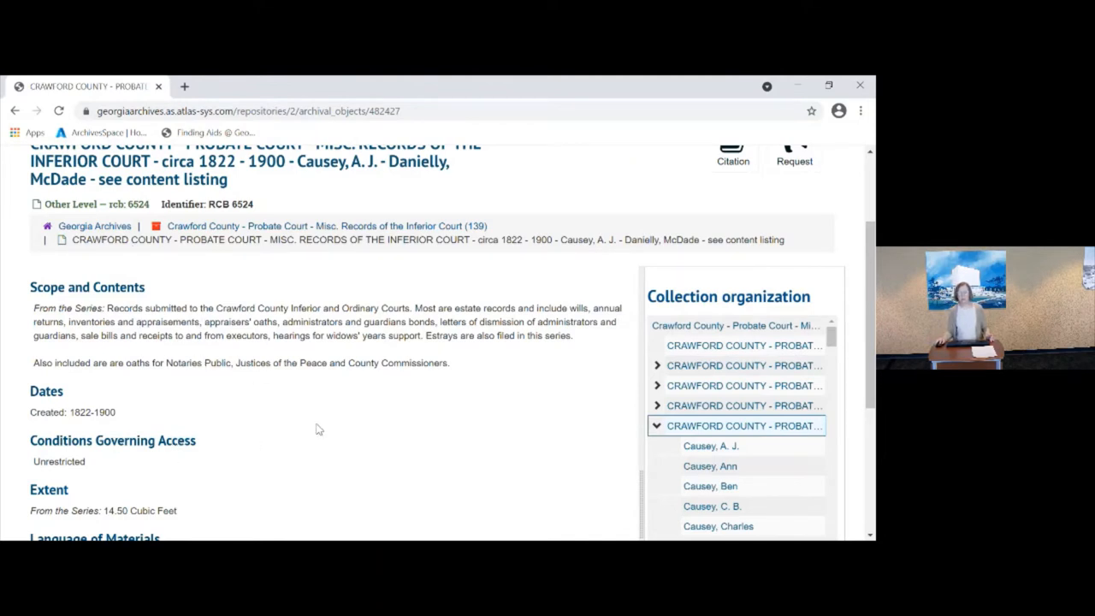
{"action": "mouse_move", "coordinate": [323, 418]}
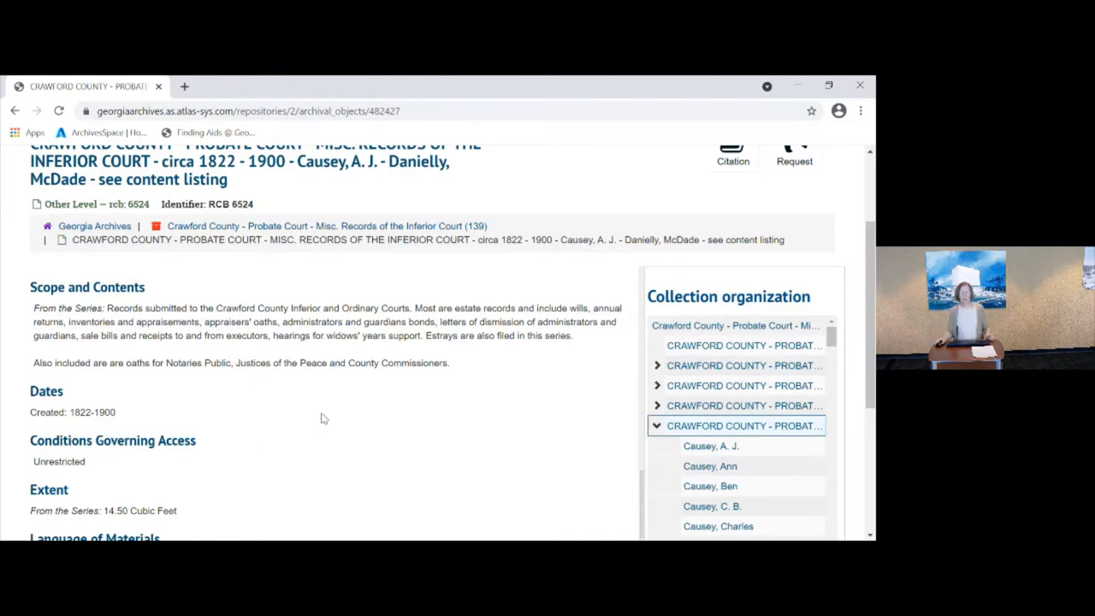
{"action": "mouse_move", "coordinate": [392, 417]}
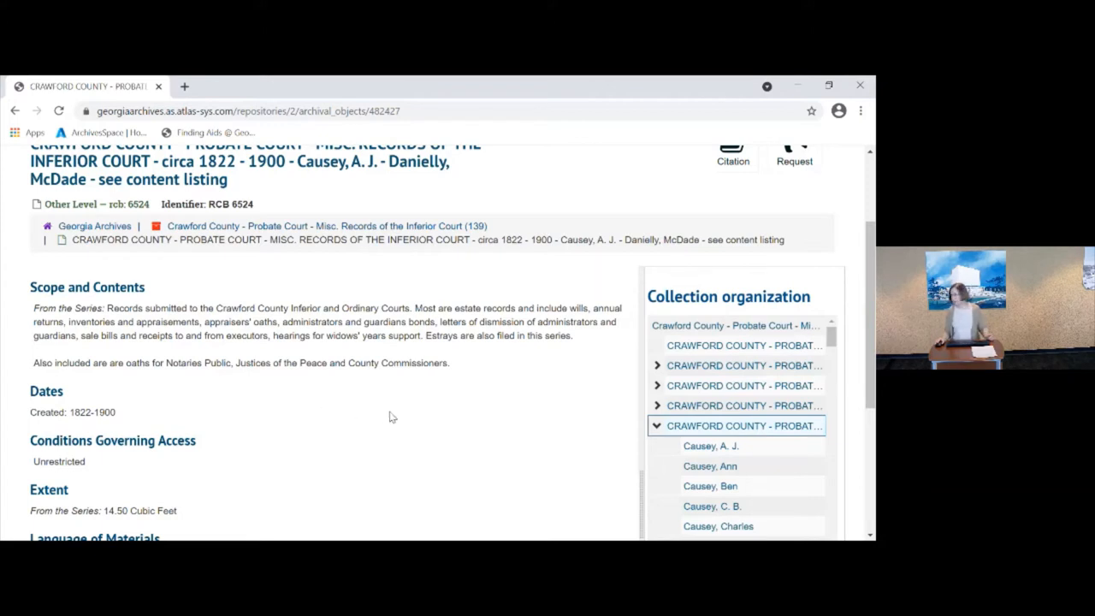
{"action": "scroll", "scroll_direction": "down", "scroll_amount": 3}
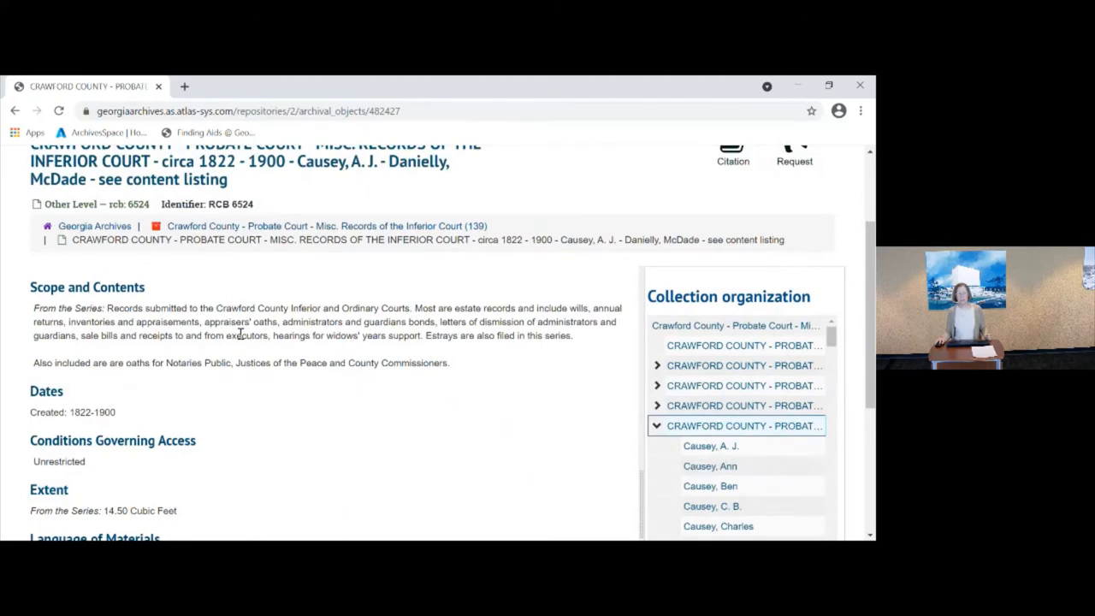
{"action": "mouse_move", "coordinate": [391, 445]}
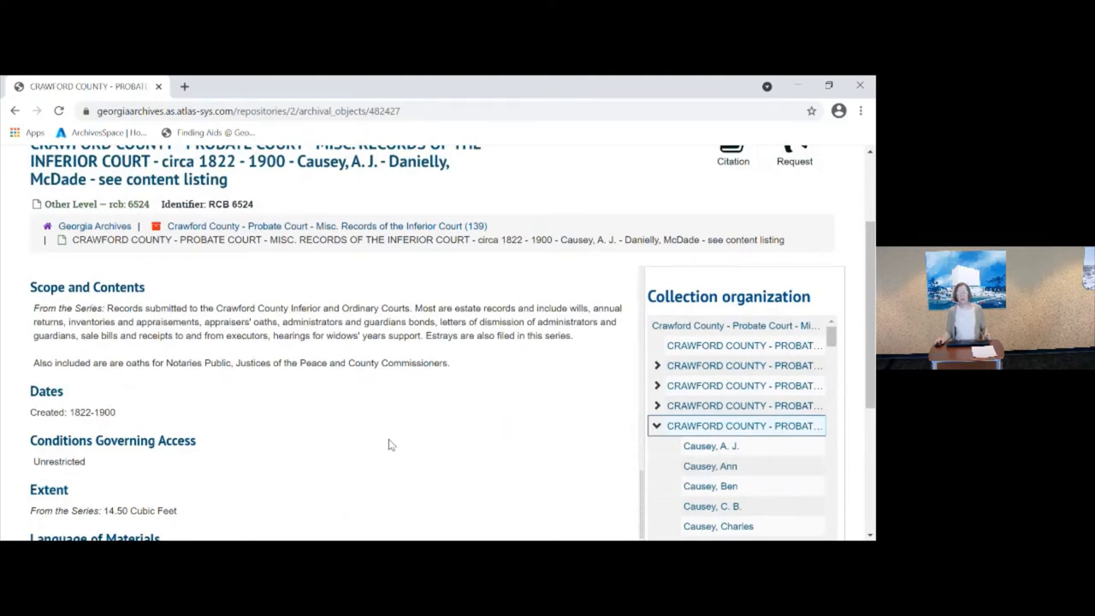
{"action": "scroll", "scroll_direction": "down", "scroll_amount": 3}
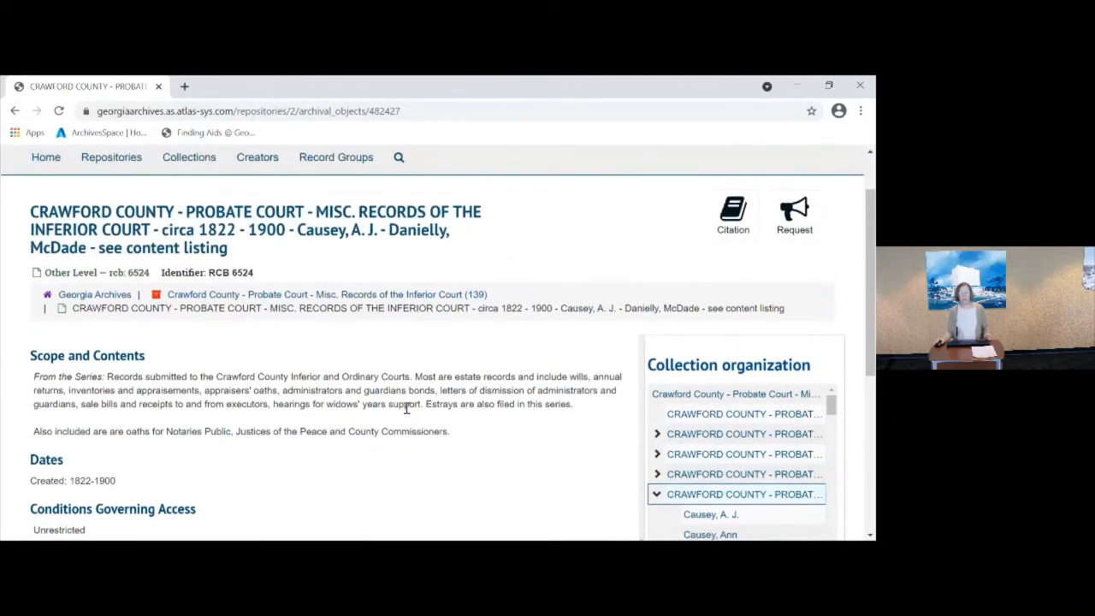
{"action": "mouse_move", "coordinate": [253, 358]}
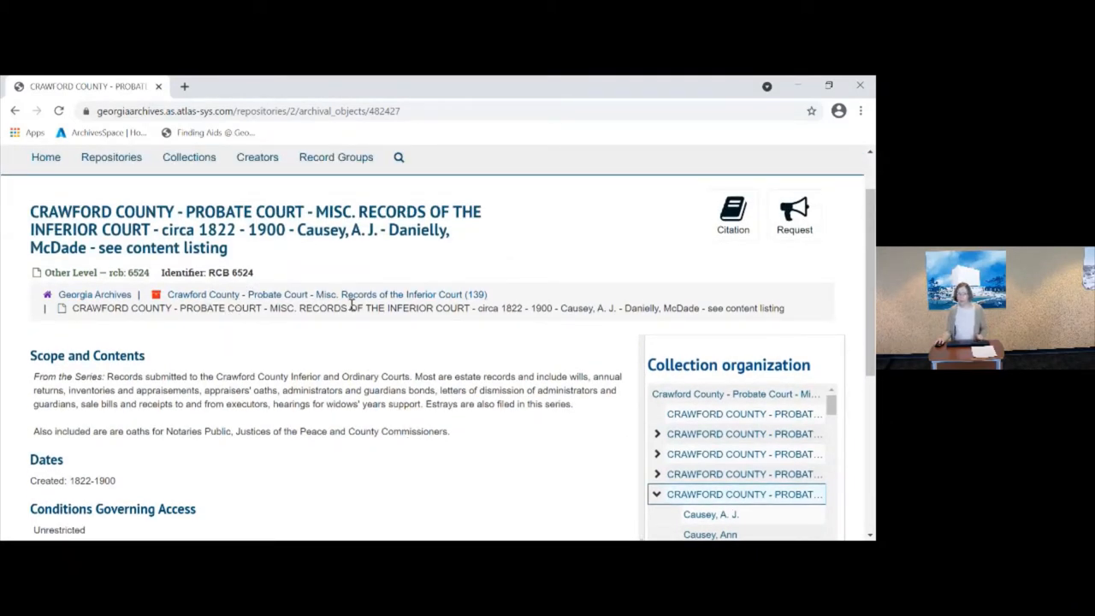
{"action": "mouse_move", "coordinate": [325, 295]}
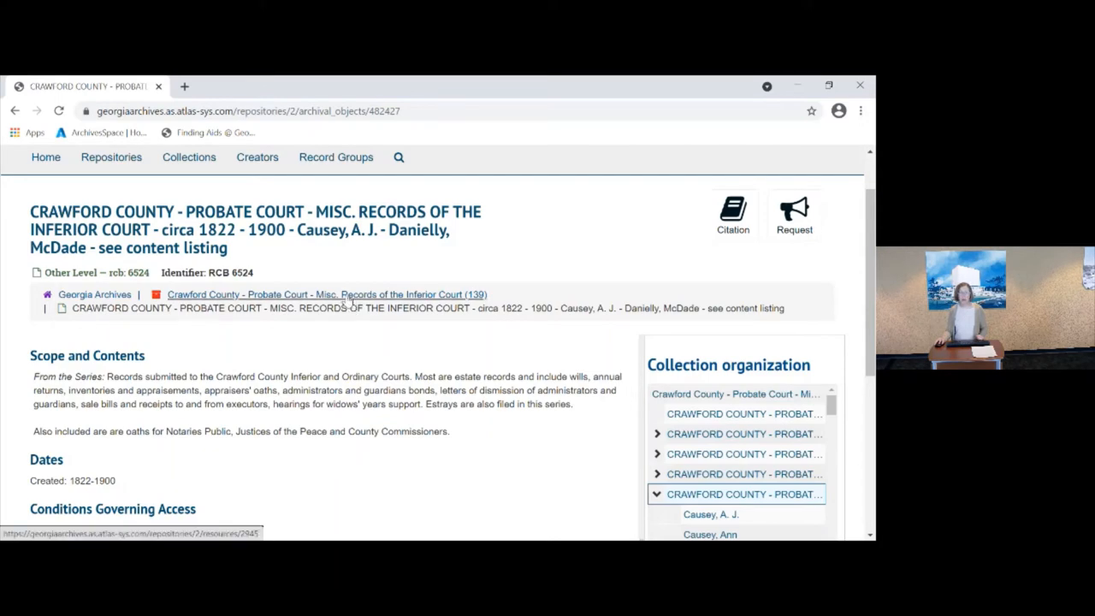
{"action": "scroll", "scroll_direction": "down", "scroll_amount": 3}
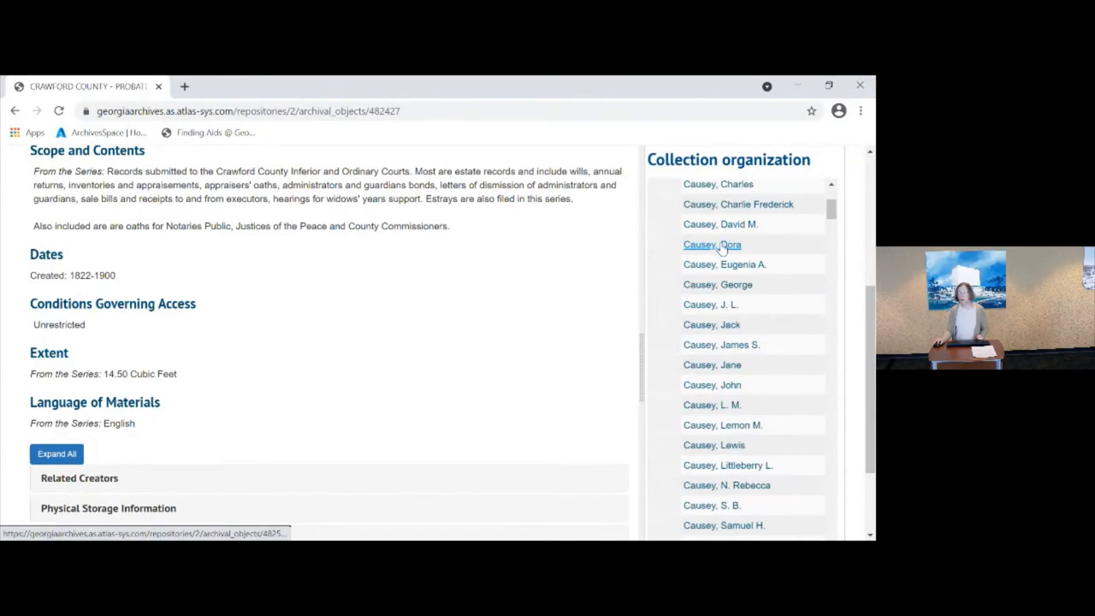
{"action": "left_click", "coordinate": [712, 245]}
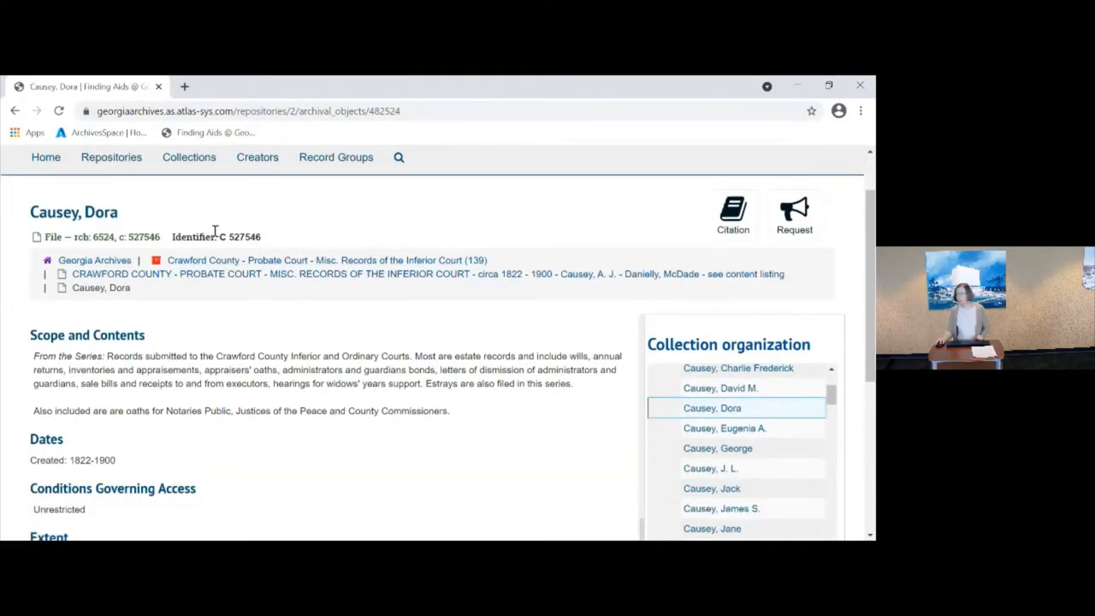
{"action": "mouse_move", "coordinate": [199, 237]}
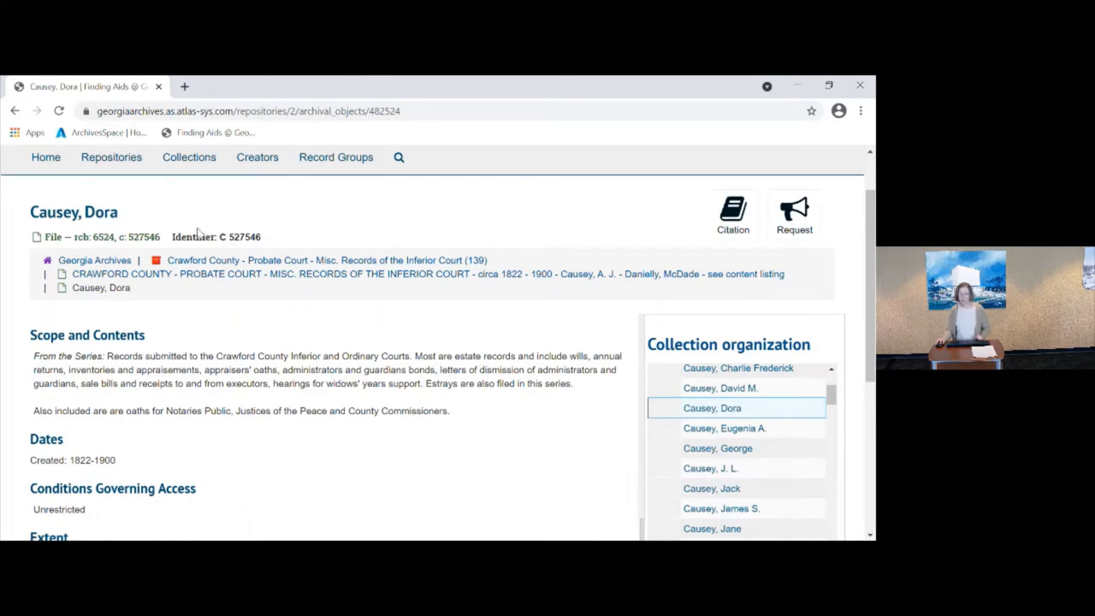
{"action": "mouse_move", "coordinate": [105, 243]}
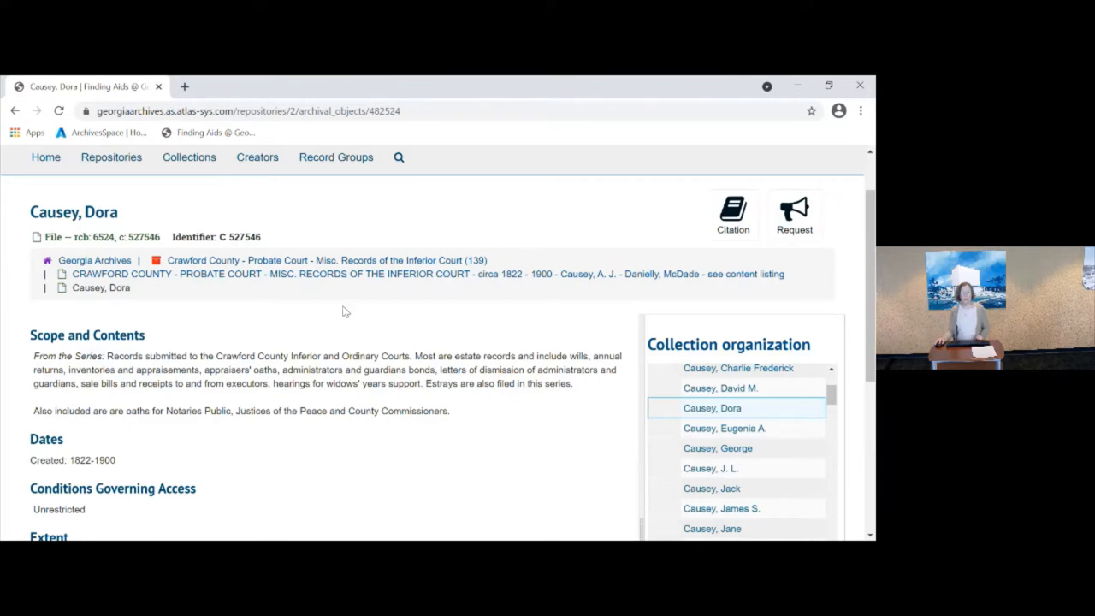
{"action": "mouse_move", "coordinate": [399, 278]}
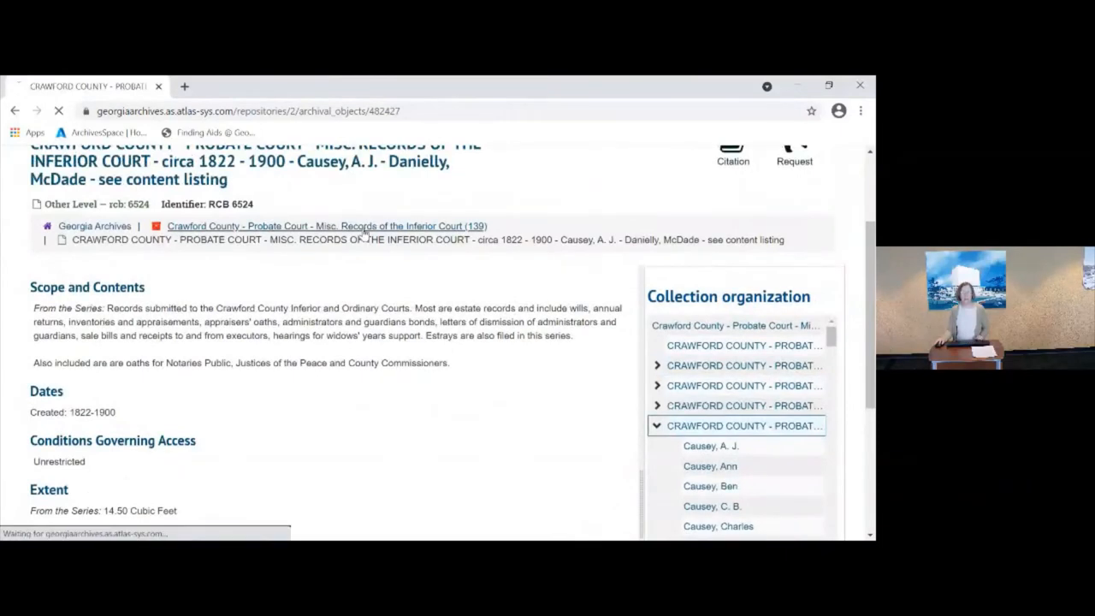
Return to the Misc. Records of the Inferior Court series page via the breadcrumb
{"action": "left_click", "coordinate": [337, 226]}
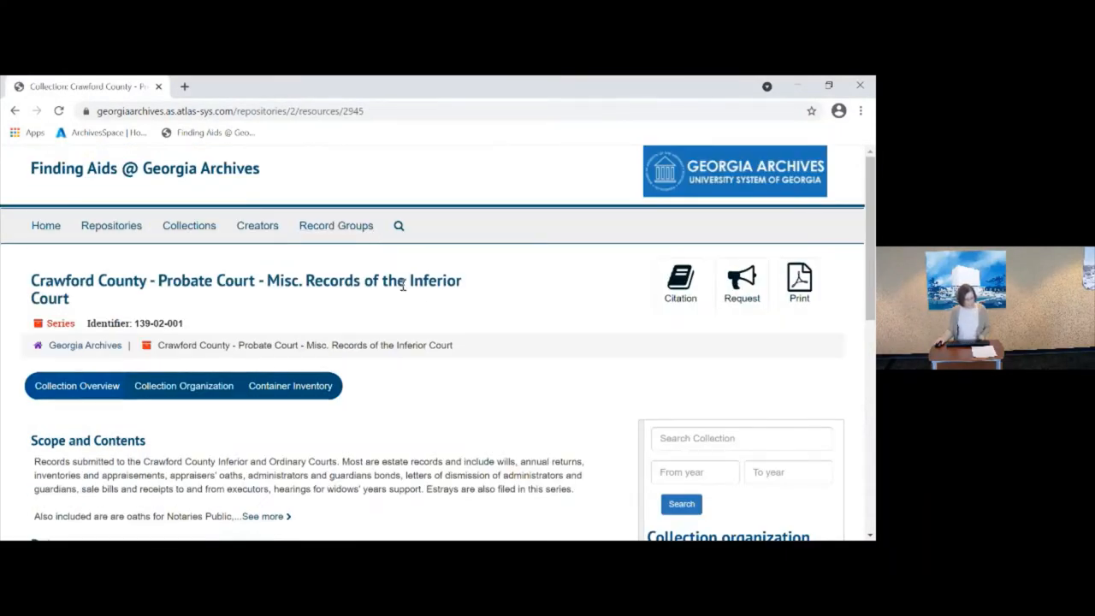
{"action": "mouse_move", "coordinate": [406, 284]}
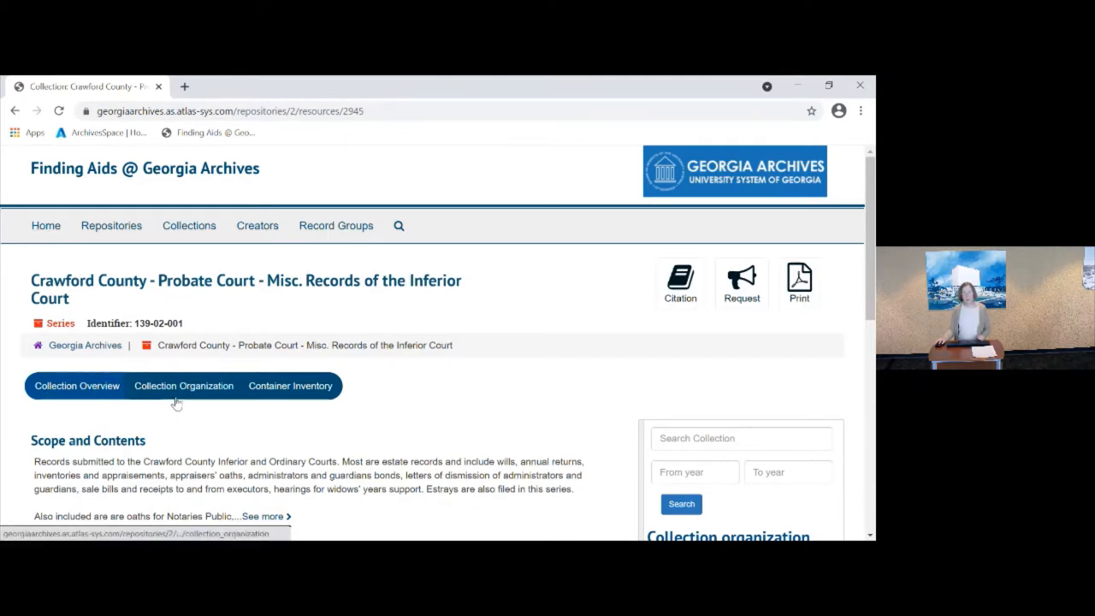
{"action": "scroll", "scroll_direction": "down", "scroll_amount": 3}
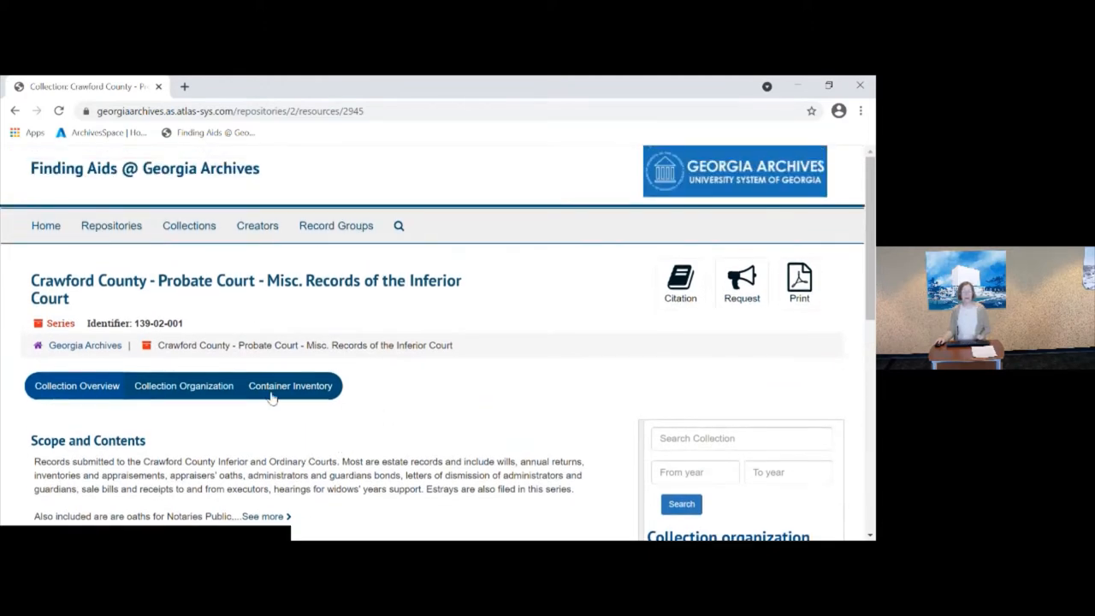
Browse the series' Collection Organization list of name files and its tree
{"action": "left_click", "coordinate": [183, 386]}
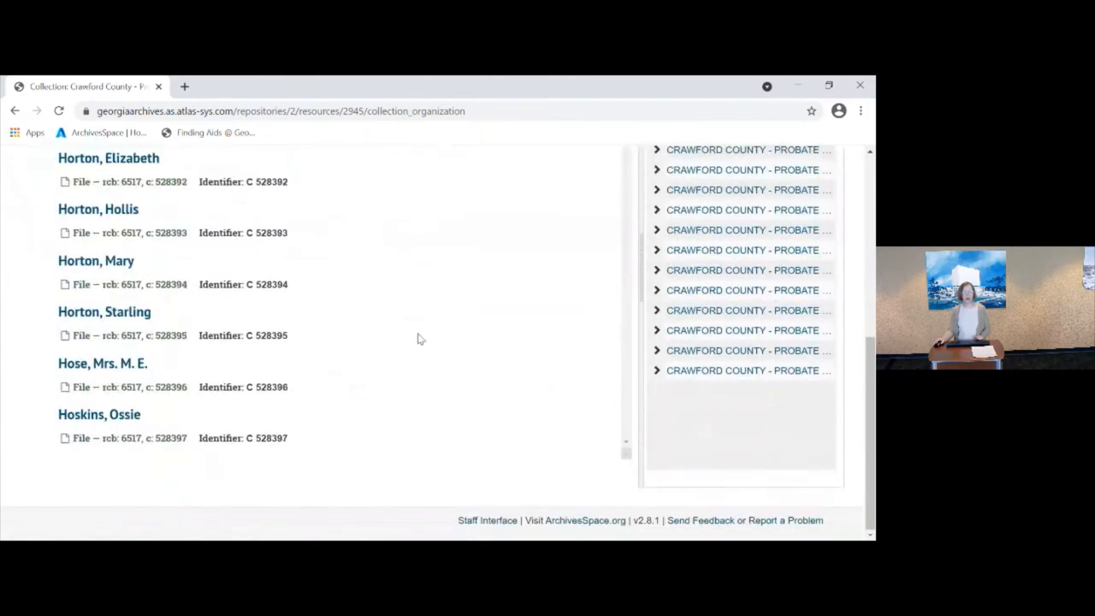
{"action": "scroll", "scroll_direction": "down", "scroll_amount": 3}
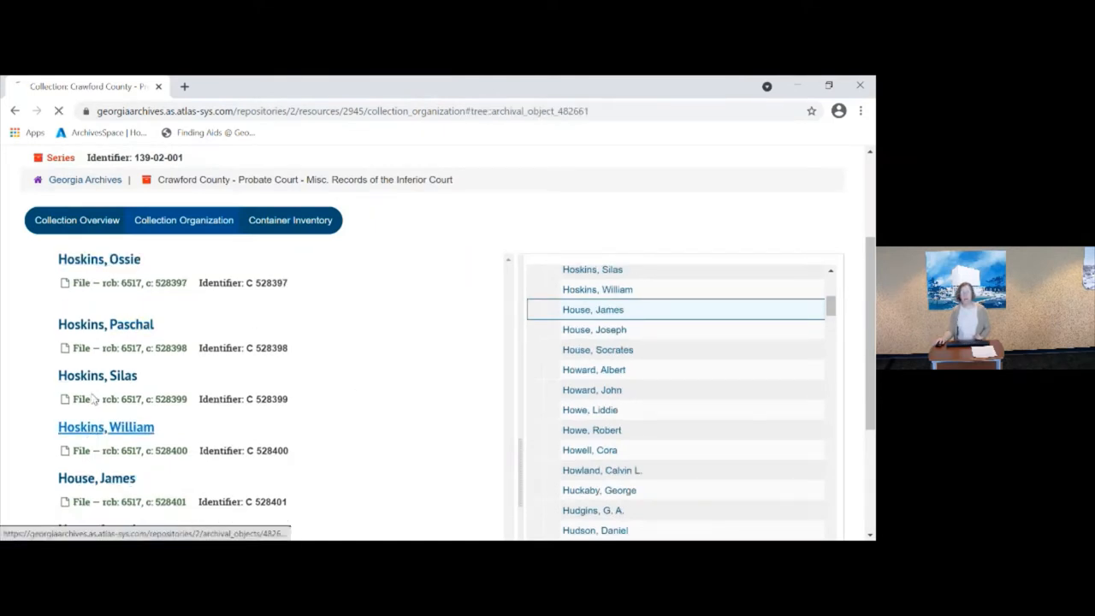
{"action": "left_click", "coordinate": [106, 427]}
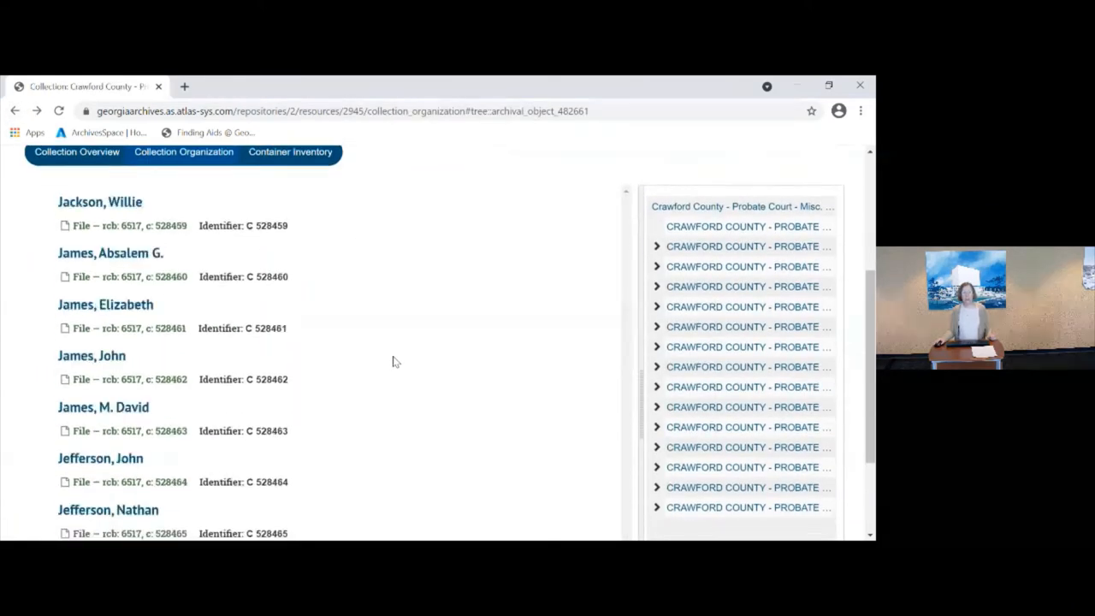
{"action": "scroll", "scroll_direction": "down", "scroll_amount": 3}
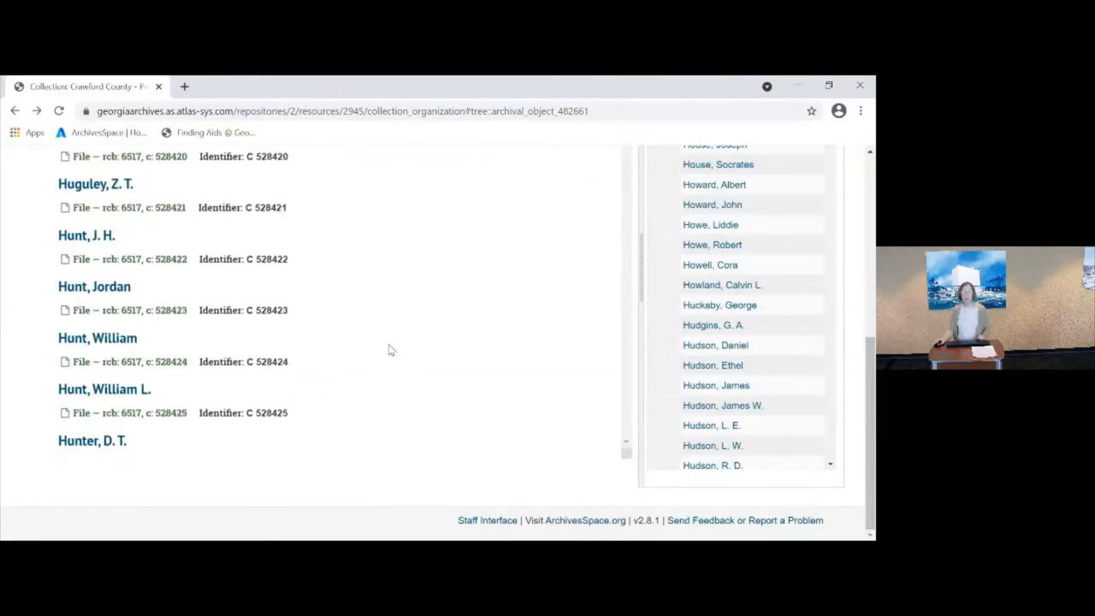
{"action": "scroll", "scroll_direction": "down", "scroll_amount": 3}
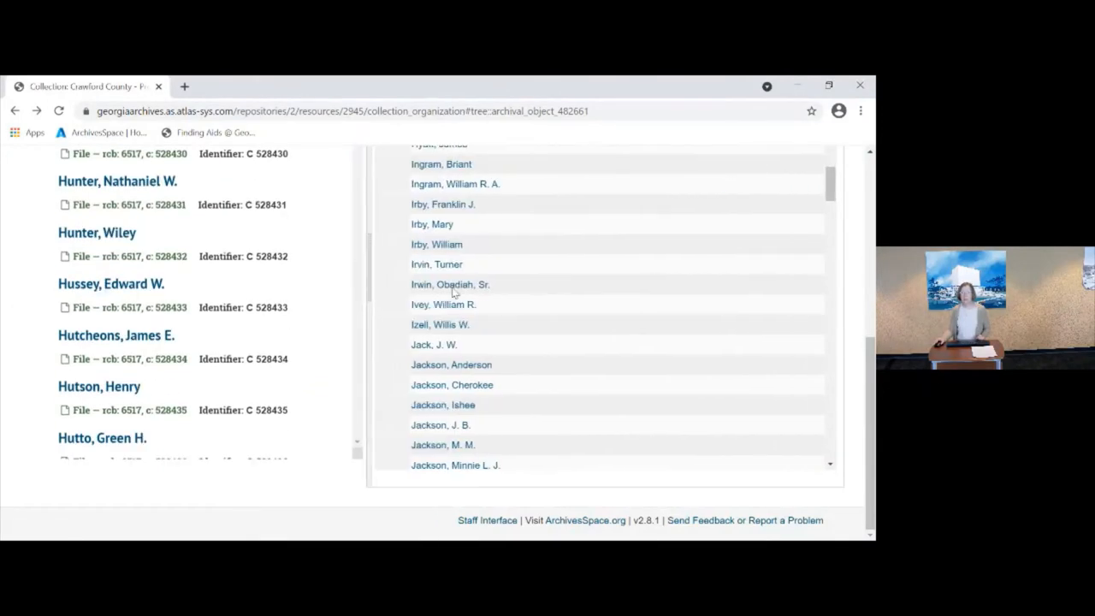
{"action": "scroll", "scroll_direction": "up", "scroll_amount": 3}
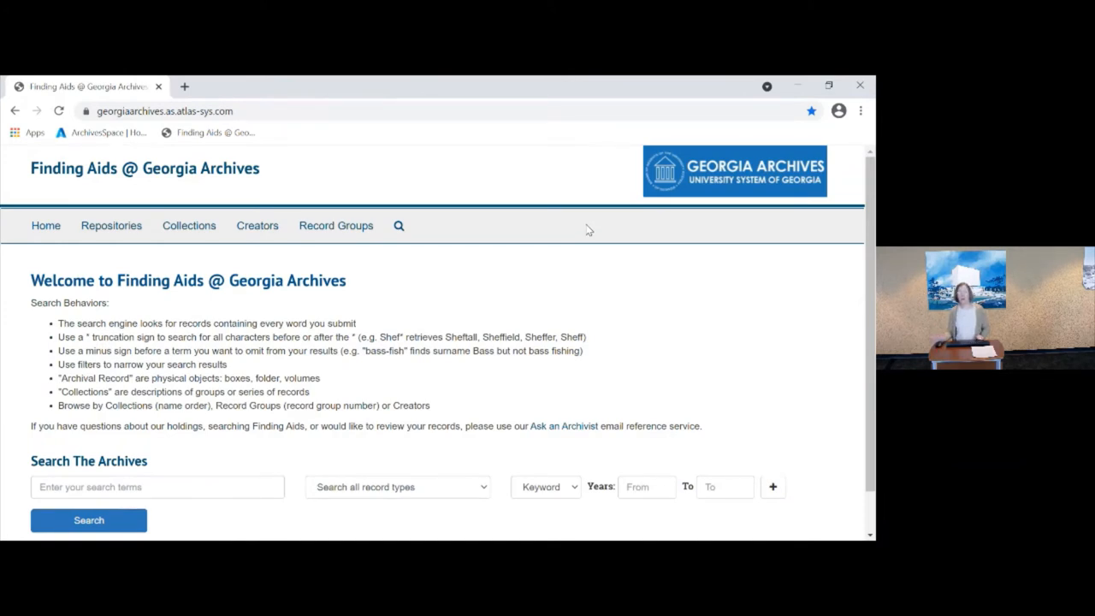
{"action": "scroll", "scroll_direction": "down", "scroll_amount": 3}
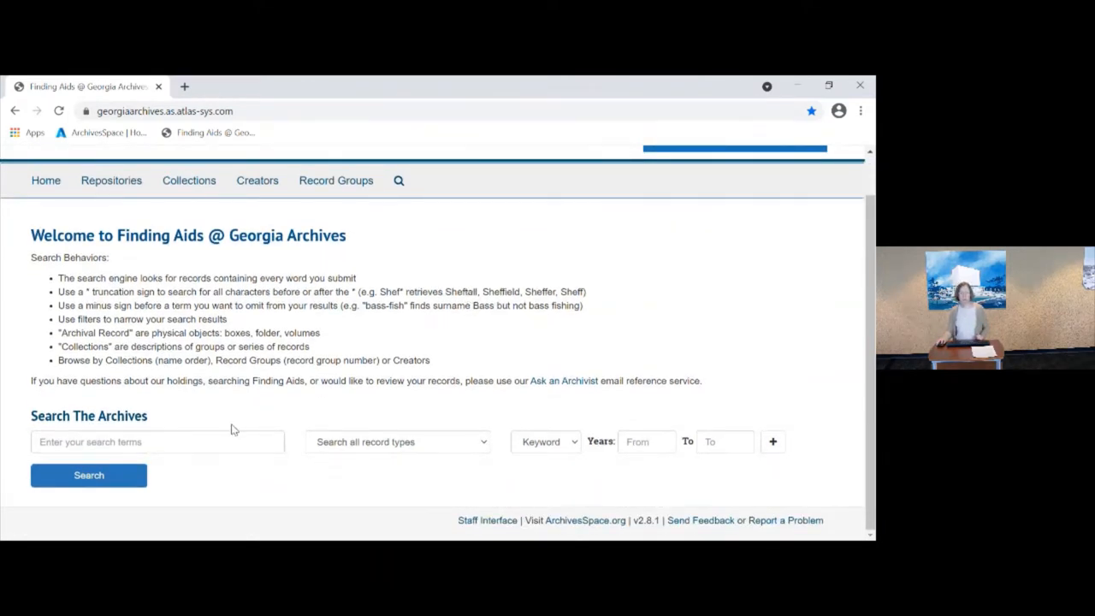
{"action": "left_click", "coordinate": [157, 443]}
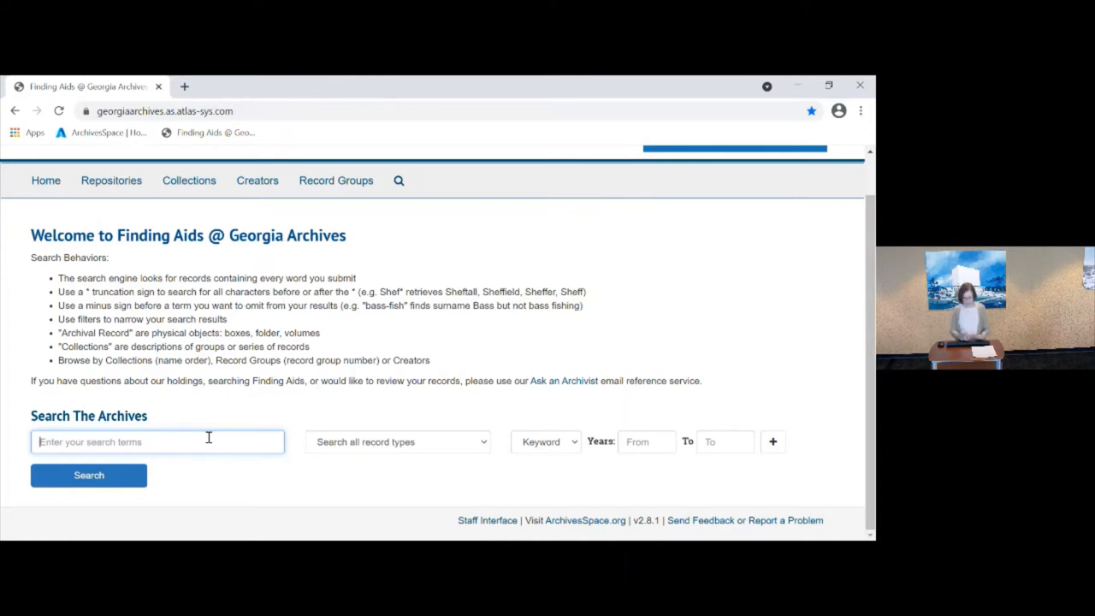
{"action": "type", "text": "nathaniel durkee"}
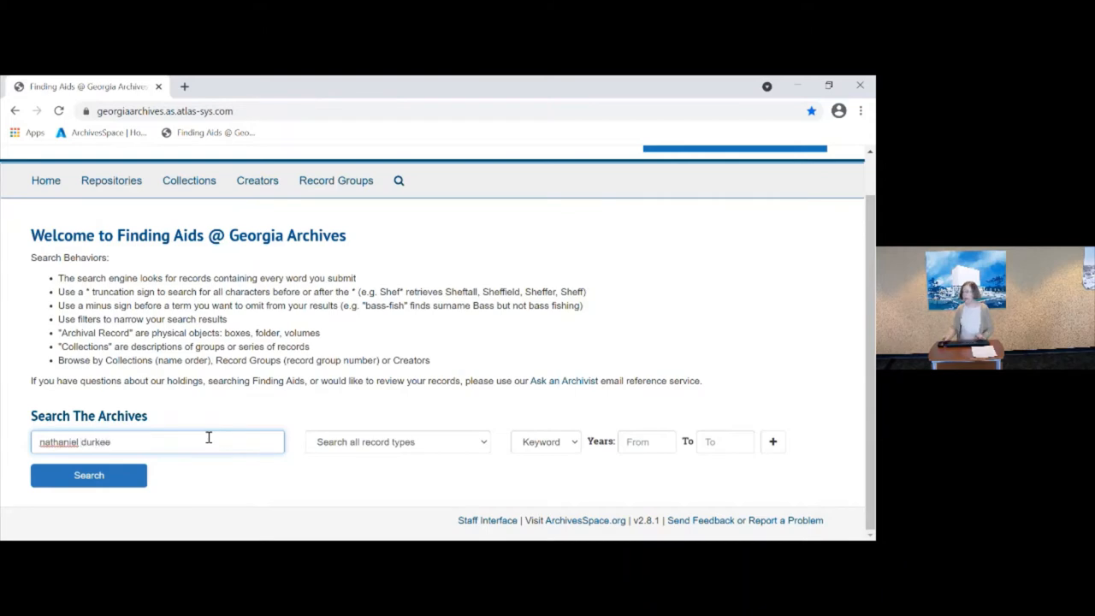
{"action": "left_click", "coordinate": [89, 475]}
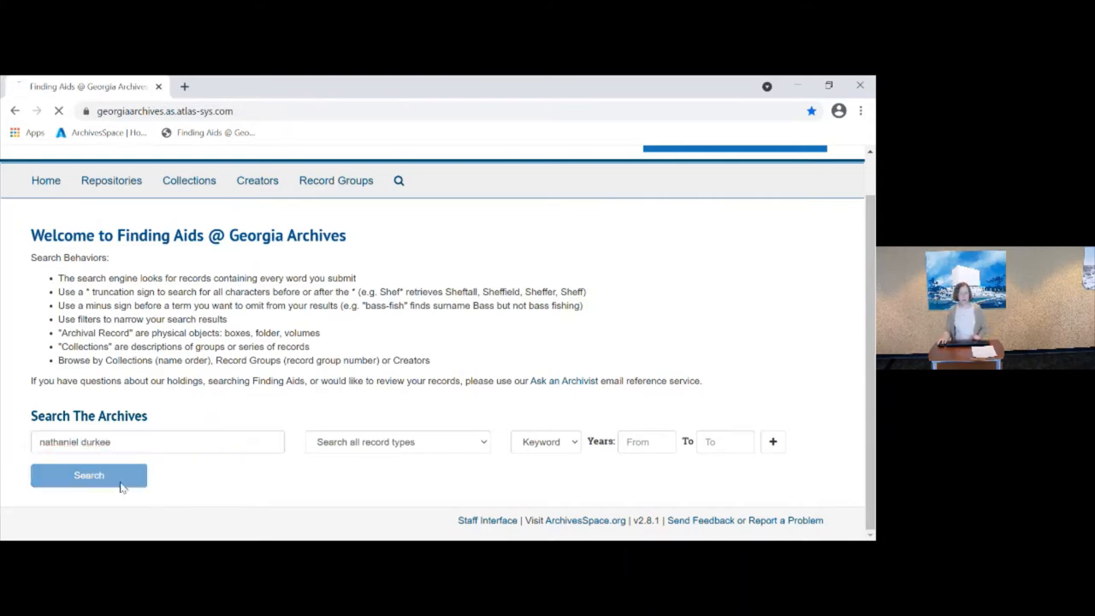
{"action": "left_click", "coordinate": [89, 475]}
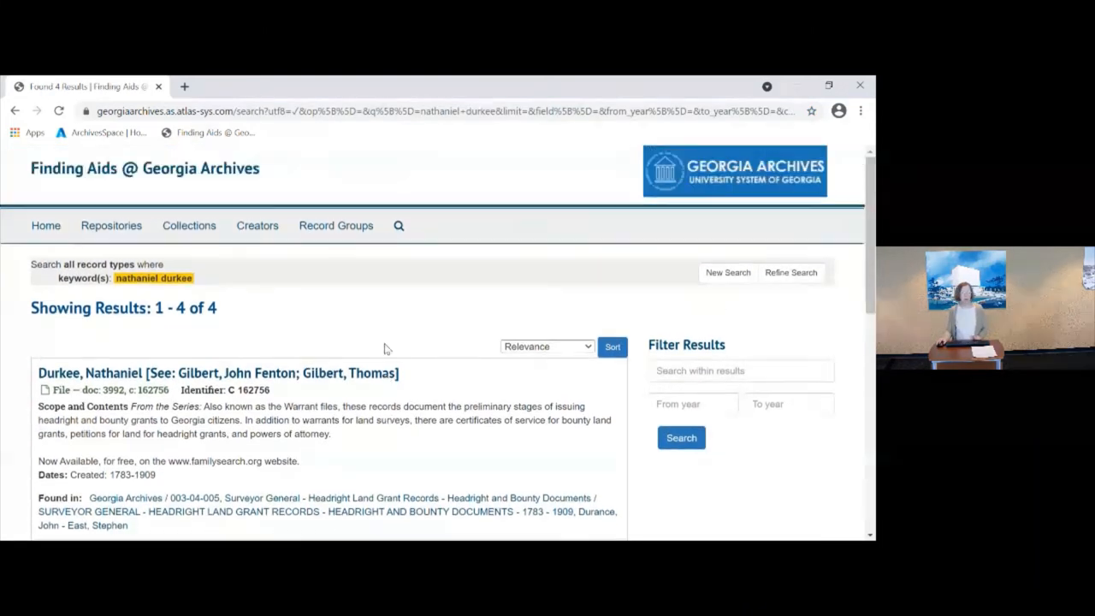
{"action": "scroll", "scroll_direction": "down", "scroll_amount": 3}
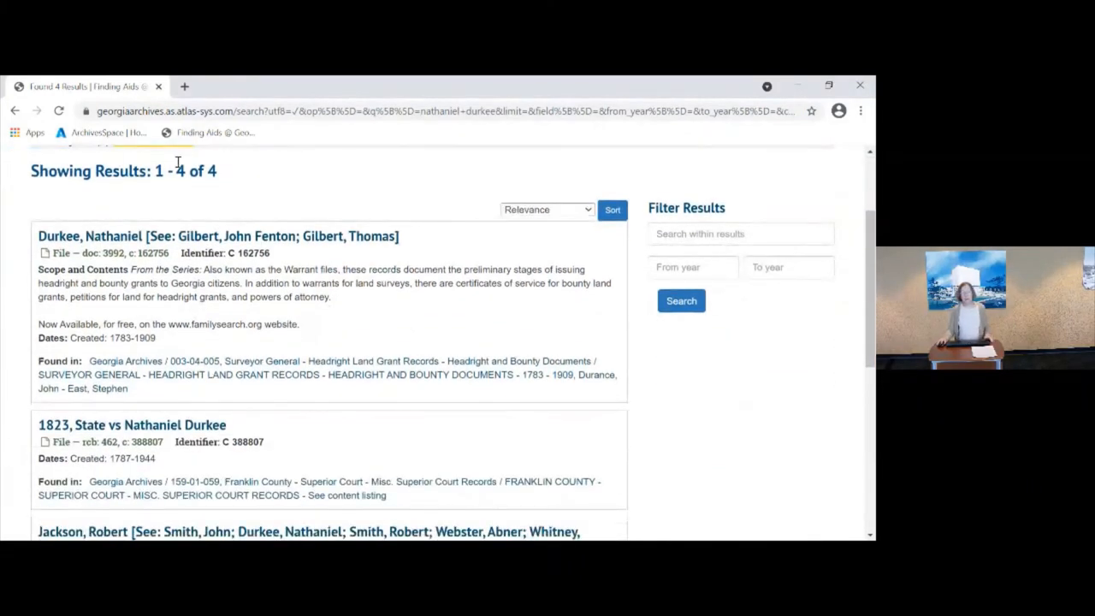
{"action": "scroll", "scroll_direction": "down", "scroll_amount": 3}
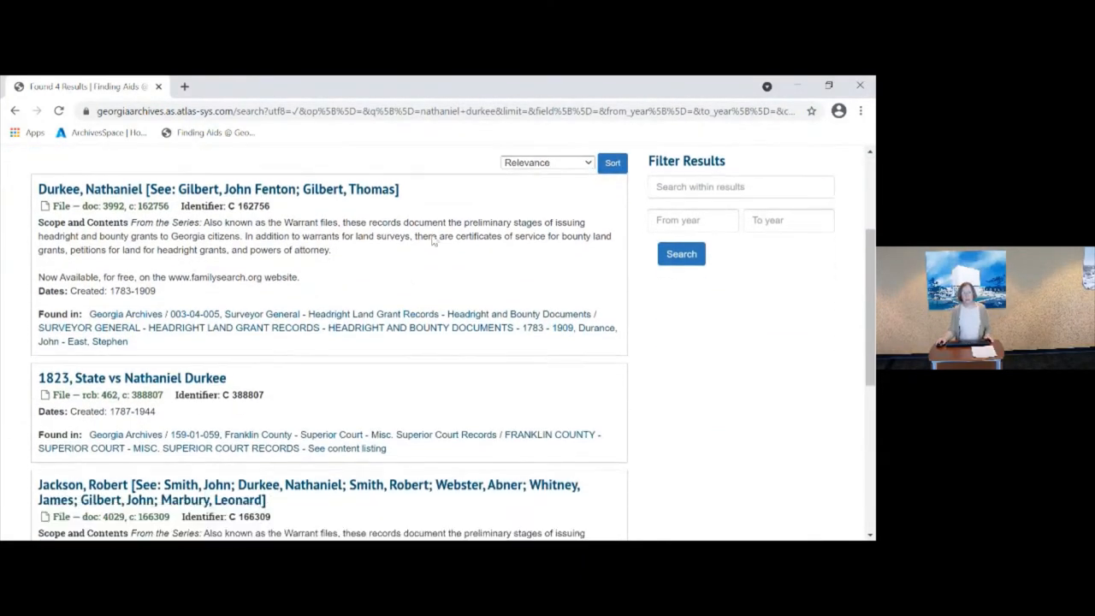
{"action": "scroll", "scroll_direction": "down", "scroll_amount": 3}
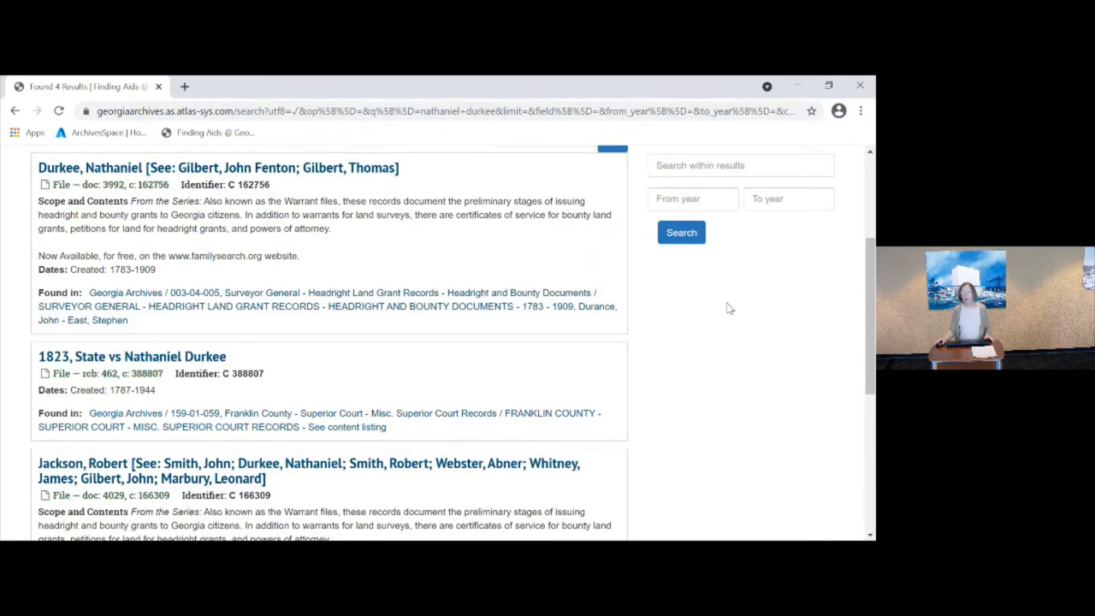
{"action": "mouse_move", "coordinate": [684, 297]}
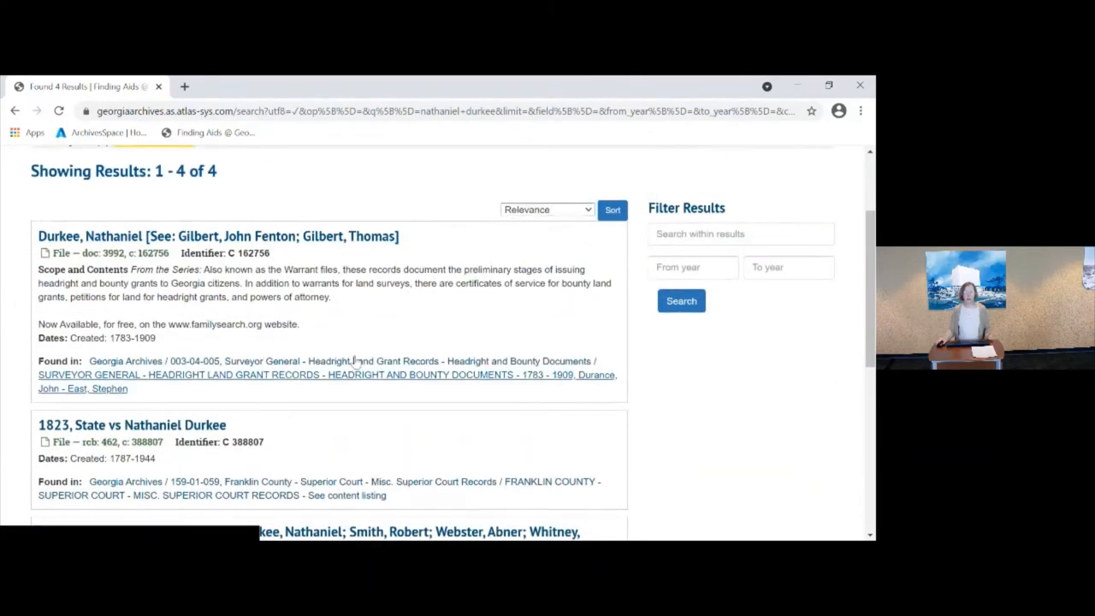
{"action": "scroll", "scroll_direction": "down", "scroll_amount": 3}
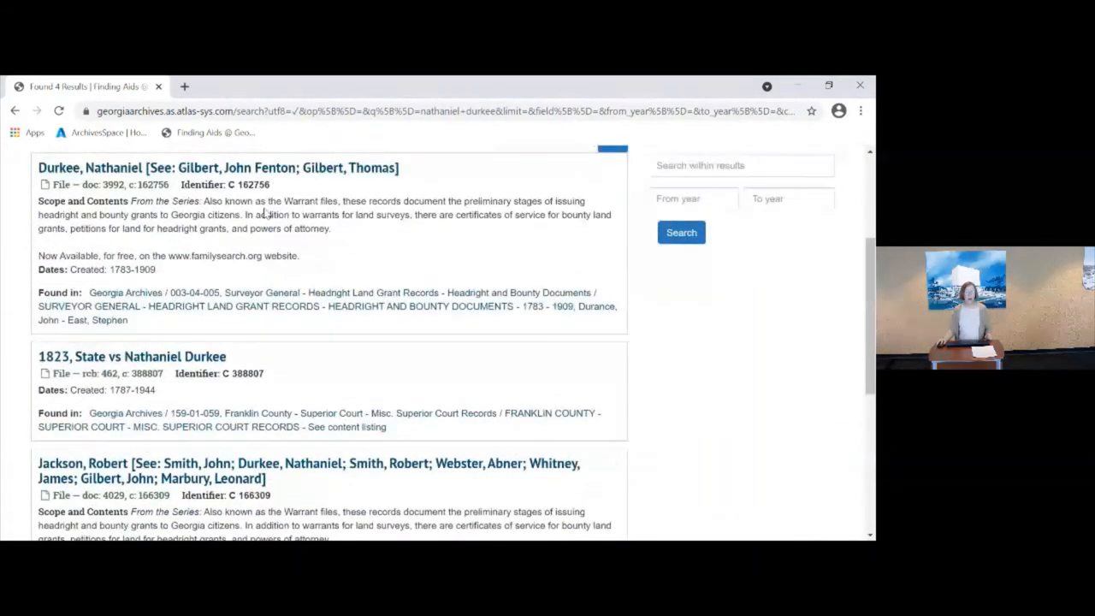
{"action": "mouse_move", "coordinate": [127, 269]}
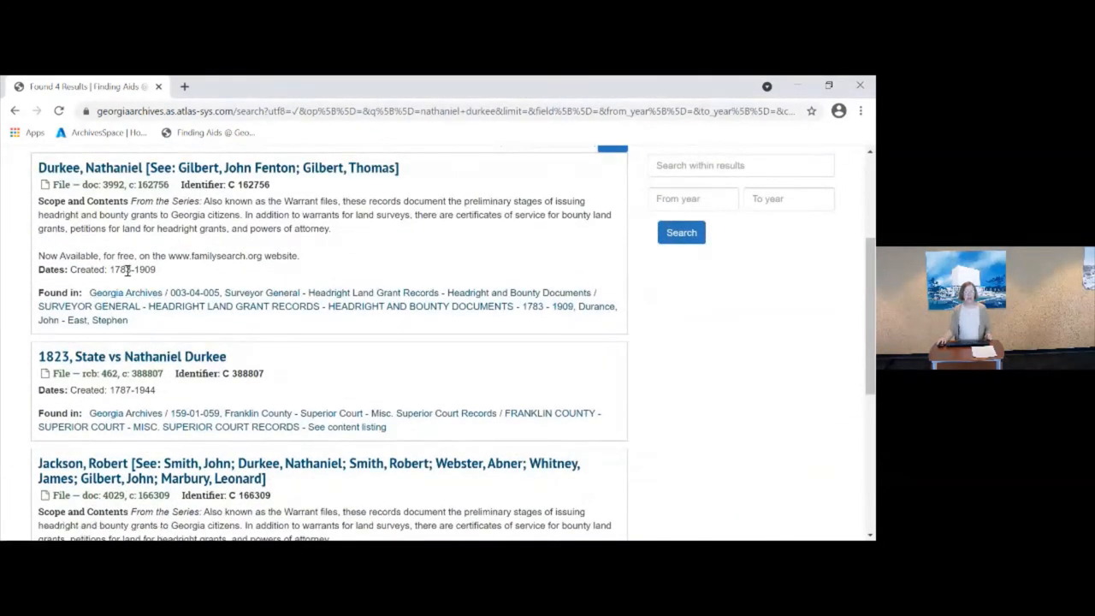
{"action": "mouse_move", "coordinate": [489, 287]}
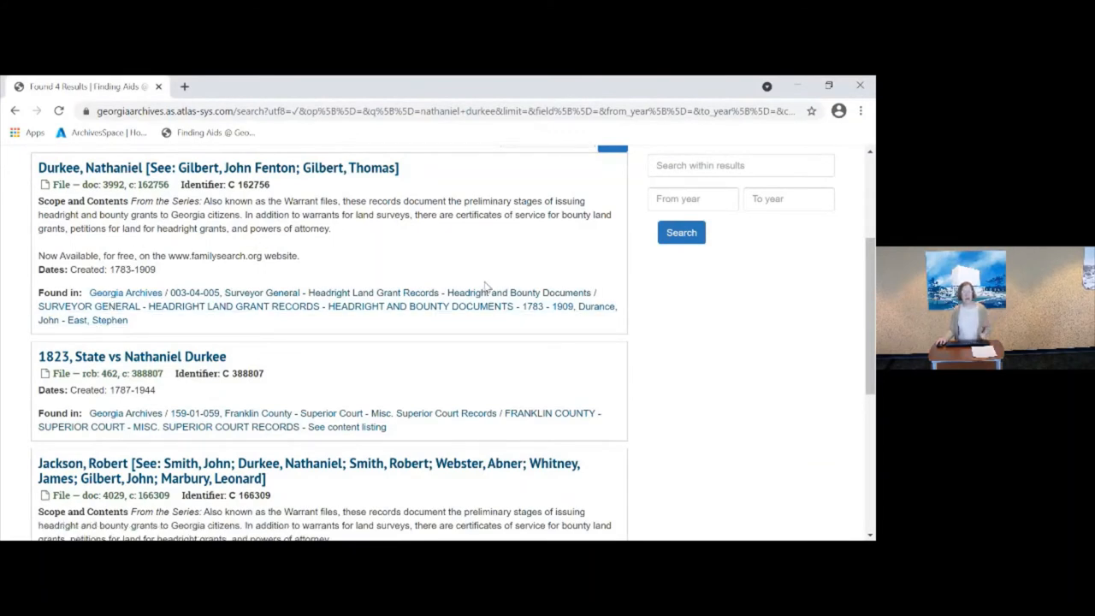
{"action": "mouse_move", "coordinate": [343, 218]}
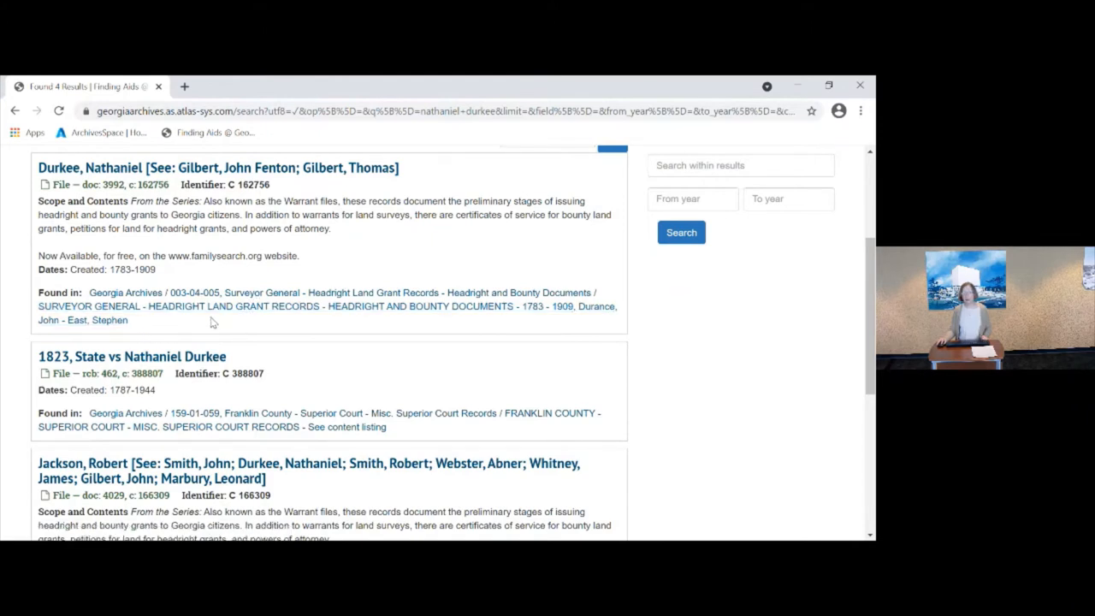
{"action": "mouse_move", "coordinate": [456, 328]}
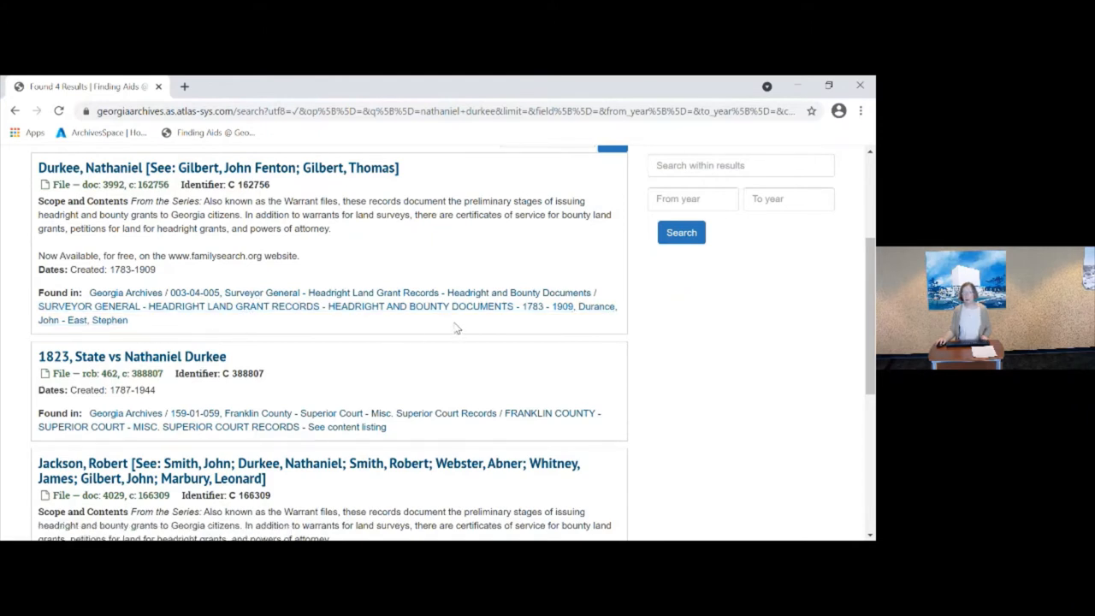
{"action": "mouse_move", "coordinate": [578, 320]}
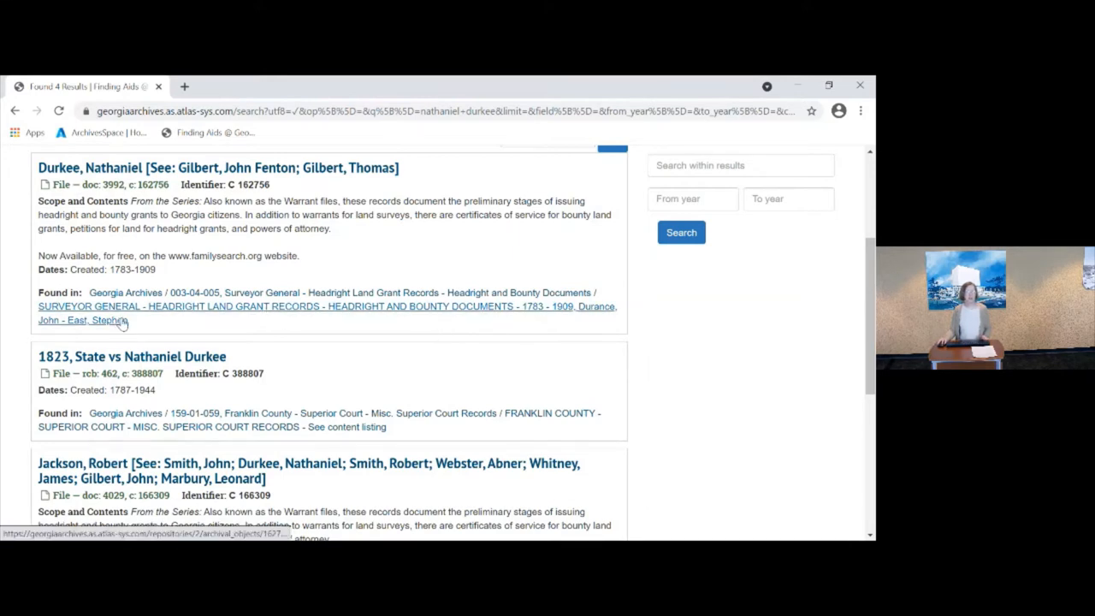
{"action": "scroll", "scroll_direction": "down", "scroll_amount": 3}
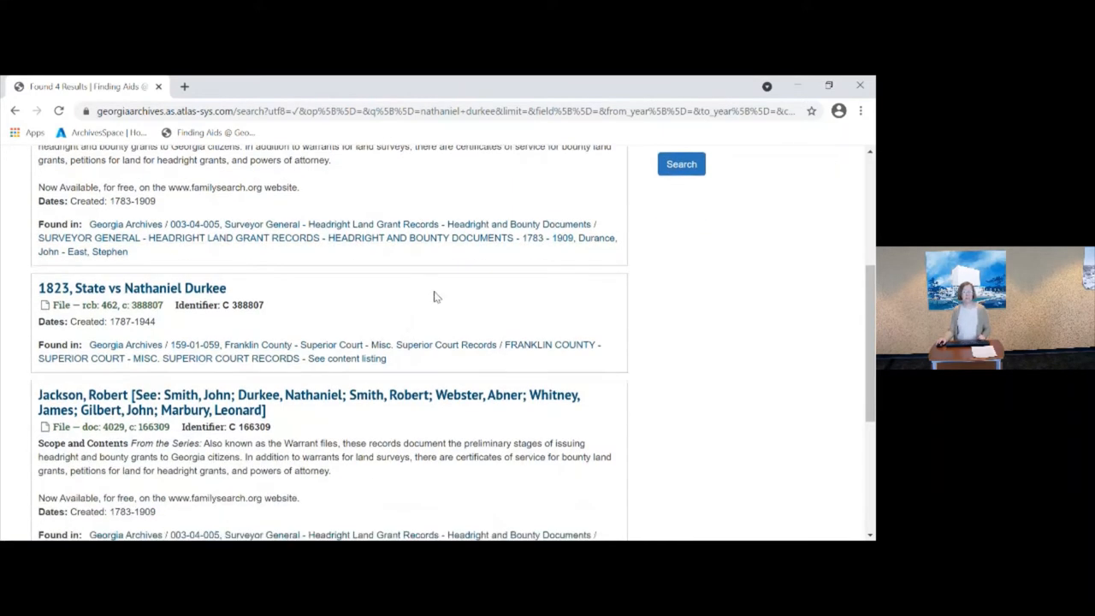
{"action": "scroll", "scroll_direction": "down", "scroll_amount": 3}
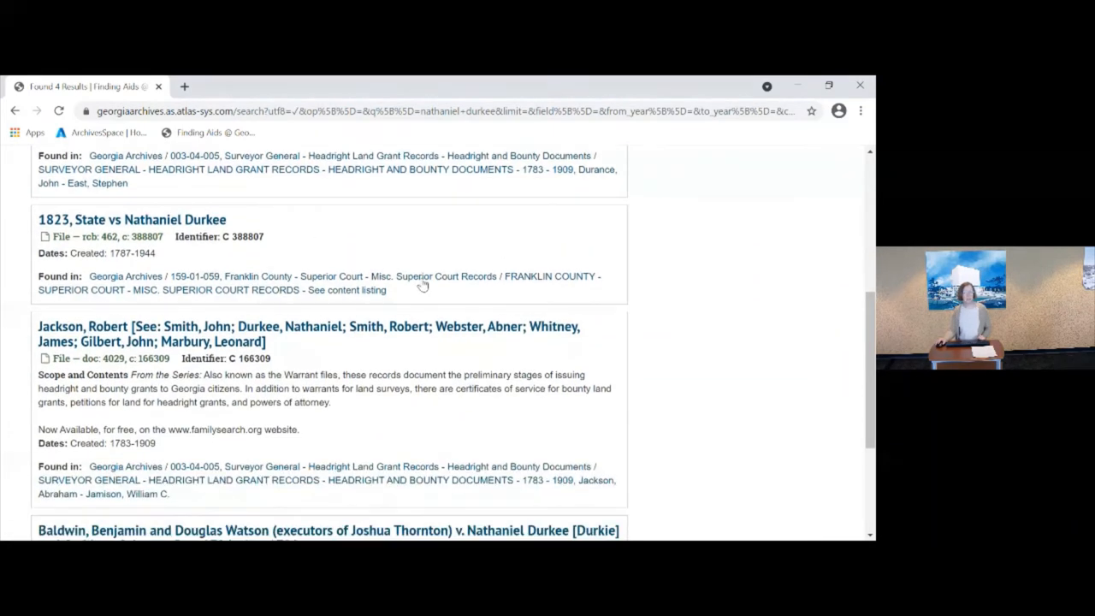
{"action": "mouse_move", "coordinate": [481, 246]}
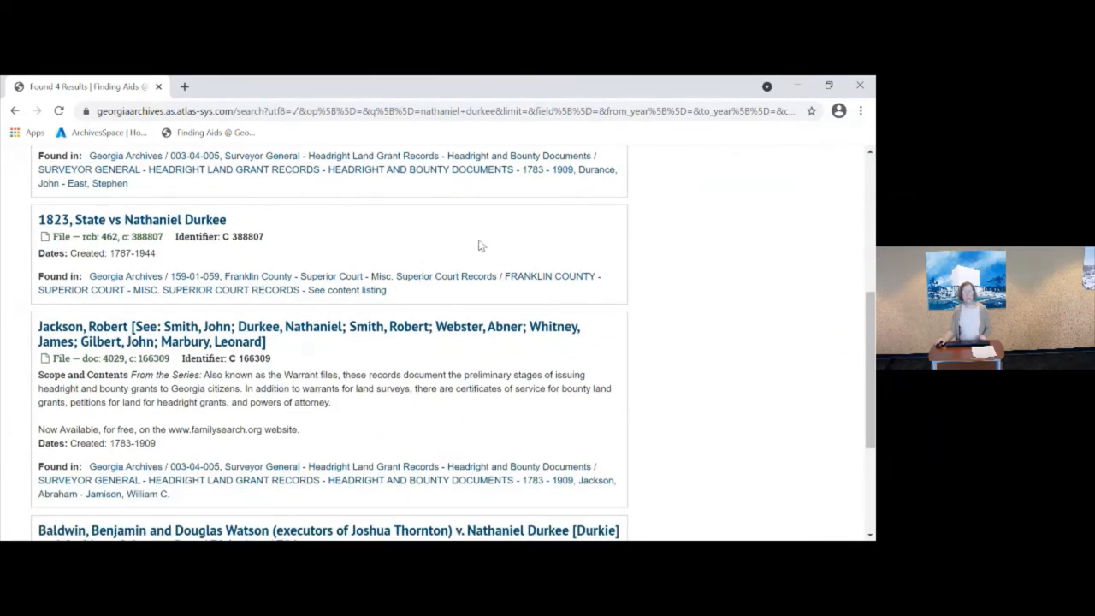
{"action": "scroll", "scroll_direction": "down", "scroll_amount": 3}
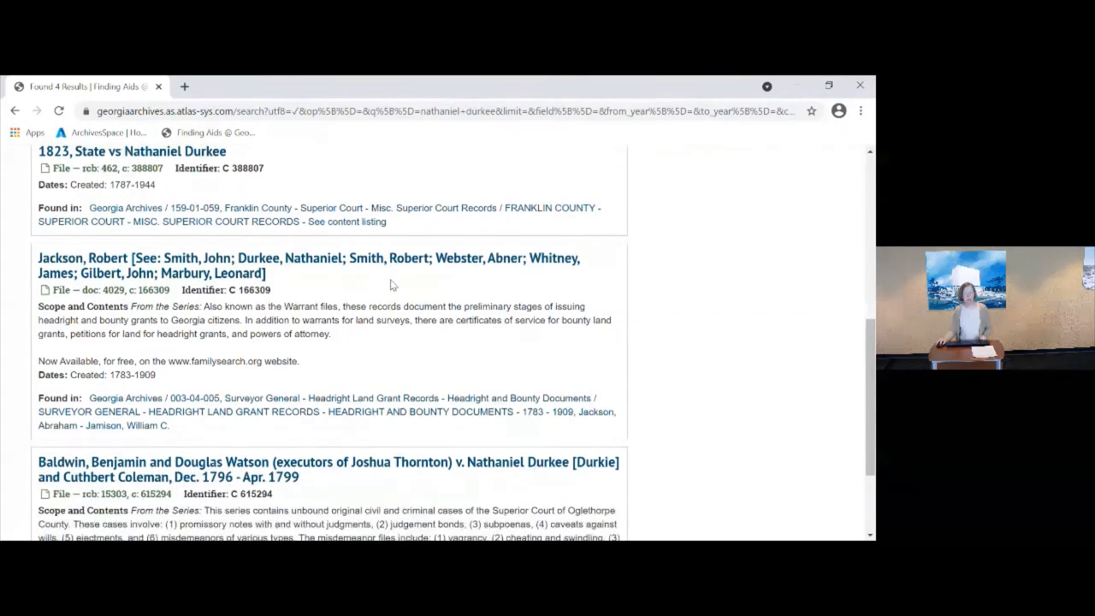
{"action": "scroll", "scroll_direction": "down", "scroll_amount": 3}
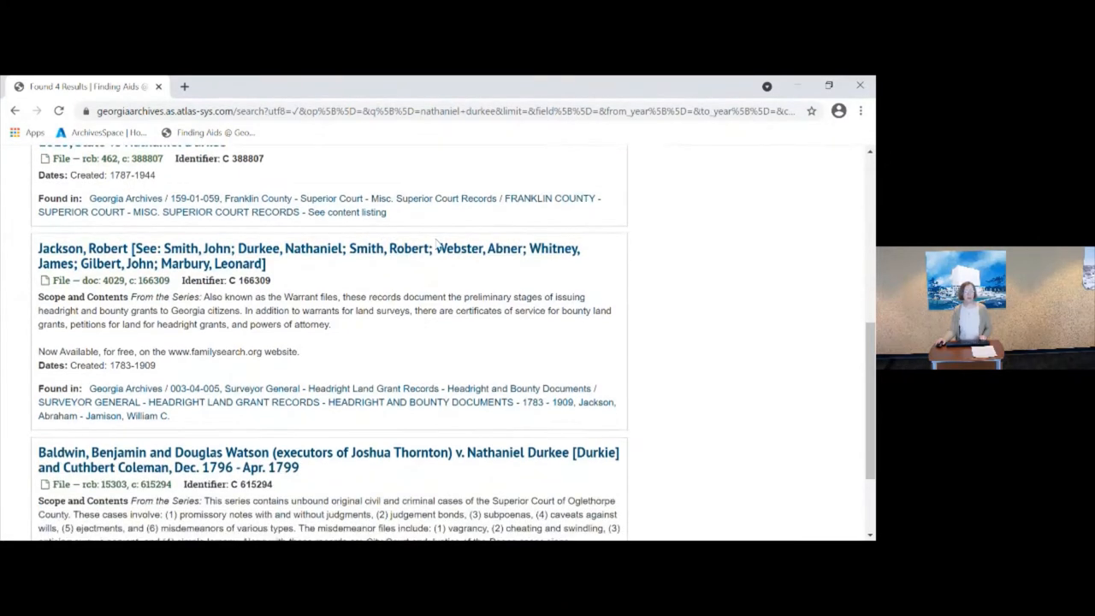
{"action": "scroll", "scroll_direction": "down", "scroll_amount": 3}
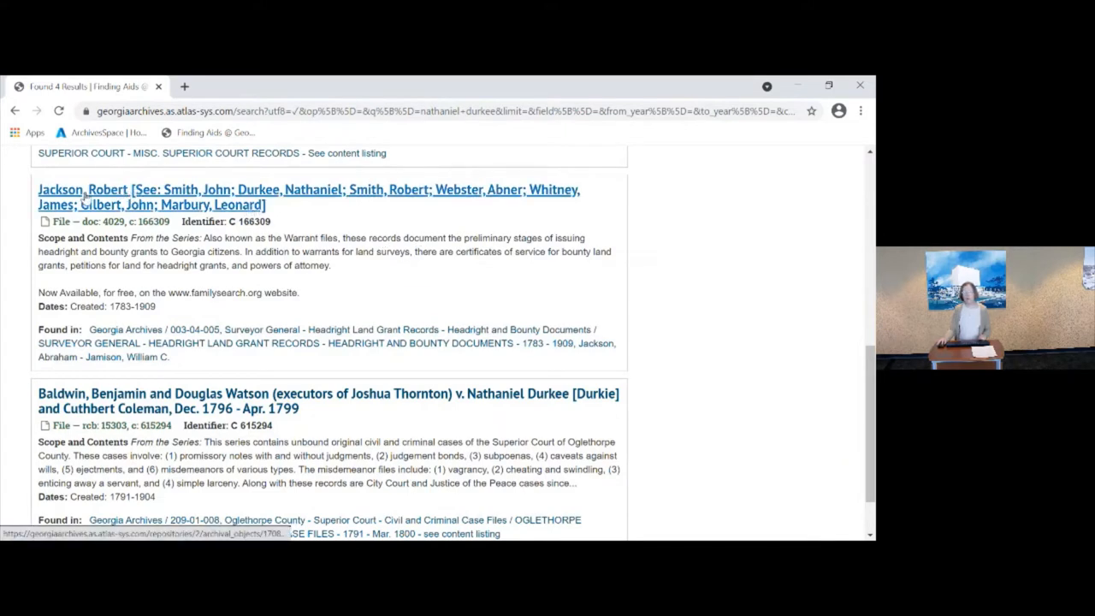
{"action": "mouse_move", "coordinate": [376, 221]}
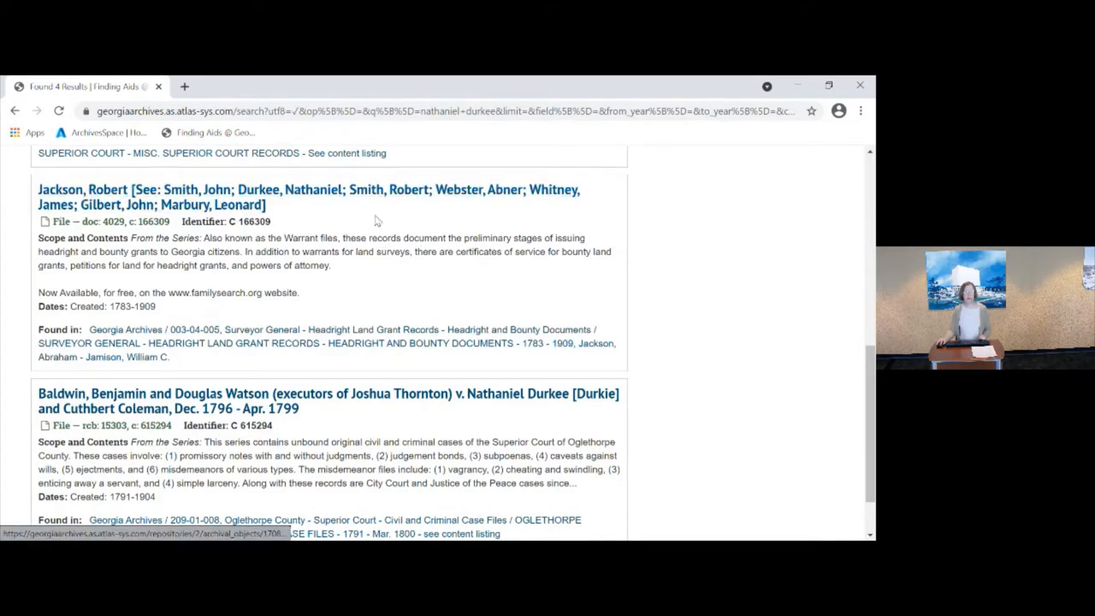
{"action": "mouse_move", "coordinate": [308, 198]}
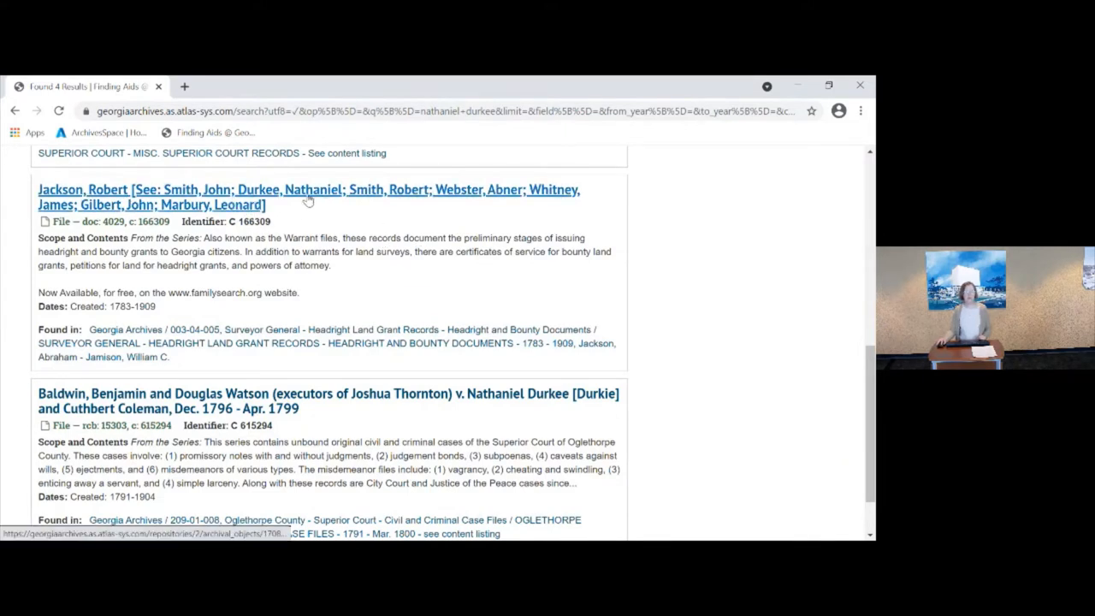
{"action": "scroll", "scroll_direction": "down", "scroll_amount": 3}
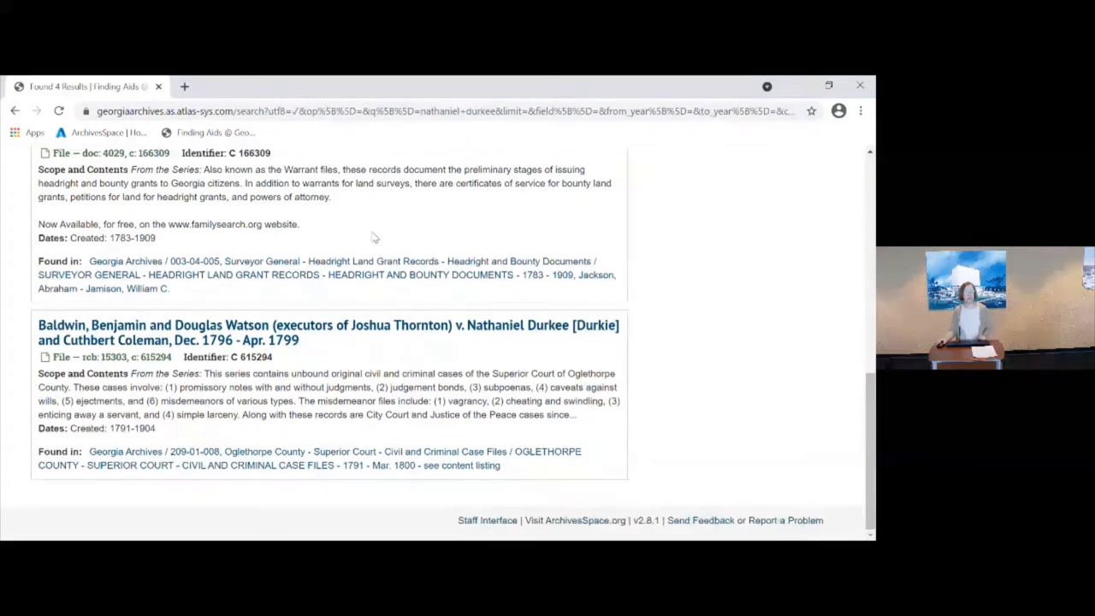
{"action": "mouse_move", "coordinate": [379, 363]}
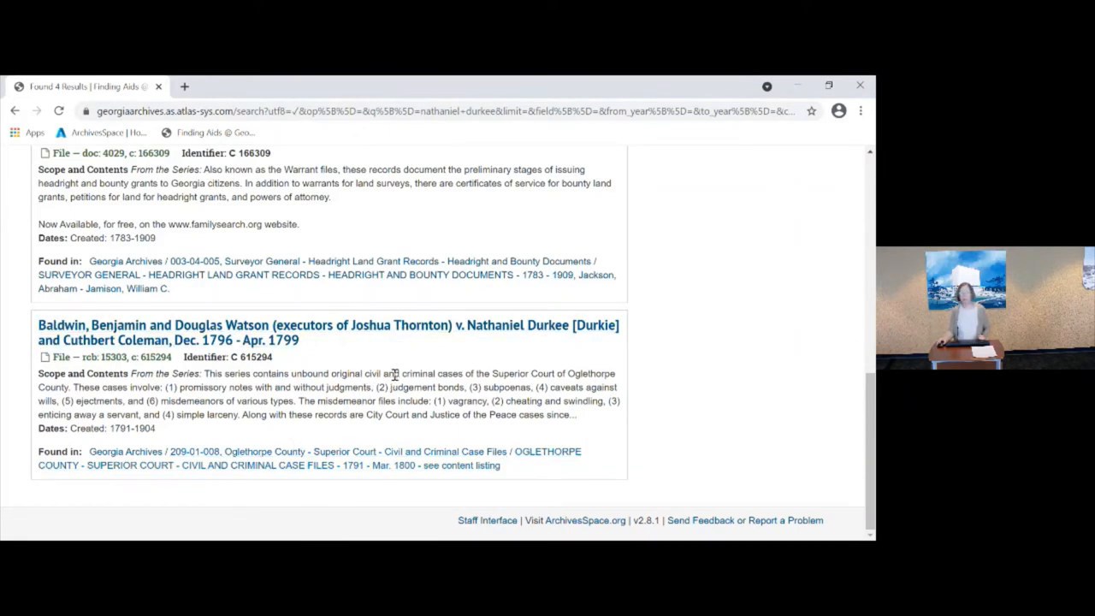
{"action": "scroll", "scroll_direction": "up", "scroll_amount": 3}
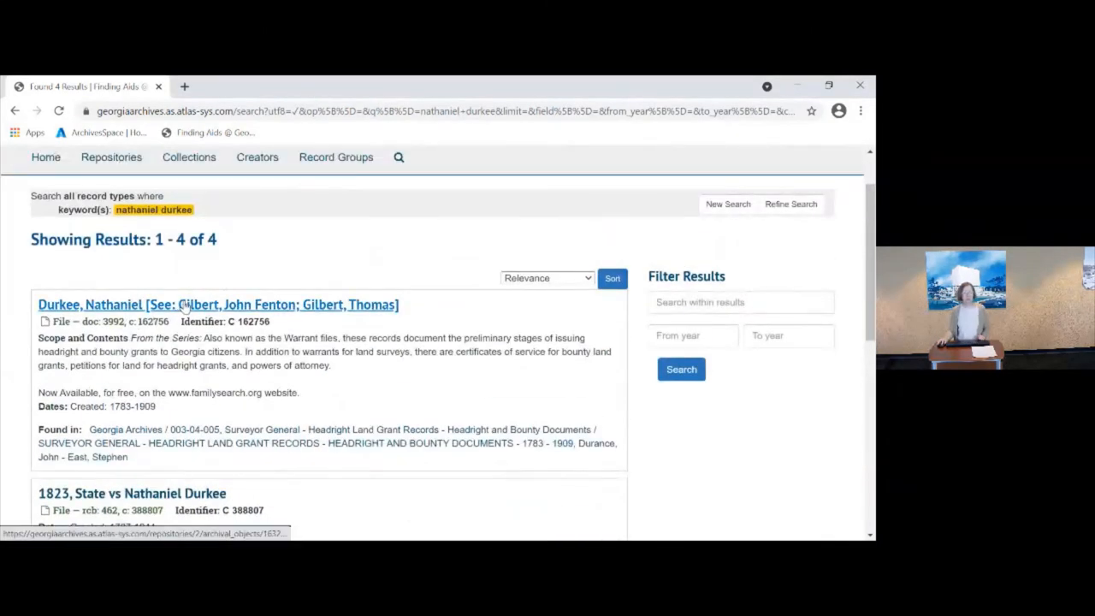
View the 'Durkee, Nathaniel' file record, then its parent Surveyor General headright series
{"action": "left_click", "coordinate": [218, 304]}
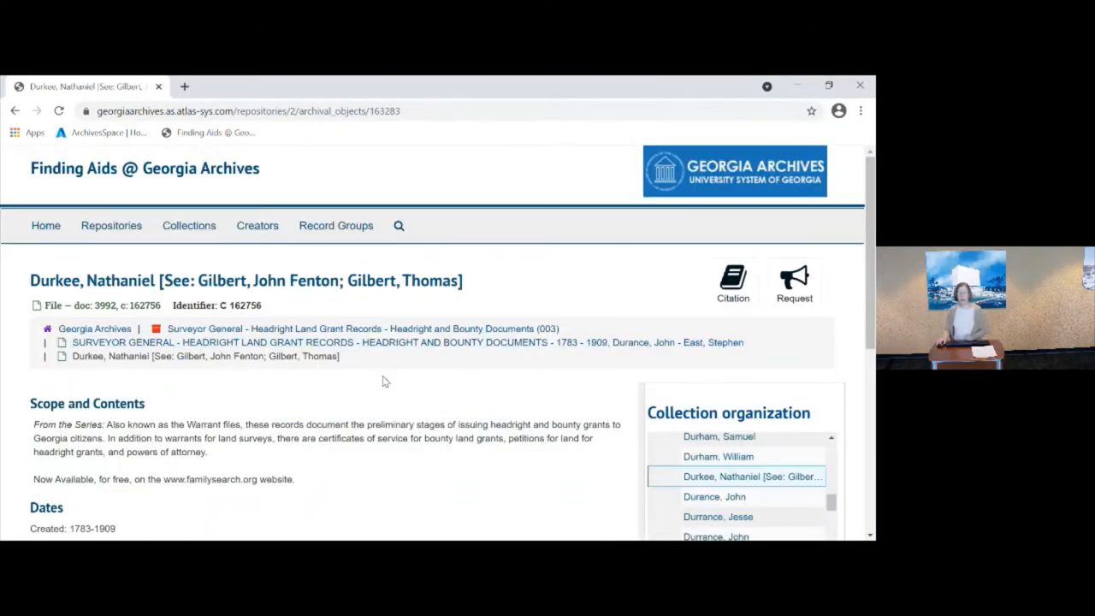
{"action": "scroll", "scroll_direction": "down", "scroll_amount": 3}
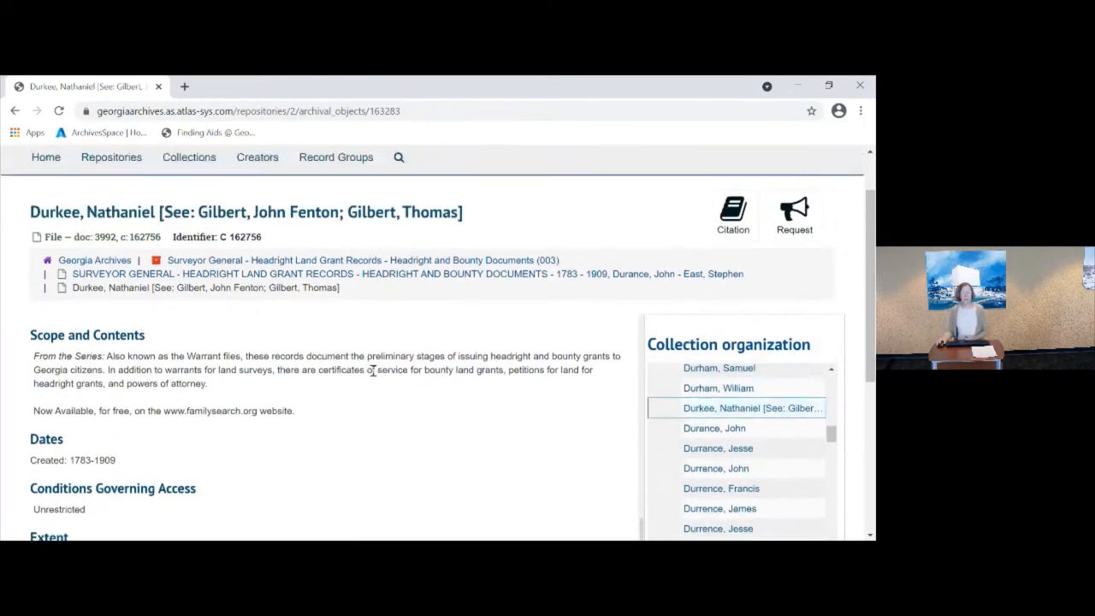
{"action": "scroll", "scroll_direction": "down", "scroll_amount": 3}
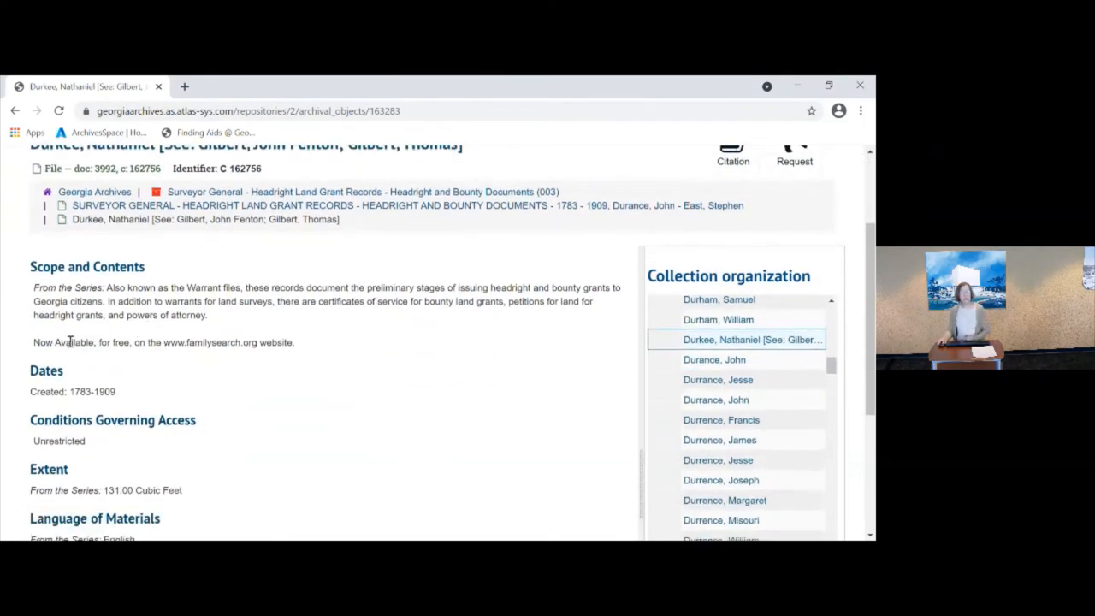
{"action": "mouse_move", "coordinate": [403, 395]}
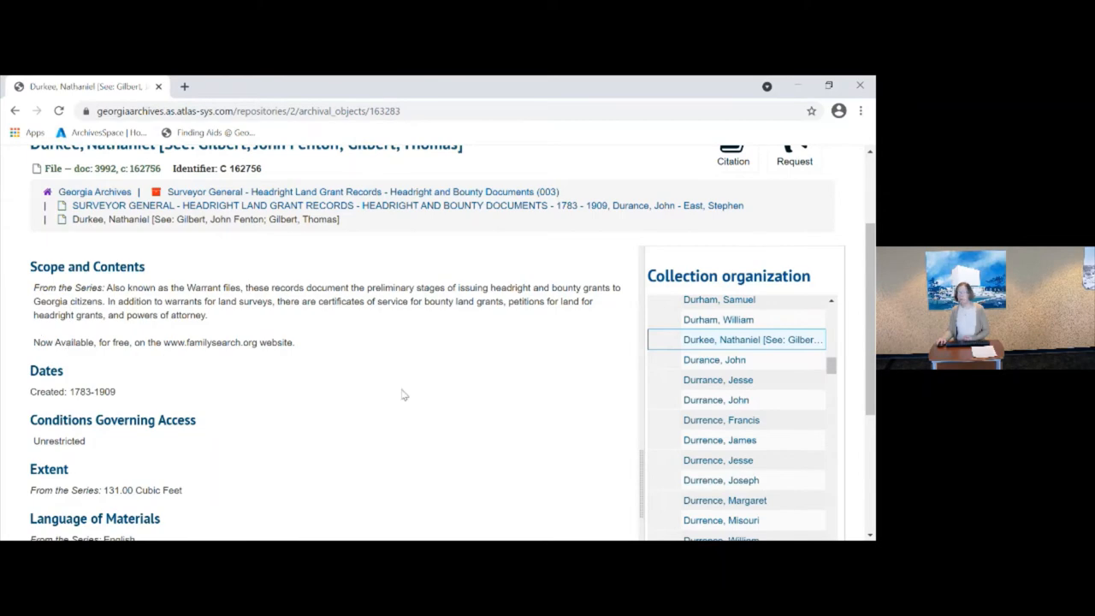
{"action": "scroll", "scroll_direction": "down", "scroll_amount": 3}
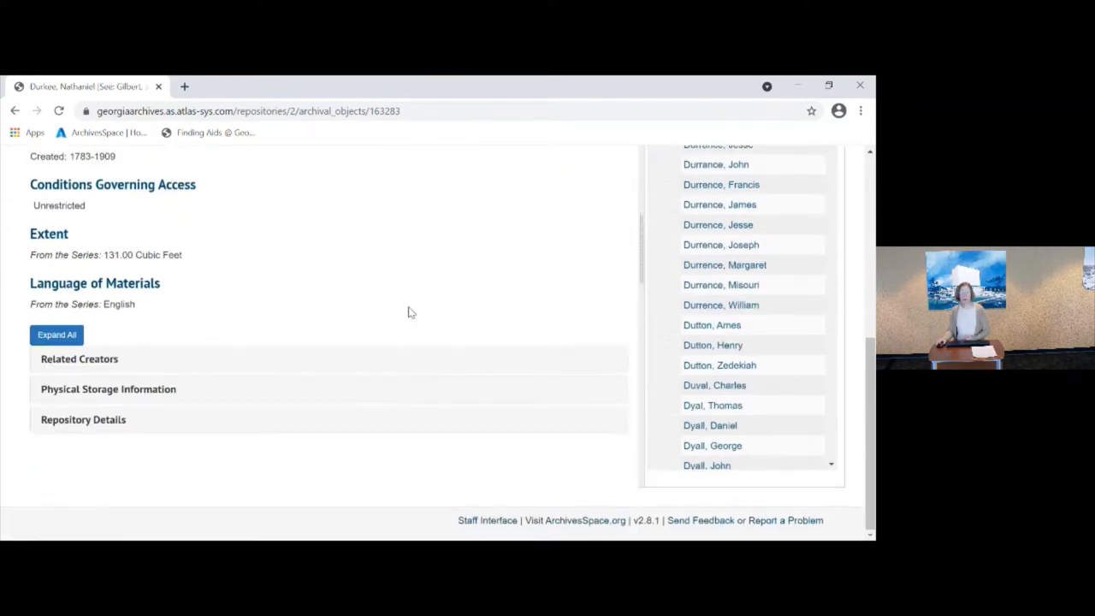
{"action": "left_click", "coordinate": [56, 335]}
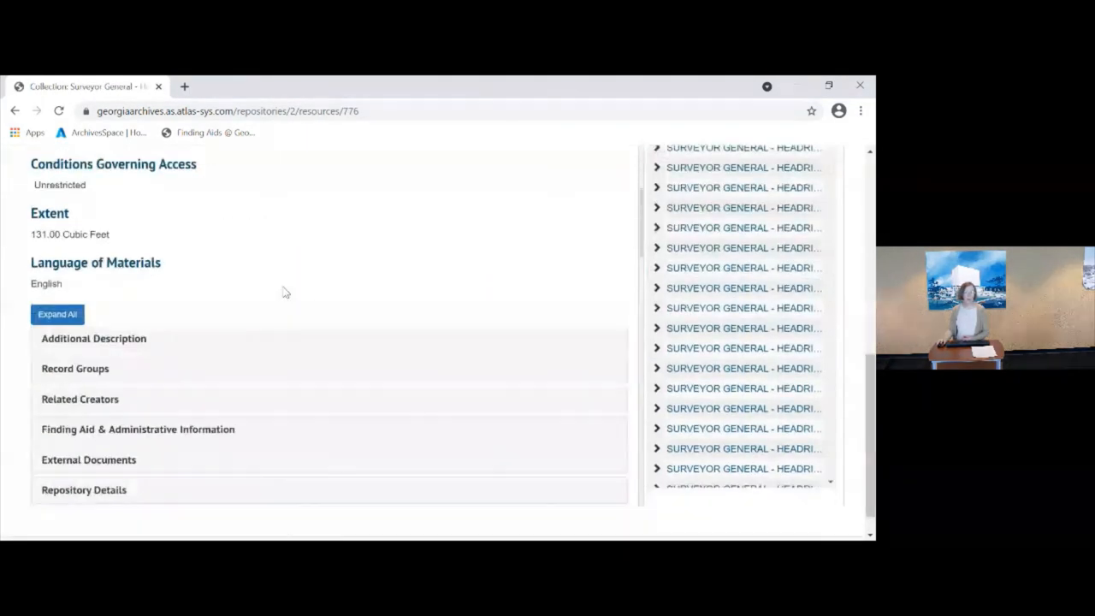
Expand all description sections of the headright series and scroll through the notes
{"action": "left_click", "coordinate": [57, 314]}
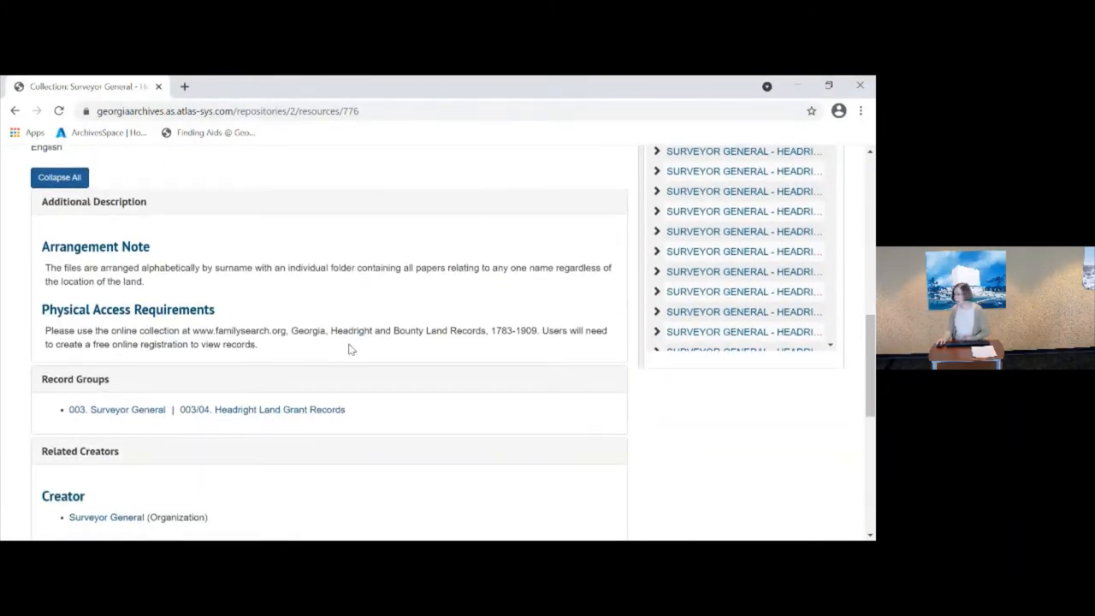
{"action": "mouse_move", "coordinate": [266, 352]}
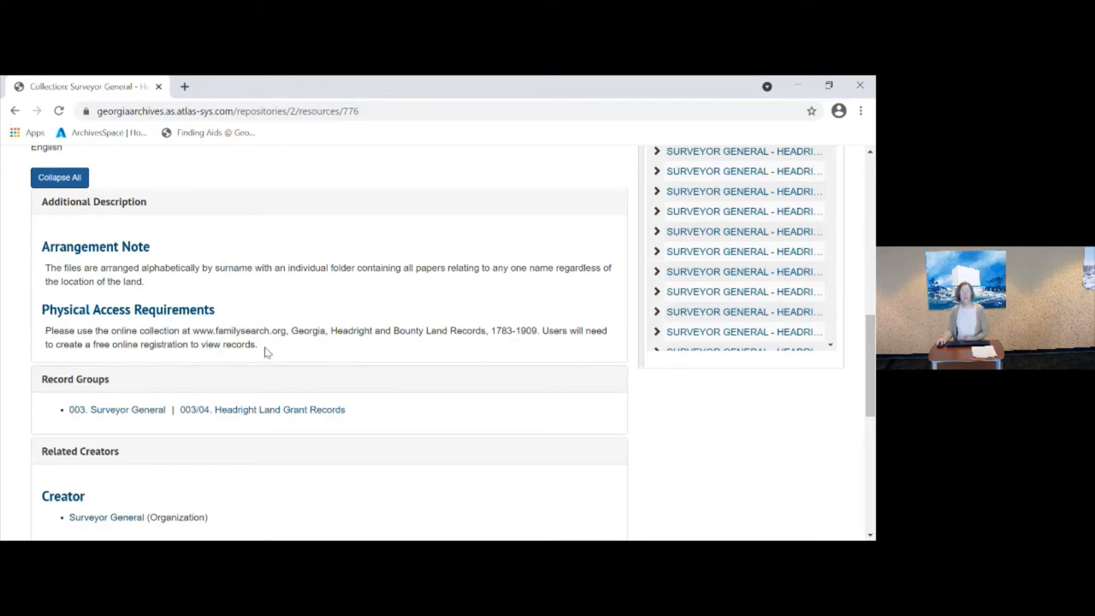
{"action": "mouse_move", "coordinate": [377, 354]}
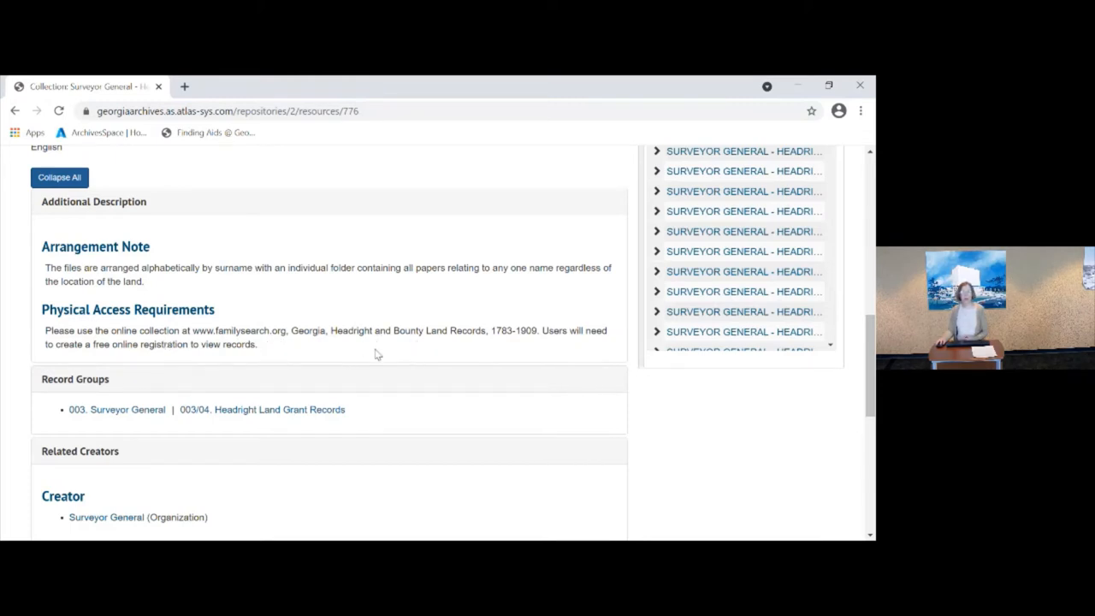
{"action": "mouse_move", "coordinate": [476, 343]}
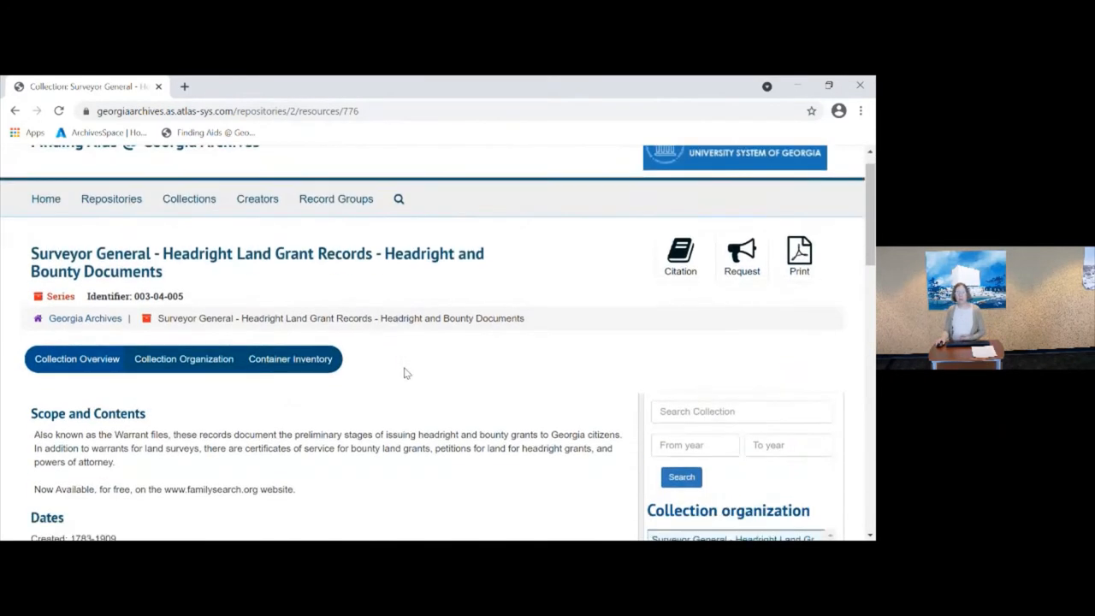
{"action": "scroll", "scroll_direction": "down", "scroll_amount": 3}
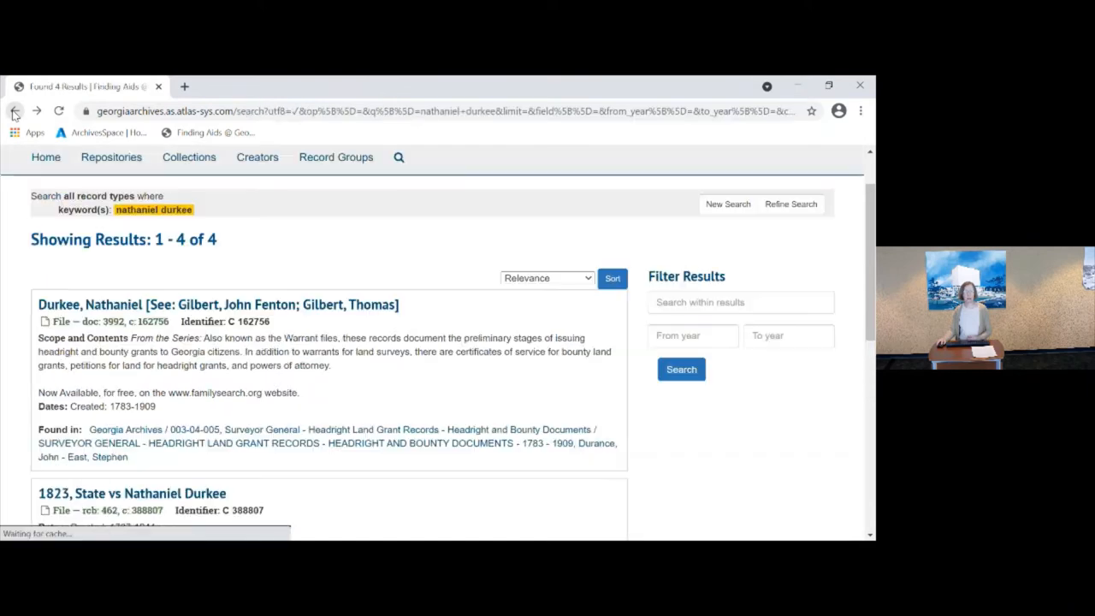
Scroll the 'nathaniel durkee' results down to the Baldwin and Watson v. Nathaniel Durkee case
{"action": "scroll", "scroll_direction": "down", "scroll_amount": 3}
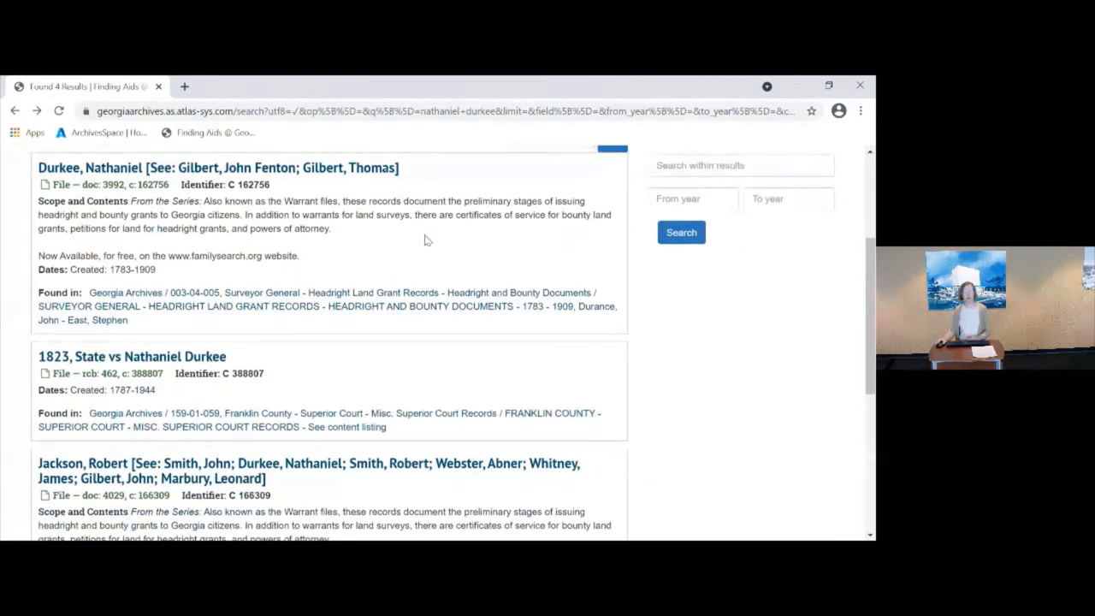
{"action": "scroll", "scroll_direction": "down", "scroll_amount": 3}
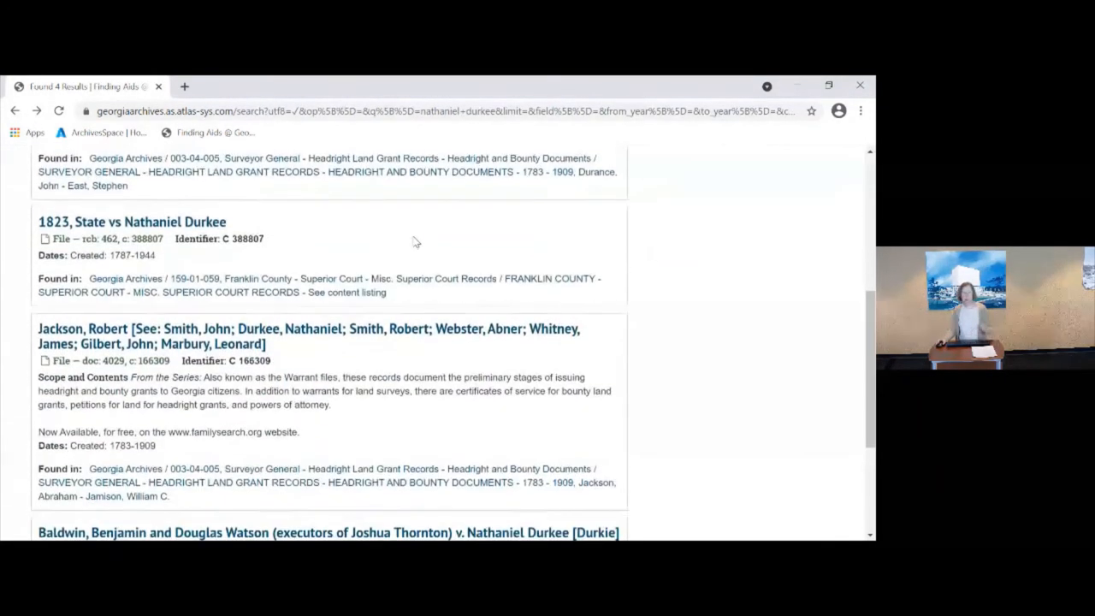
{"action": "scroll", "scroll_direction": "down", "scroll_amount": 3}
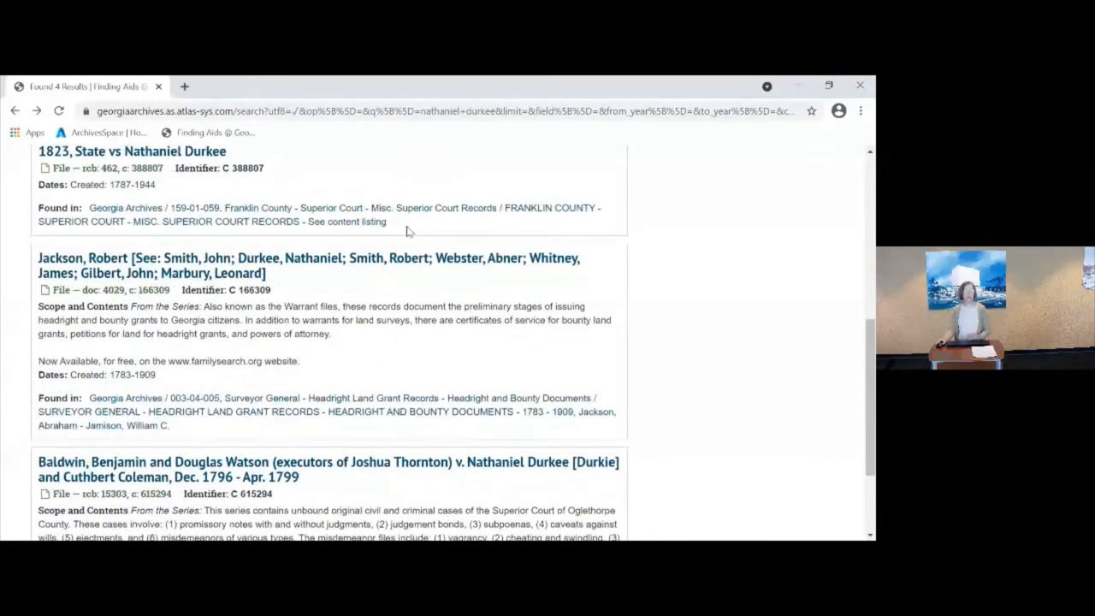
{"action": "scroll", "scroll_direction": "down", "scroll_amount": 3}
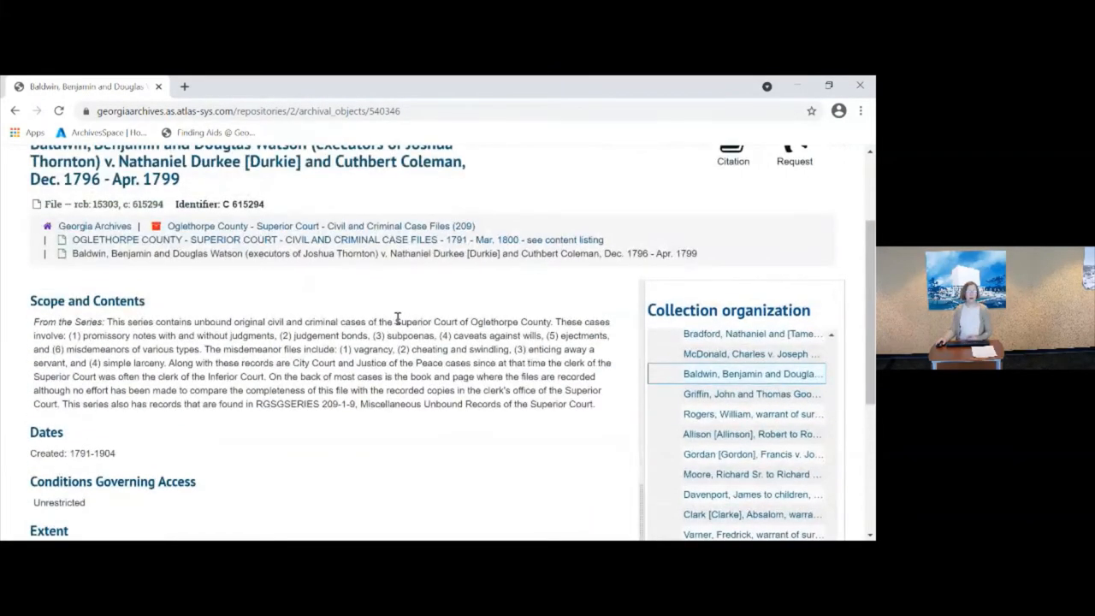
{"action": "scroll", "scroll_direction": "down", "scroll_amount": 3}
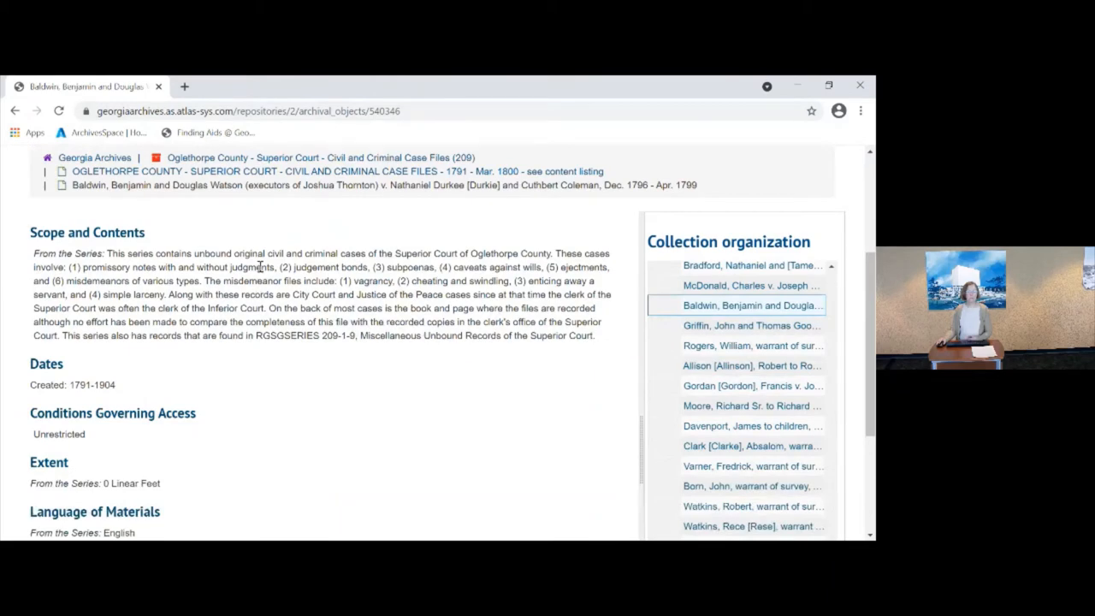
{"action": "mouse_move", "coordinate": [316, 385]}
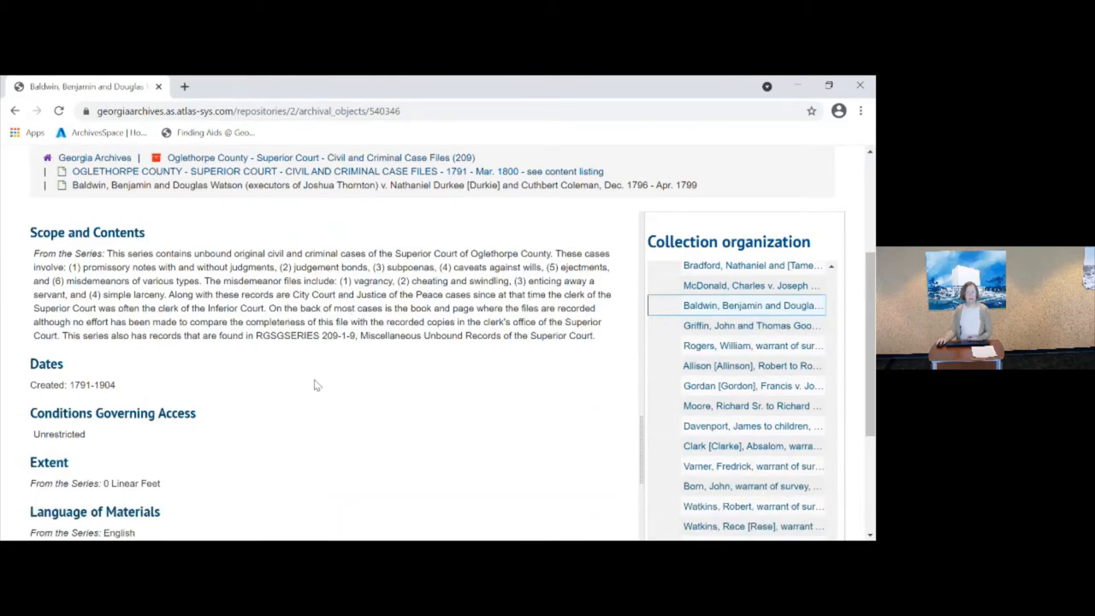
{"action": "scroll", "scroll_direction": "up", "scroll_amount": 3}
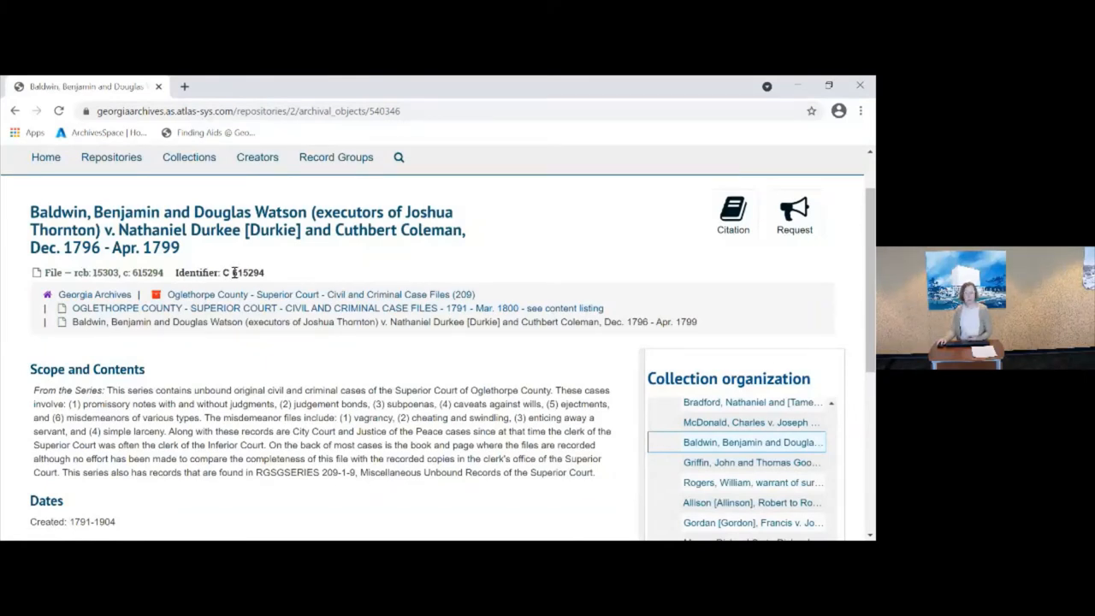
{"action": "mouse_move", "coordinate": [263, 375]}
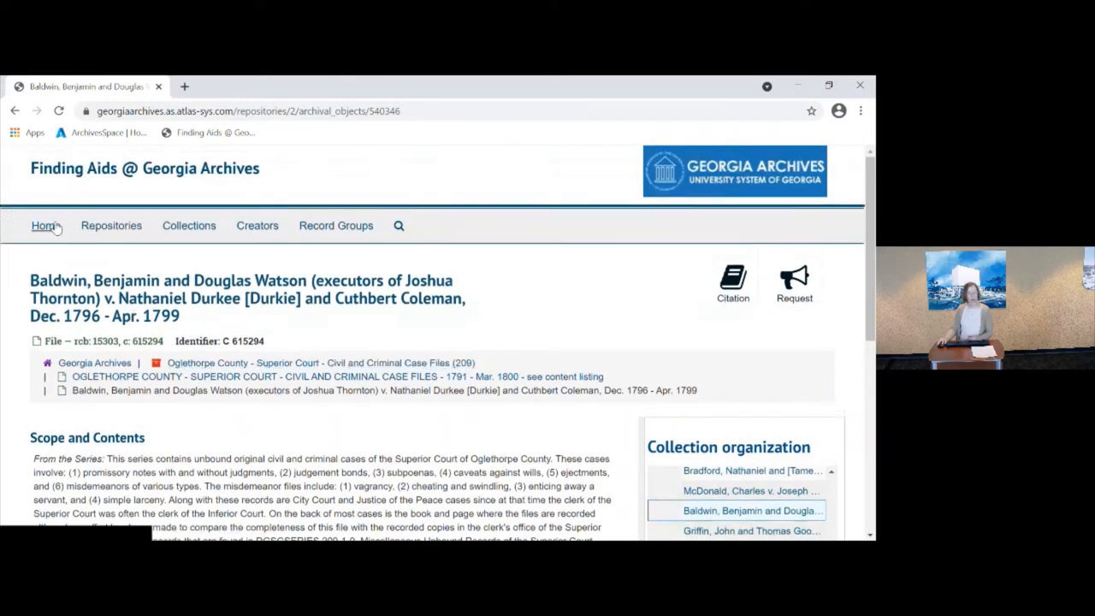
From Home, keyword-search 'general election 2016' and scroll through its 2,571 results
{"action": "left_click", "coordinate": [43, 225]}
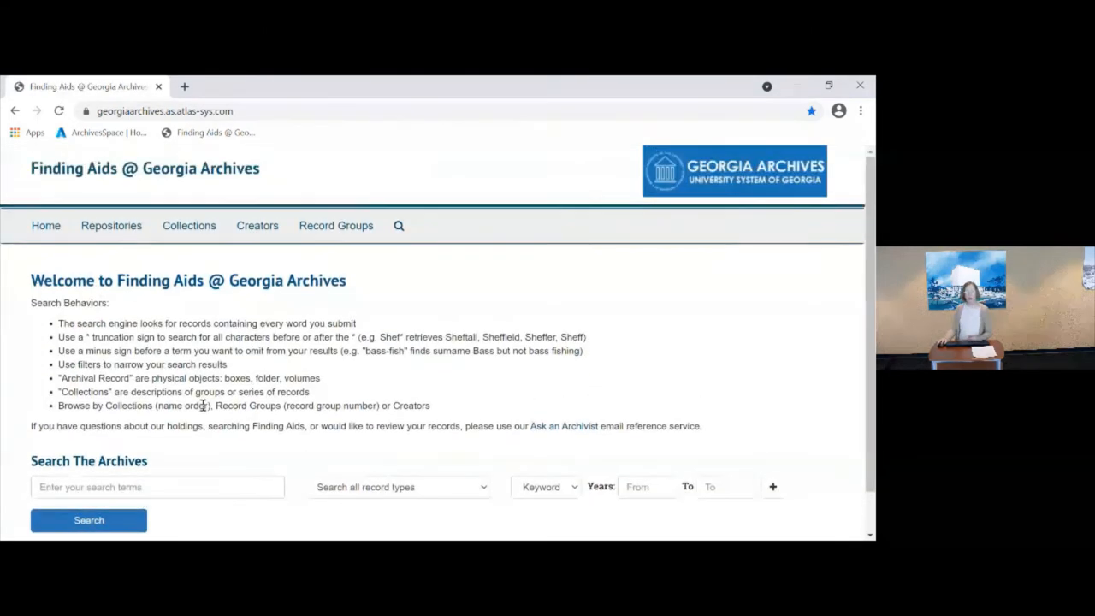
{"action": "left_click", "coordinate": [158, 487]}
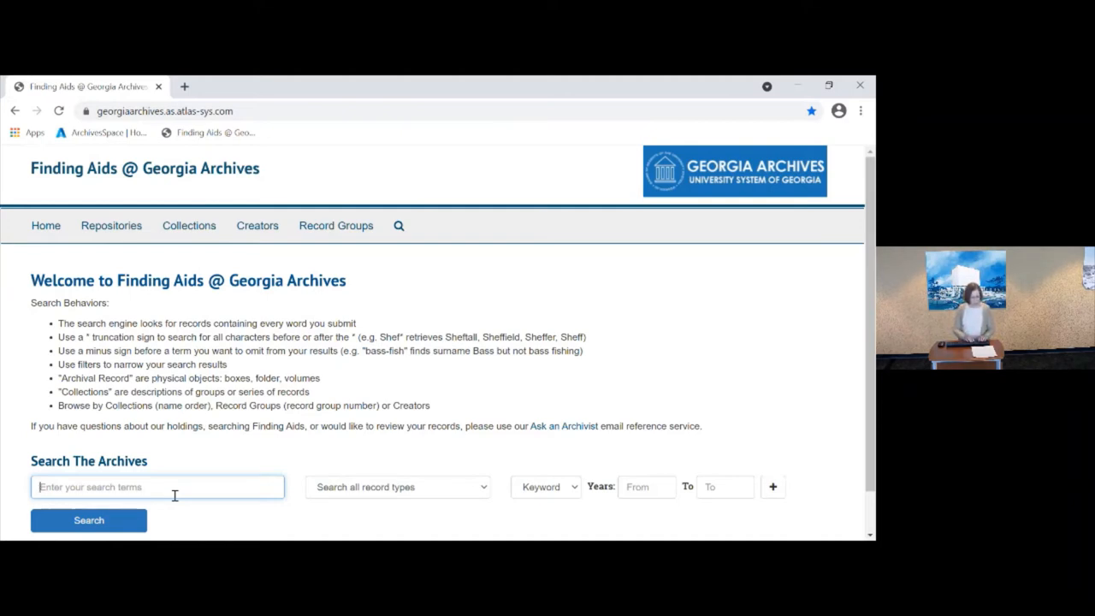
{"action": "type", "text": "general election"}
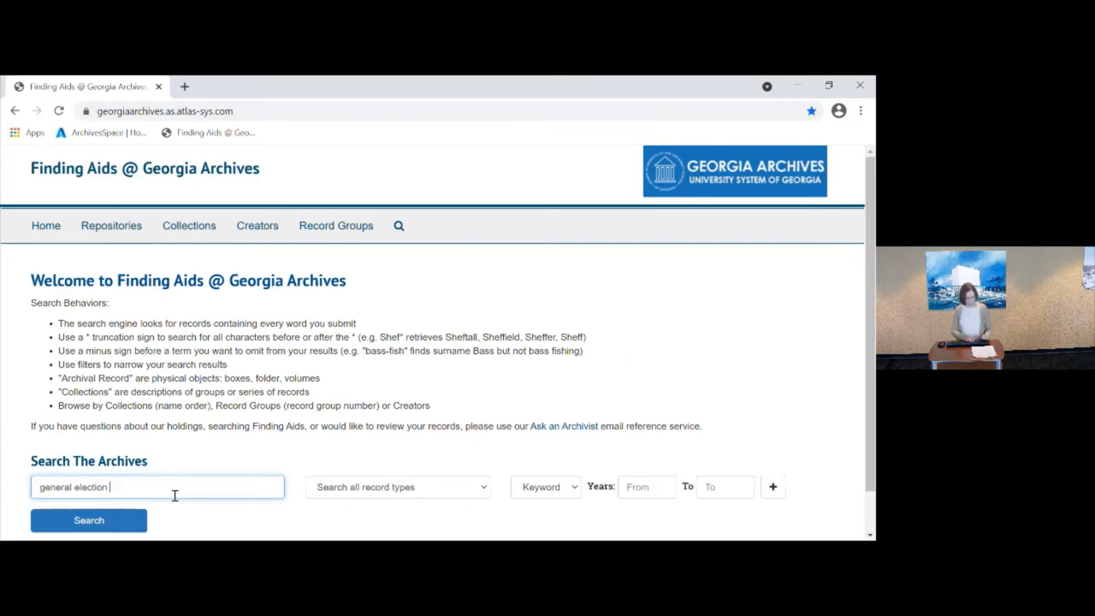
{"action": "type", "text": "2106"}
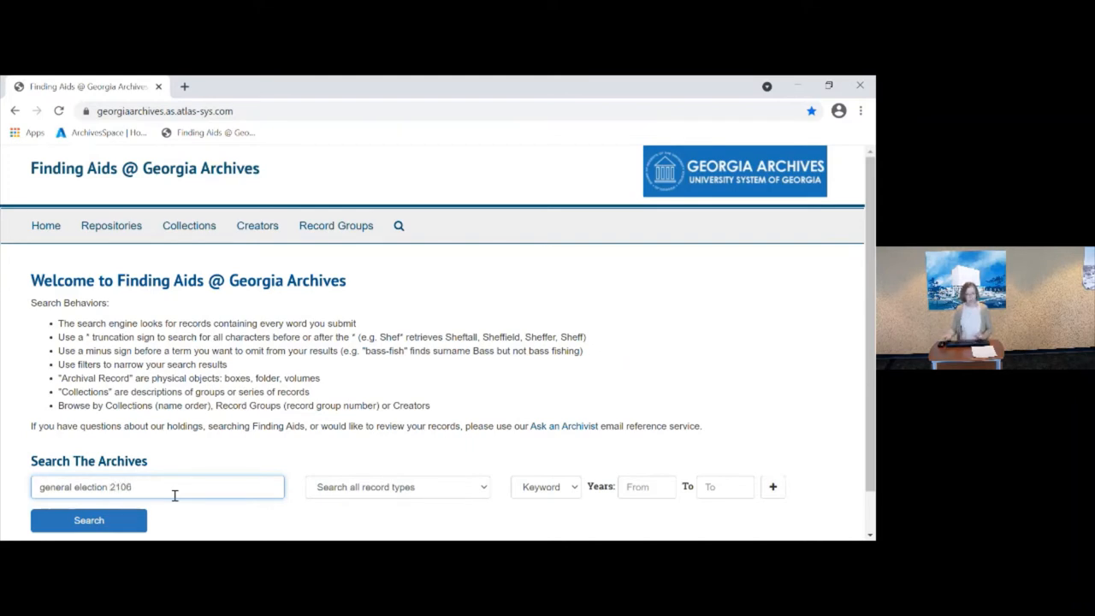
{"action": "key", "text": "Backspace"}
{"action": "type", "text": "0"}
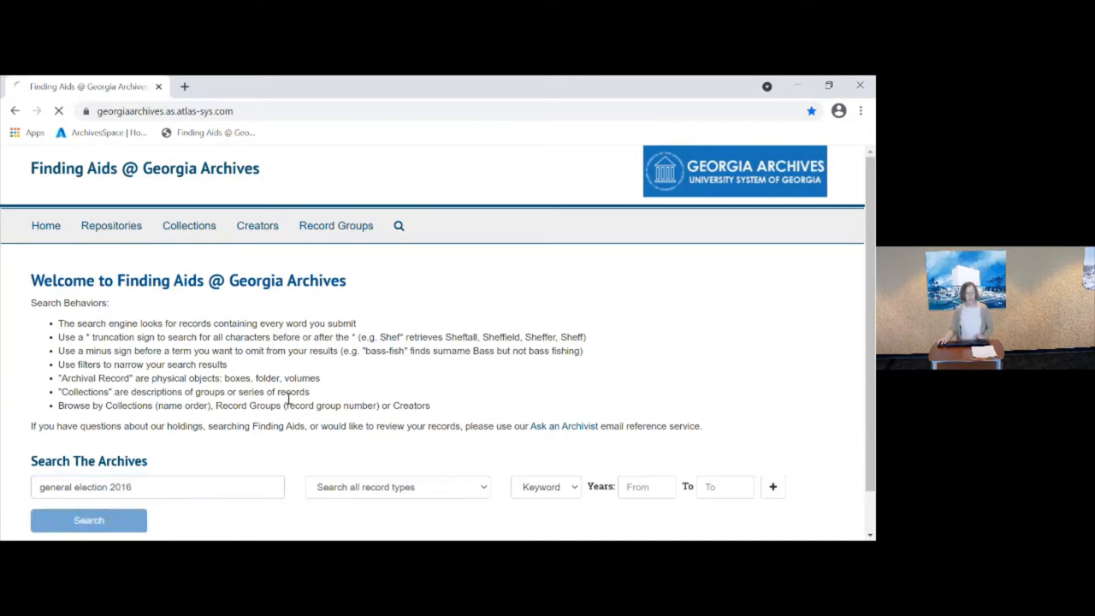
{"action": "left_click", "coordinate": [89, 520]}
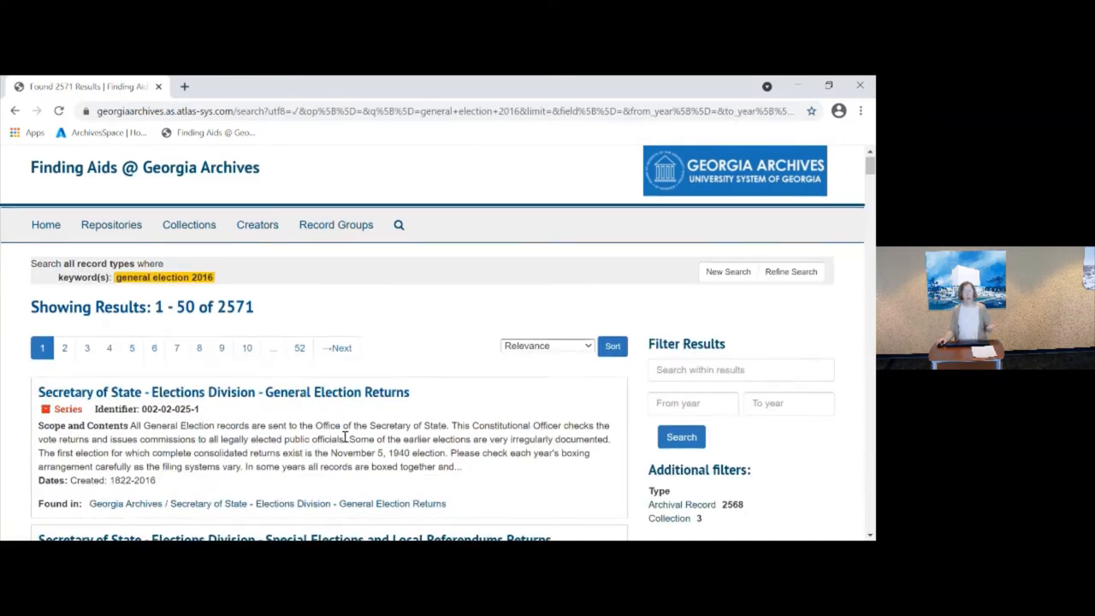
{"action": "scroll", "scroll_direction": "down", "scroll_amount": 3}
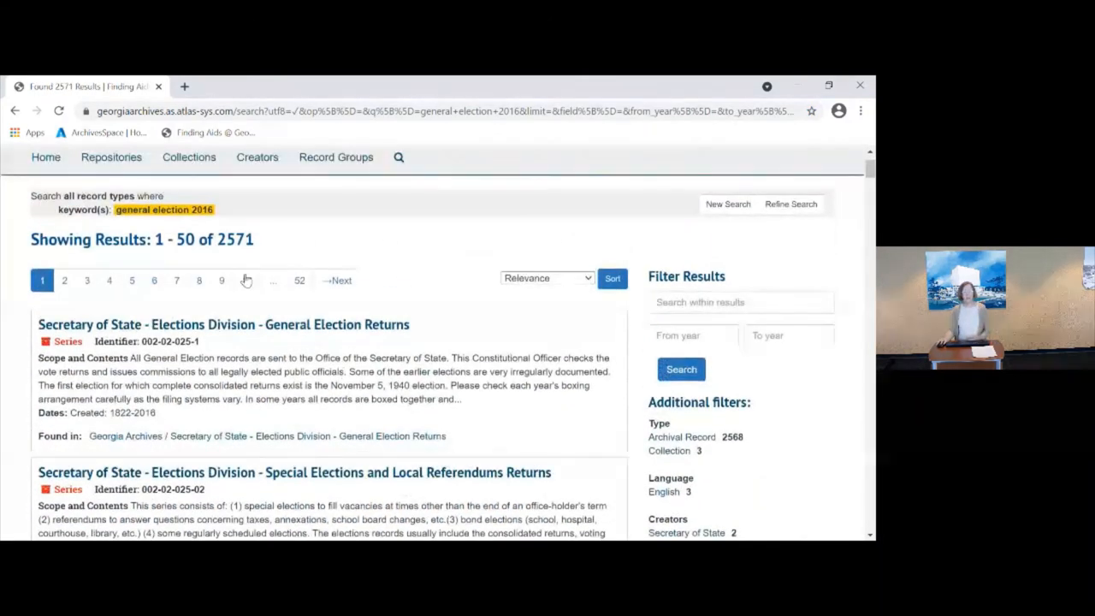
{"action": "scroll", "scroll_direction": "down", "scroll_amount": 3}
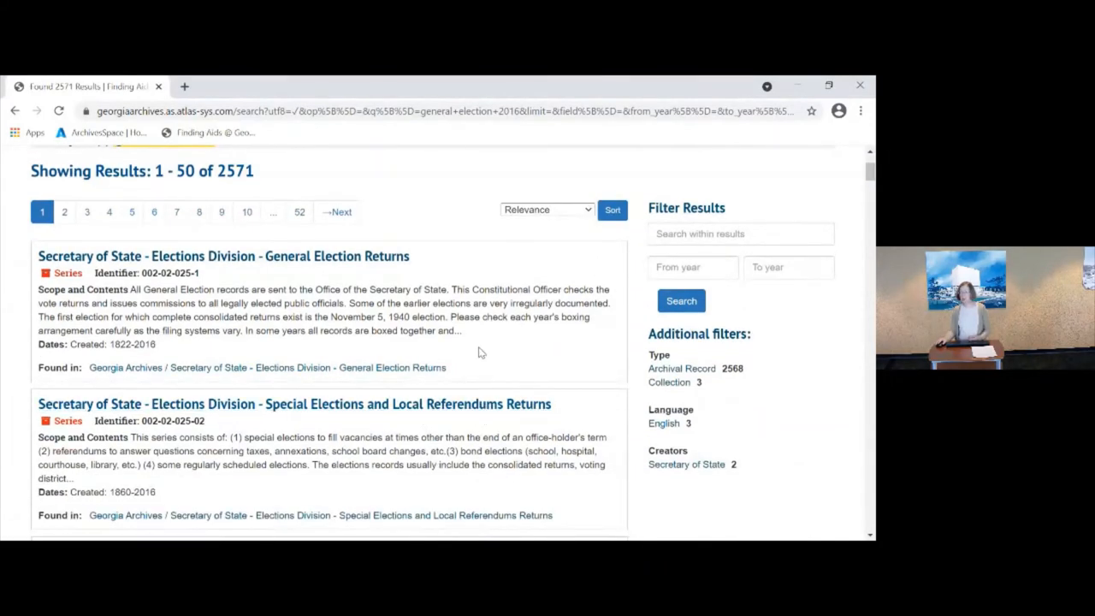
{"action": "scroll", "scroll_direction": "down", "scroll_amount": 3}
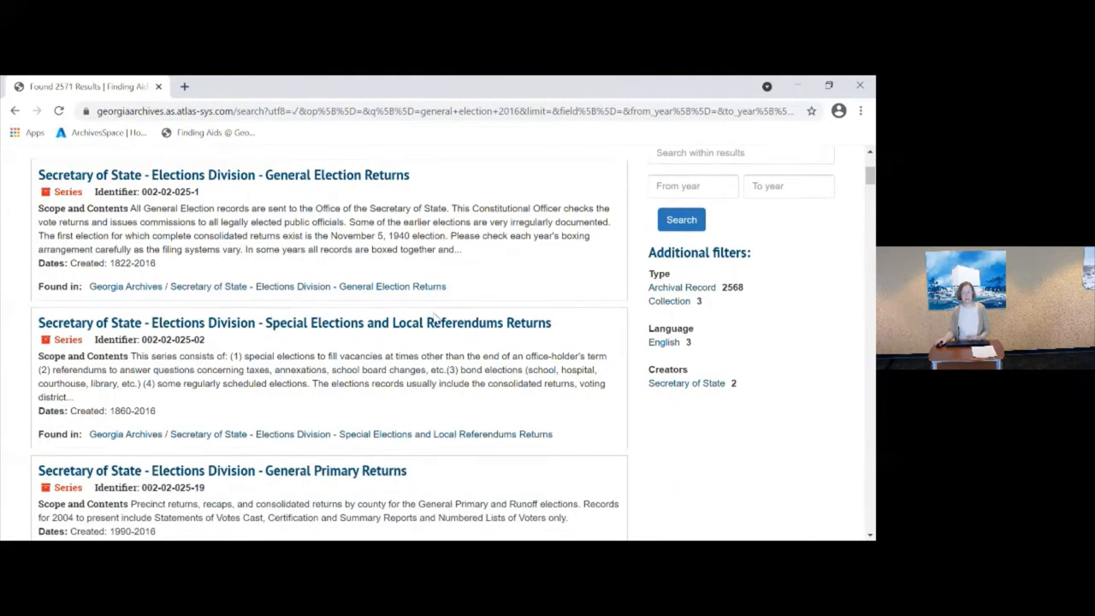
{"action": "scroll", "scroll_direction": "down", "scroll_amount": 3}
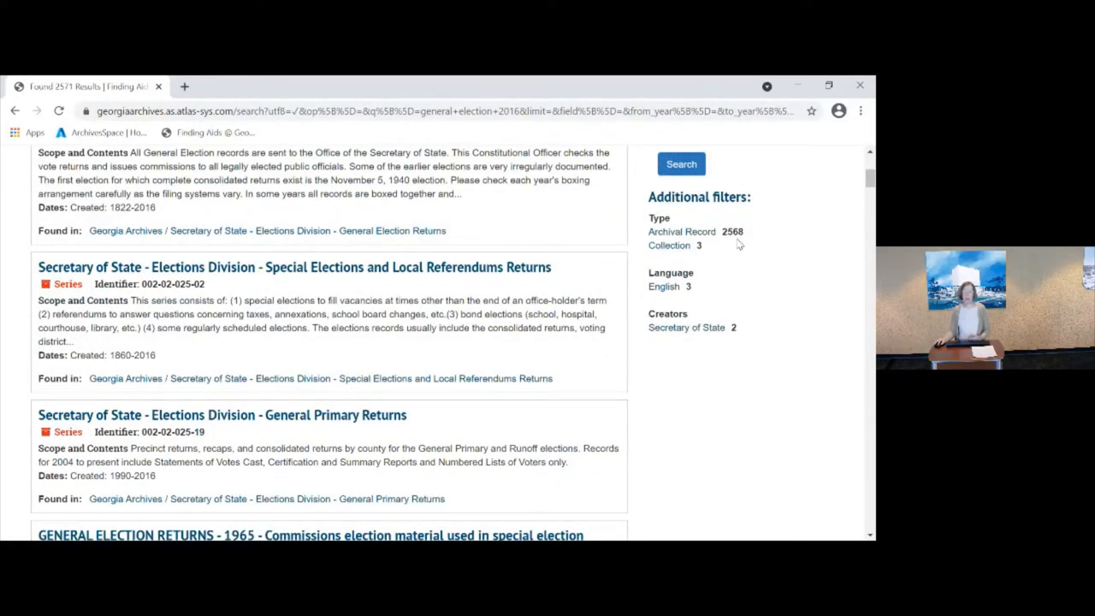
{"action": "mouse_move", "coordinate": [747, 245]}
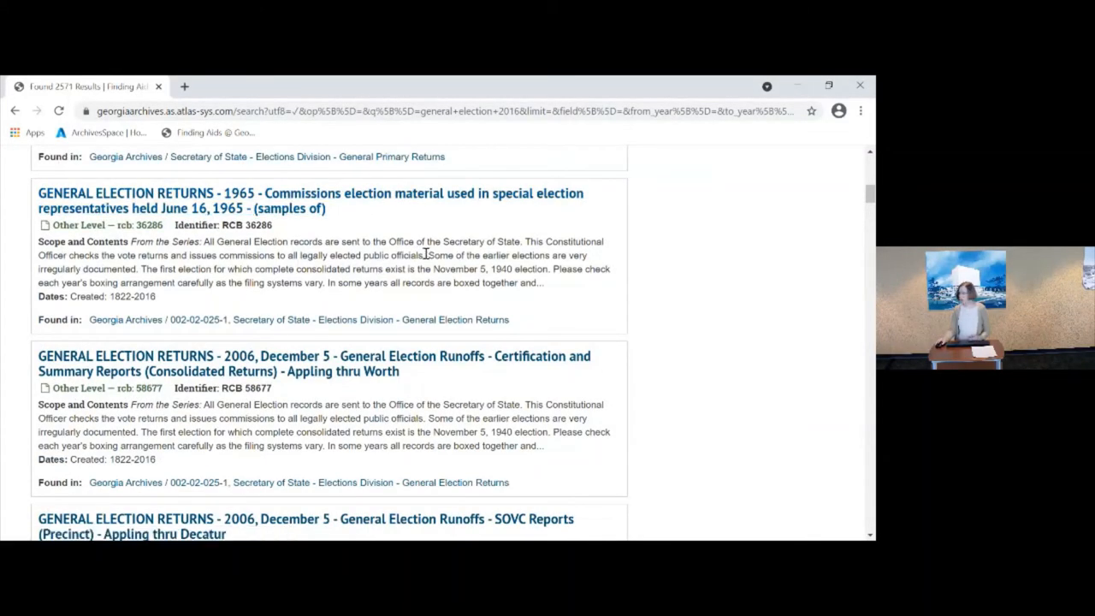
{"action": "mouse_move", "coordinate": [429, 298]}
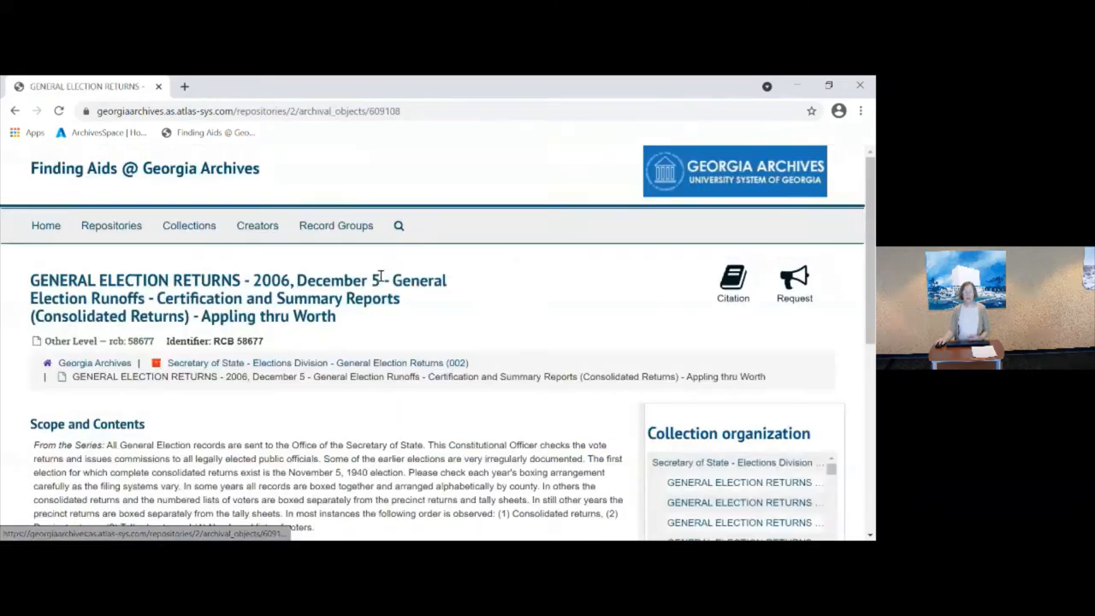
Scroll the 2006 December 5 General Election Runoffs certification record's details
{"action": "scroll", "scroll_direction": "down", "scroll_amount": 3}
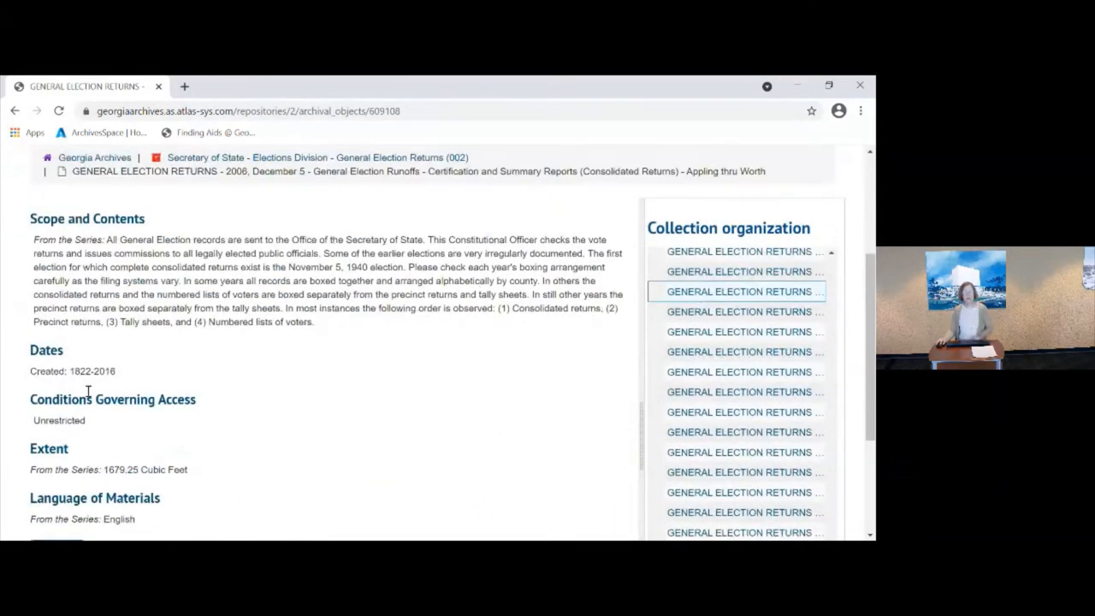
{"action": "mouse_move", "coordinate": [104, 388]}
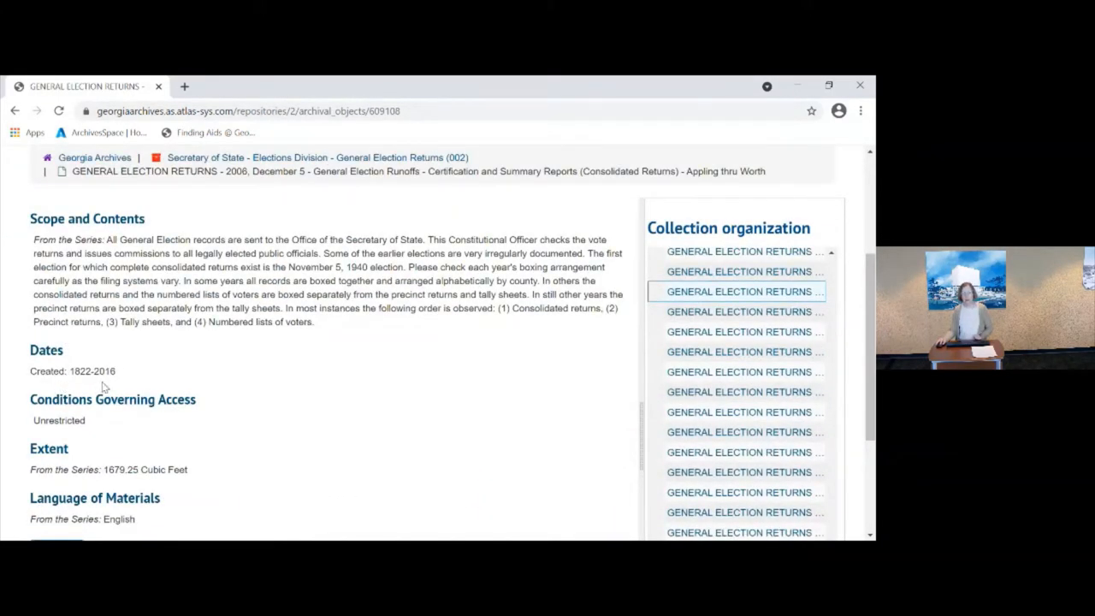
{"action": "mouse_move", "coordinate": [85, 397]}
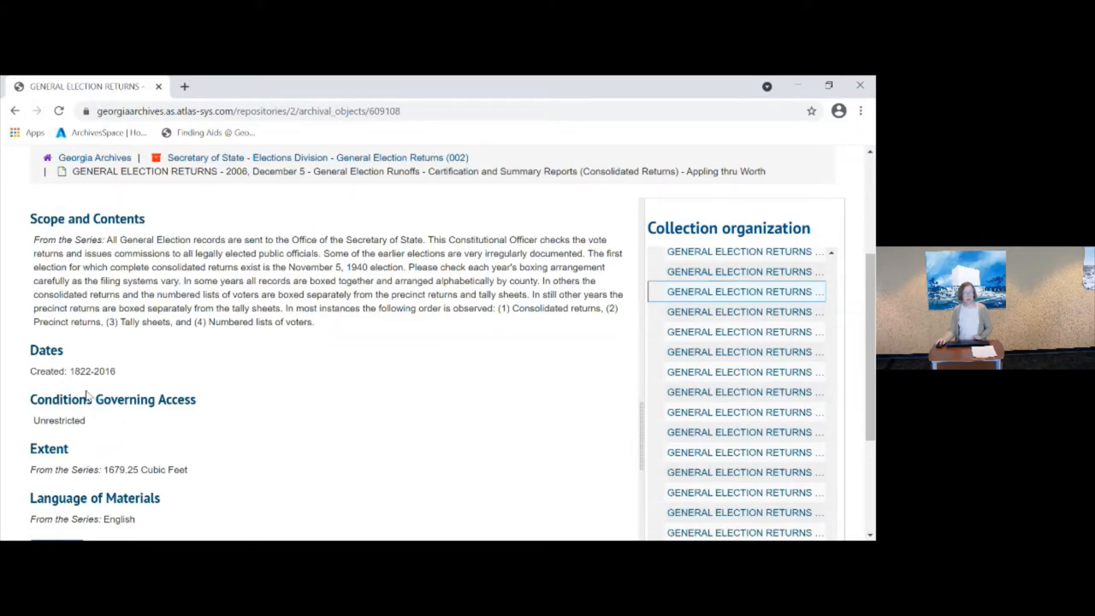
{"action": "mouse_move", "coordinate": [254, 401]}
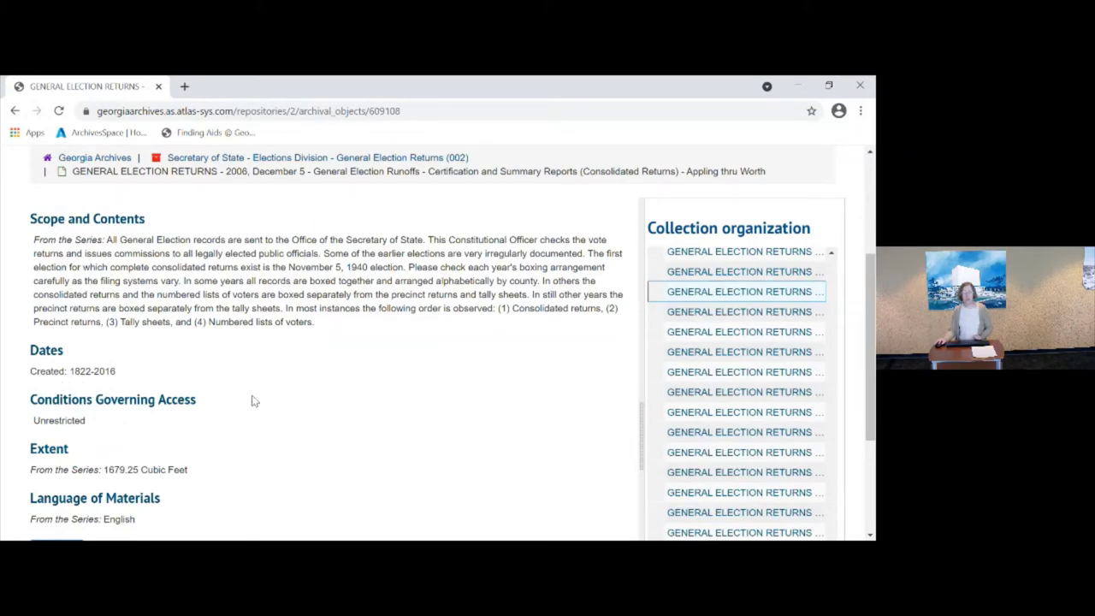
{"action": "mouse_move", "coordinate": [199, 387]}
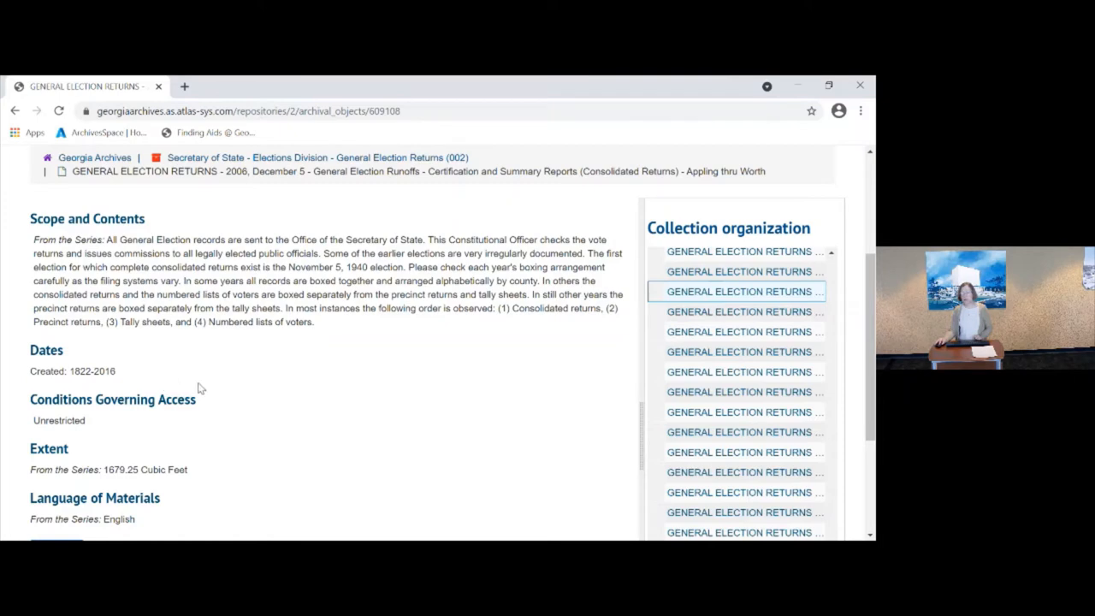
{"action": "mouse_move", "coordinate": [213, 389]}
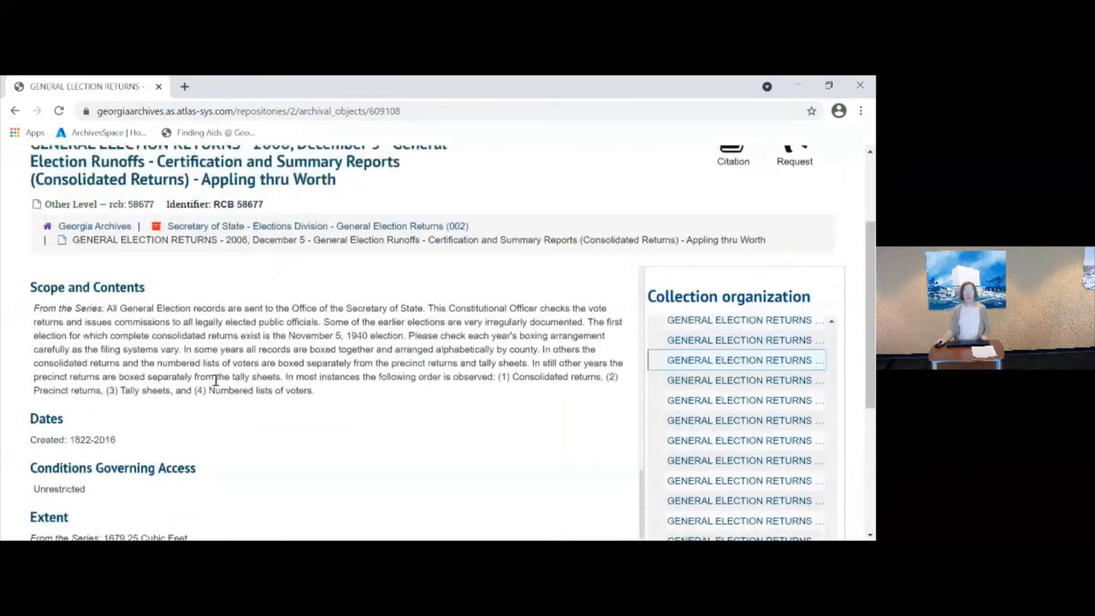
{"action": "mouse_move", "coordinate": [306, 462]}
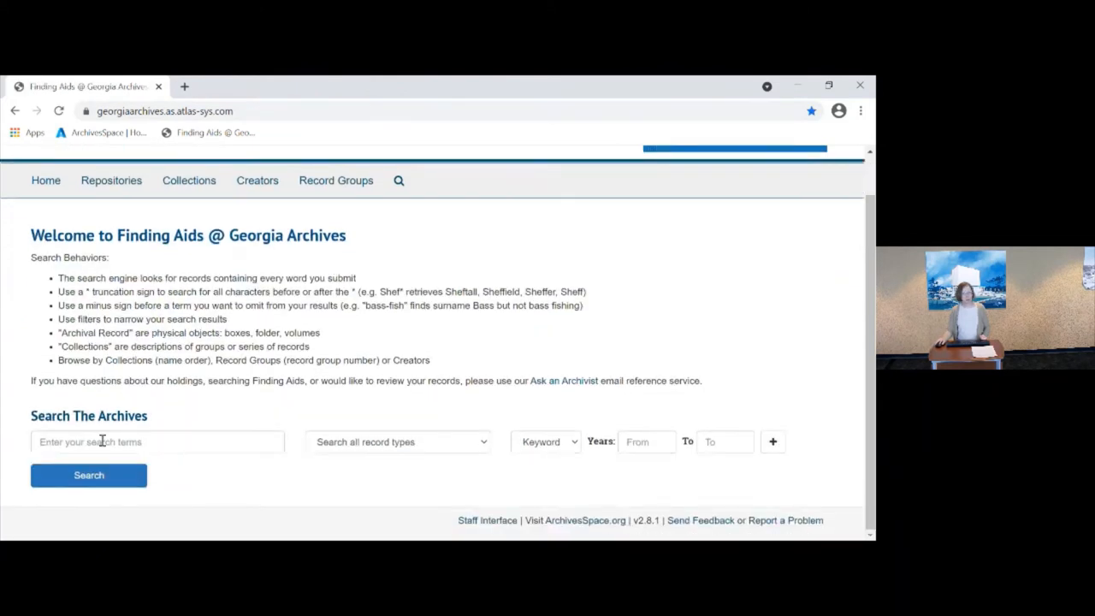
Re-enter 'general election 2016' and set the search field to Title
{"action": "type", "text": "general election"}
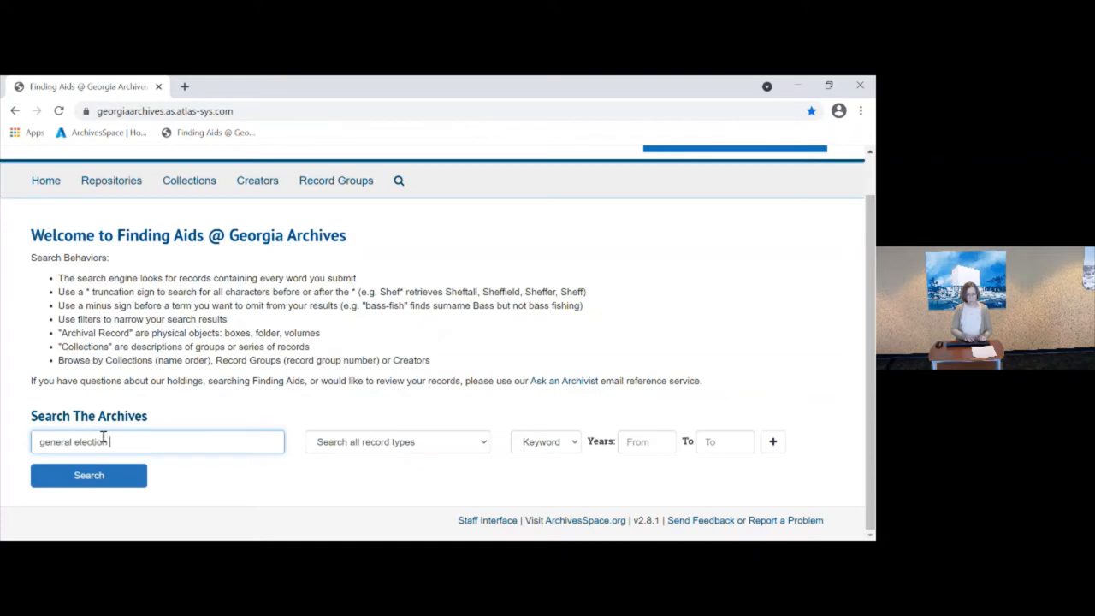
{"action": "type", "text": "2016"}
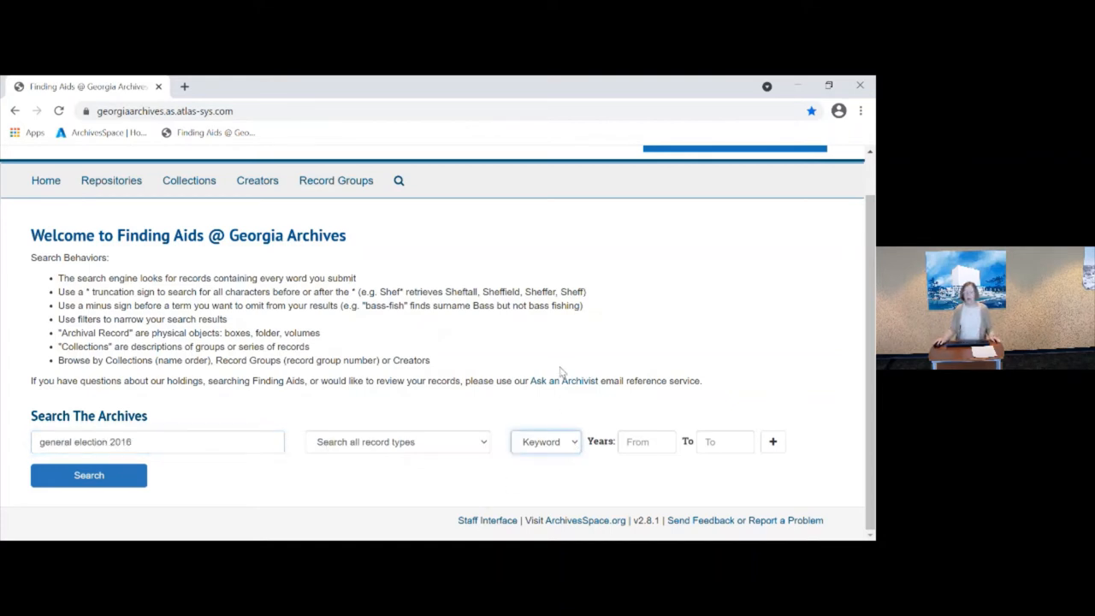
{"action": "left_click", "coordinate": [546, 442]}
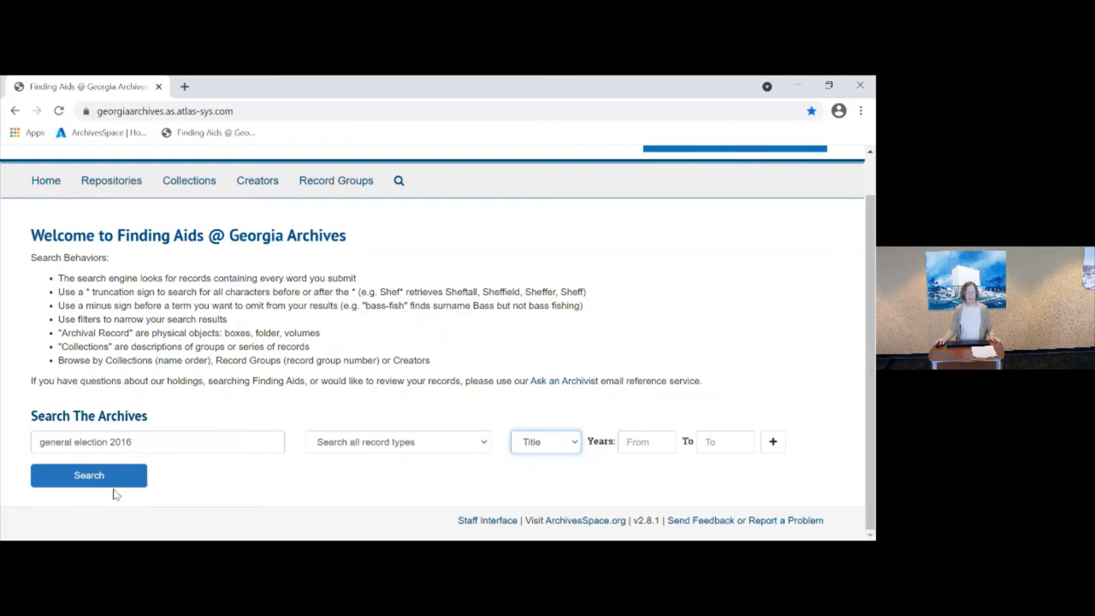
Run the Title search for 'general election 2016' and scroll through its 11 results
{"action": "left_click", "coordinate": [89, 475]}
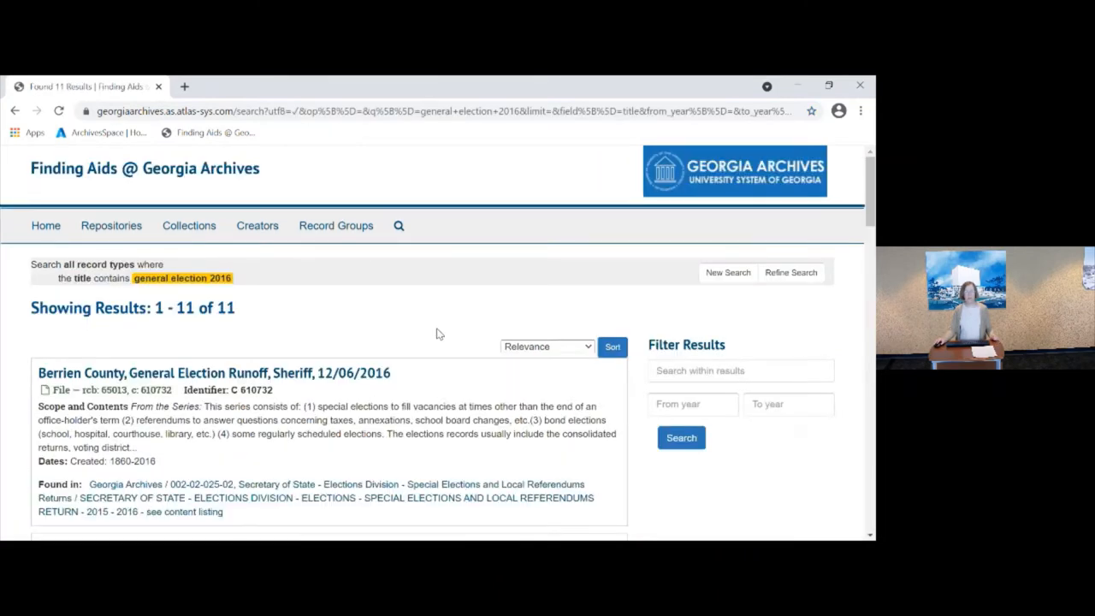
{"action": "scroll", "scroll_direction": "down", "scroll_amount": 3}
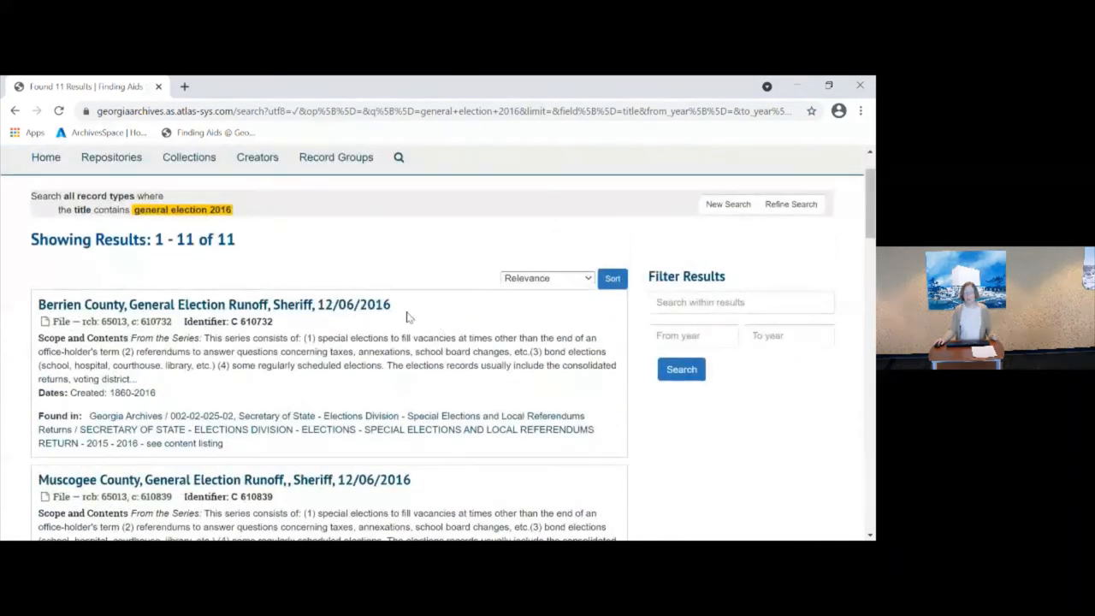
{"action": "mouse_move", "coordinate": [419, 321]}
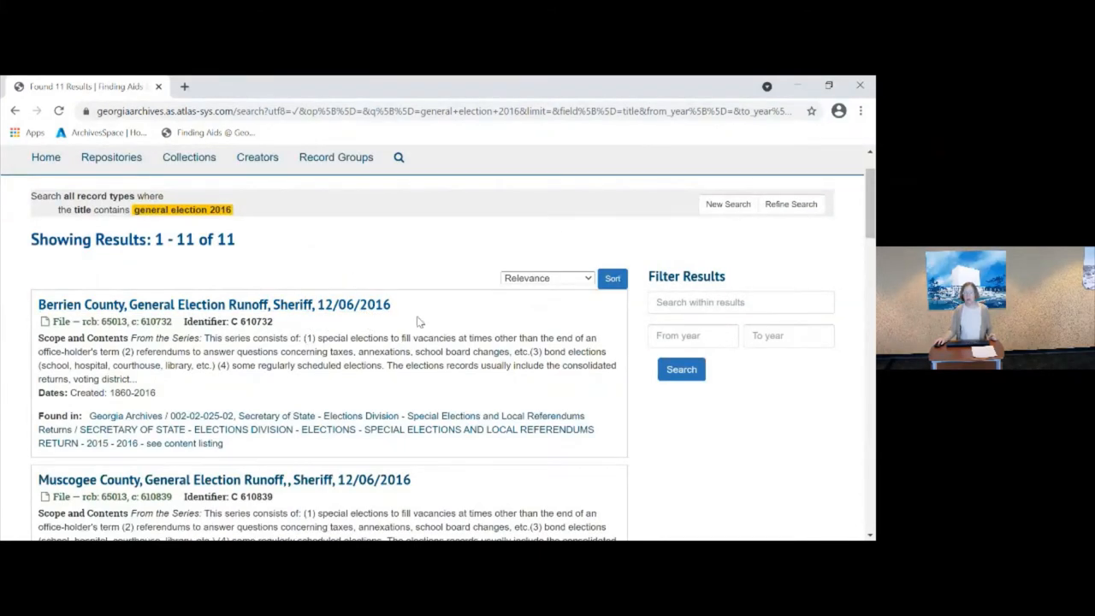
{"action": "mouse_move", "coordinate": [451, 315]}
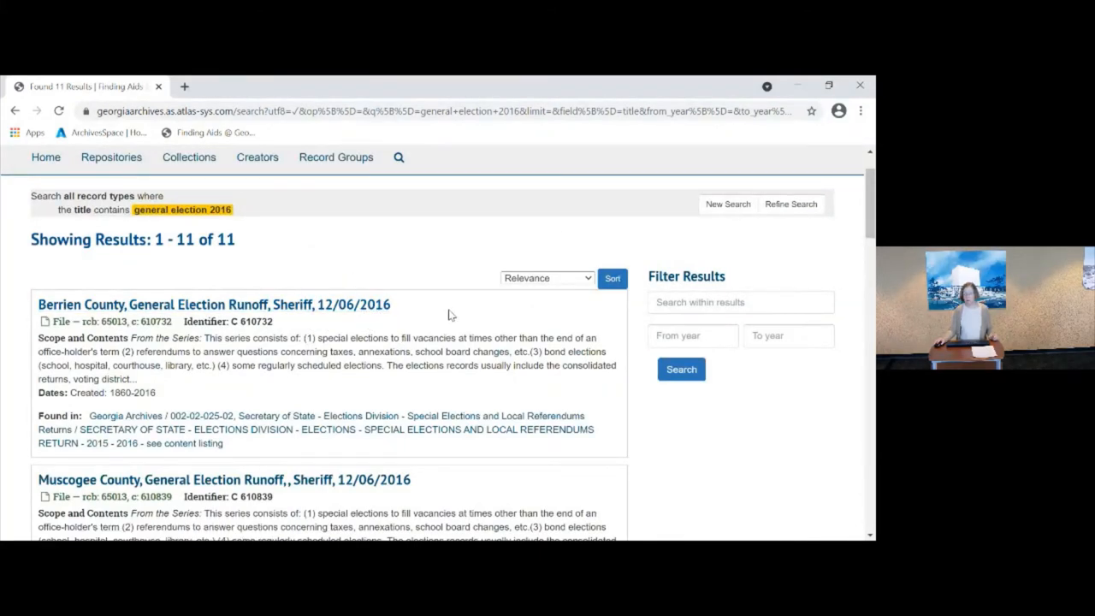
{"action": "scroll", "scroll_direction": "down", "scroll_amount": 3}
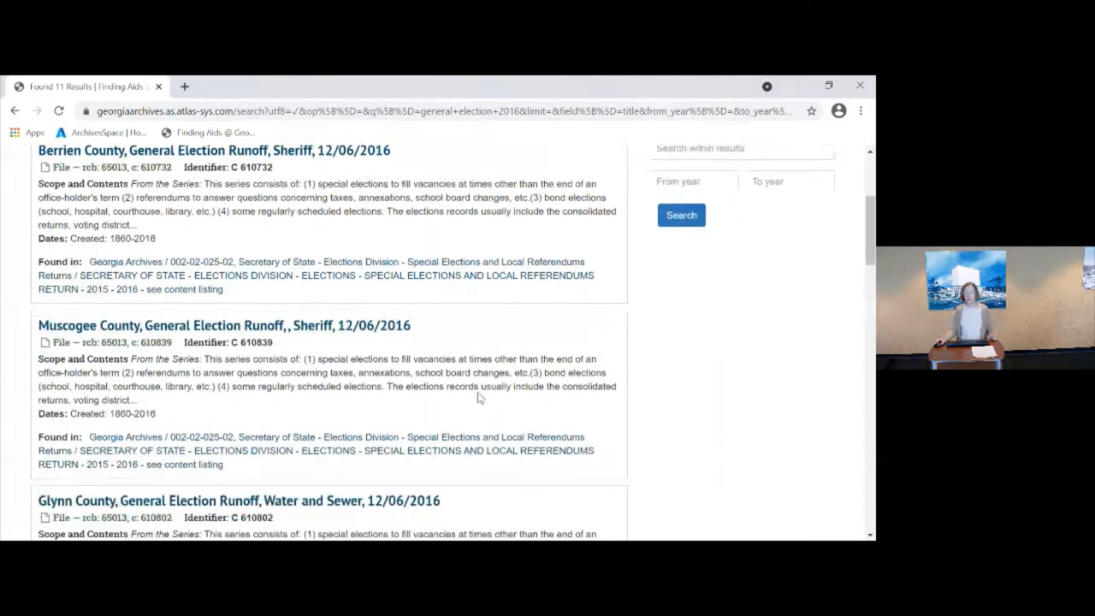
{"action": "scroll", "scroll_direction": "down", "scroll_amount": 3}
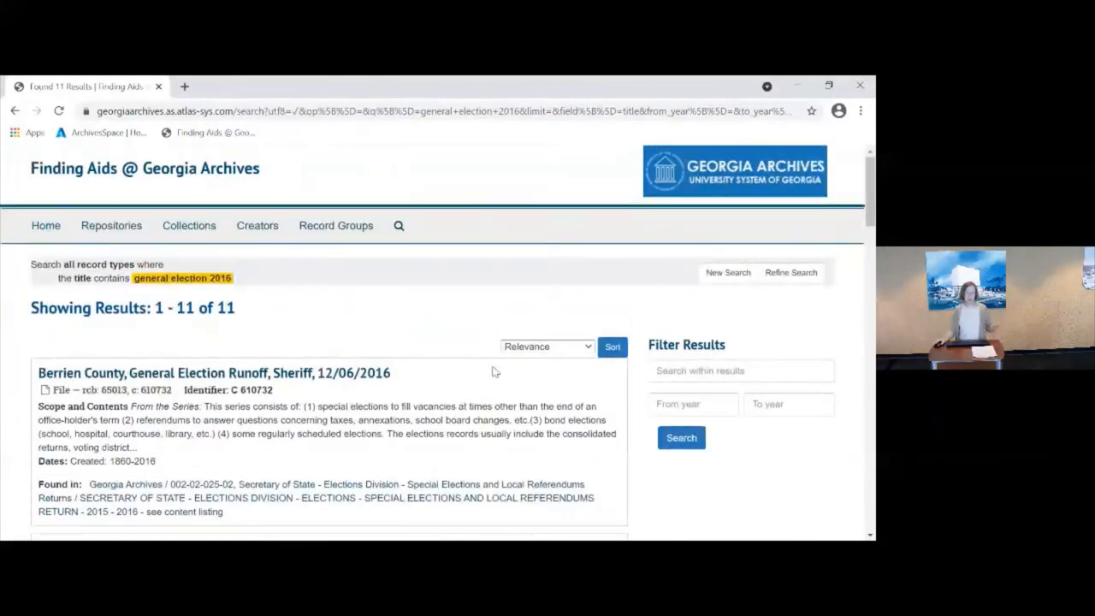
{"action": "scroll", "scroll_direction": "down", "scroll_amount": 3}
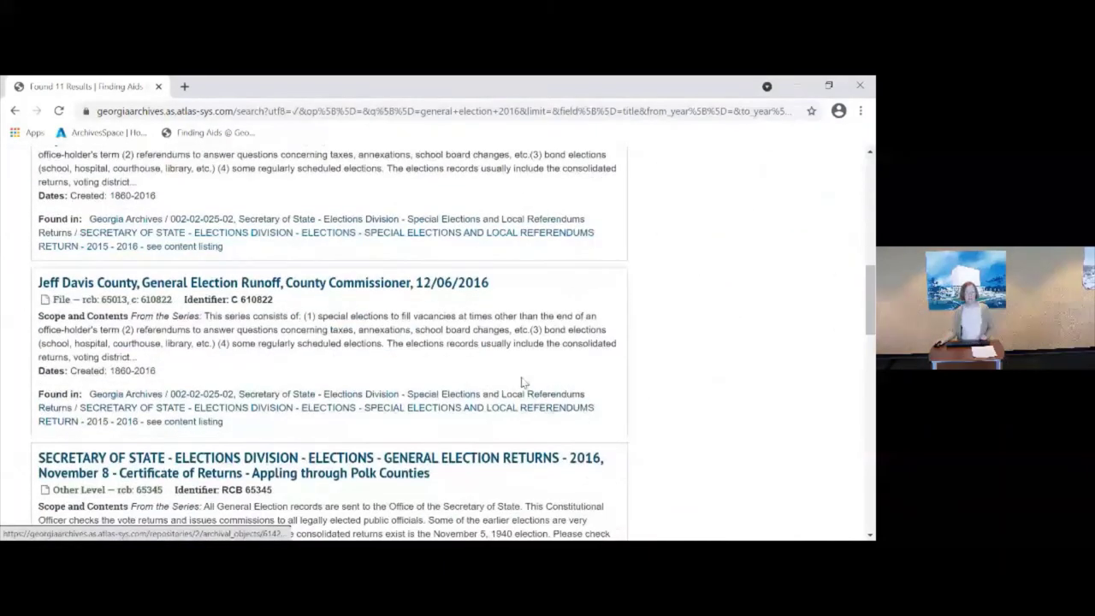
{"action": "scroll", "scroll_direction": "down", "scroll_amount": 3}
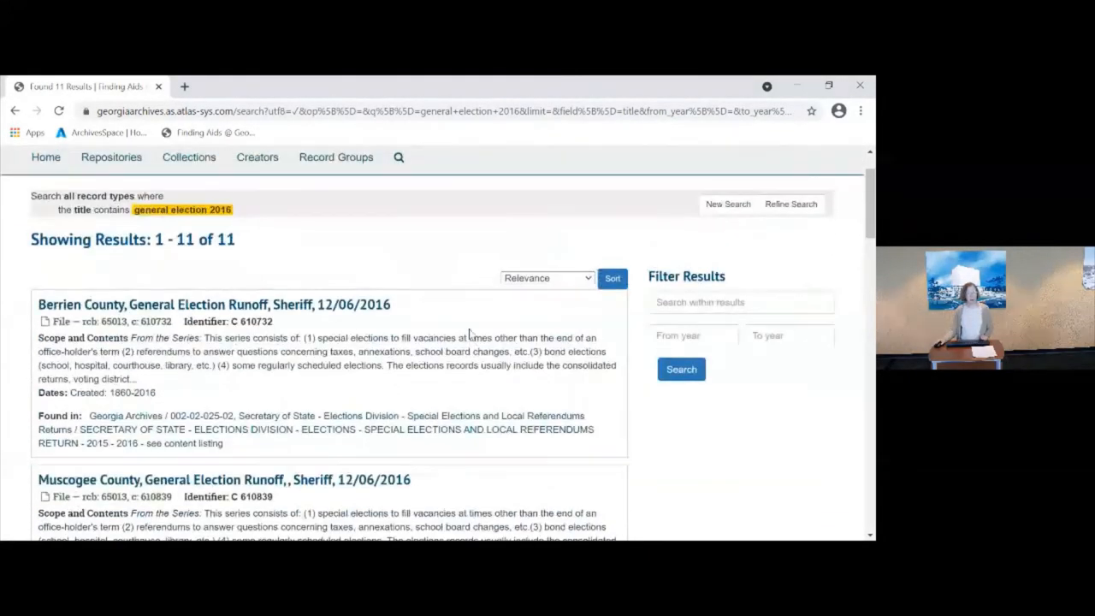
{"action": "scroll", "scroll_direction": "down", "scroll_amount": 3}
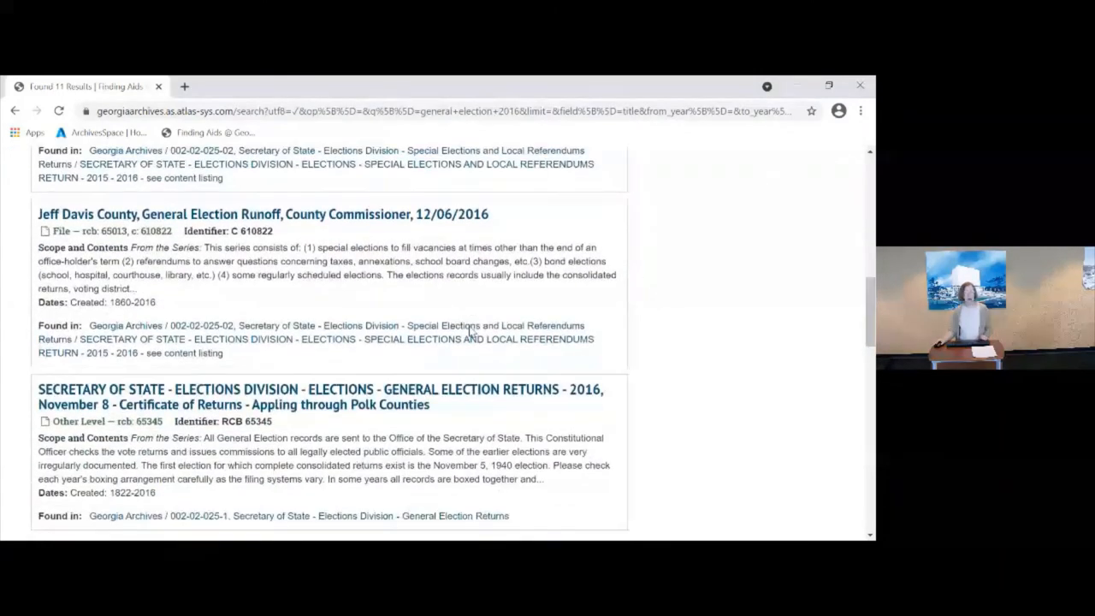
{"action": "scroll", "scroll_direction": "down", "scroll_amount": 3}
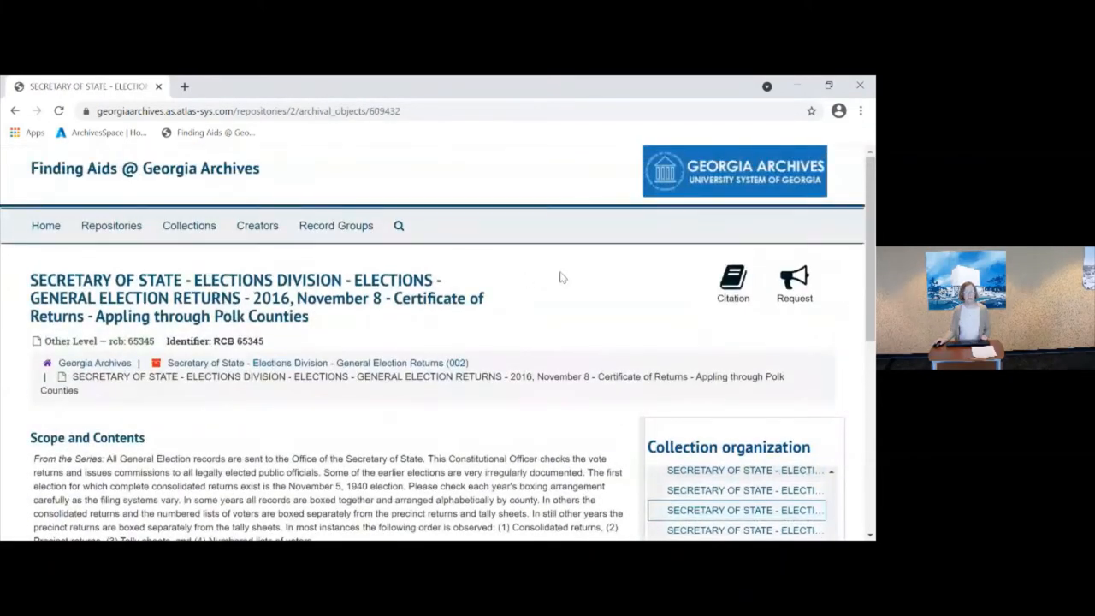
{"action": "mouse_move", "coordinate": [552, 291]}
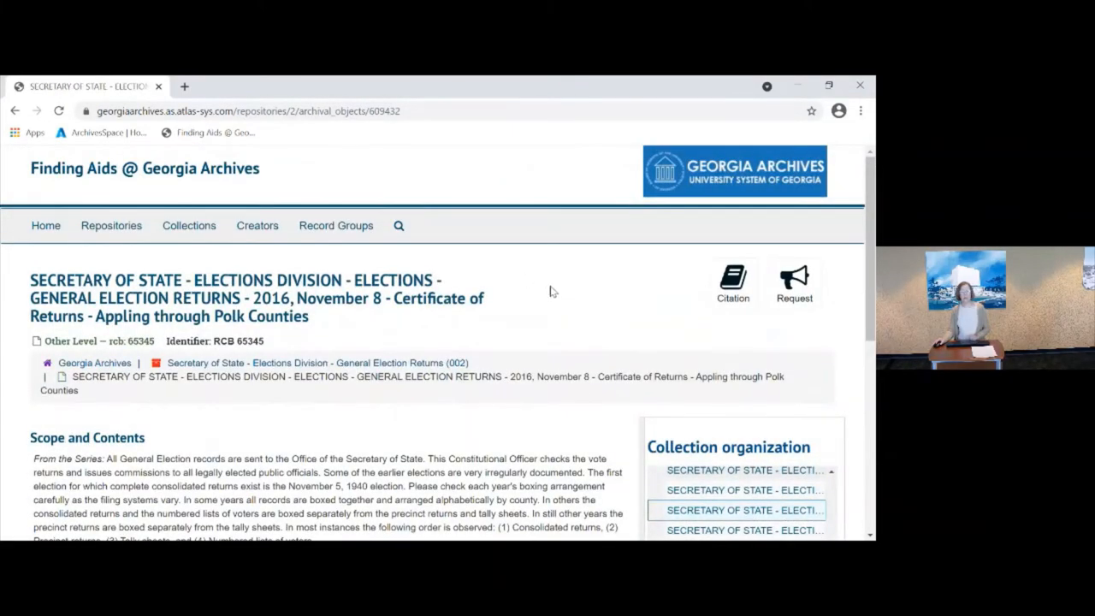
{"action": "mouse_move", "coordinate": [546, 297]}
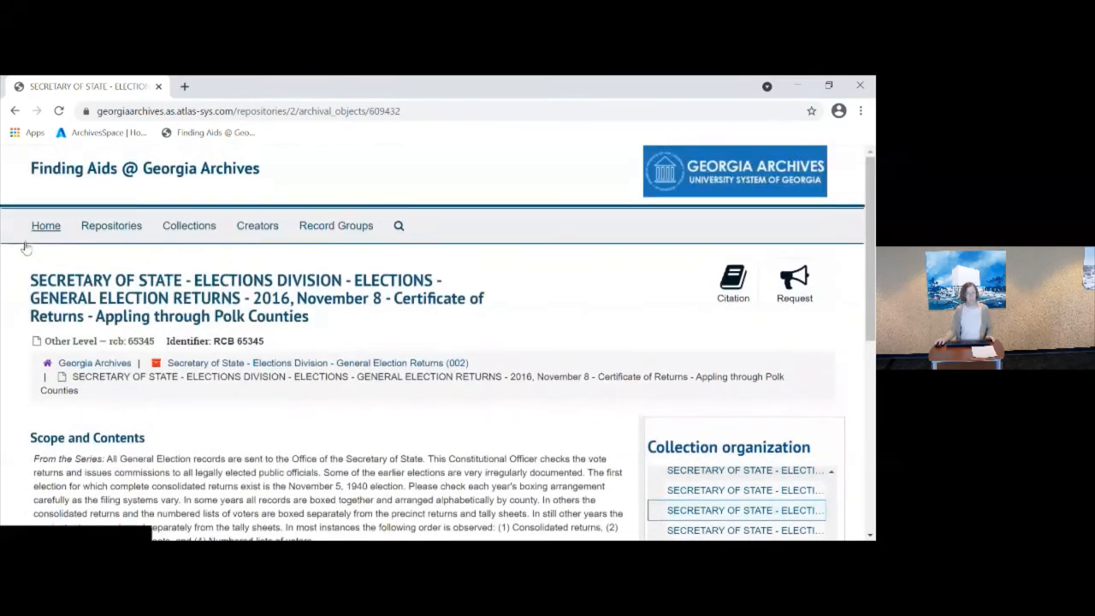
From Home, keyword-search all record types for 'fulton tax digests'
{"action": "left_click", "coordinate": [46, 226]}
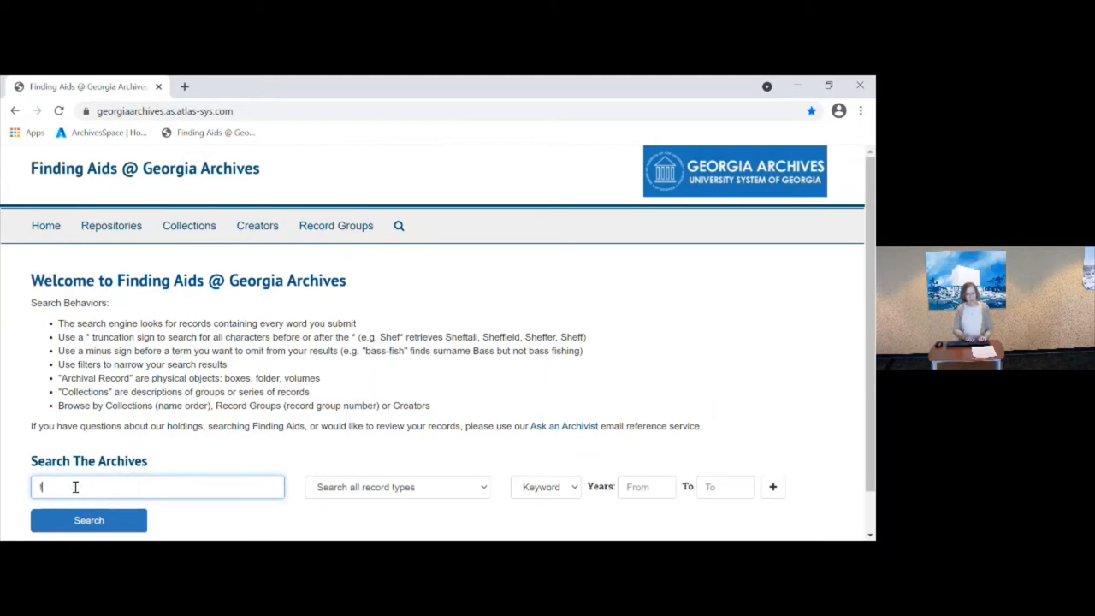
{"action": "type", "text": "fulton tax digests"}
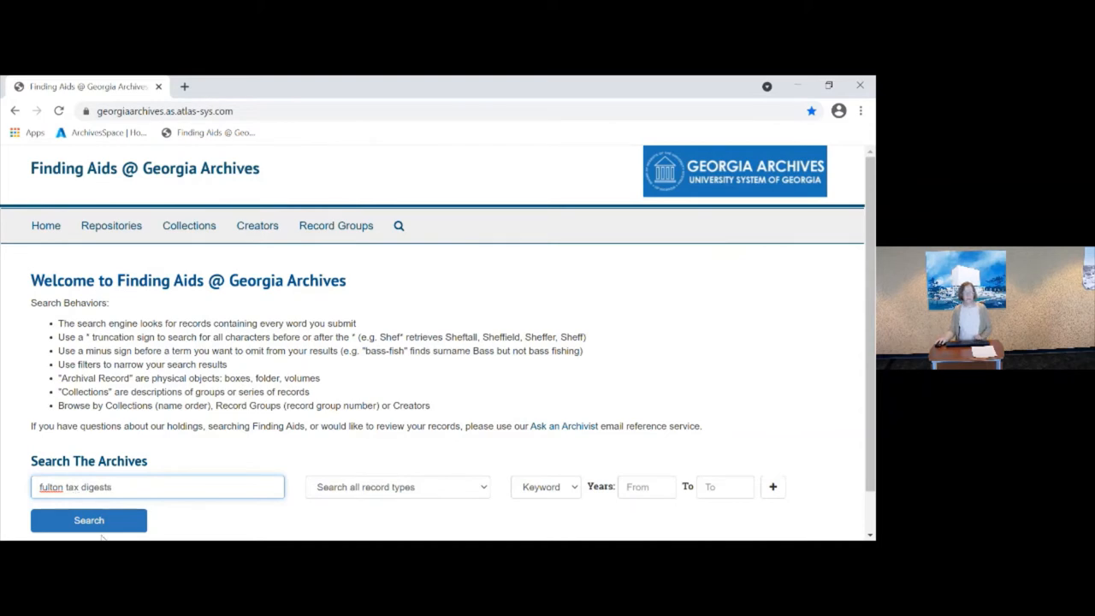
{"action": "left_click", "coordinate": [88, 521]}
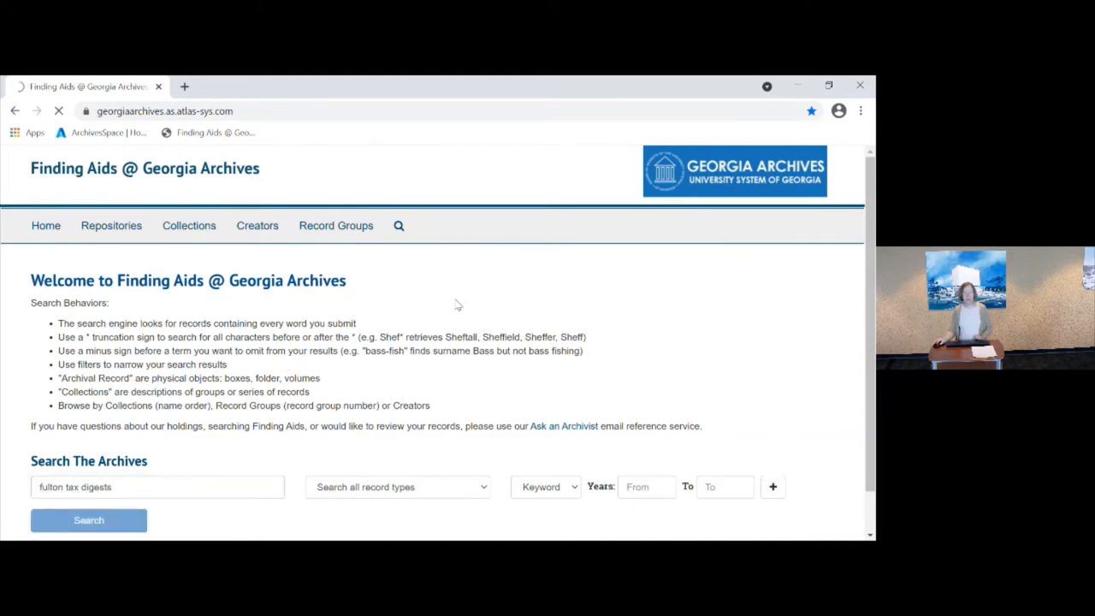
Scroll down through the 449 'fulton tax digests' search results
{"action": "left_click", "coordinate": [89, 520]}
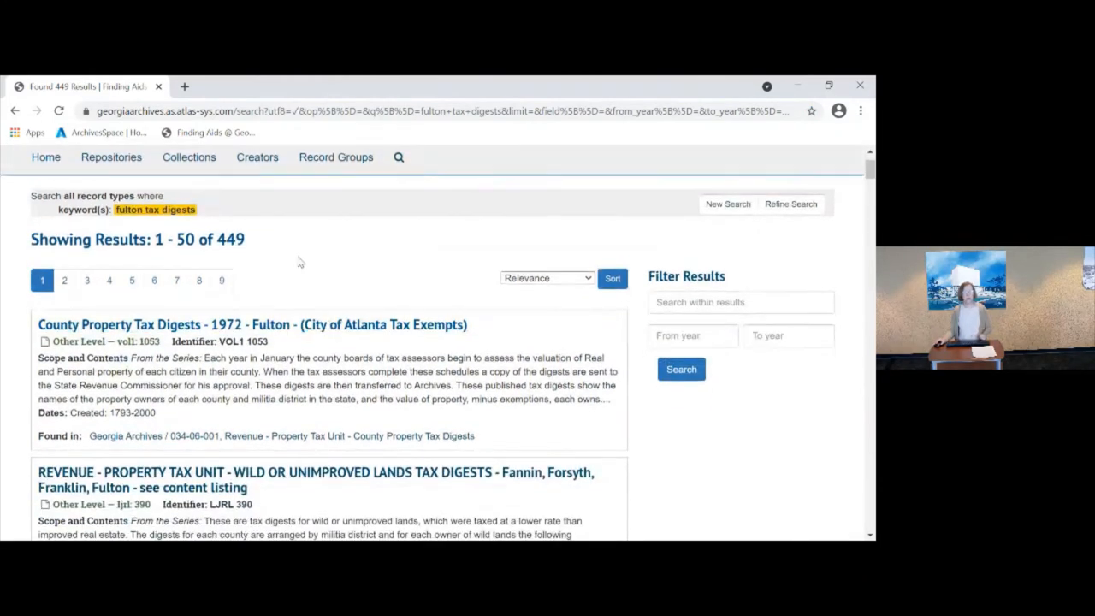
{"action": "mouse_move", "coordinate": [268, 248]}
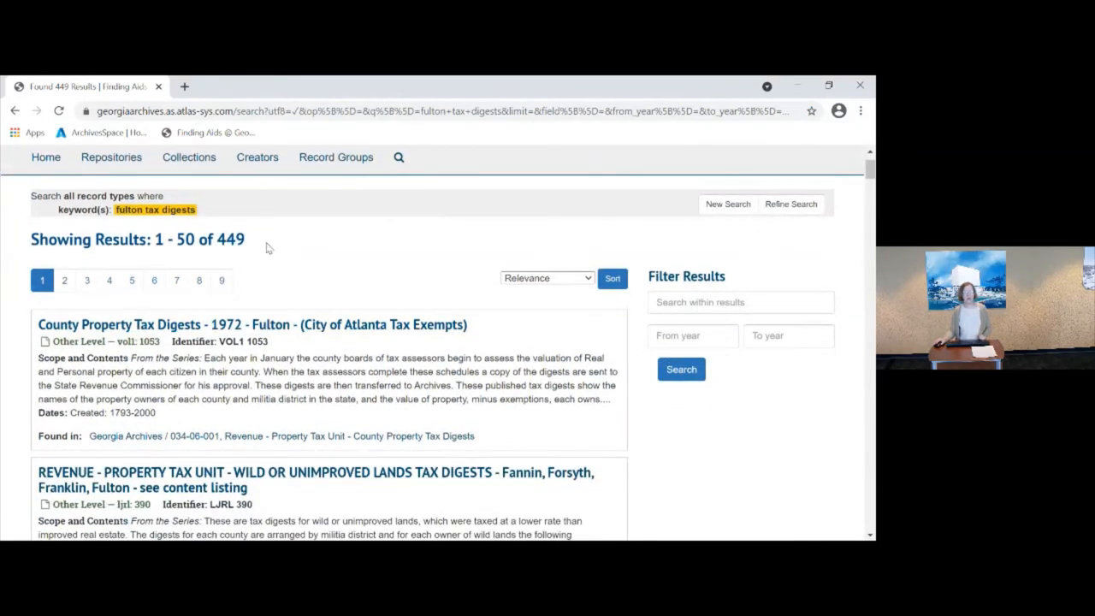
{"action": "scroll", "scroll_direction": "down", "scroll_amount": 3}
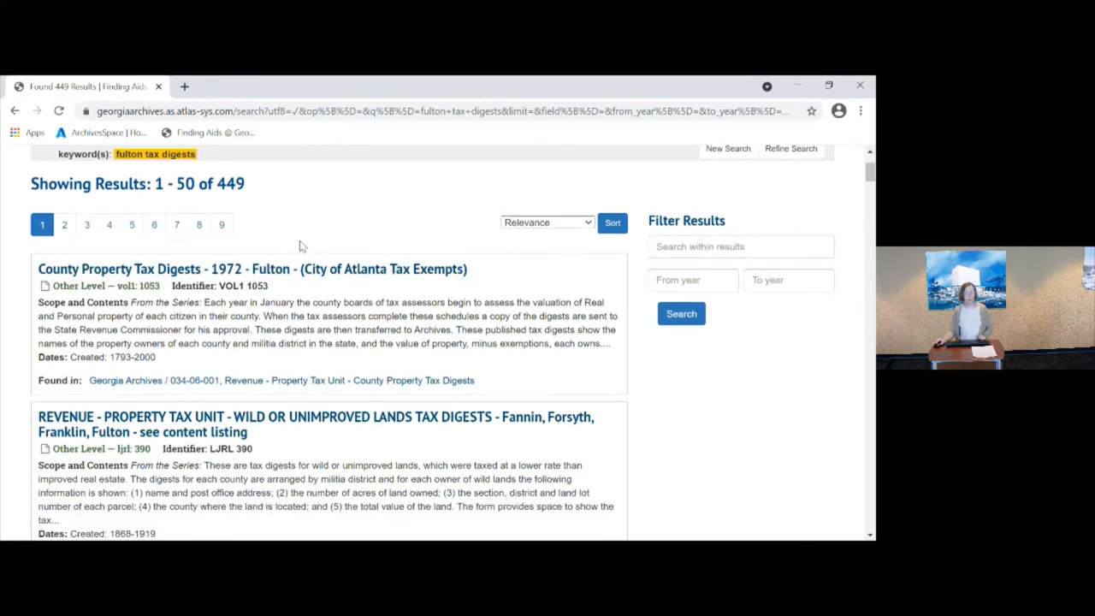
{"action": "scroll", "scroll_direction": "down", "scroll_amount": 3}
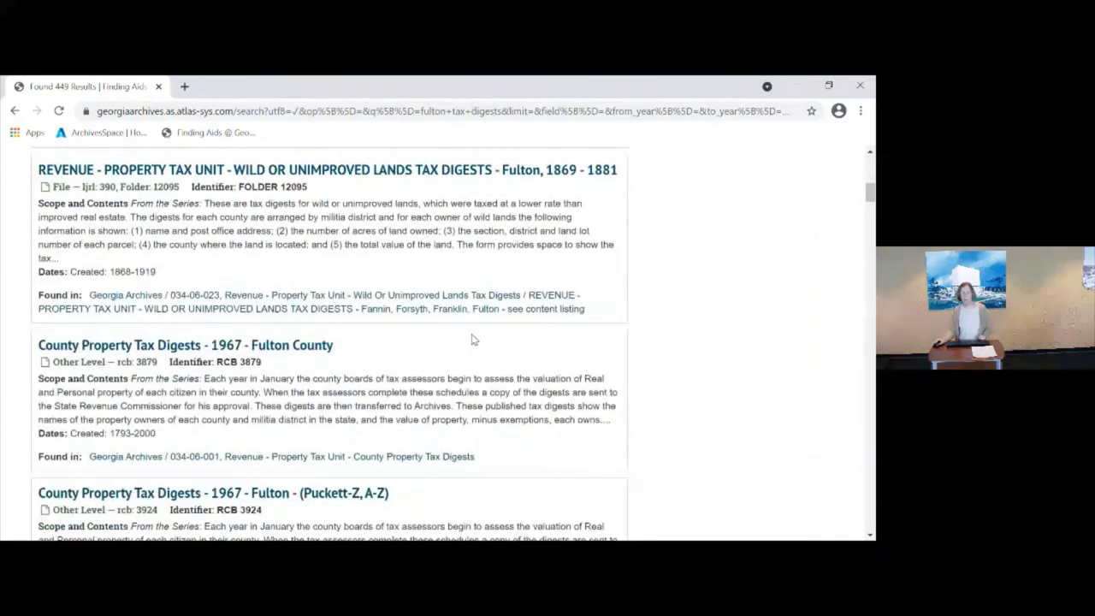
{"action": "scroll", "scroll_direction": "down", "scroll_amount": 3}
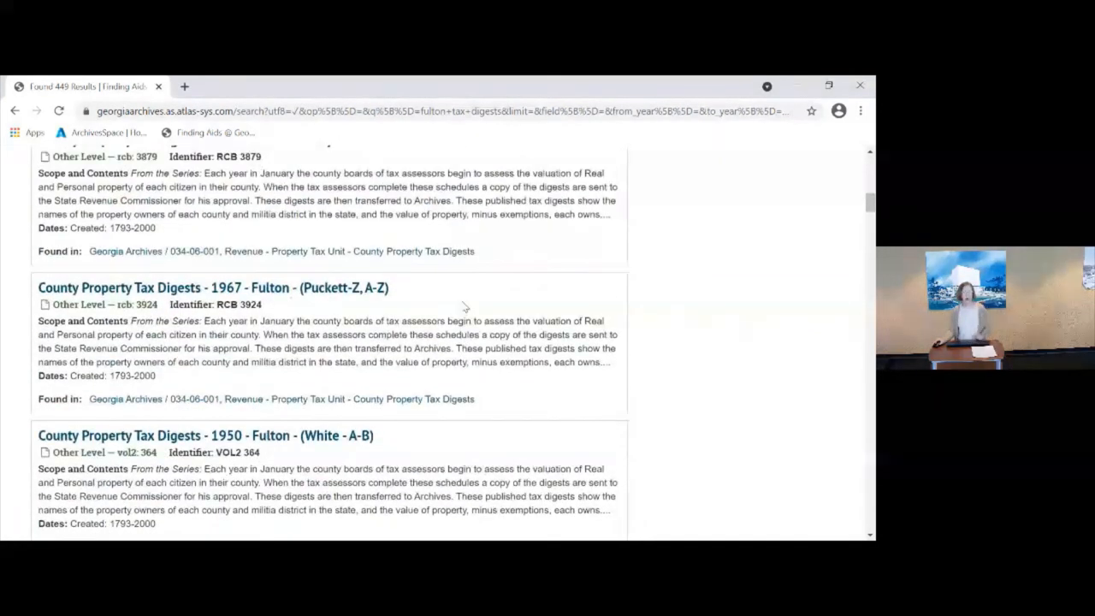
{"action": "scroll", "scroll_direction": "down", "scroll_amount": 3}
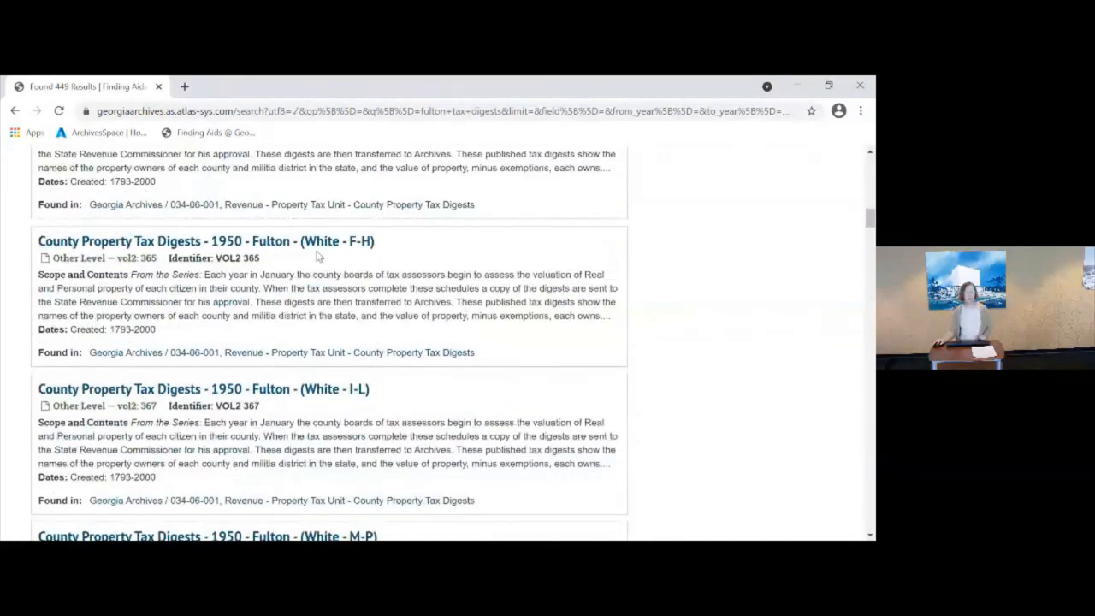
{"action": "scroll", "scroll_direction": "down", "scroll_amount": 3}
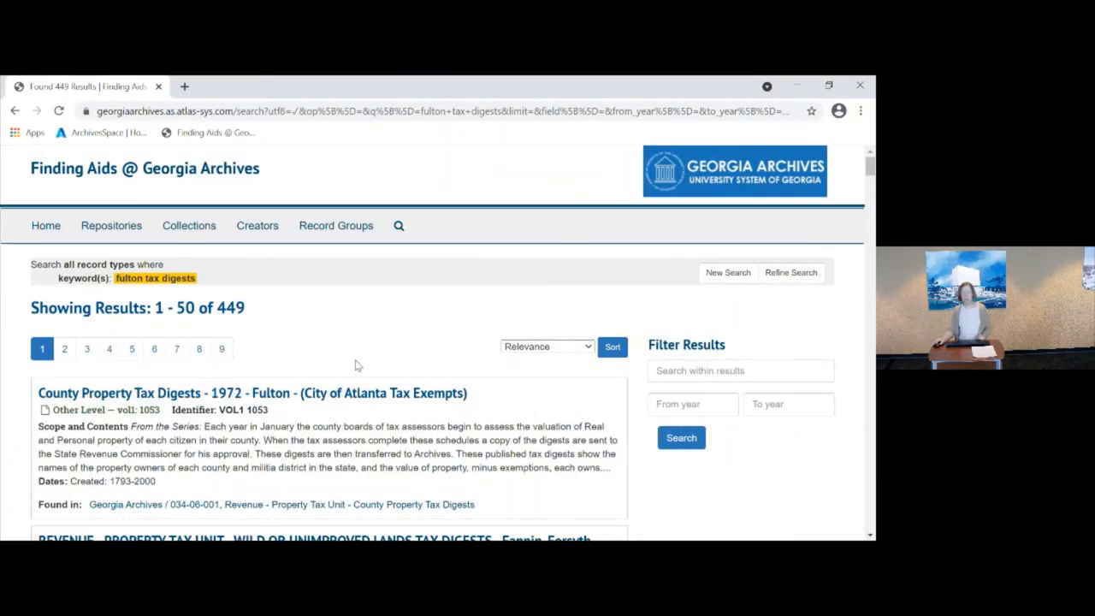
{"action": "scroll", "scroll_direction": "down", "scroll_amount": 3}
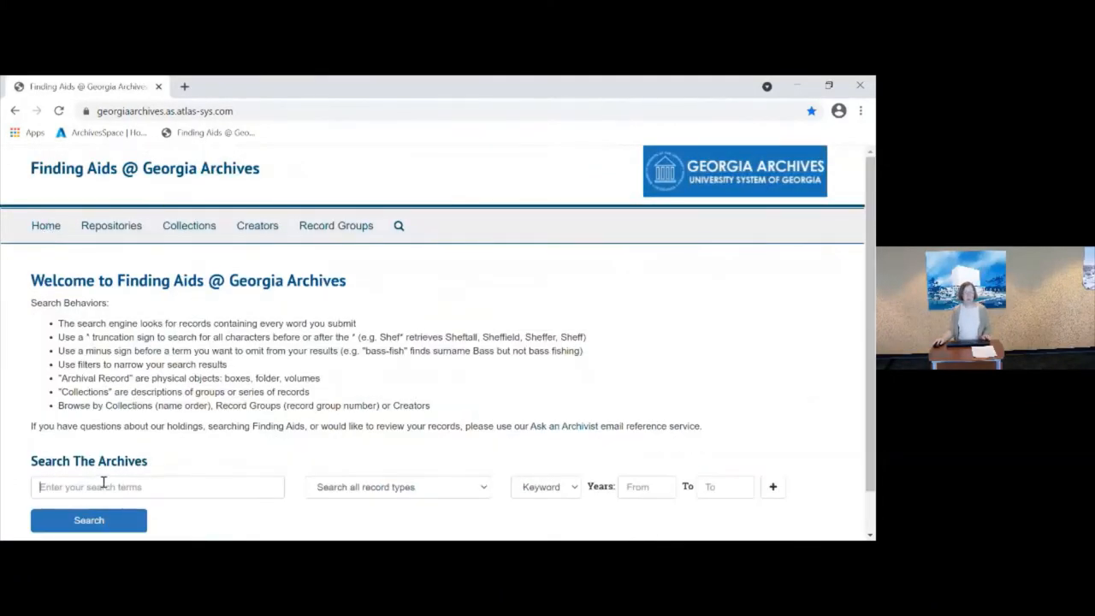
{"action": "left_click", "coordinate": [158, 488]}
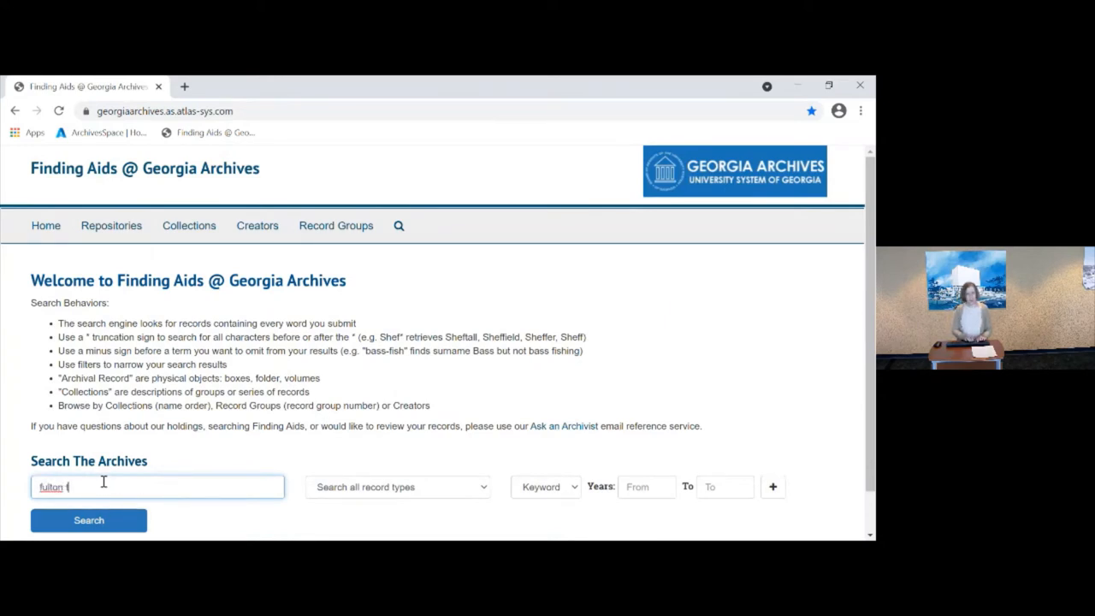
{"action": "type", "text": "ax digests 1950"}
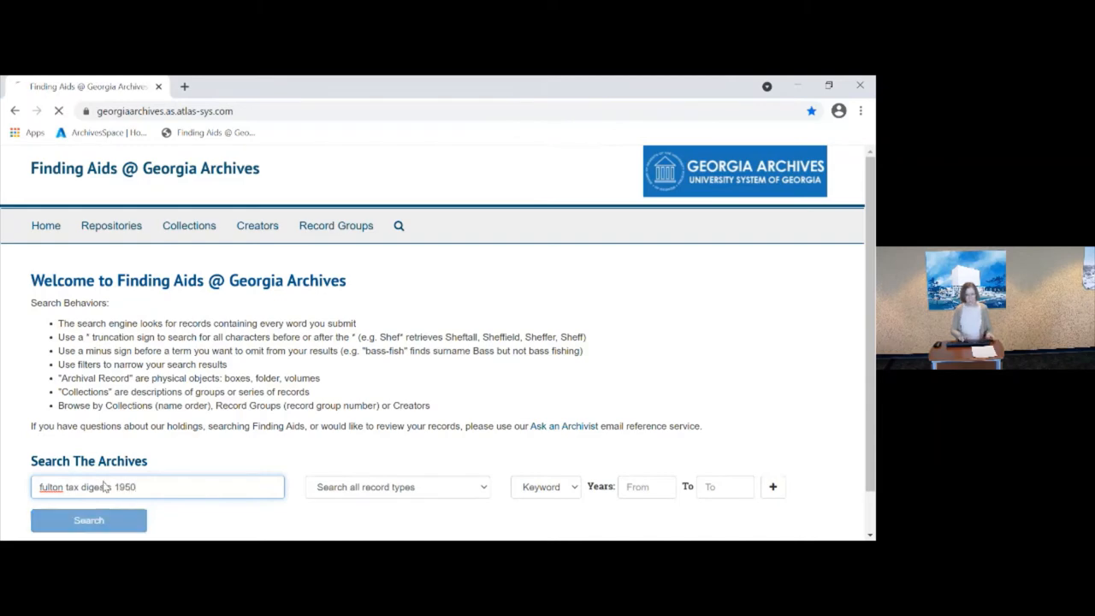
{"action": "left_click", "coordinate": [88, 520]}
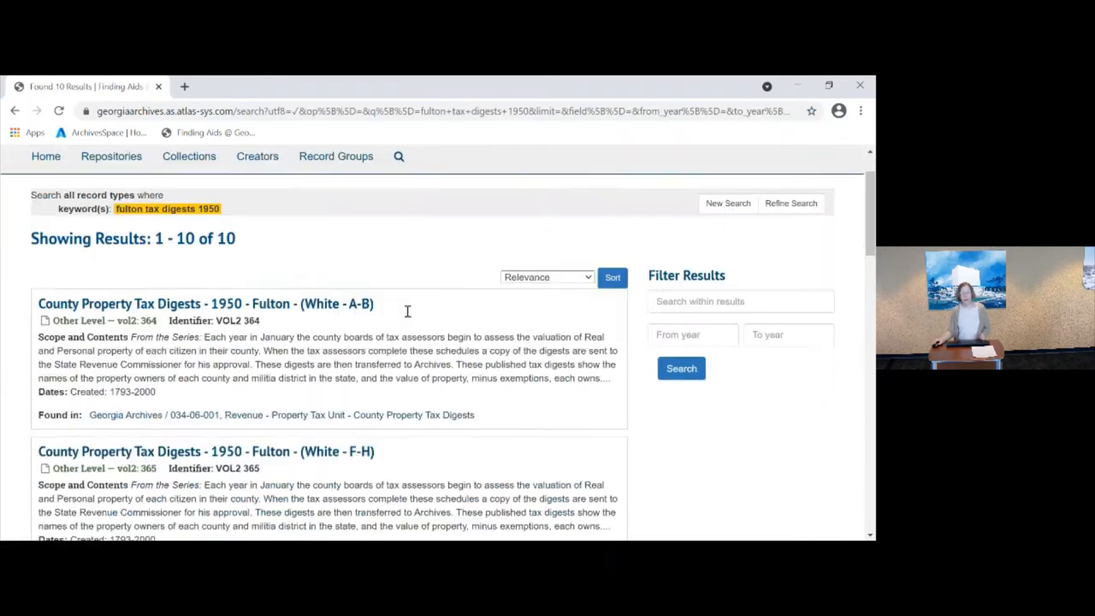
{"action": "scroll", "scroll_direction": "down", "scroll_amount": 3}
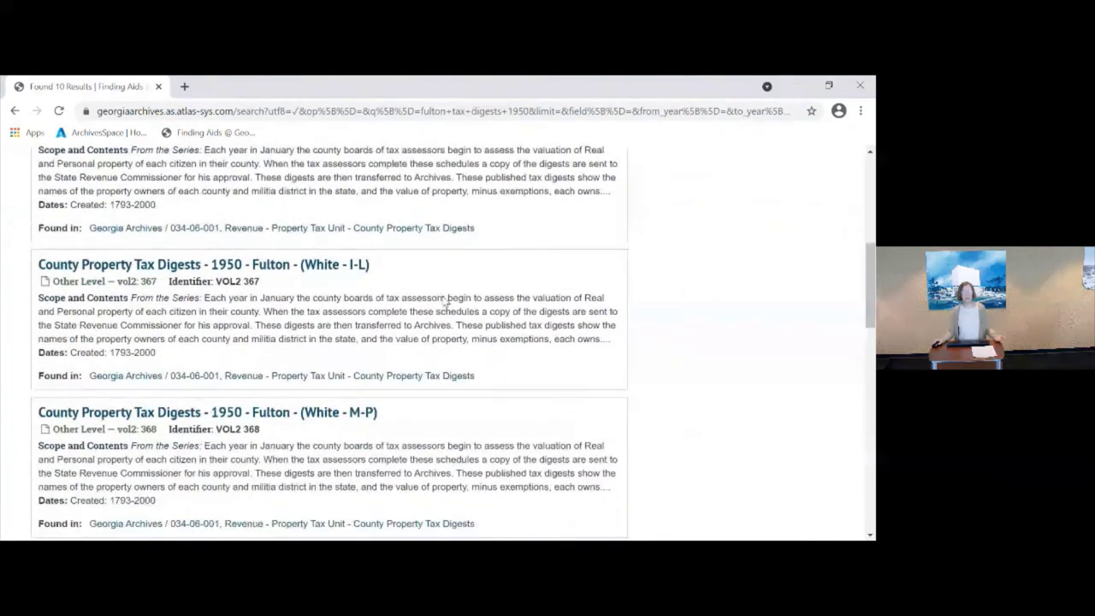
{"action": "scroll", "scroll_direction": "down", "scroll_amount": 3}
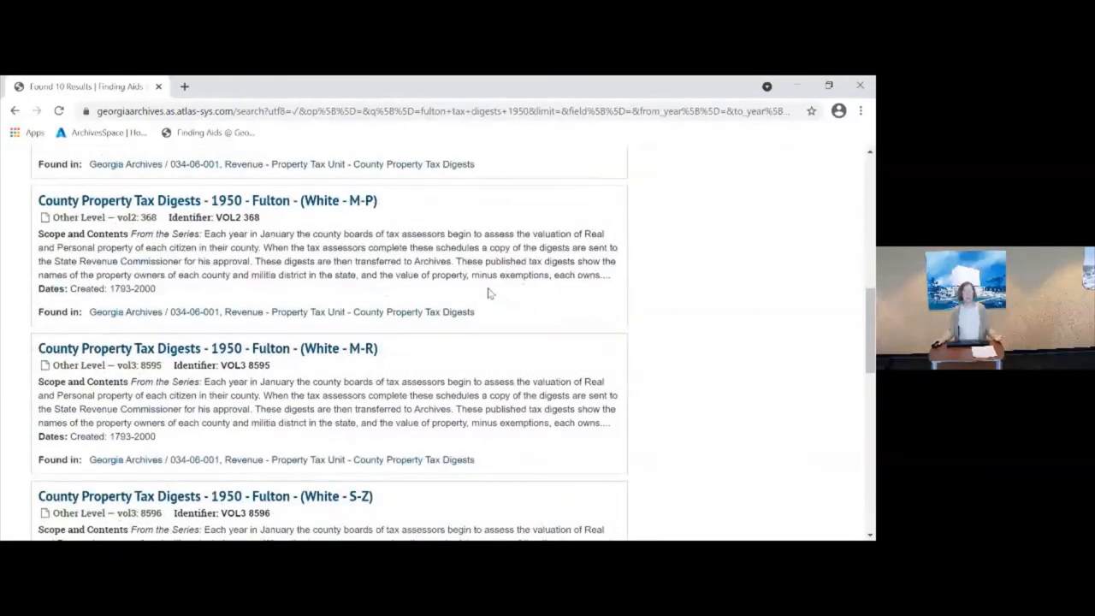
{"action": "scroll", "scroll_direction": "down", "scroll_amount": 3}
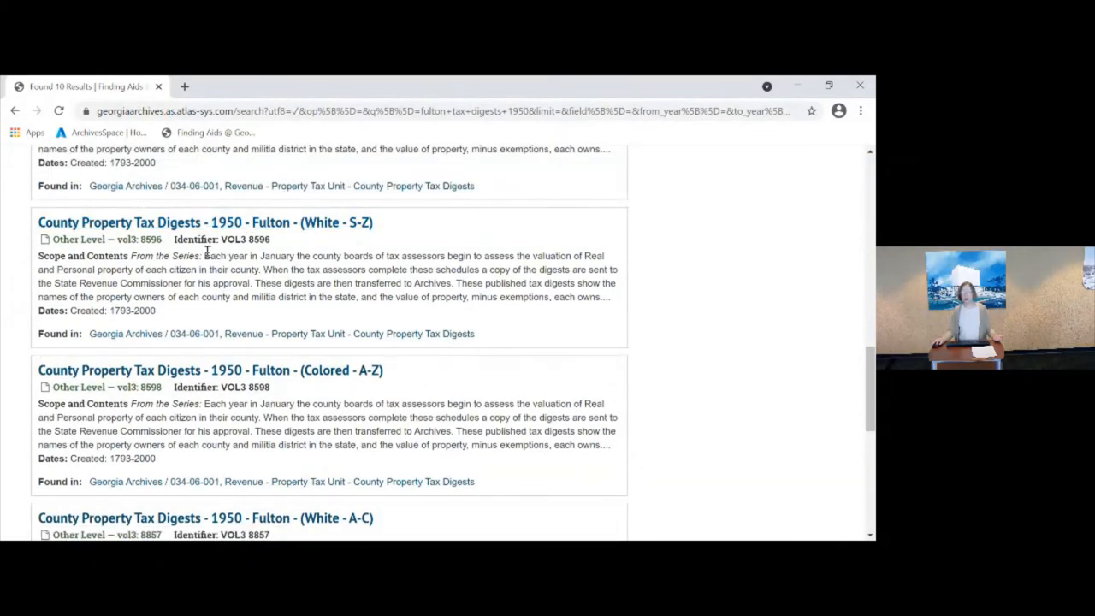
{"action": "mouse_move", "coordinate": [331, 254]}
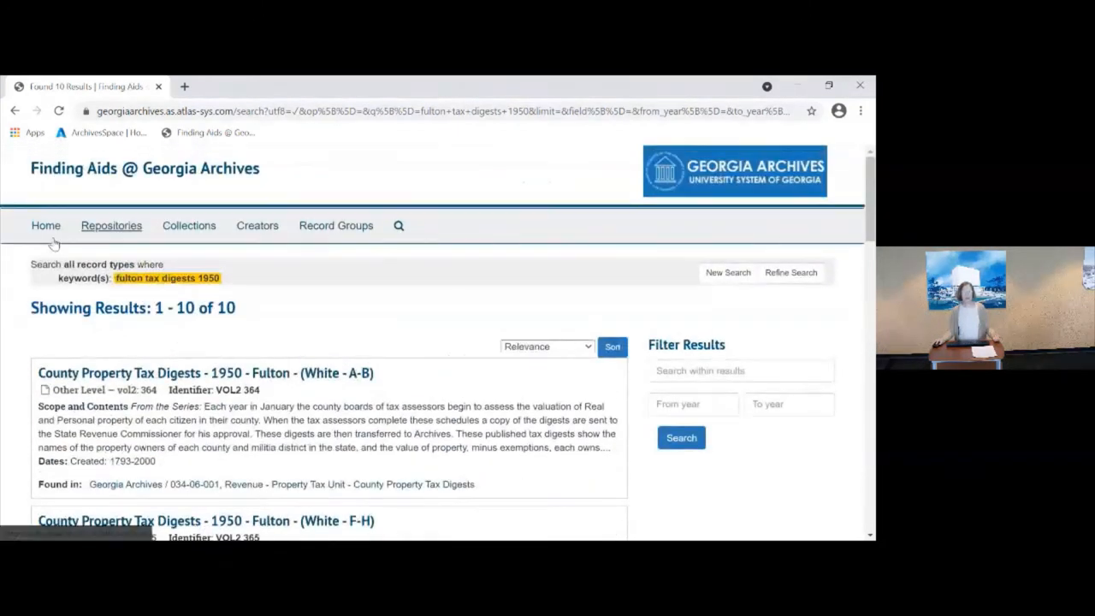
Return to the Finding Aids home page and place the cursor in the empty search box
{"action": "left_click", "coordinate": [46, 225]}
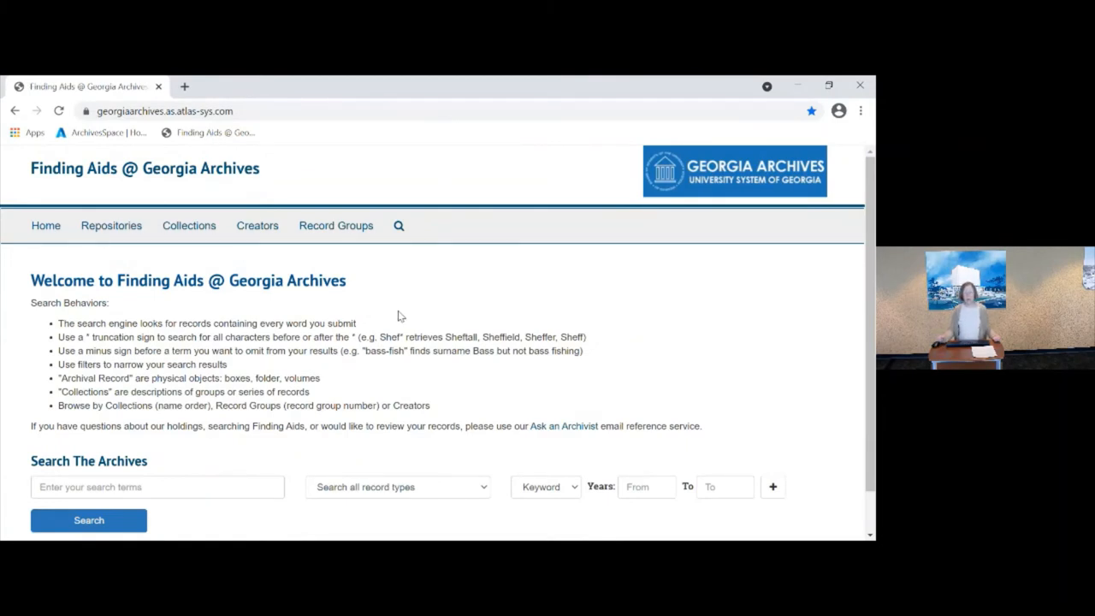
{"action": "left_click", "coordinate": [157, 487]}
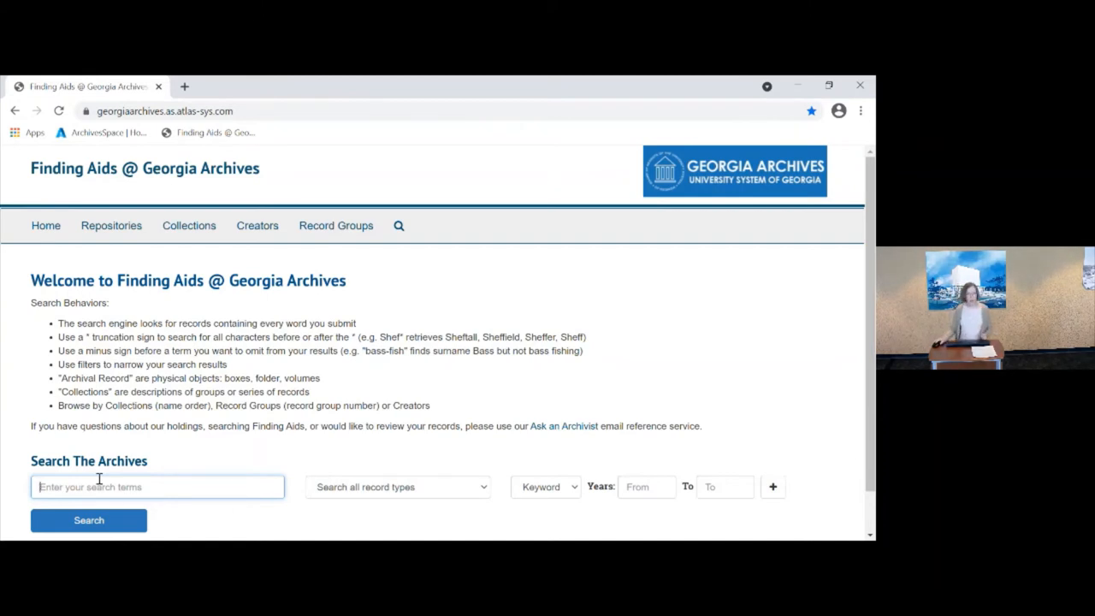
{"action": "mouse_move", "coordinate": [442, 356]}
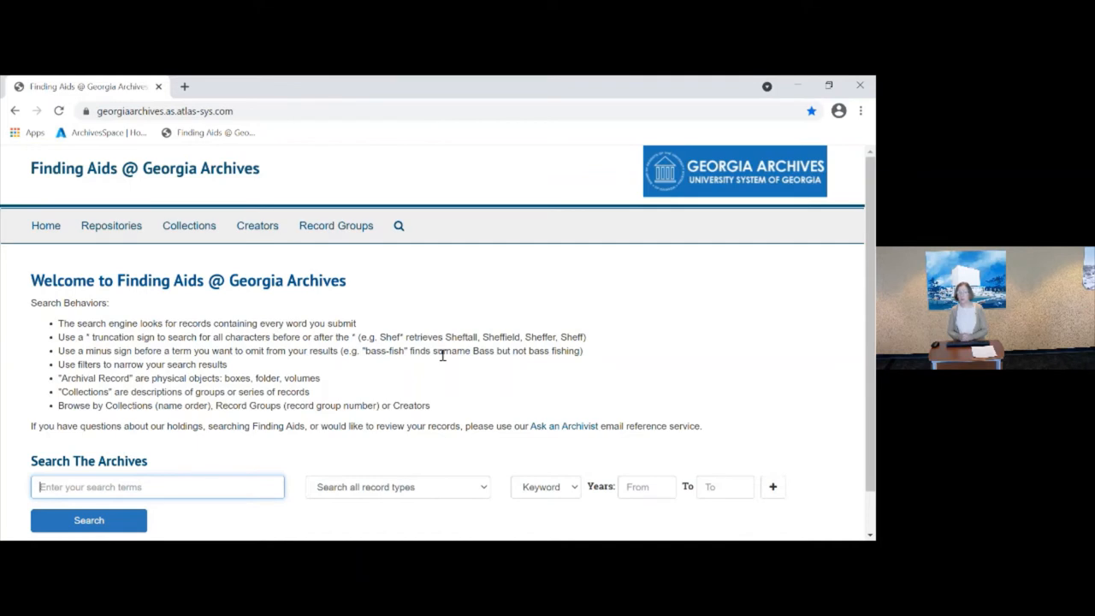
{"action": "mouse_move", "coordinate": [417, 336]}
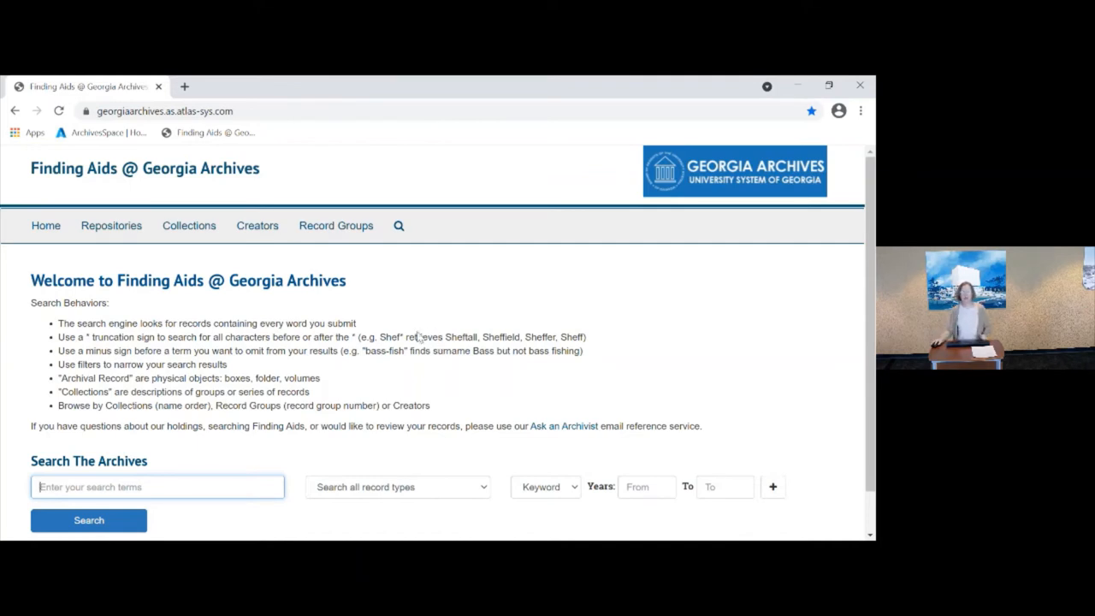
{"action": "mouse_move", "coordinate": [189, 229]}
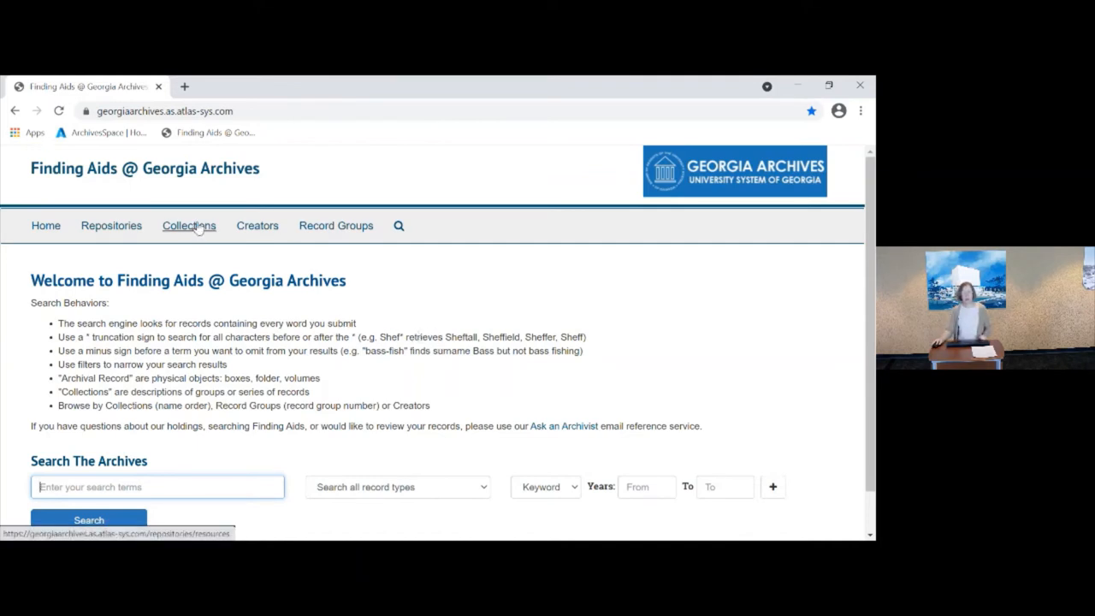
Browse the full list of 3,319 collections
{"action": "left_click", "coordinate": [189, 226]}
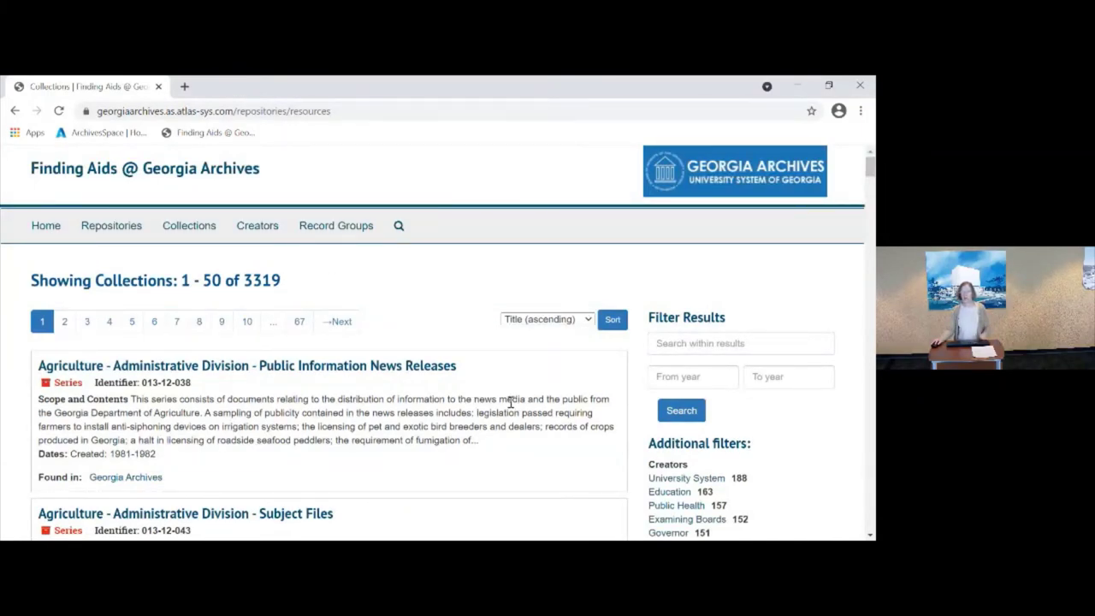
{"action": "mouse_move", "coordinate": [503, 390]}
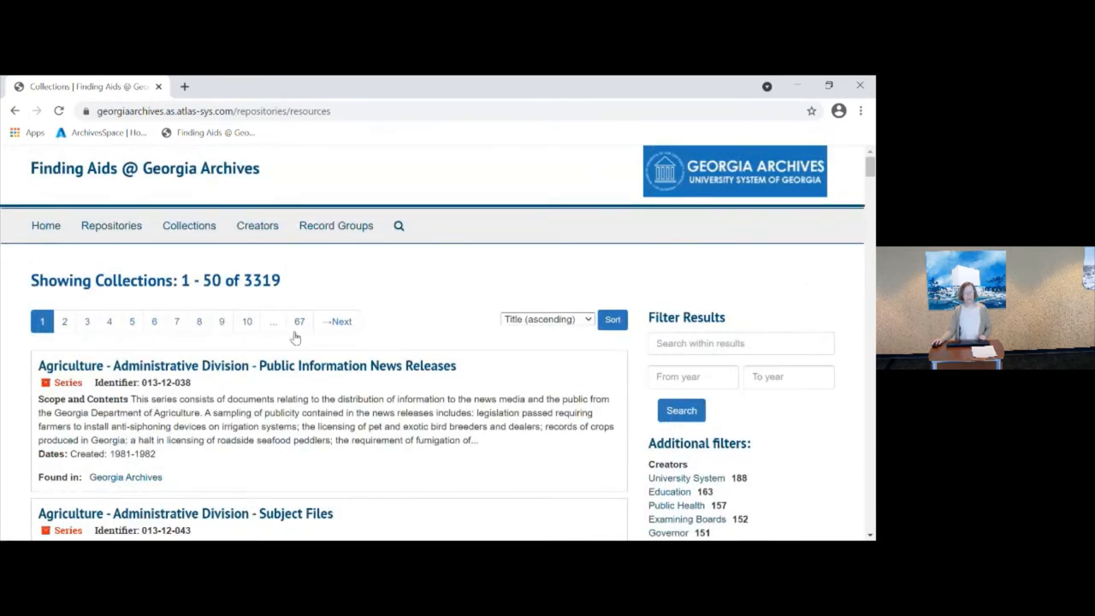
{"action": "scroll", "scroll_direction": "down", "scroll_amount": 3}
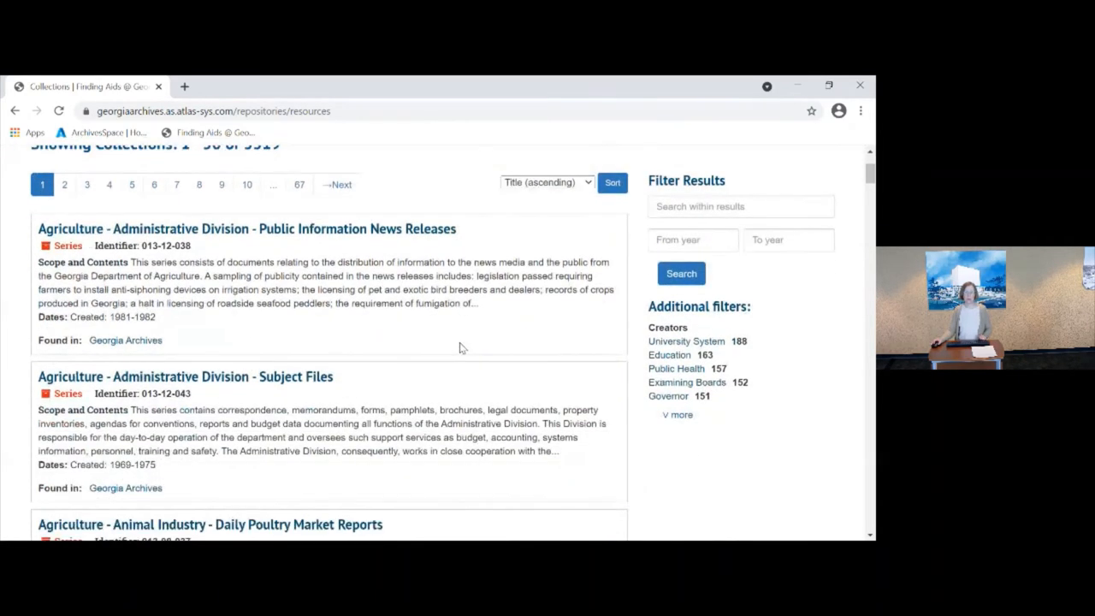
{"action": "scroll", "scroll_direction": "down", "scroll_amount": 3}
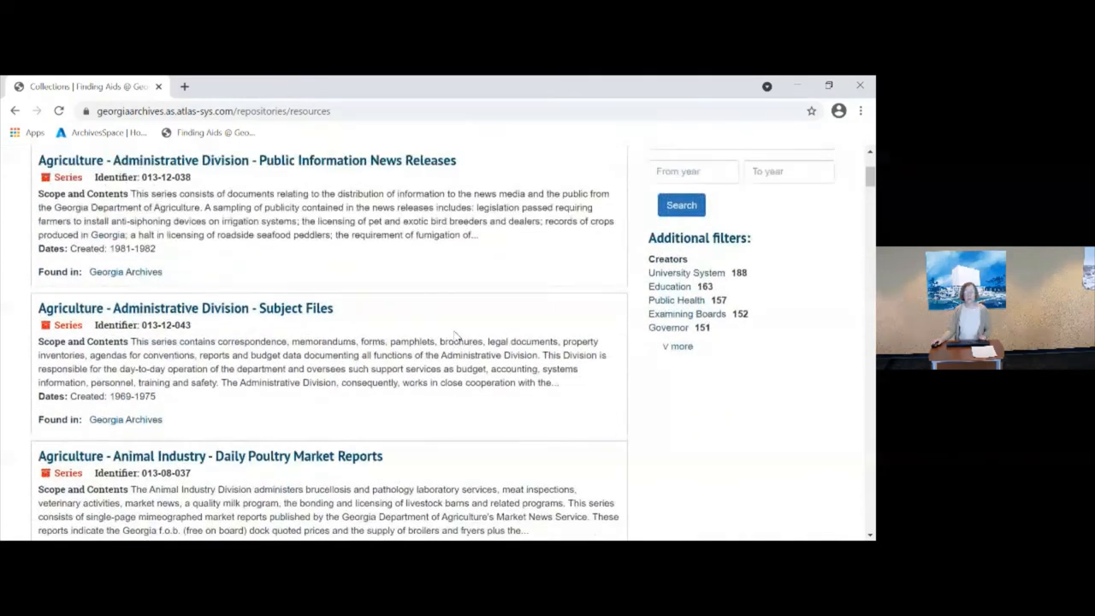
{"action": "scroll", "scroll_direction": "down", "scroll_amount": 3}
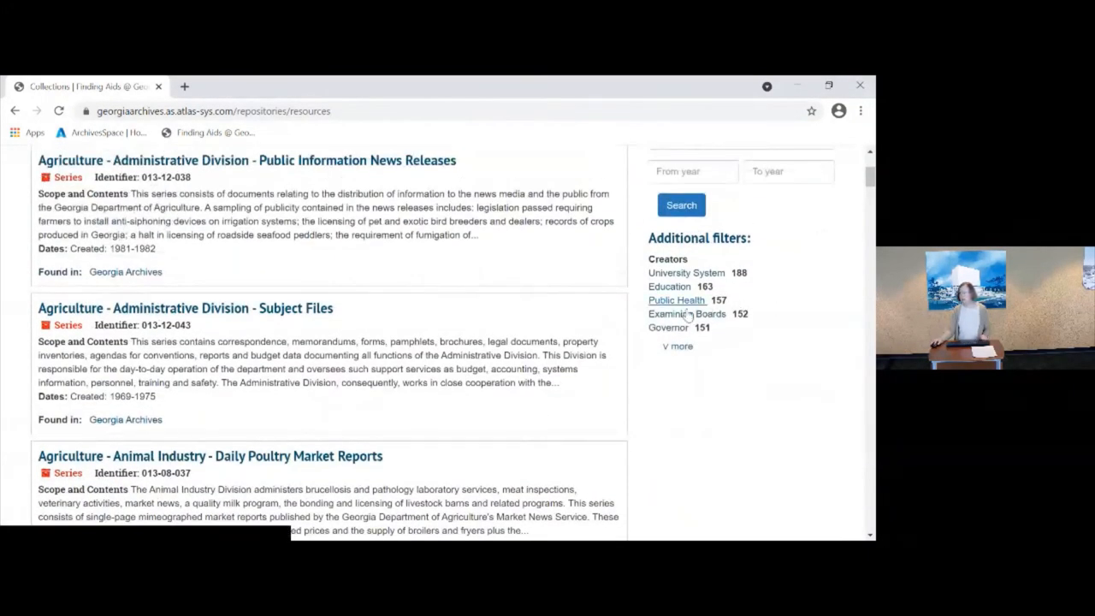
Expand the Creators filter to show every agency and county
{"action": "left_click", "coordinate": [677, 347]}
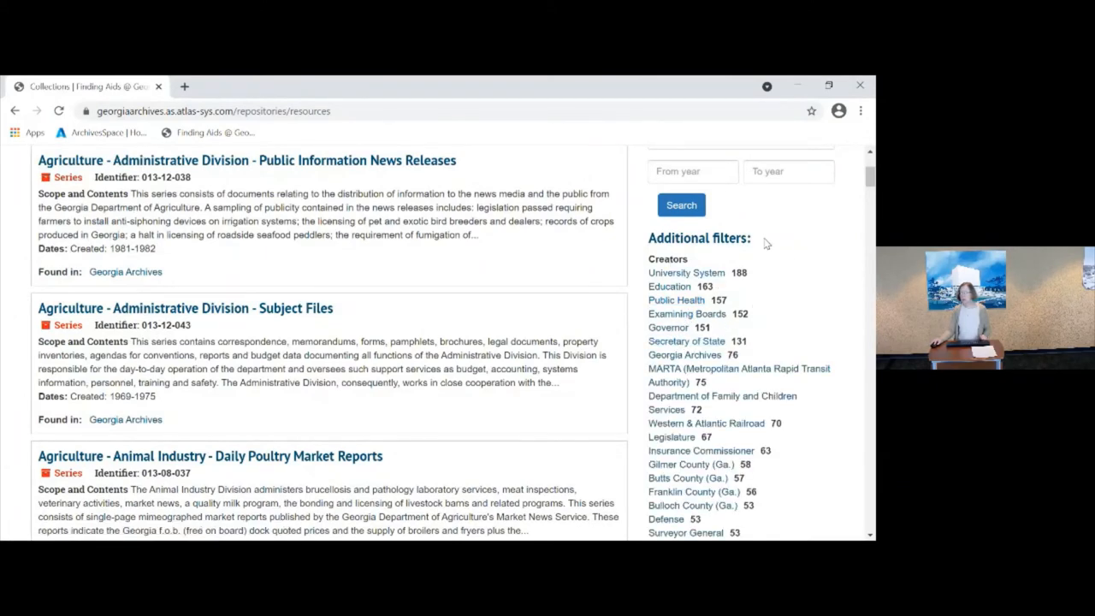
{"action": "scroll", "scroll_direction": "down", "scroll_amount": 3}
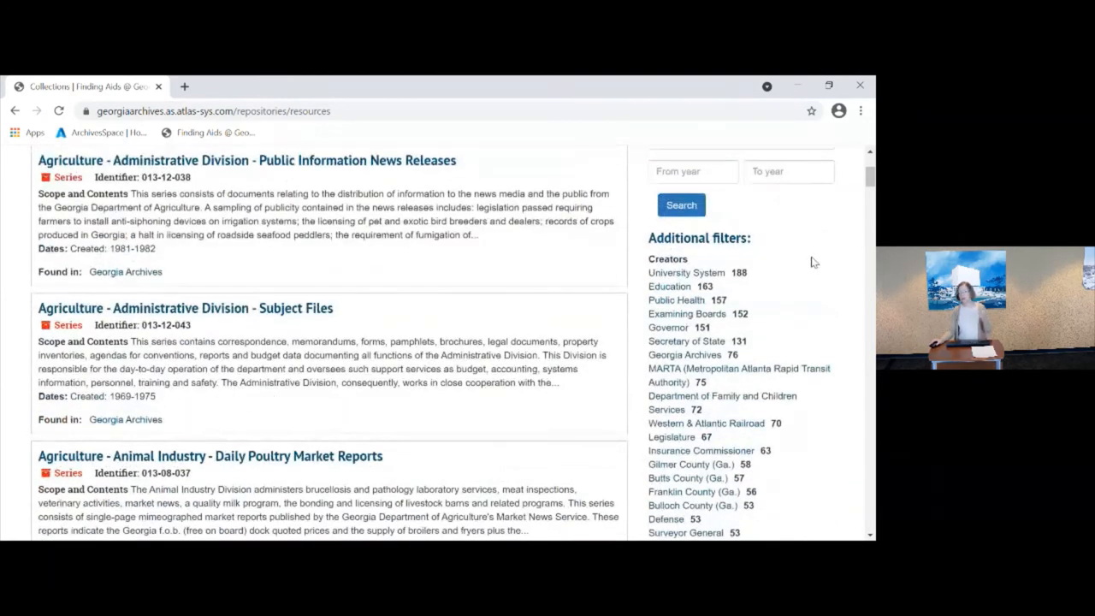
{"action": "scroll", "scroll_direction": "down", "scroll_amount": 3}
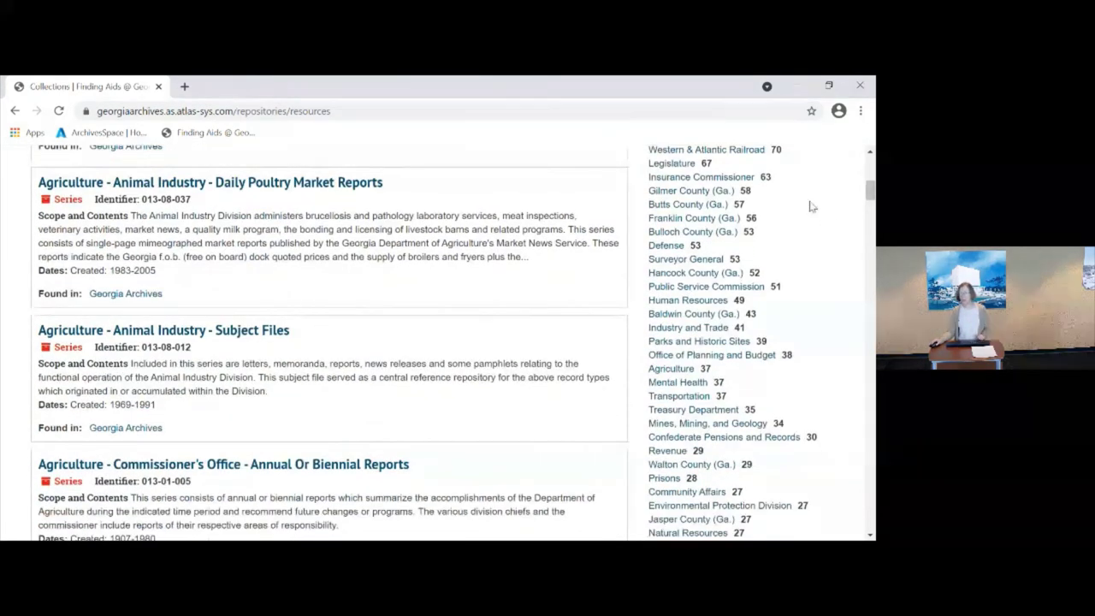
{"action": "scroll", "scroll_direction": "down", "scroll_amount": 3}
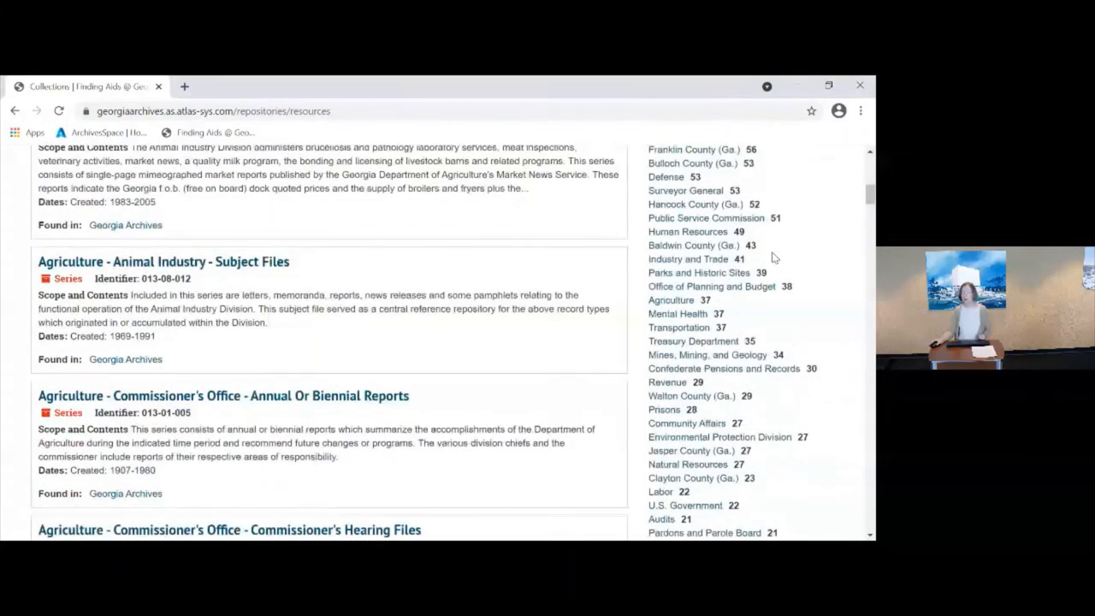
{"action": "mouse_move", "coordinate": [827, 266]}
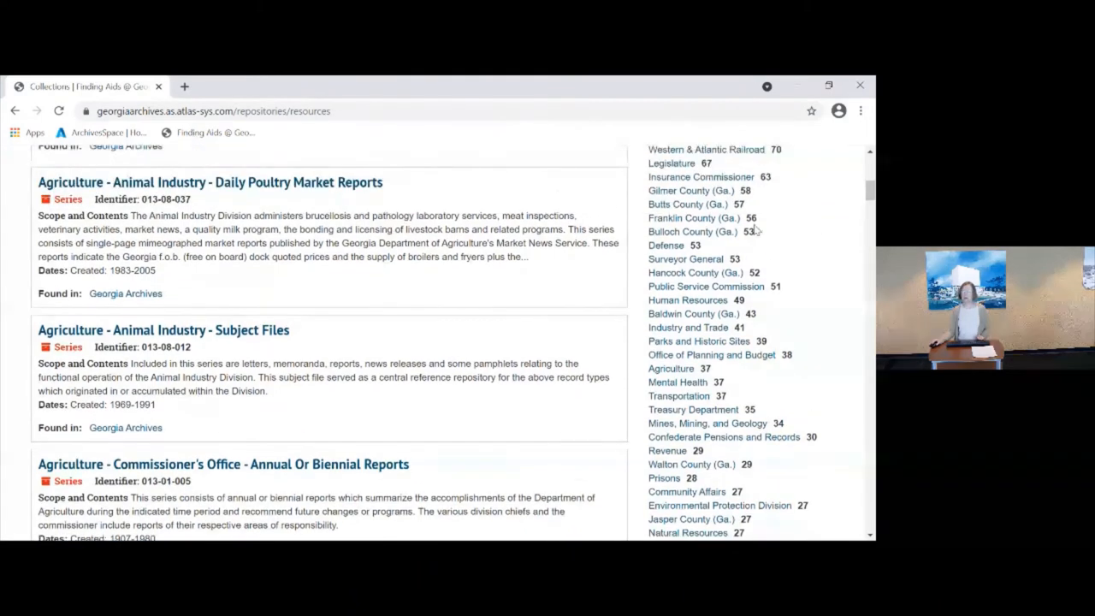
{"action": "mouse_move", "coordinate": [687, 259]}
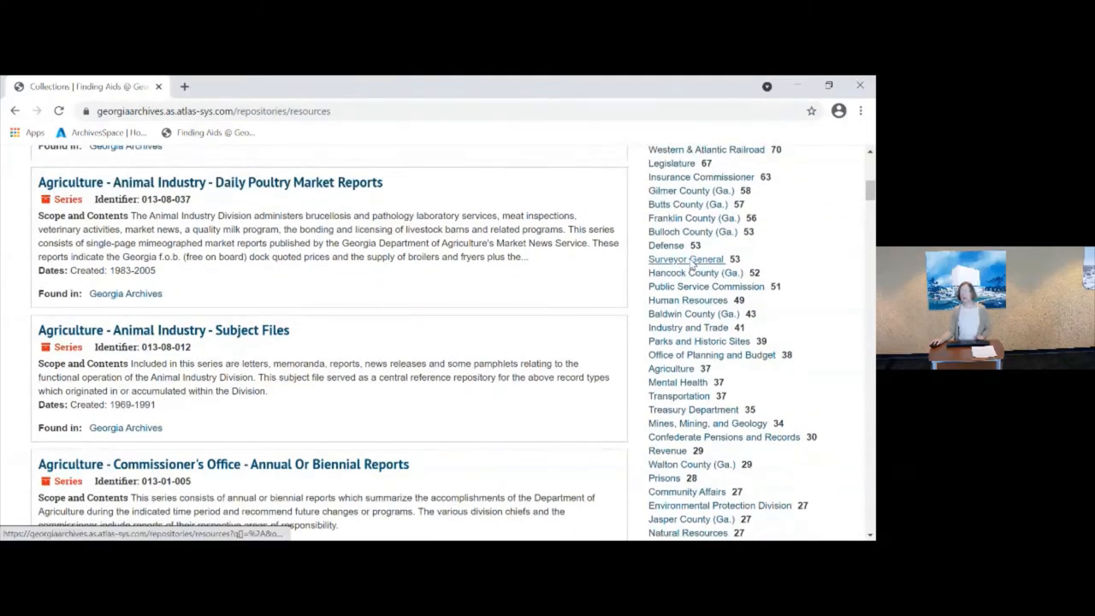
Filter collections to Surveyor General and scroll down to the Land Lottery Records entry
{"action": "left_click", "coordinate": [687, 260]}
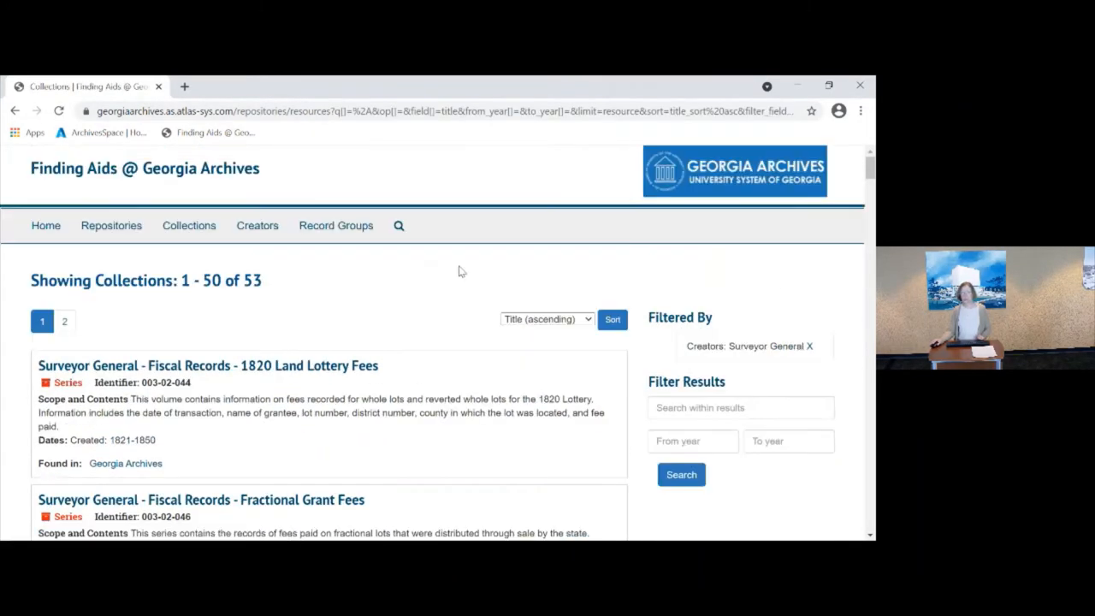
{"action": "scroll", "scroll_direction": "down", "scroll_amount": 3}
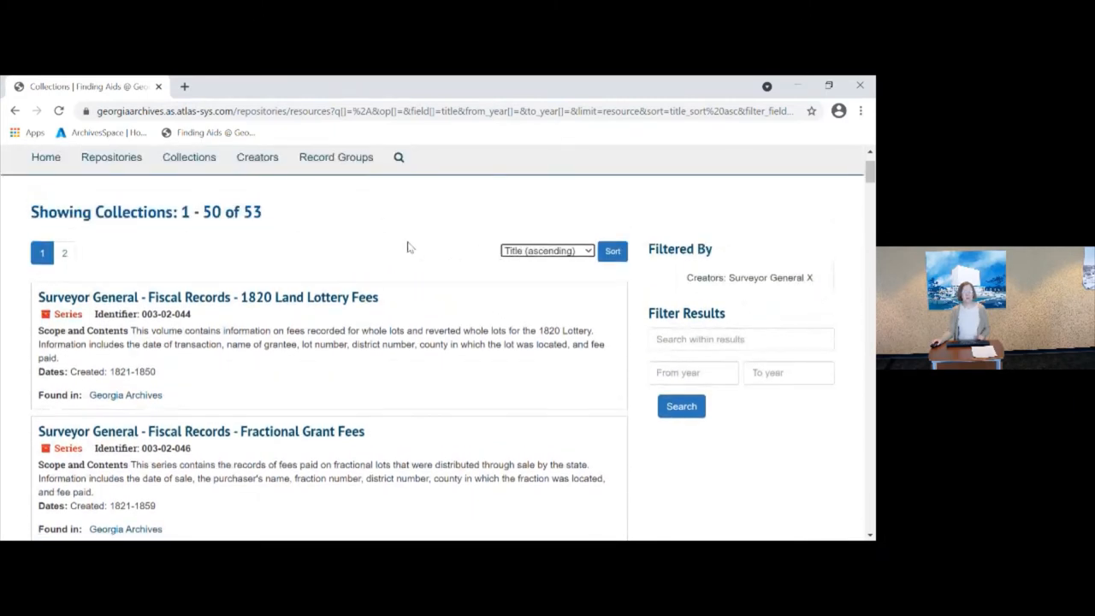
{"action": "scroll", "scroll_direction": "down", "scroll_amount": 3}
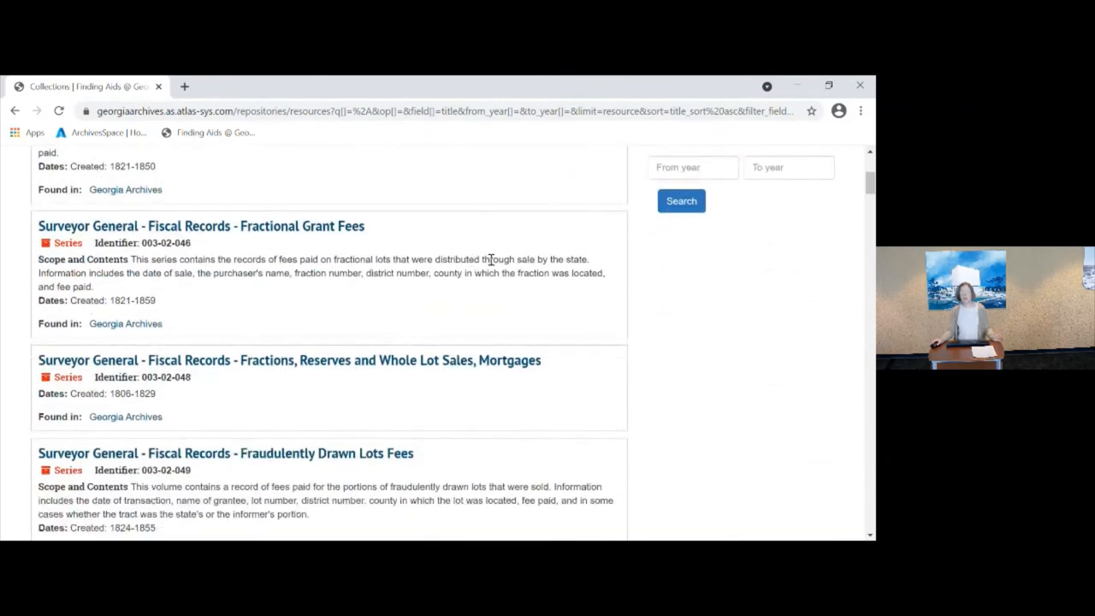
{"action": "scroll", "scroll_direction": "down", "scroll_amount": 3}
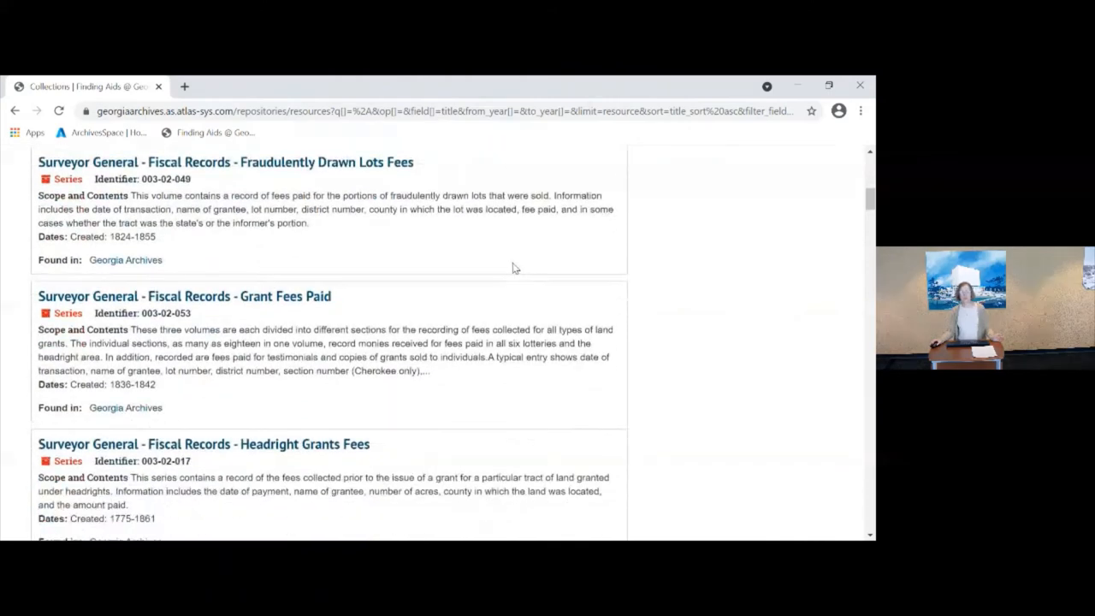
{"action": "scroll", "scroll_direction": "down", "scroll_amount": 3}
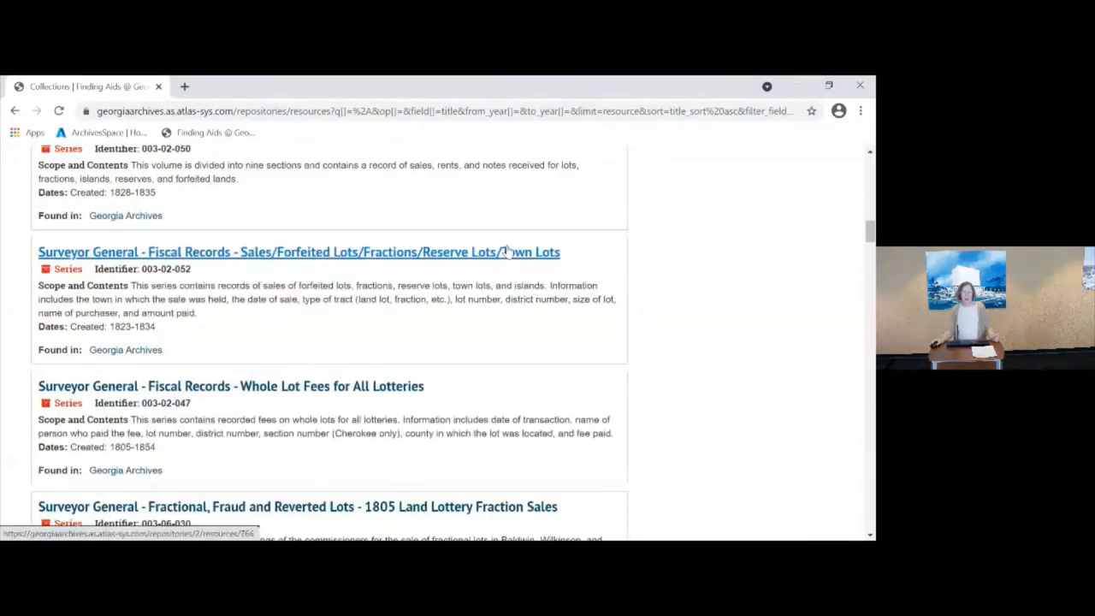
{"action": "scroll", "scroll_direction": "down", "scroll_amount": 3}
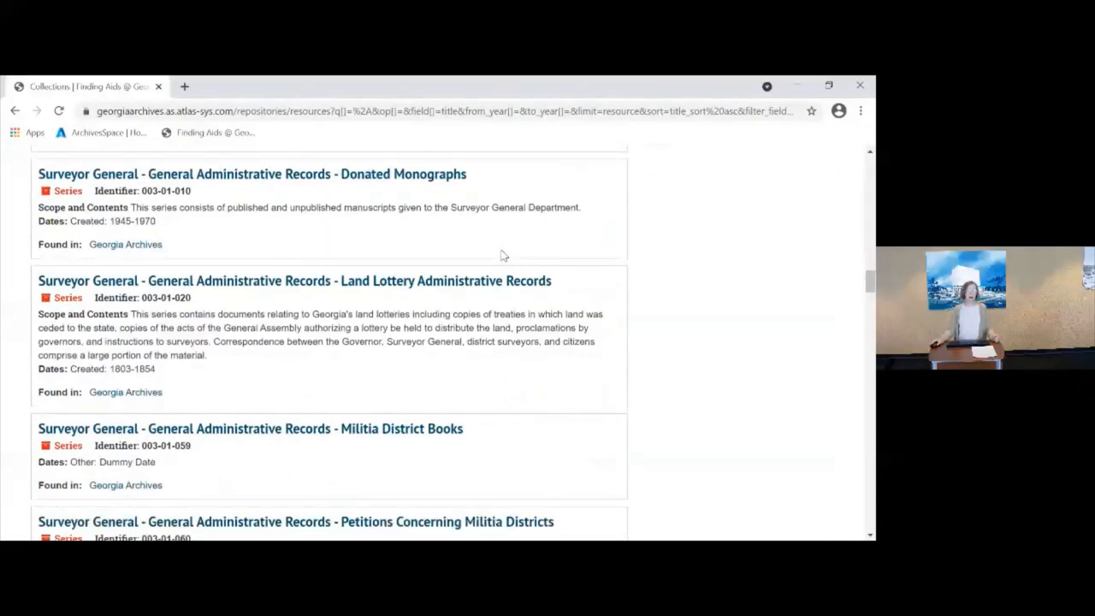
{"action": "scroll", "scroll_direction": "down", "scroll_amount": 3}
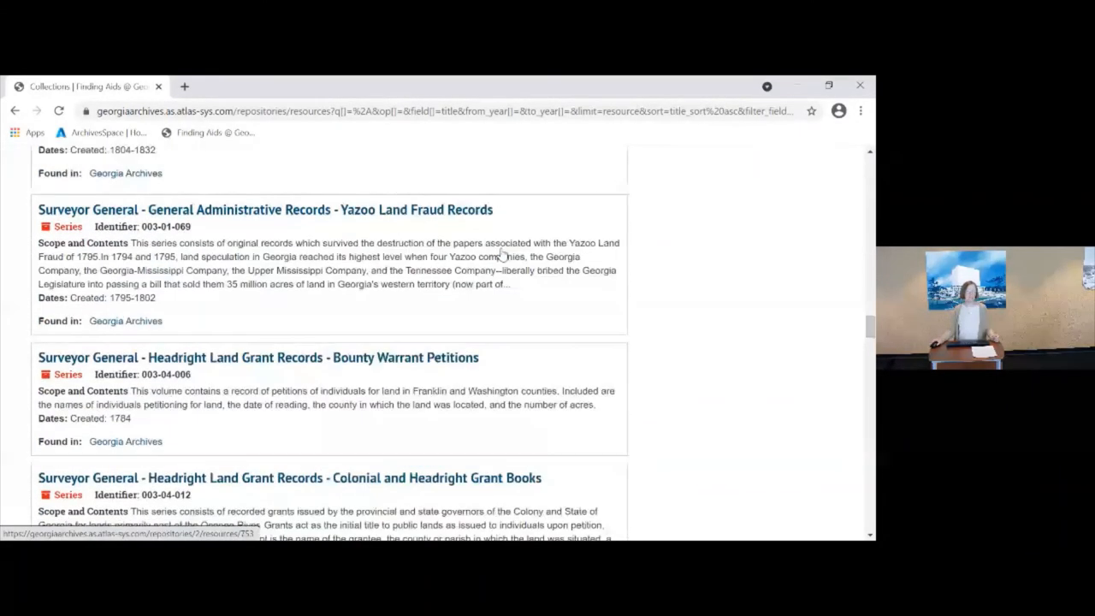
{"action": "scroll", "scroll_direction": "down", "scroll_amount": 3}
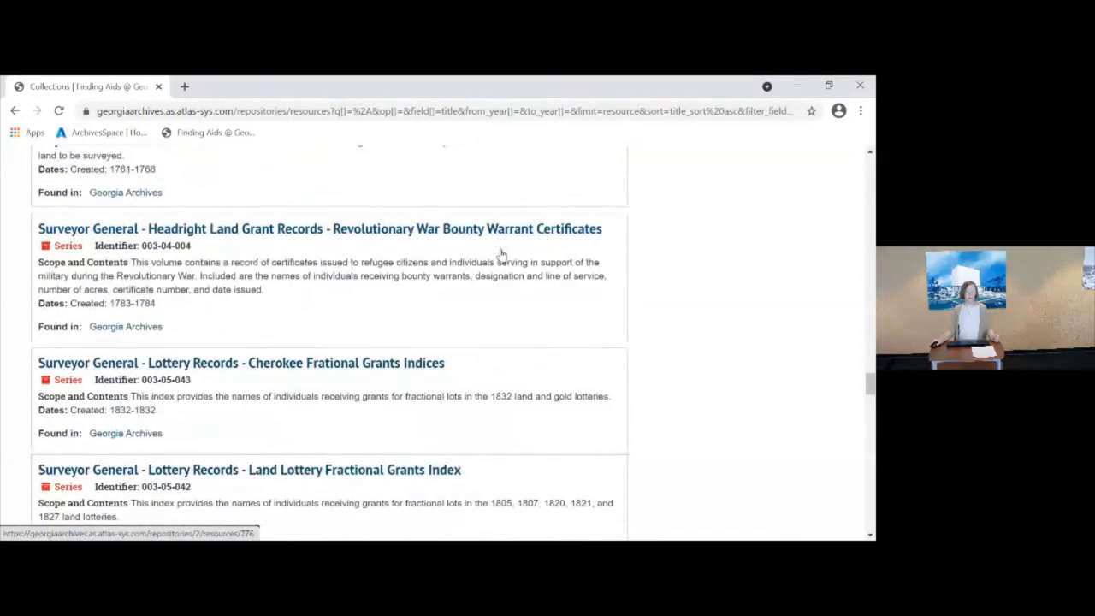
{"action": "scroll", "scroll_direction": "down", "scroll_amount": 3}
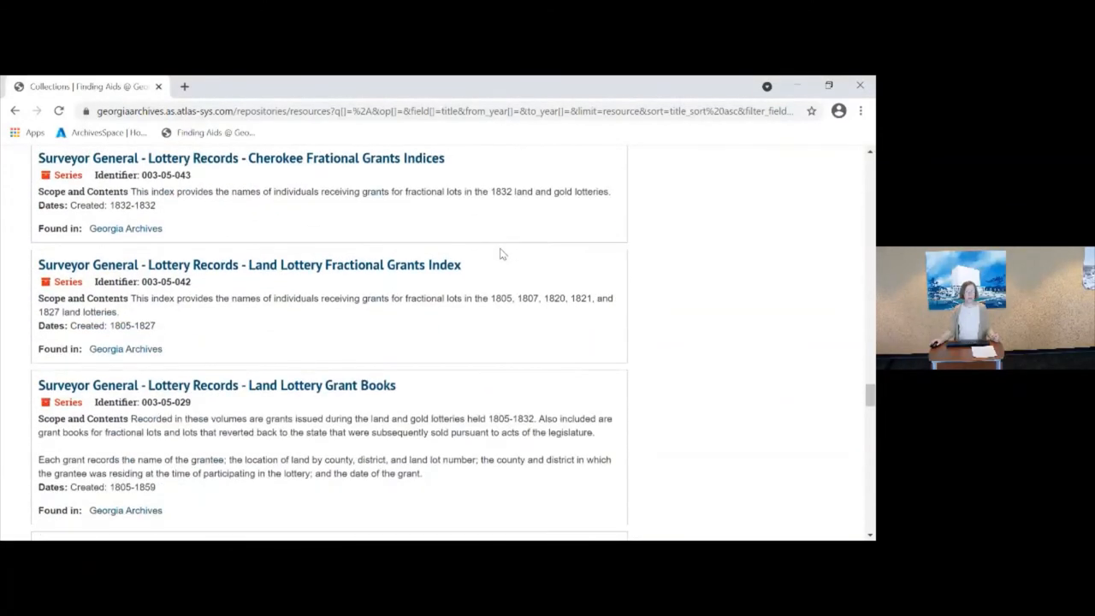
{"action": "scroll", "scroll_direction": "down", "scroll_amount": 3}
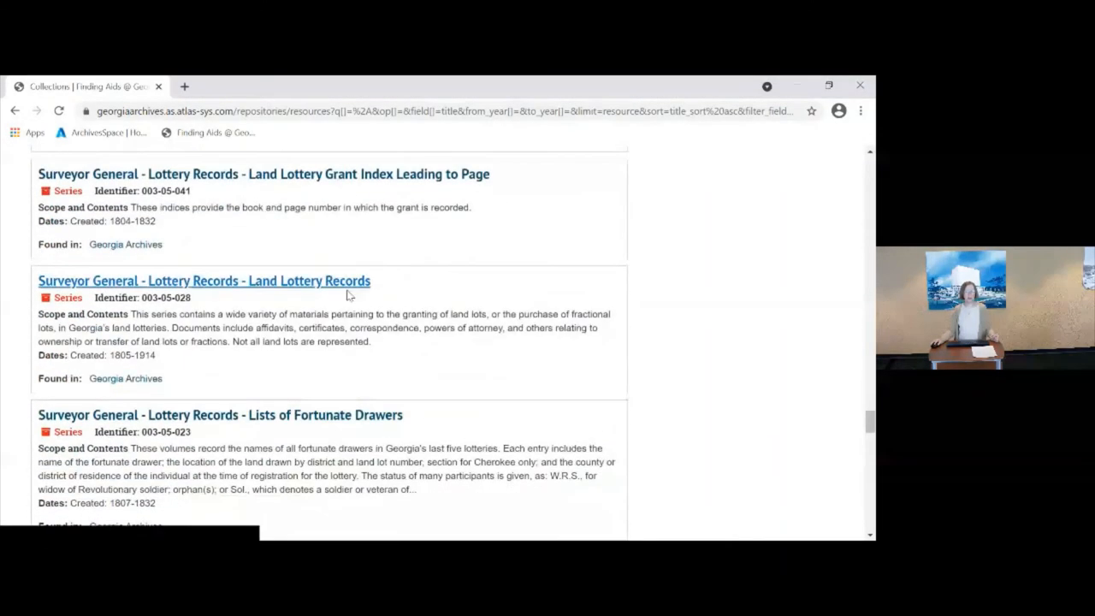
Open the Land Lottery Records series and expand all its description sections
{"action": "left_click", "coordinate": [204, 281]}
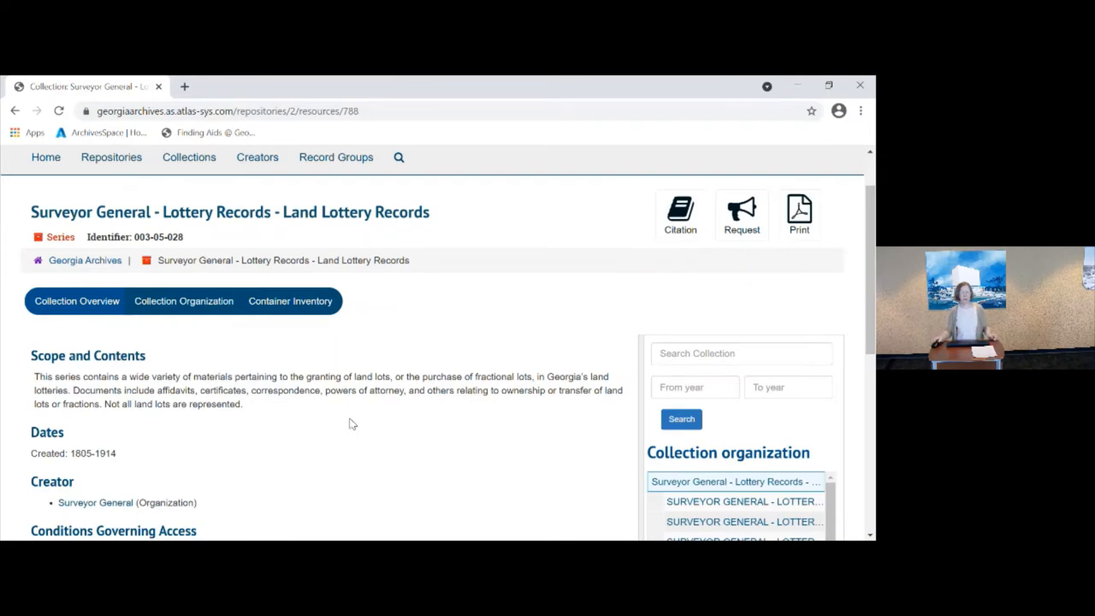
{"action": "scroll", "scroll_direction": "down", "scroll_amount": 3}
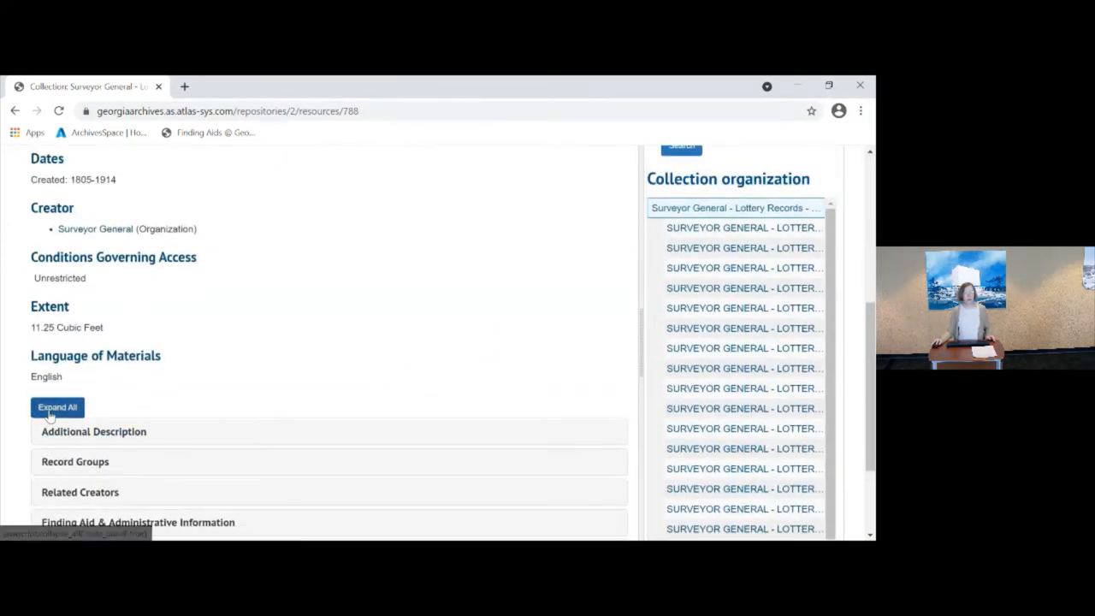
{"action": "left_click", "coordinate": [57, 407]}
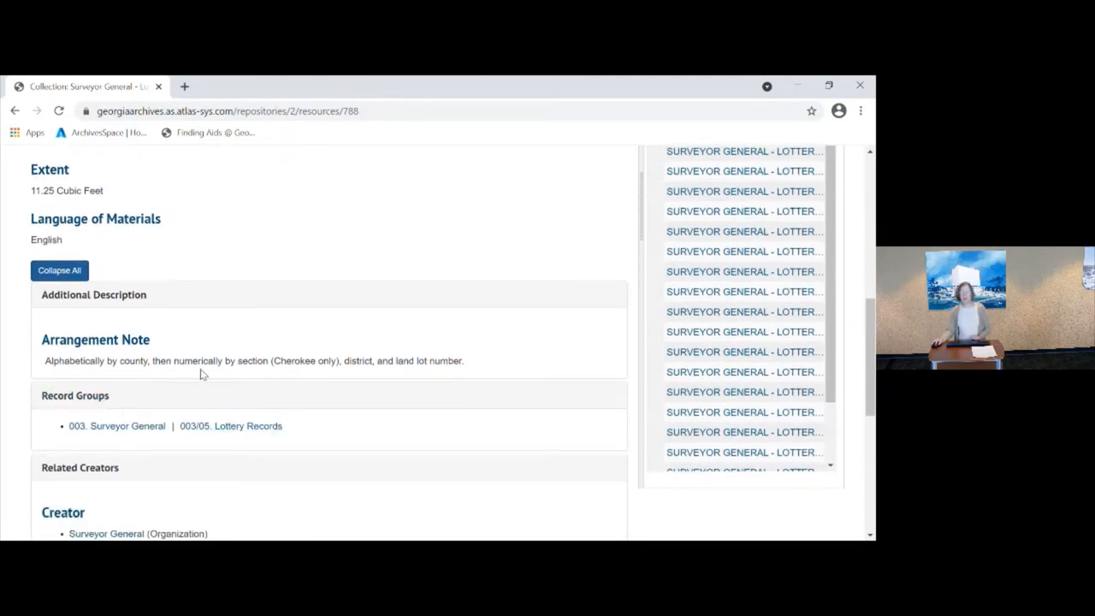
{"action": "mouse_move", "coordinate": [356, 398]}
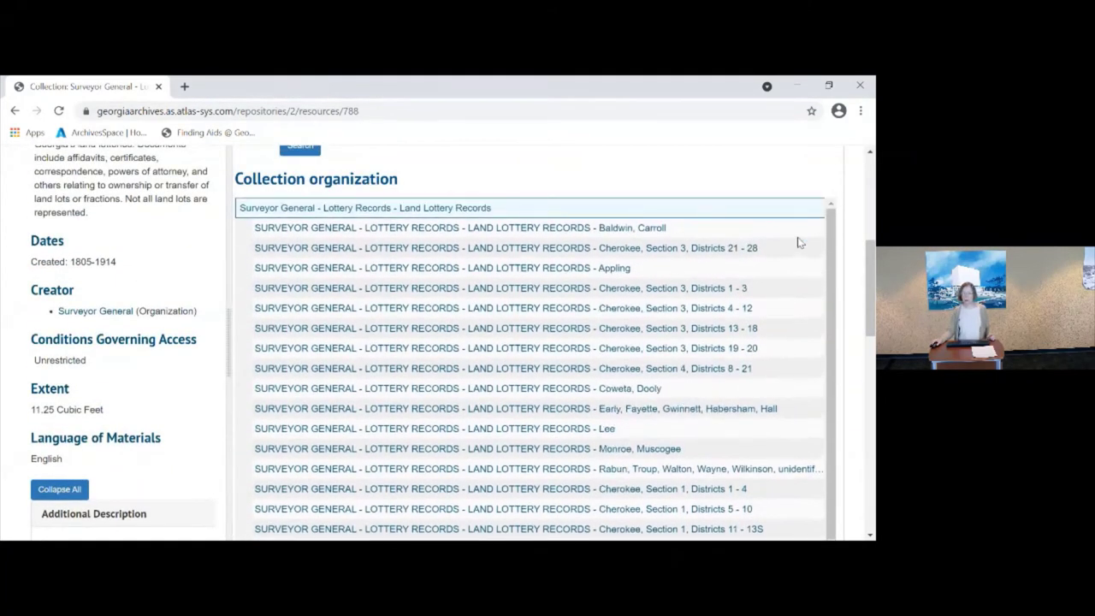
{"action": "scroll", "scroll_direction": "down", "scroll_amount": 3}
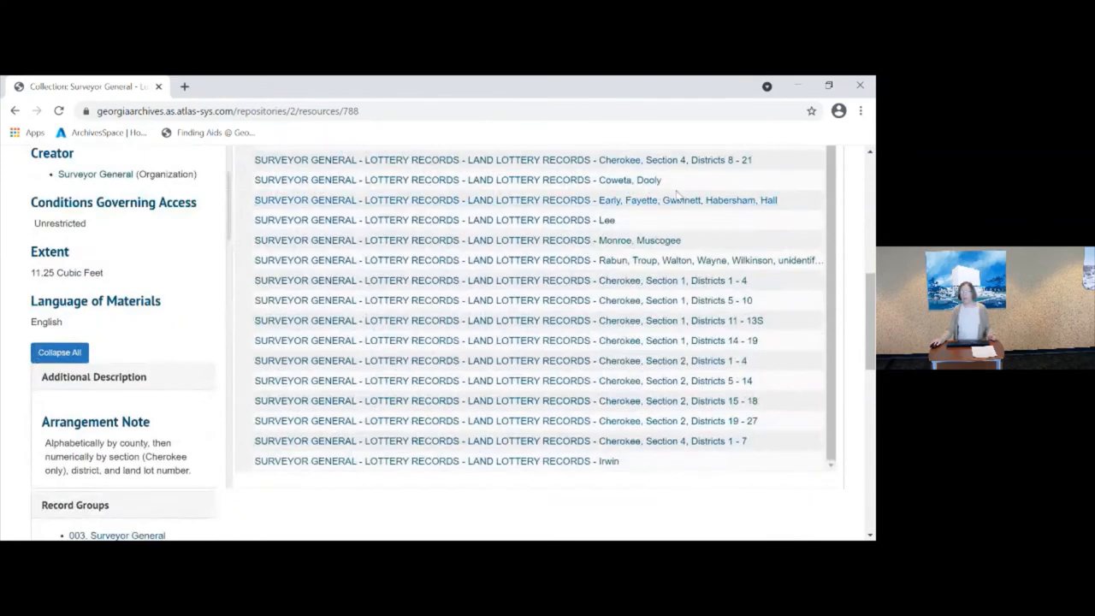
Open the Early, Fayette, Gwinnett, Habersham, Hall land lottery file and scroll its page
{"action": "left_click", "coordinate": [508, 199]}
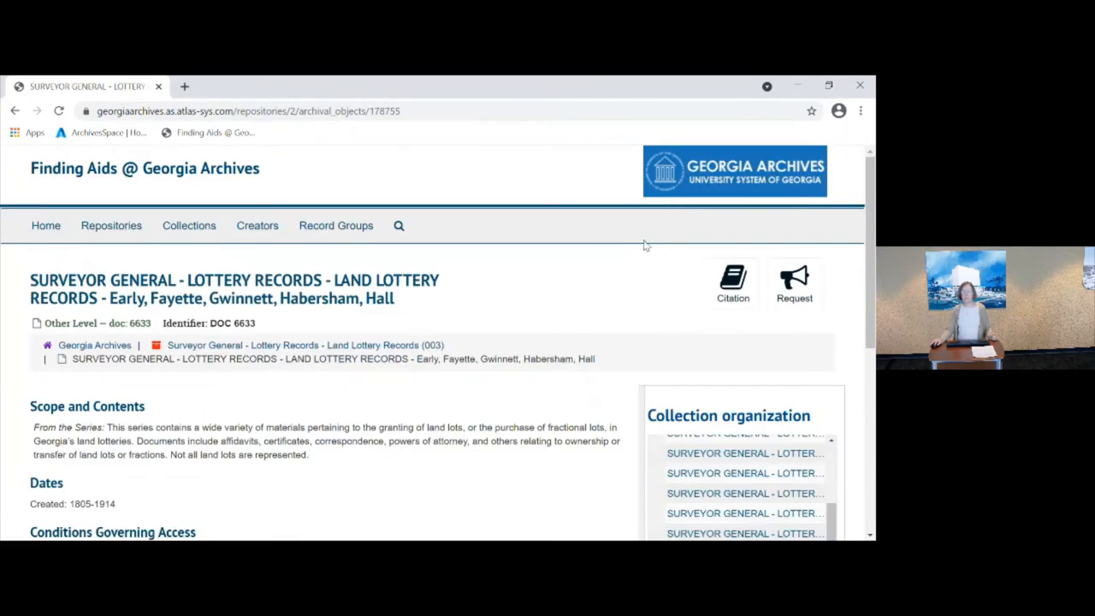
{"action": "scroll", "scroll_direction": "down", "scroll_amount": 3}
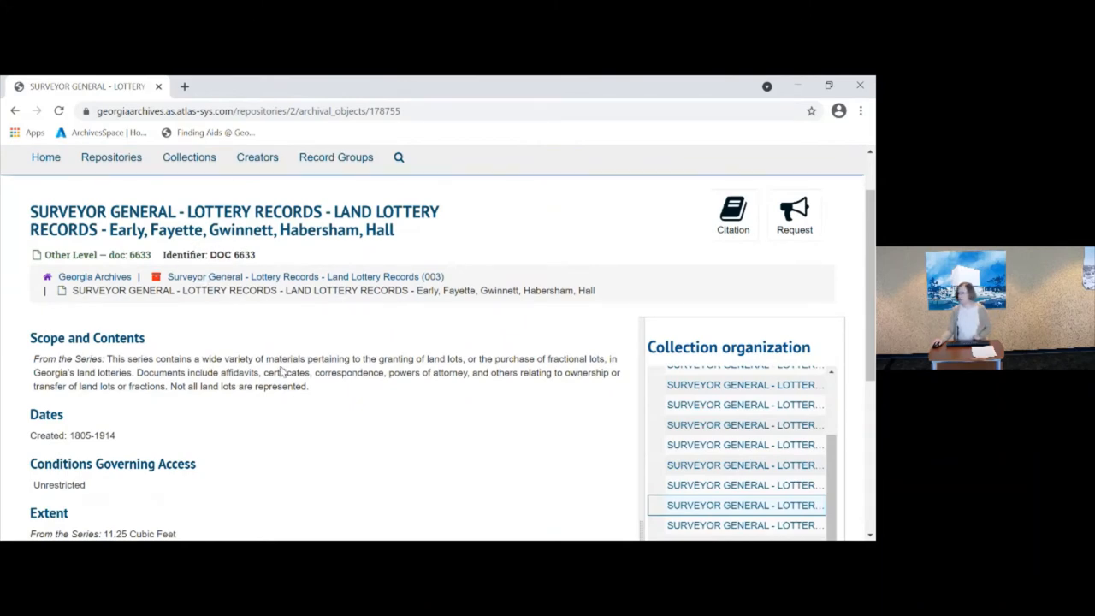
{"action": "scroll", "scroll_direction": "down", "scroll_amount": 3}
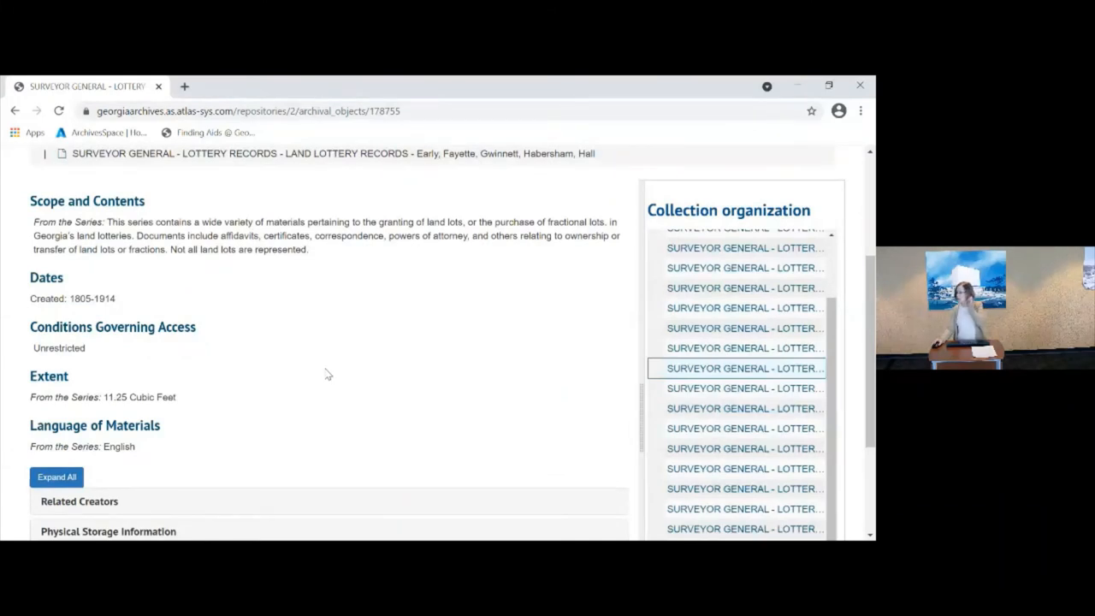
{"action": "mouse_move", "coordinate": [402, 385]}
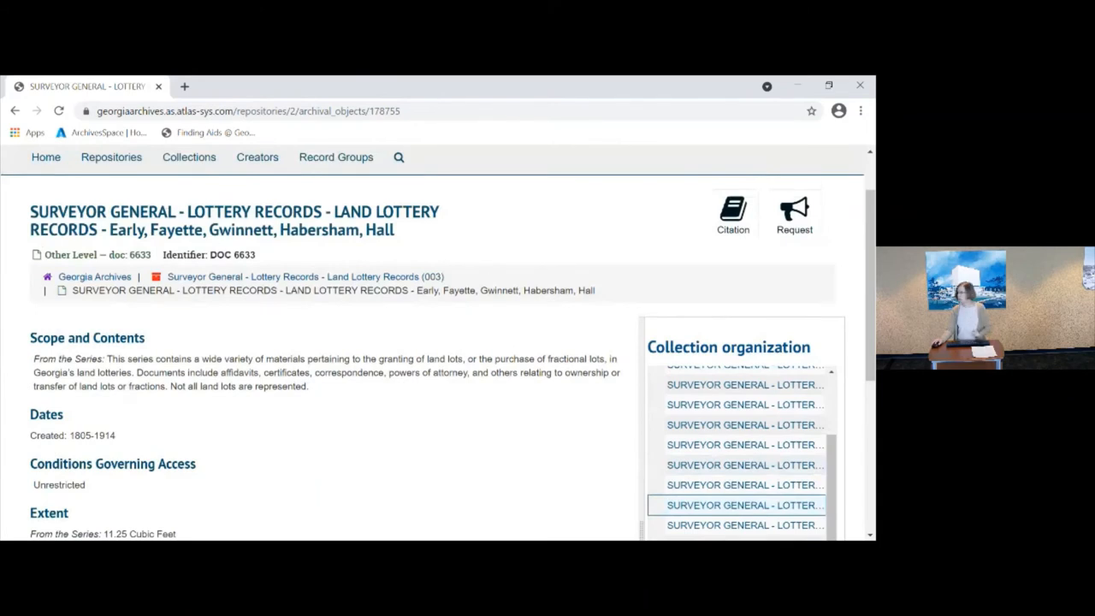
{"action": "mouse_move", "coordinate": [423, 464]}
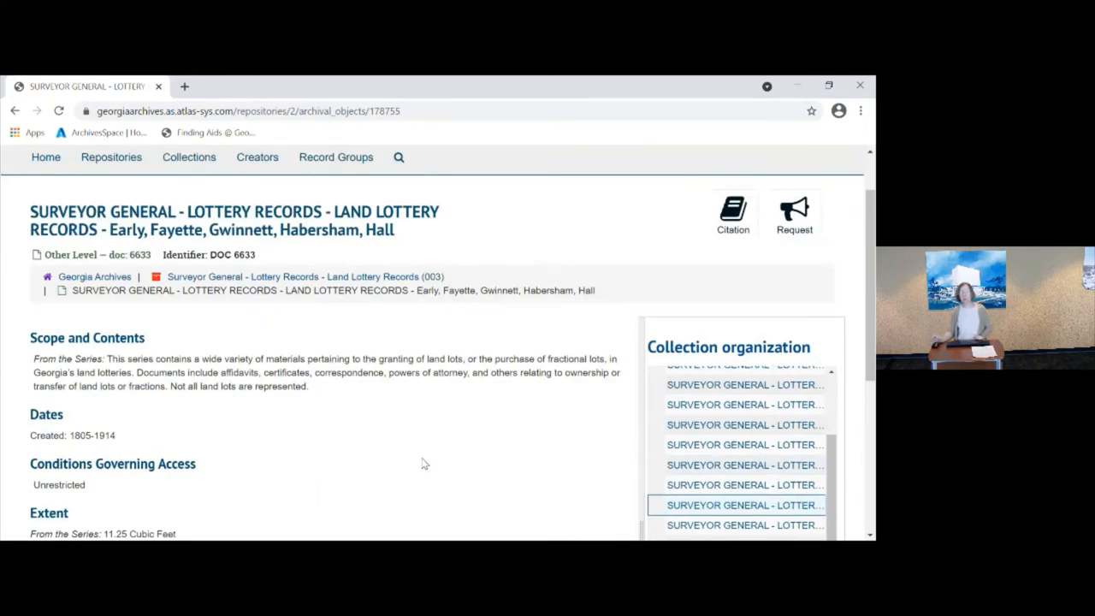
{"action": "scroll", "scroll_direction": "down", "scroll_amount": 3}
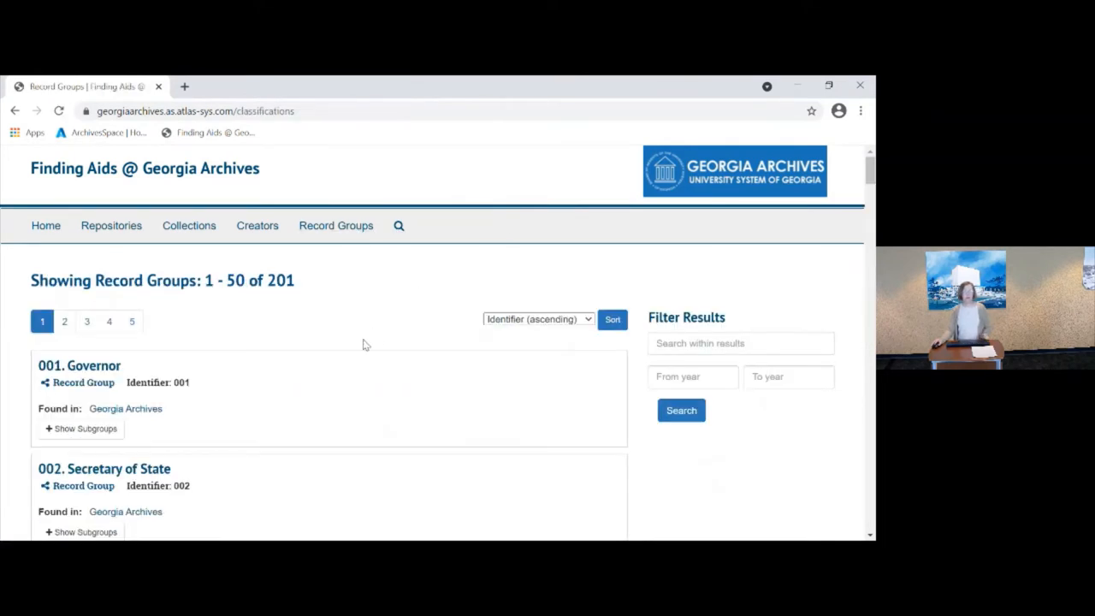
{"action": "mouse_move", "coordinate": [389, 320]}
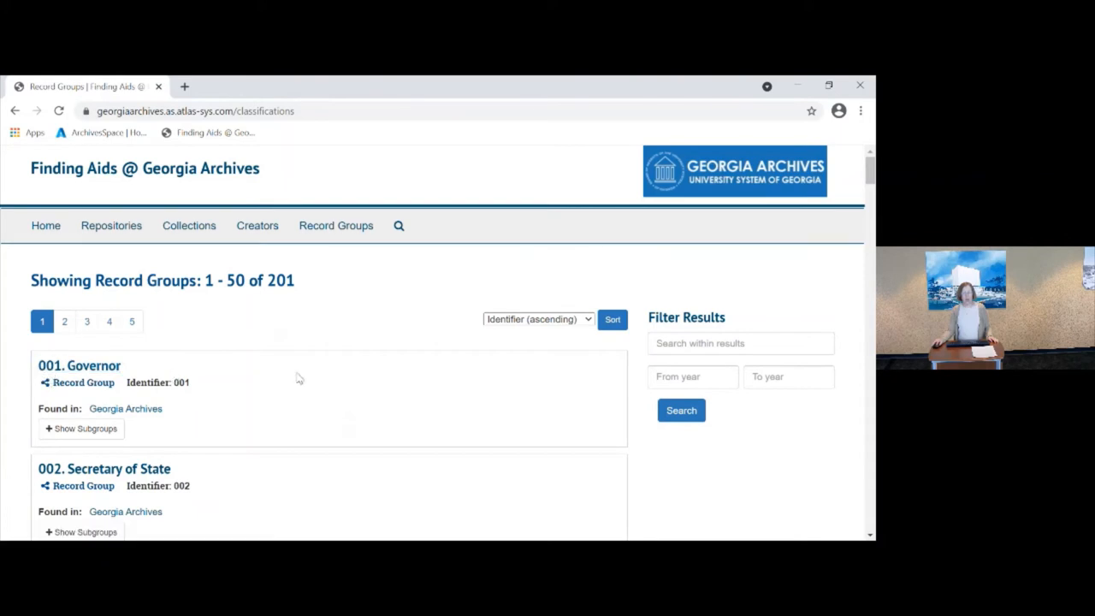
Scroll the Record Groups list from 001. Governor through 004. Georgia Archives
{"action": "scroll", "scroll_direction": "down", "scroll_amount": 3}
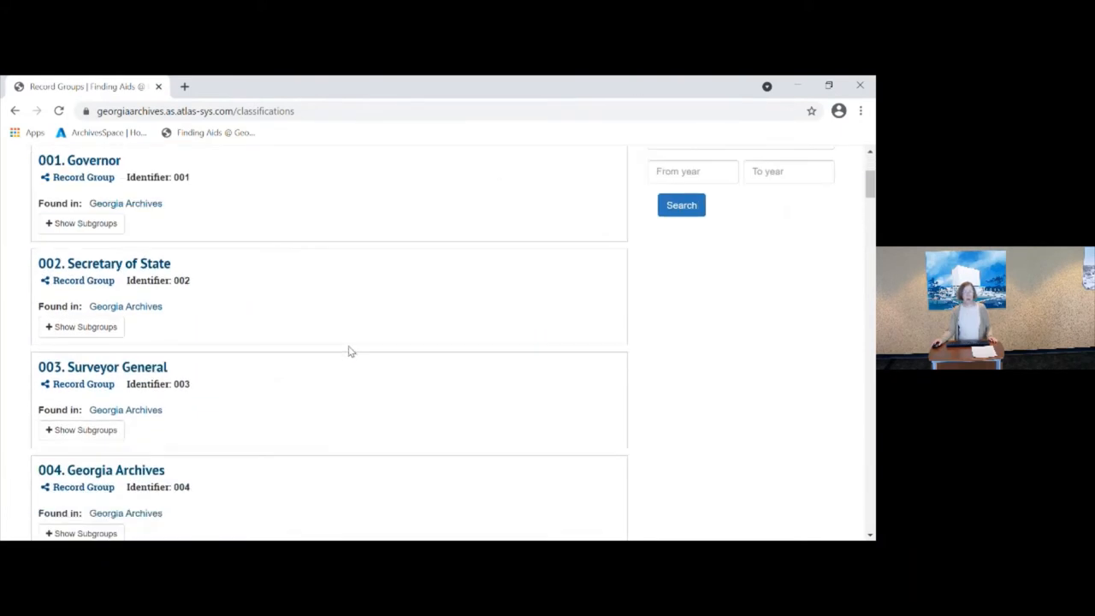
{"action": "scroll", "scroll_direction": "up", "scroll_amount": 3}
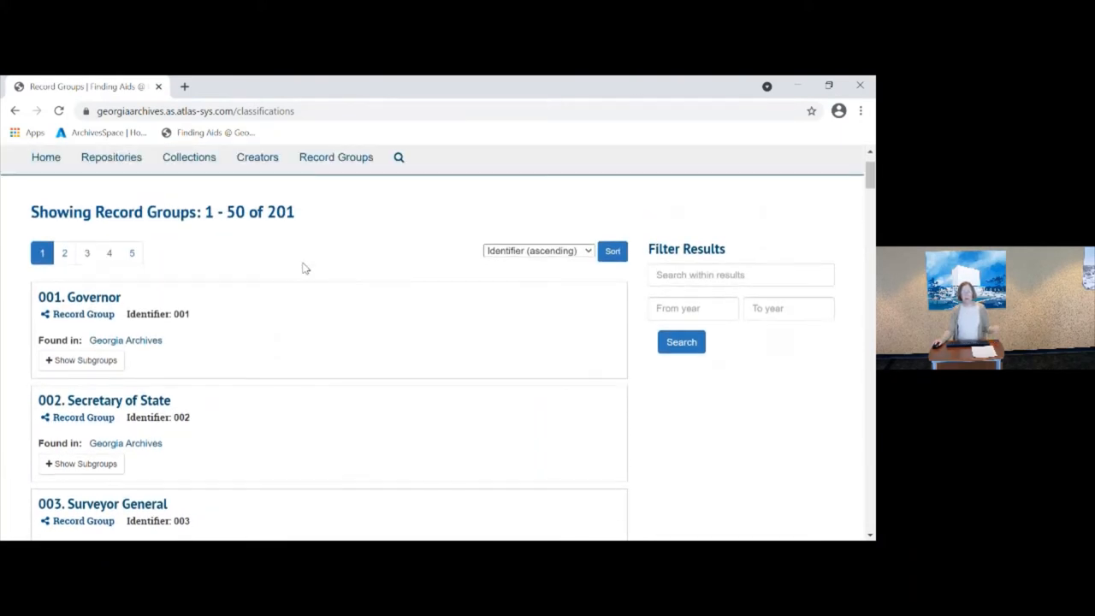
{"action": "mouse_move", "coordinate": [291, 222]}
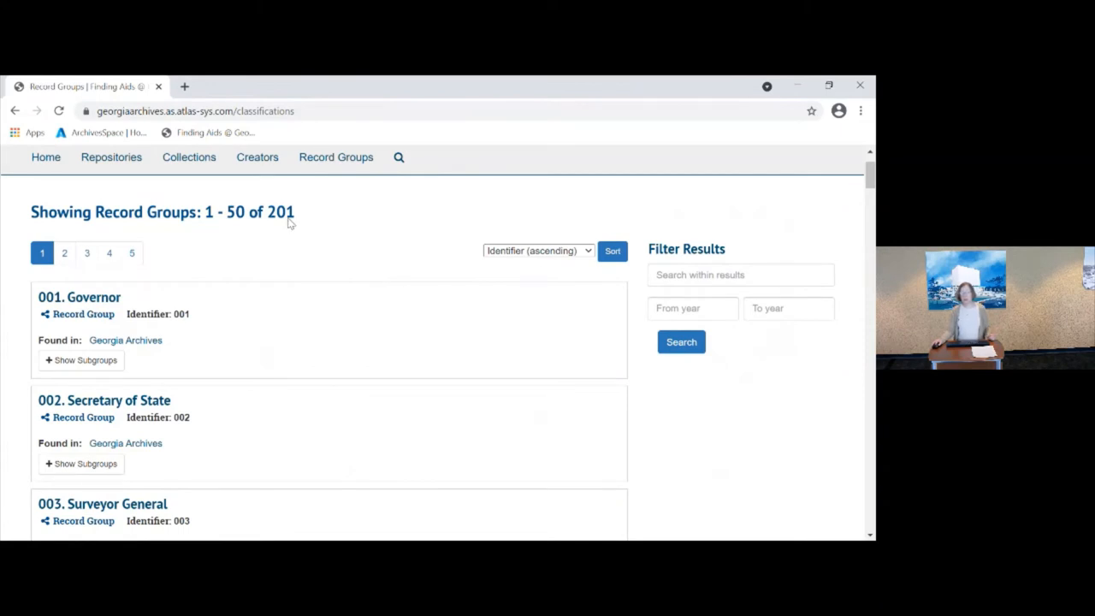
{"action": "scroll", "scroll_direction": "down", "scroll_amount": 3}
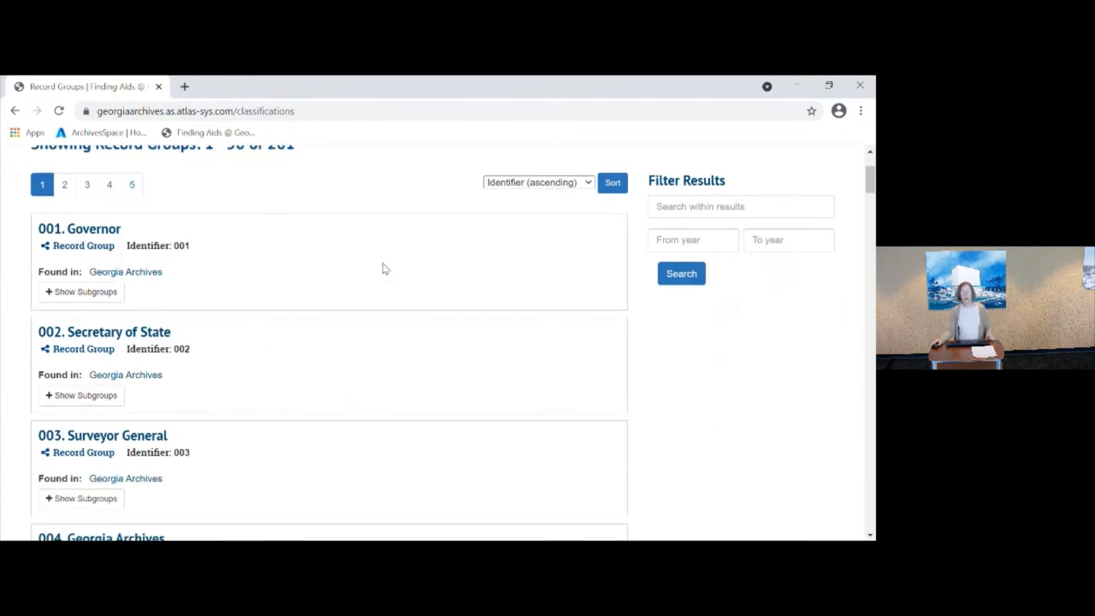
{"action": "scroll", "scroll_direction": "down", "scroll_amount": 3}
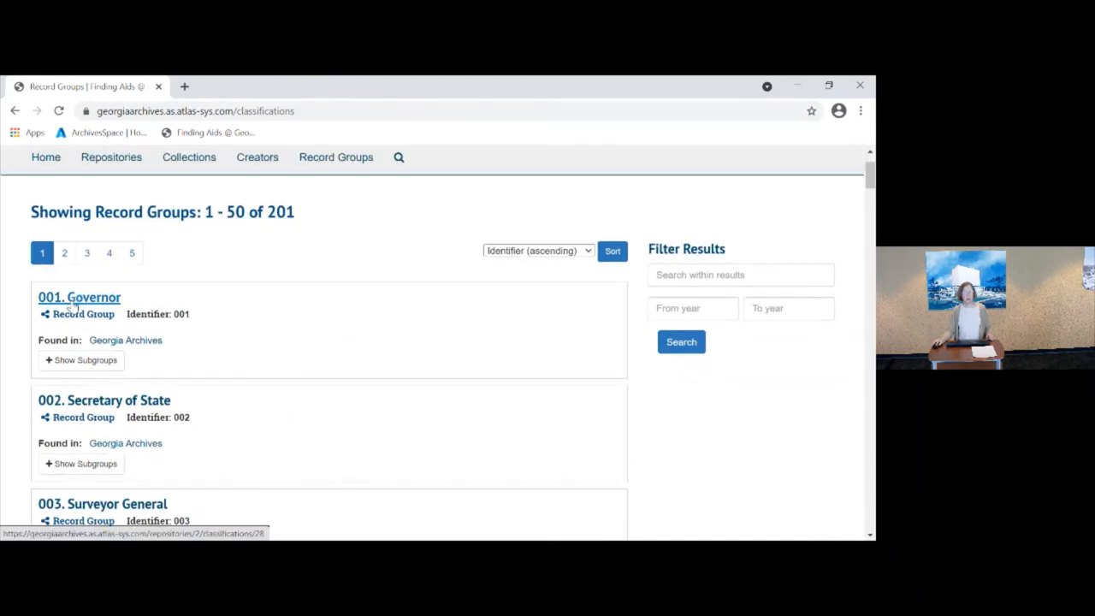
Open the 001. Governor record group, then its 01. Executive Department subgroup
{"action": "left_click", "coordinate": [79, 297]}
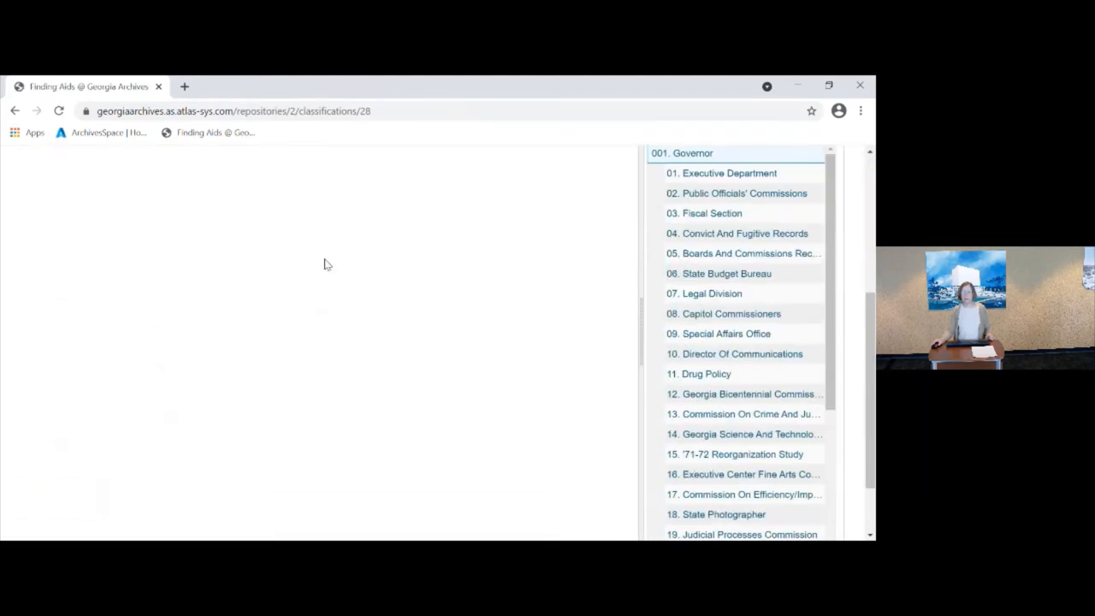
{"action": "scroll", "scroll_direction": "down", "scroll_amount": 3}
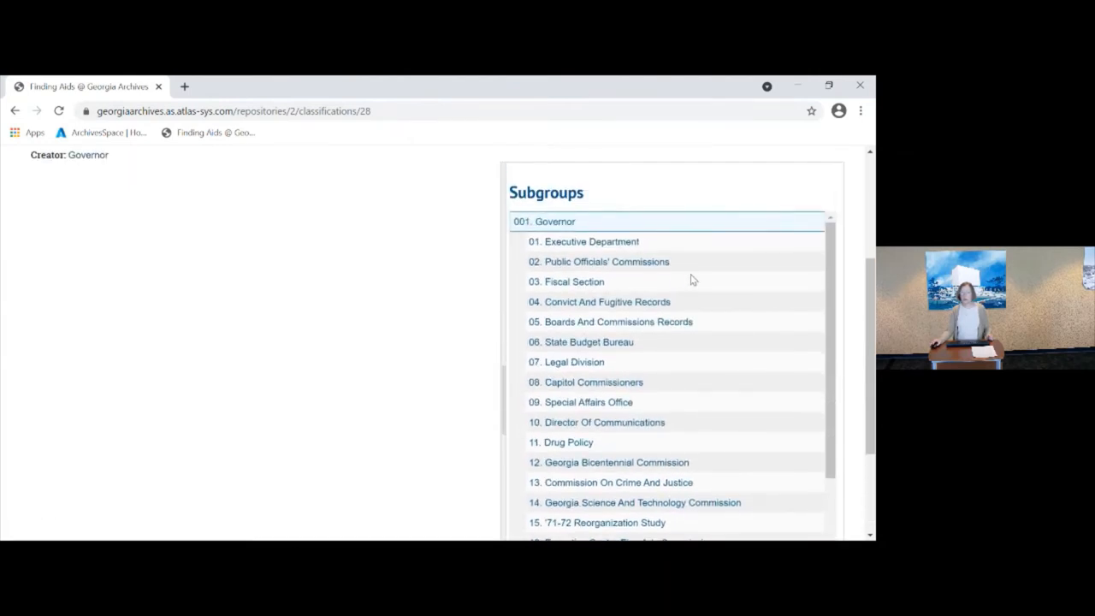
{"action": "left_click", "coordinate": [584, 242]}
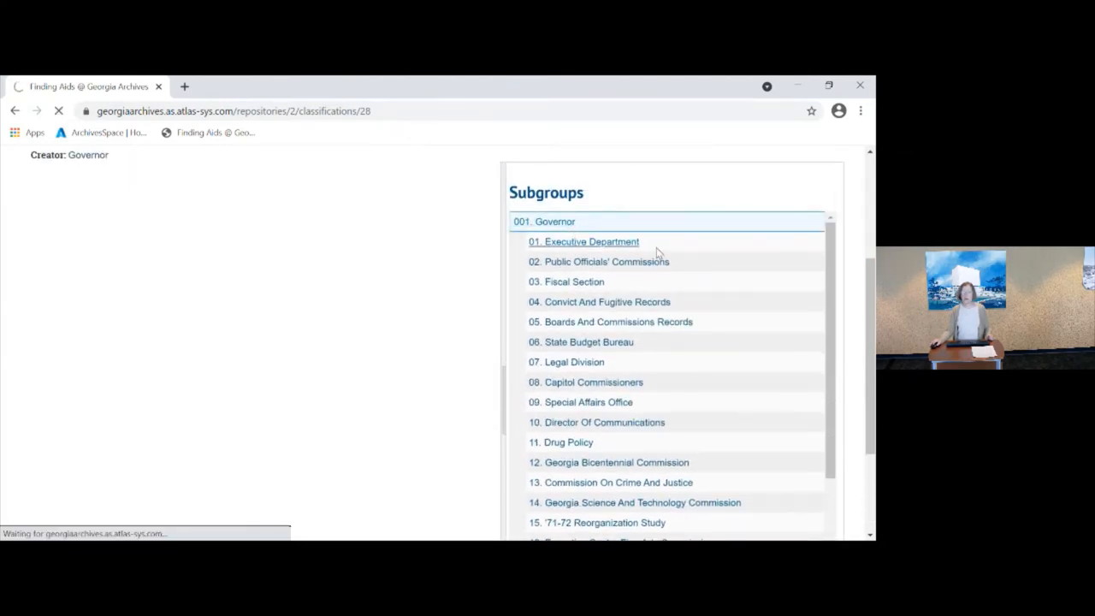
{"action": "left_click", "coordinate": [589, 241]}
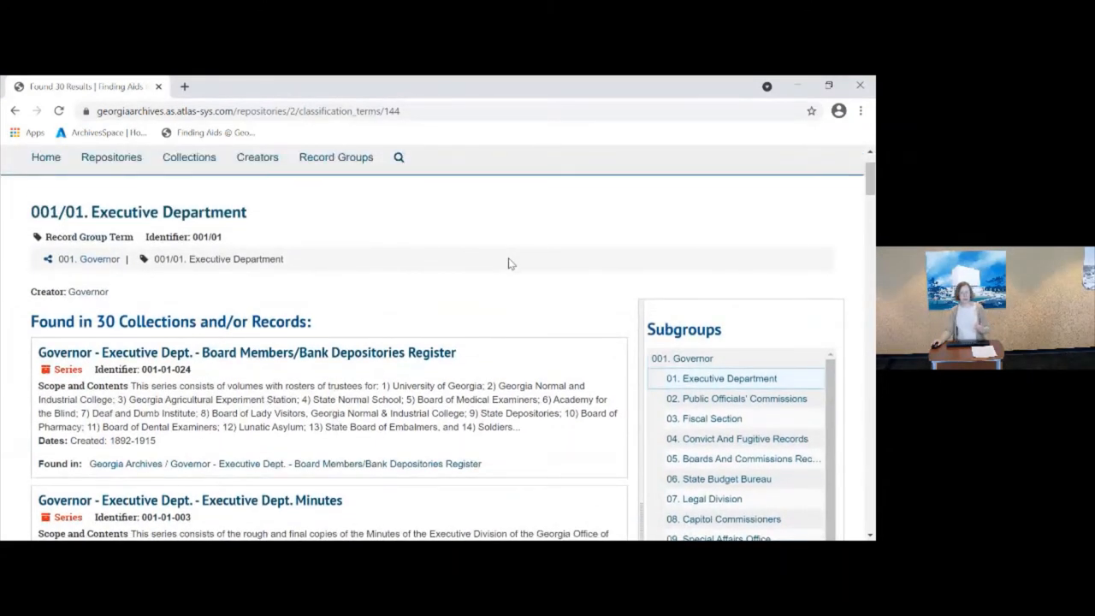
{"action": "scroll", "scroll_direction": "down", "scroll_amount": 3}
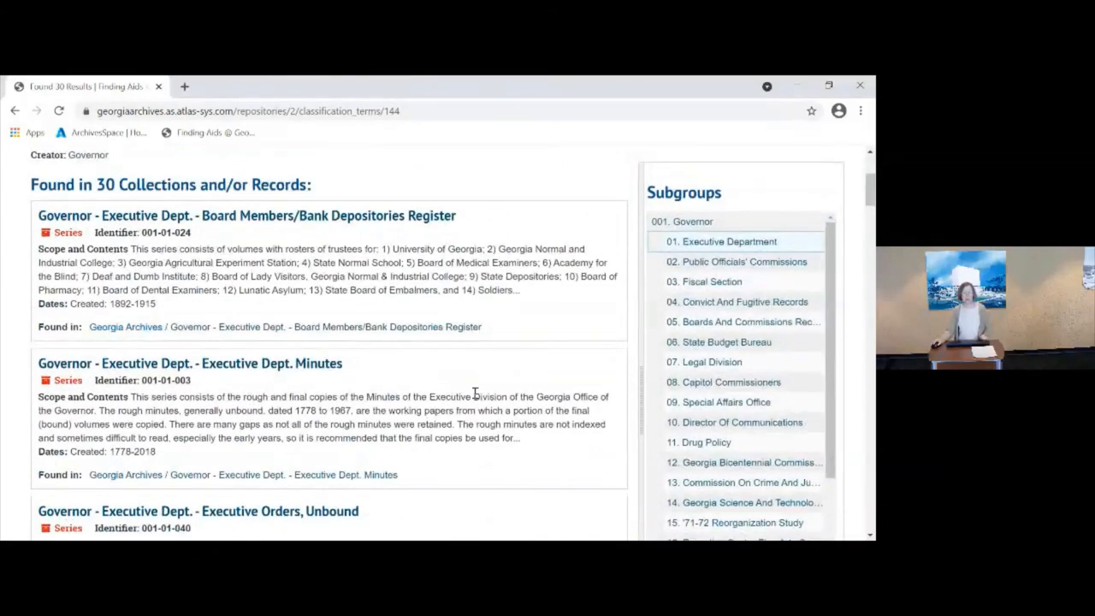
{"action": "scroll", "scroll_direction": "down", "scroll_amount": 3}
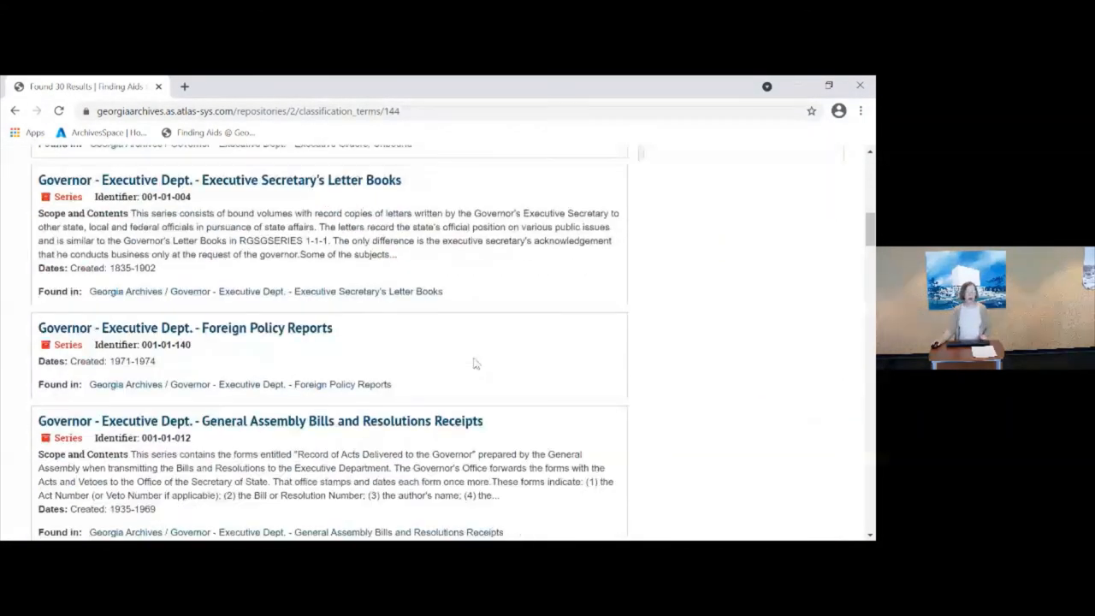
{"action": "scroll", "scroll_direction": "down", "scroll_amount": 3}
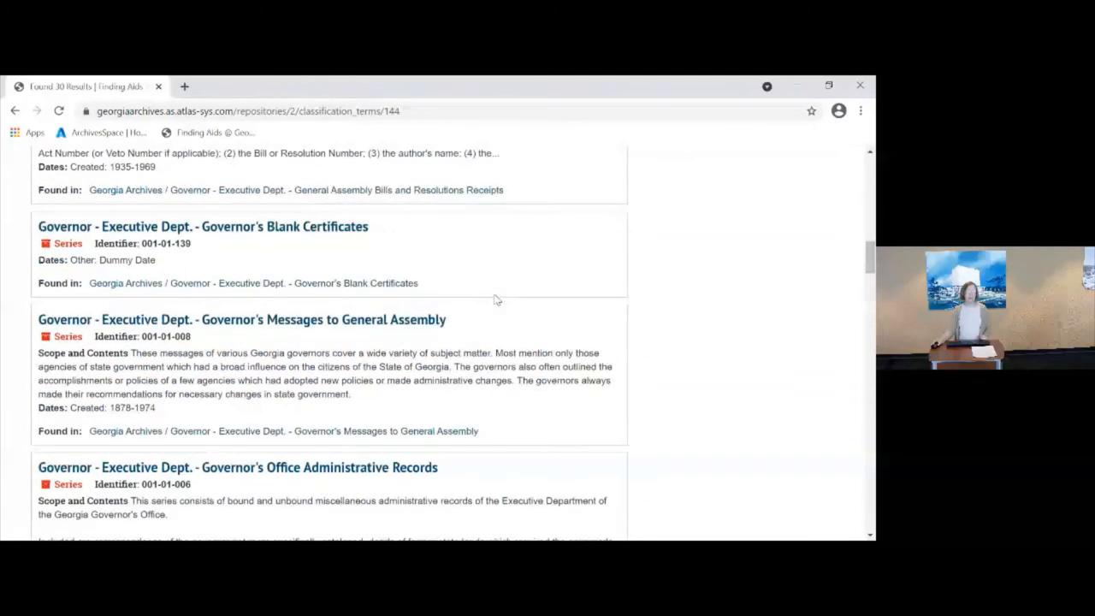
{"action": "scroll", "scroll_direction": "down", "scroll_amount": 3}
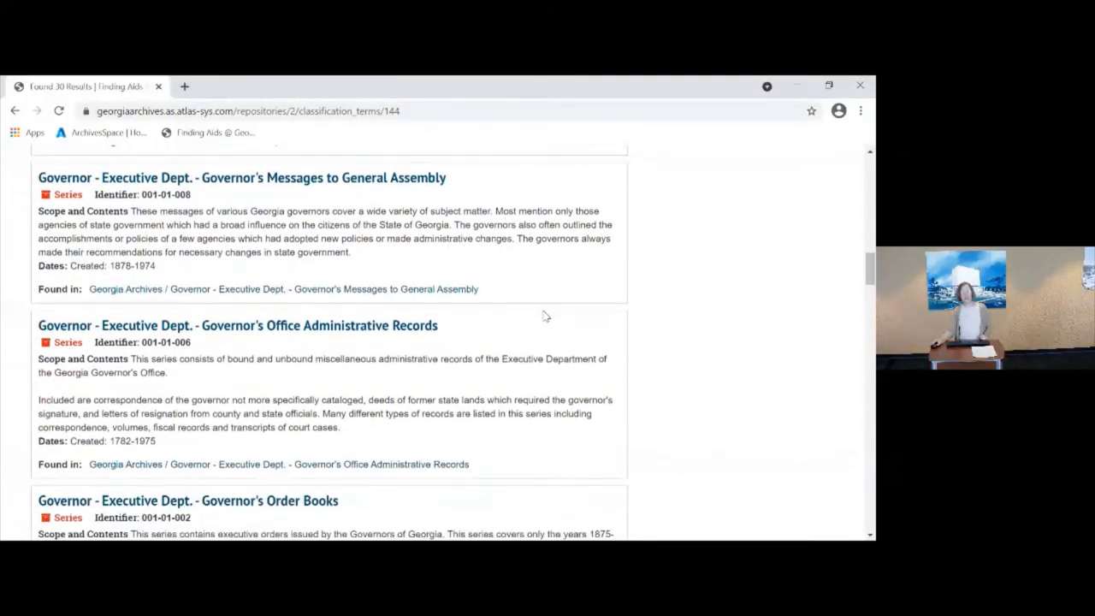
{"action": "scroll", "scroll_direction": "down", "scroll_amount": 3}
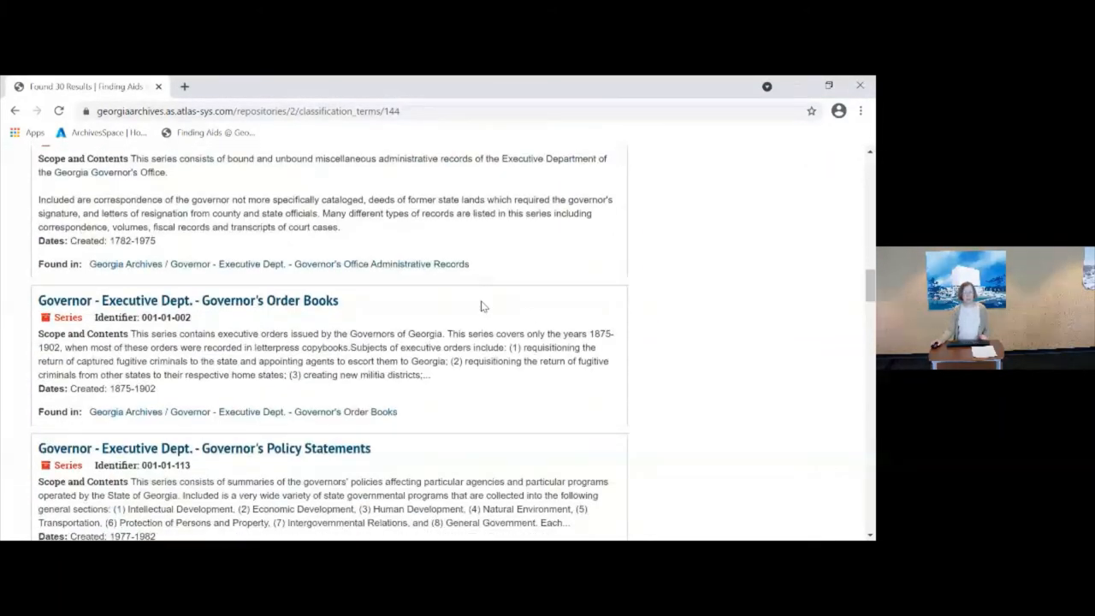
{"action": "scroll", "scroll_direction": "down", "scroll_amount": 3}
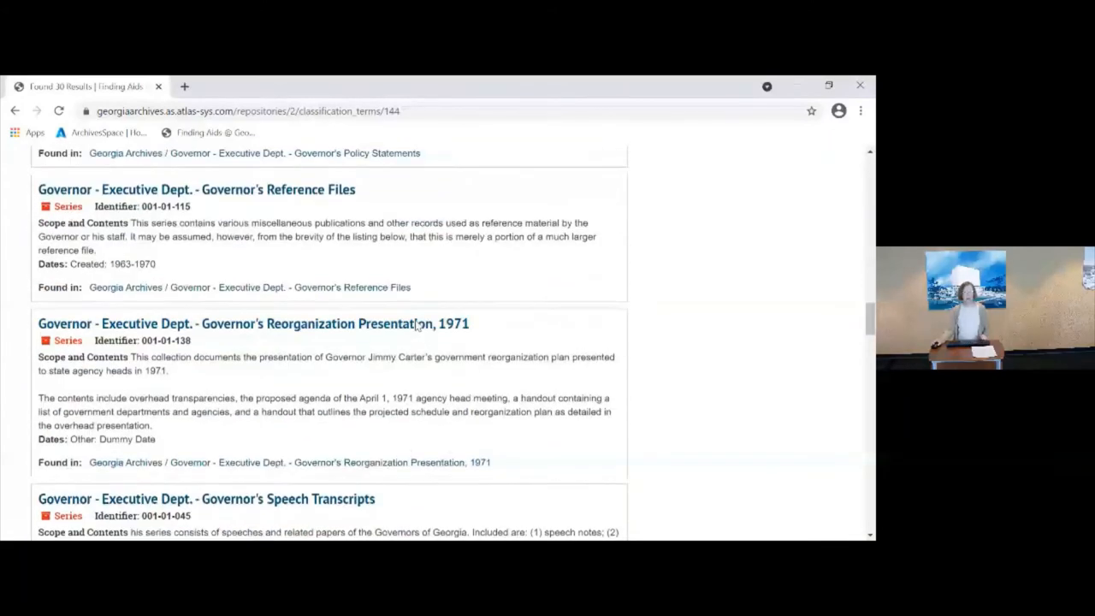
{"action": "scroll", "scroll_direction": "down", "scroll_amount": 3}
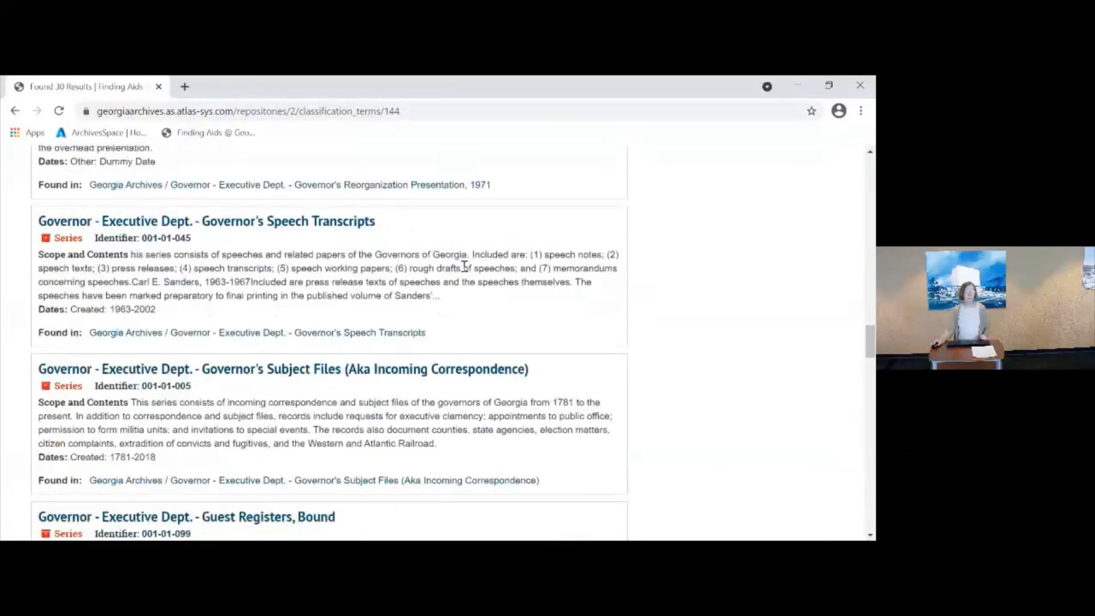
{"action": "scroll", "scroll_direction": "down", "scroll_amount": 3}
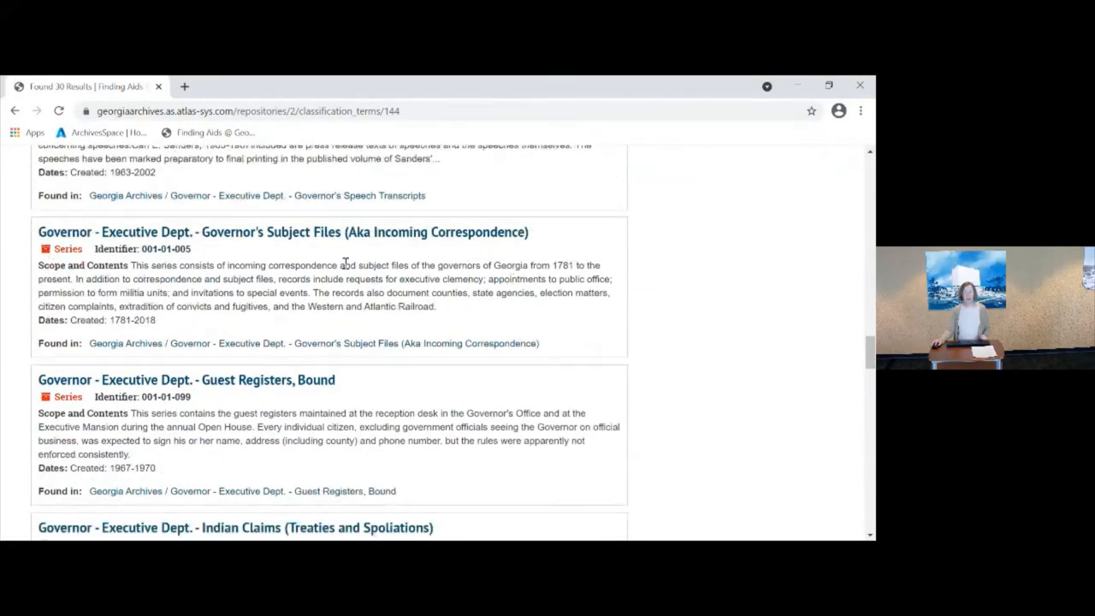
{"action": "mouse_move", "coordinate": [340, 240]}
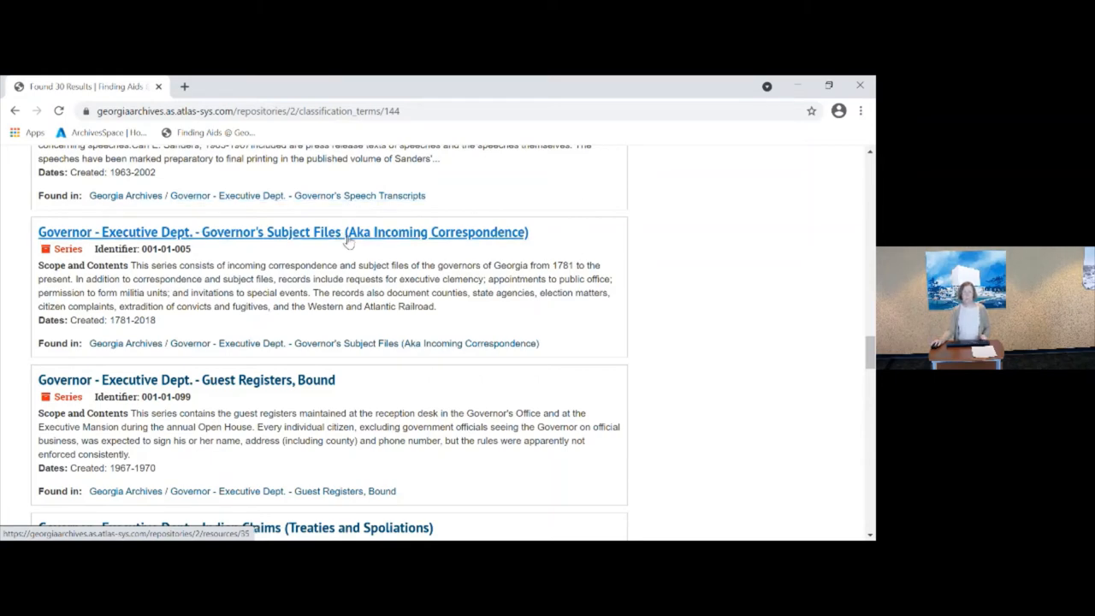
Open Governor's Subject Files (Aka Incoming Correspondence) and scroll through its overview
{"action": "left_click", "coordinate": [282, 232]}
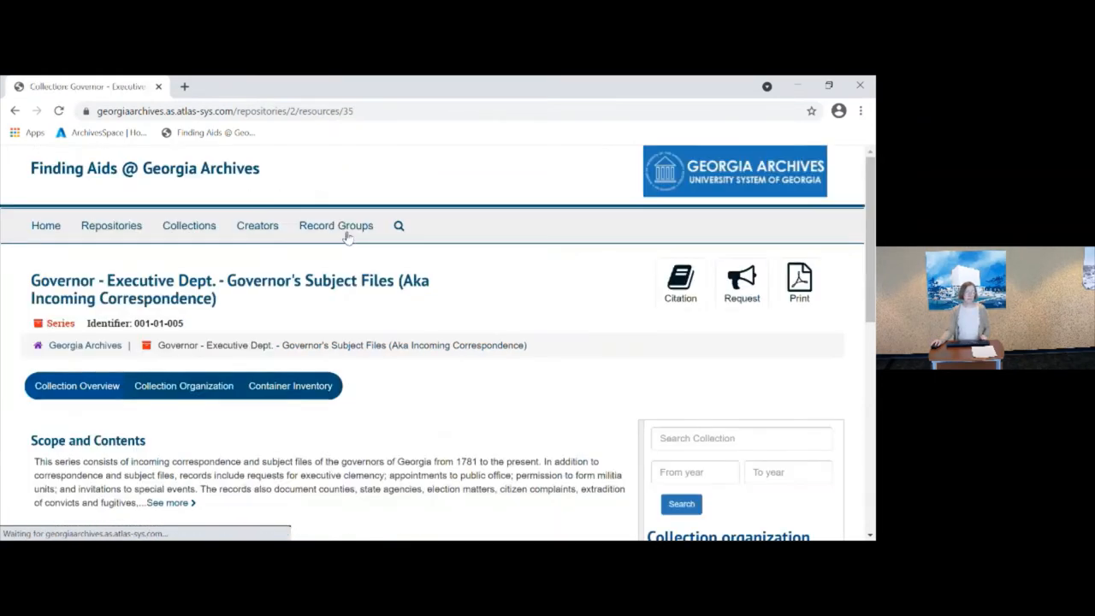
{"action": "scroll", "scroll_direction": "down", "scroll_amount": 3}
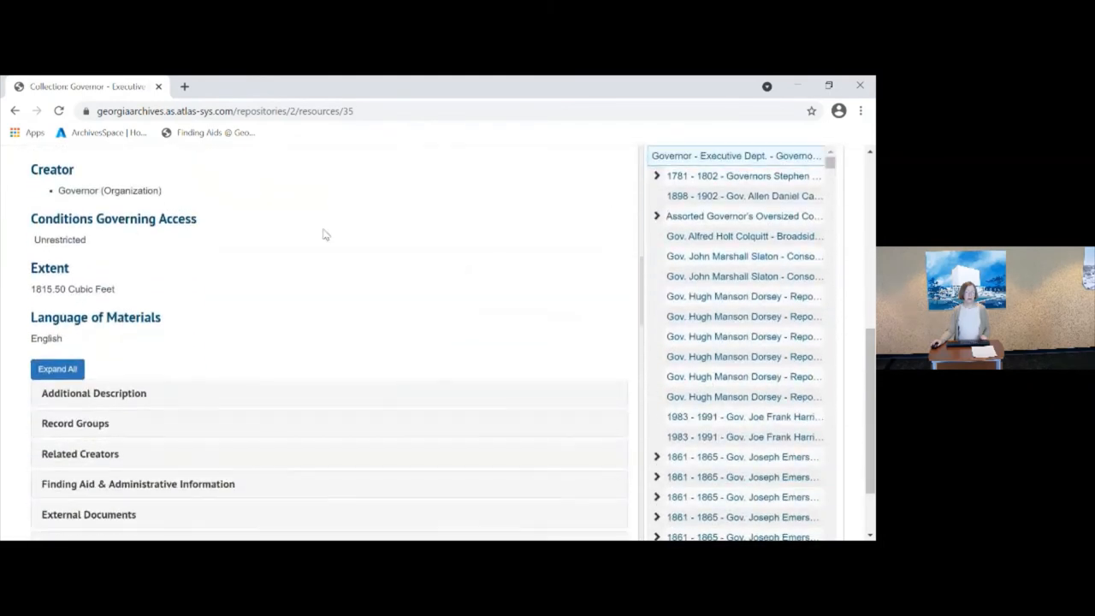
{"action": "mouse_move", "coordinate": [407, 251]}
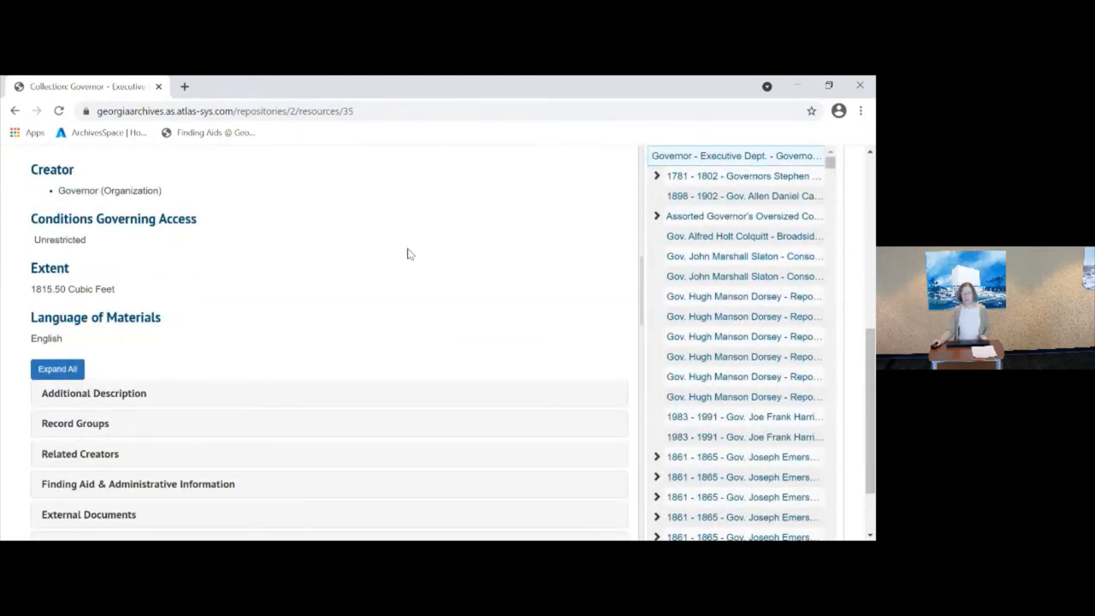
{"action": "scroll", "scroll_direction": "up", "scroll_amount": 3}
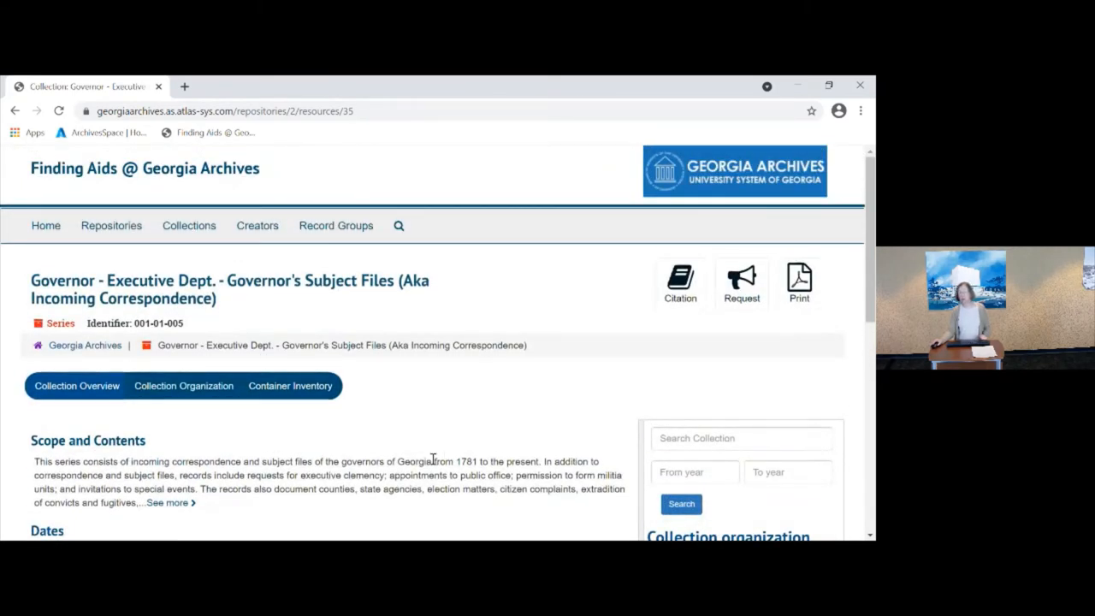
{"action": "mouse_move", "coordinate": [432, 460]}
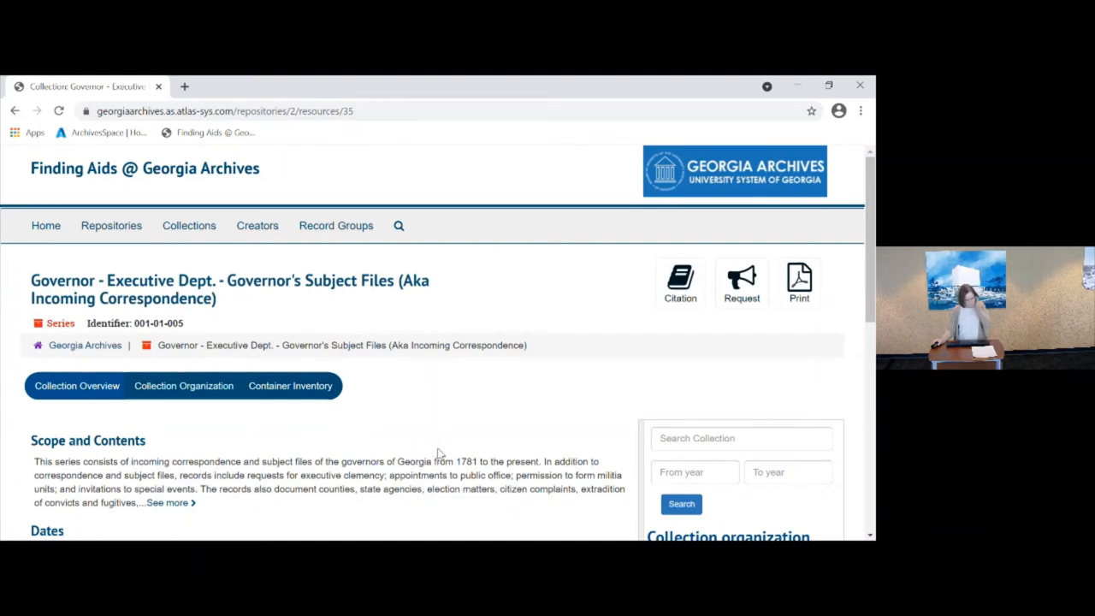
{"action": "mouse_move", "coordinate": [46, 232]}
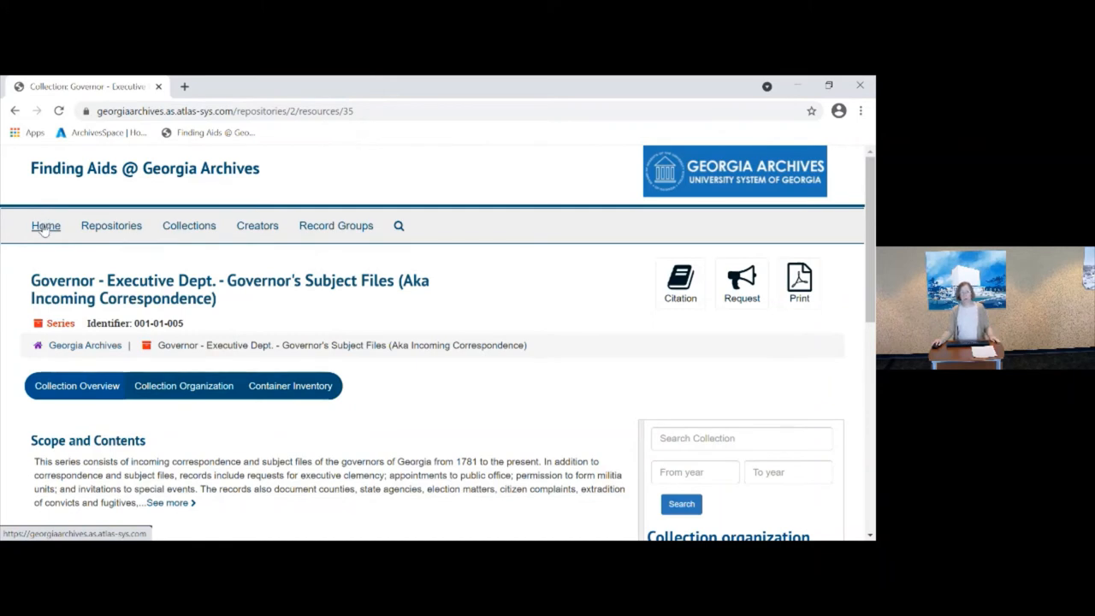
Search the finding aids for '003 05 028' and open the Land Lottery Records result
{"action": "left_click", "coordinate": [45, 225]}
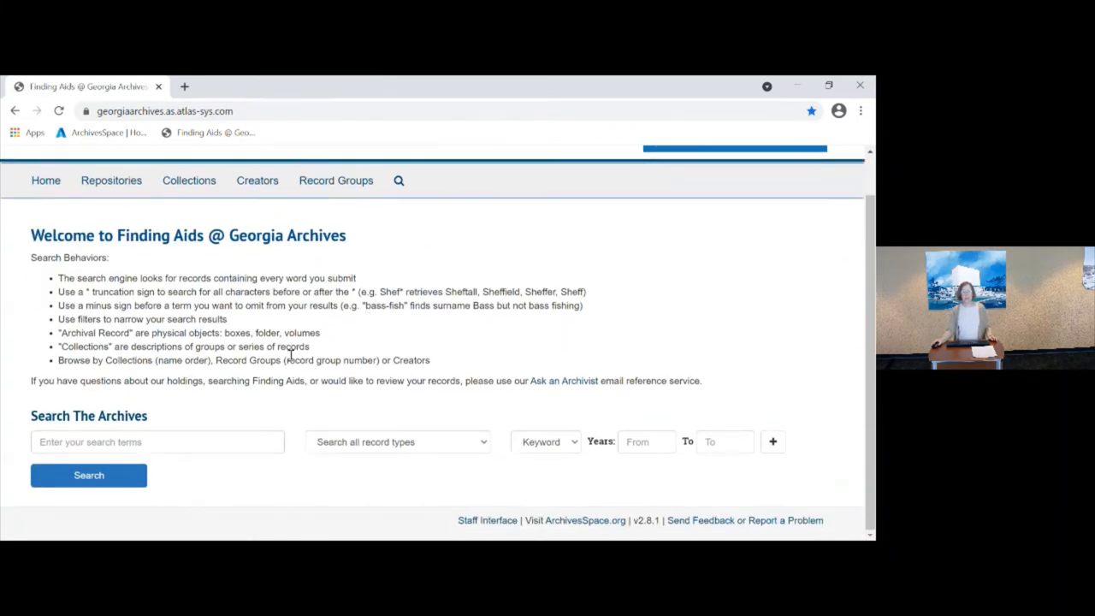
{"action": "left_click", "coordinate": [157, 443]}
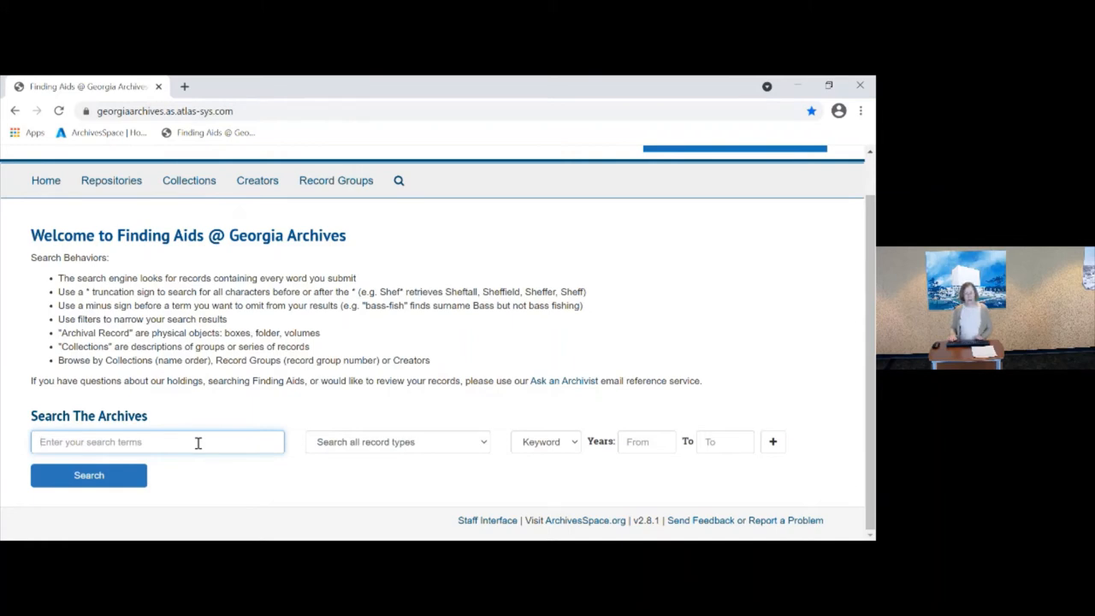
{"action": "type", "text": "003 05"}
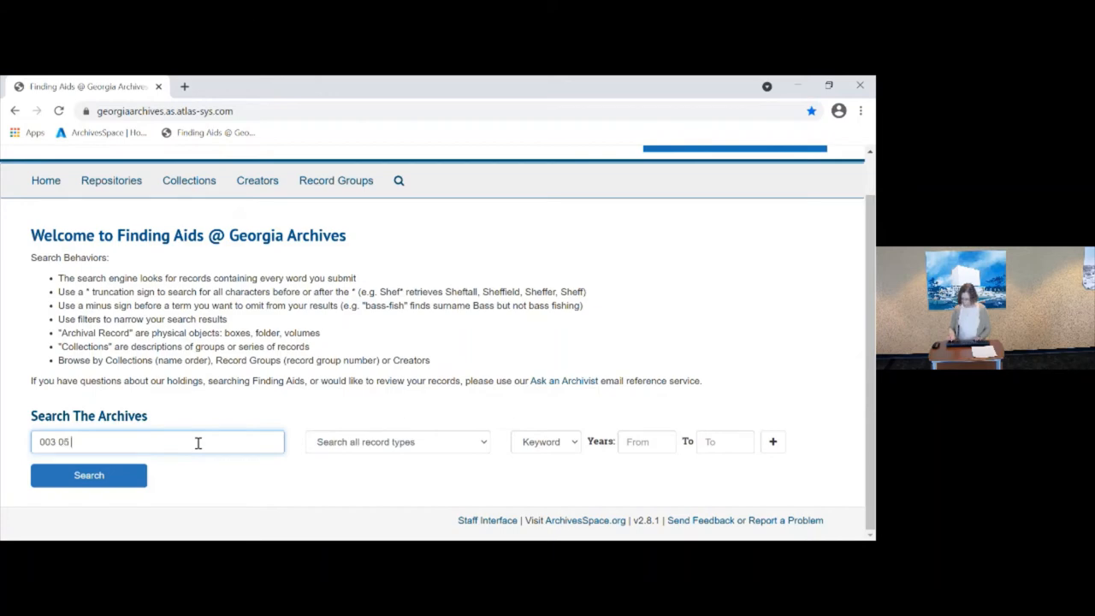
{"action": "type", "text": "028"}
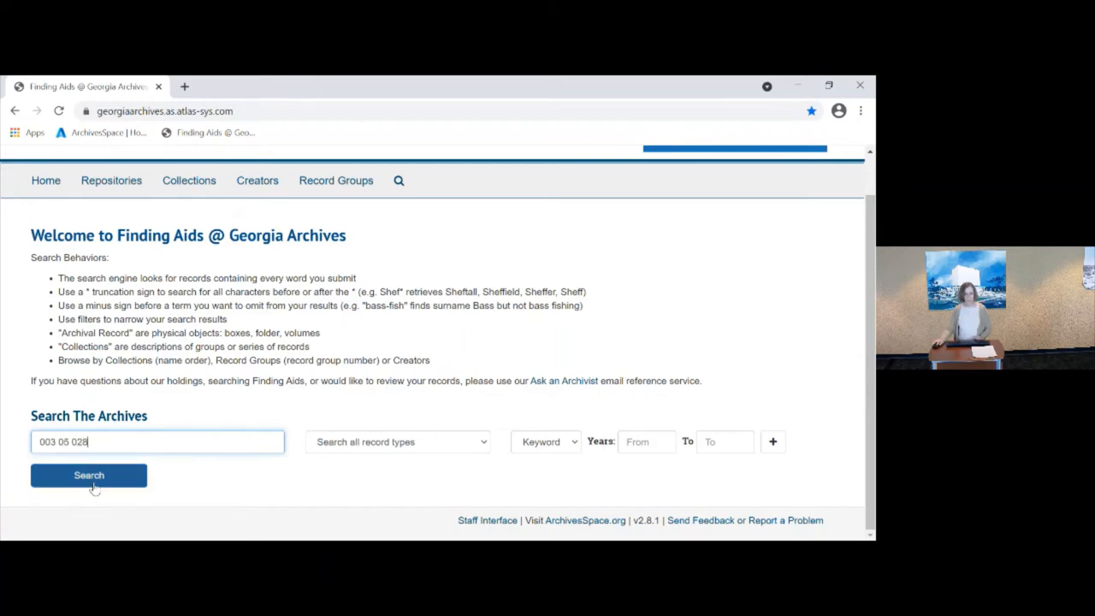
{"action": "left_click", "coordinate": [89, 475]}
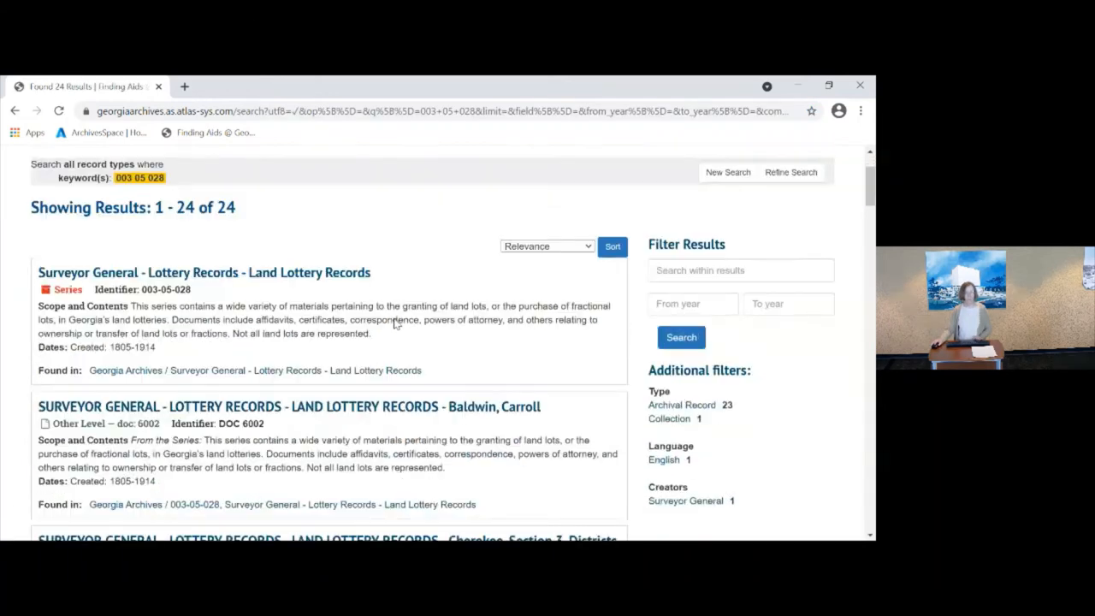
{"action": "scroll", "scroll_direction": "down", "scroll_amount": 3}
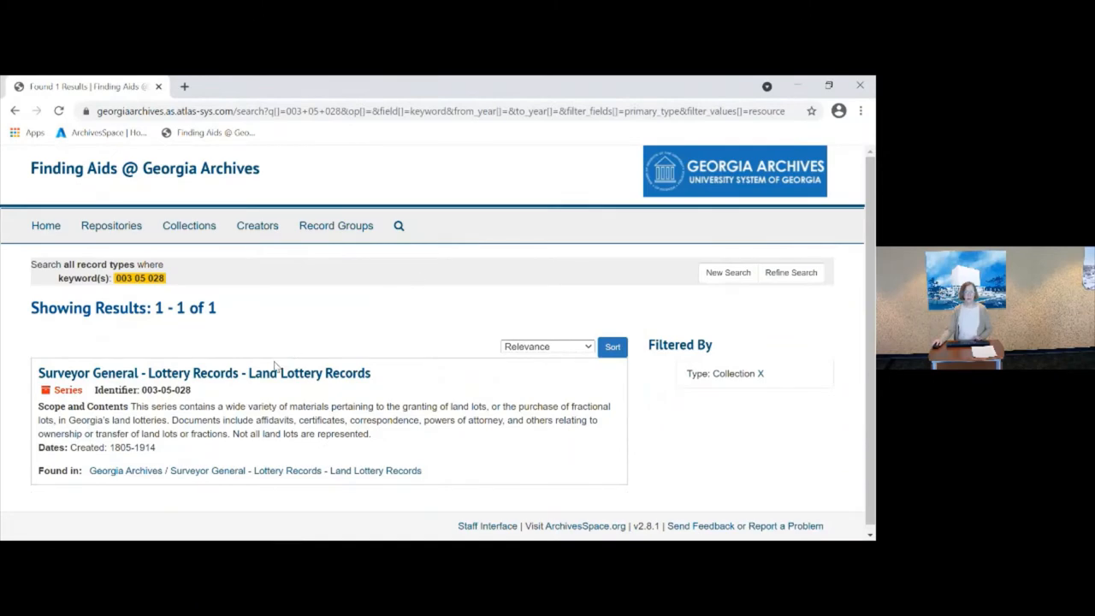
{"action": "left_click", "coordinate": [205, 373]}
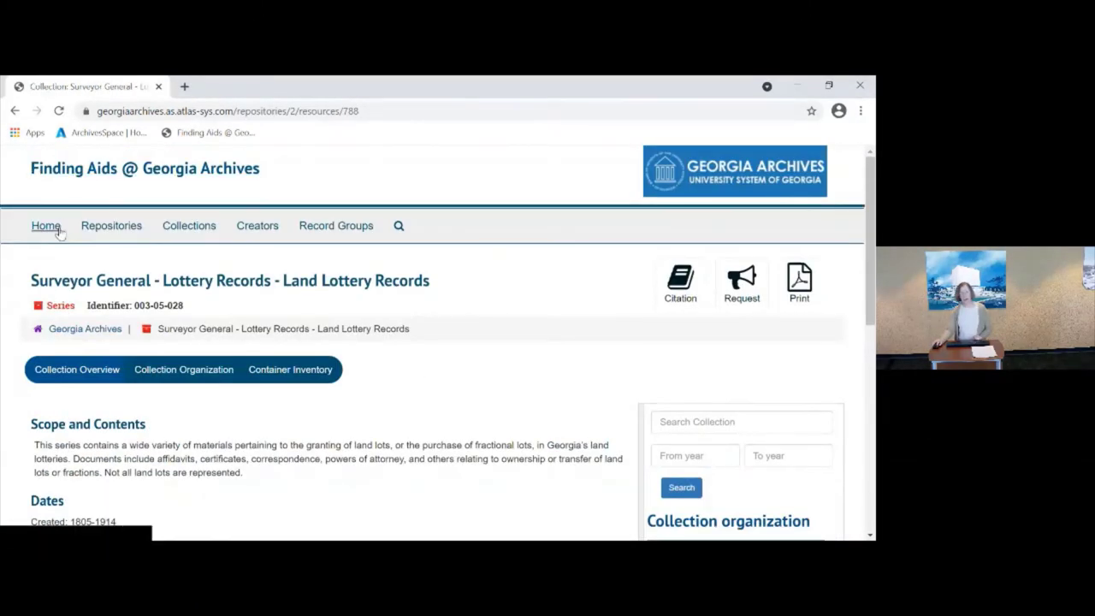
From the finding aids home page, search 'doc 6633' by Identifier, finding no records
{"action": "left_click", "coordinate": [45, 225]}
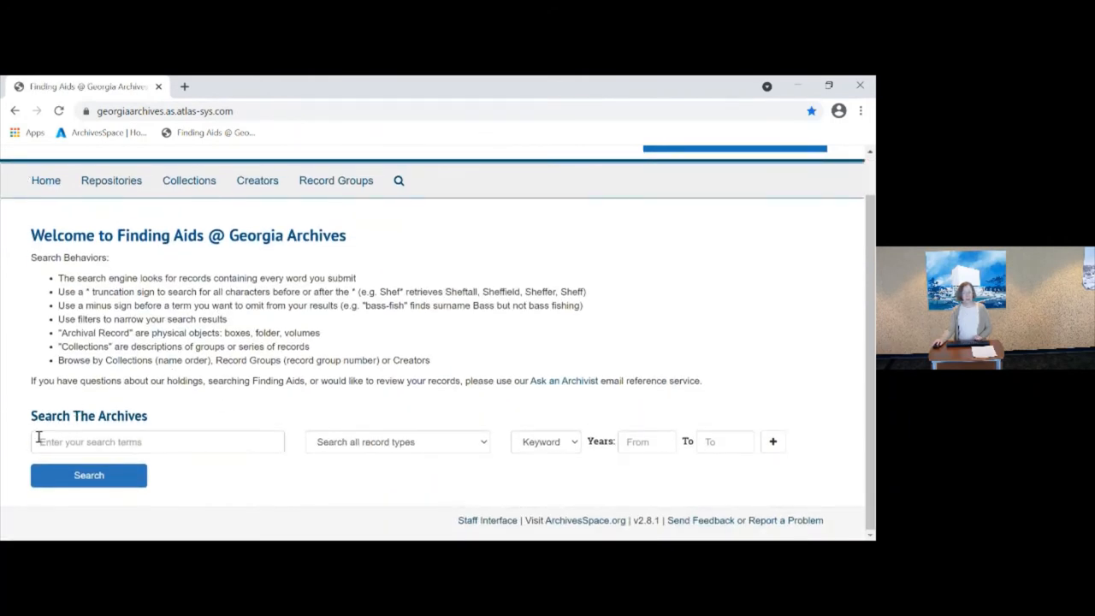
{"action": "left_click", "coordinate": [158, 442]}
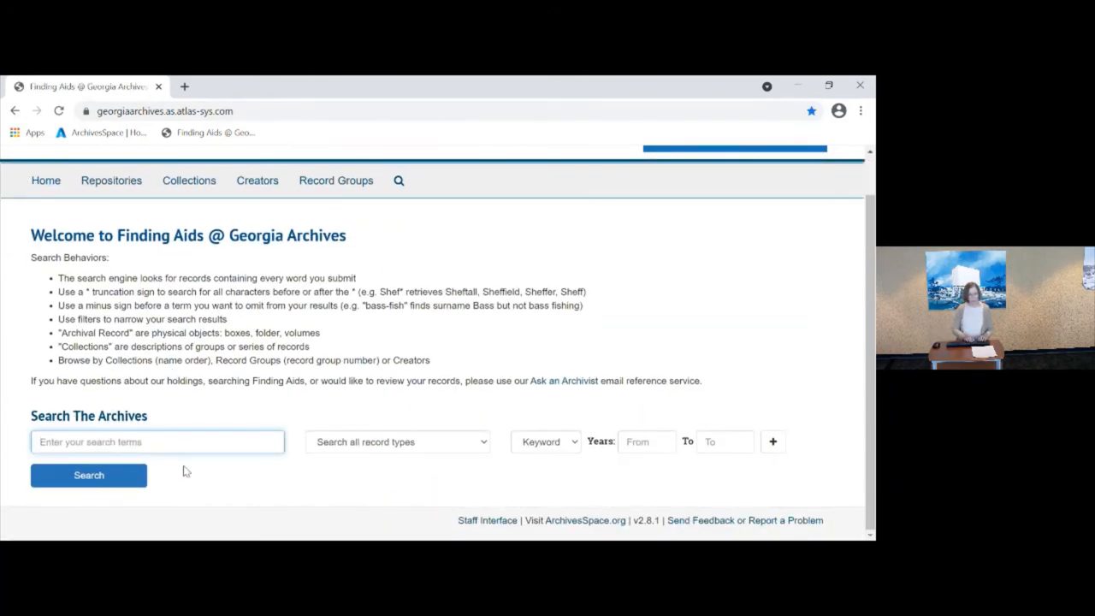
{"action": "type", "text": "doc"}
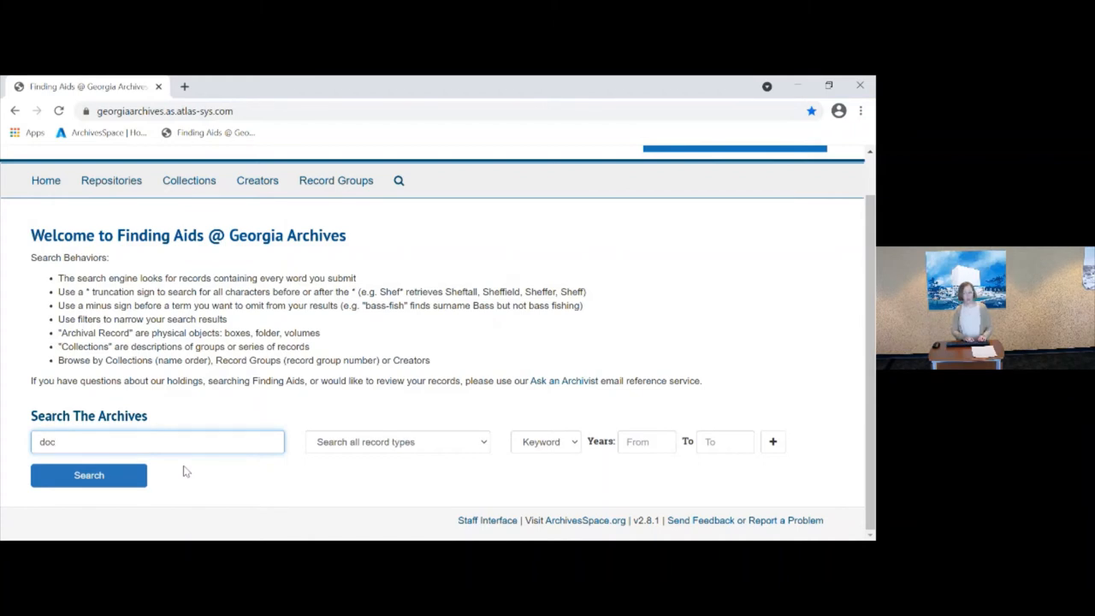
{"action": "type", "text": "664"}
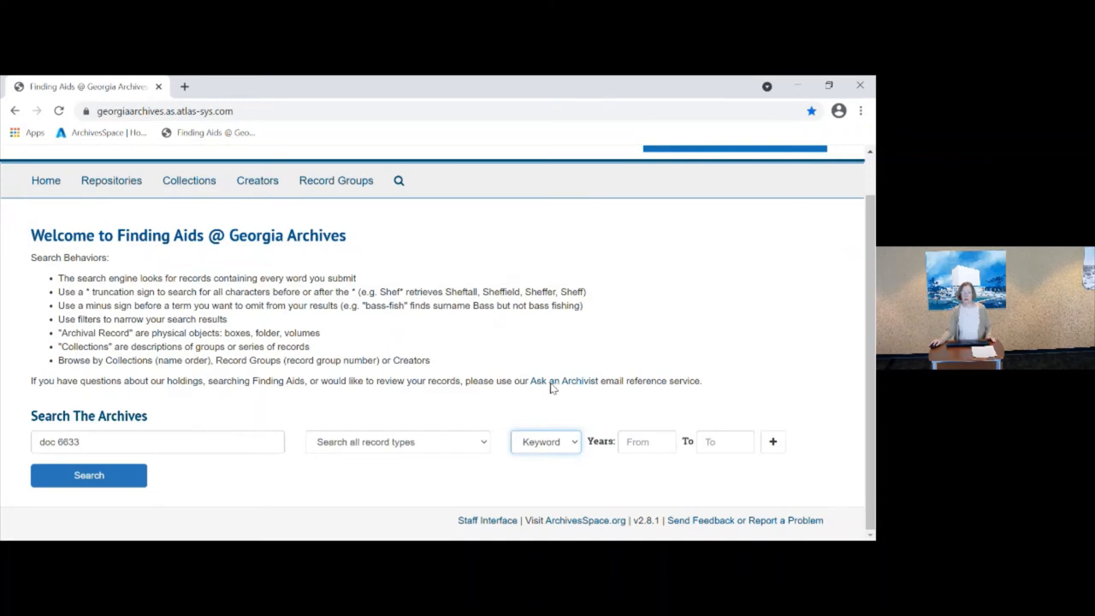
{"action": "left_click", "coordinate": [546, 441]}
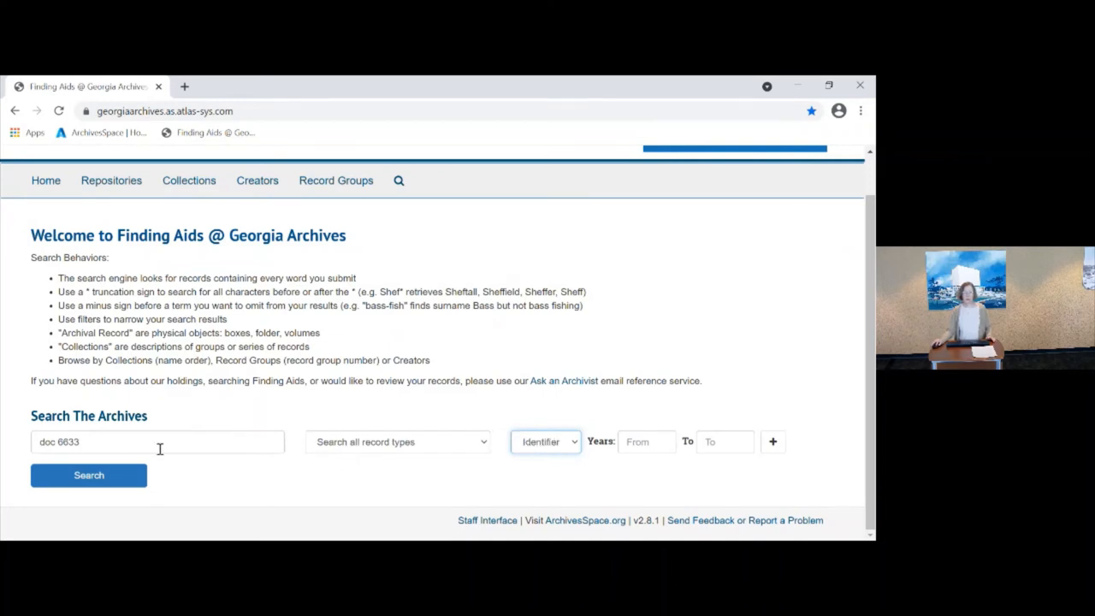
{"action": "left_click", "coordinate": [89, 475]}
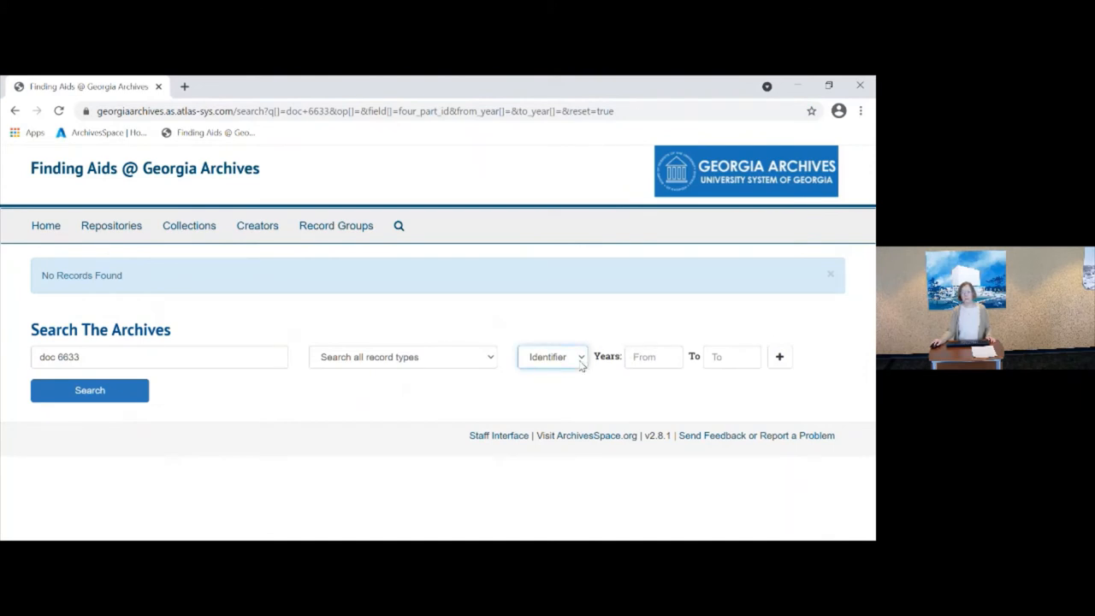
Rerun 'doc 6633' as a Keyword search to get the land lottery file result
{"action": "left_click", "coordinate": [554, 356]}
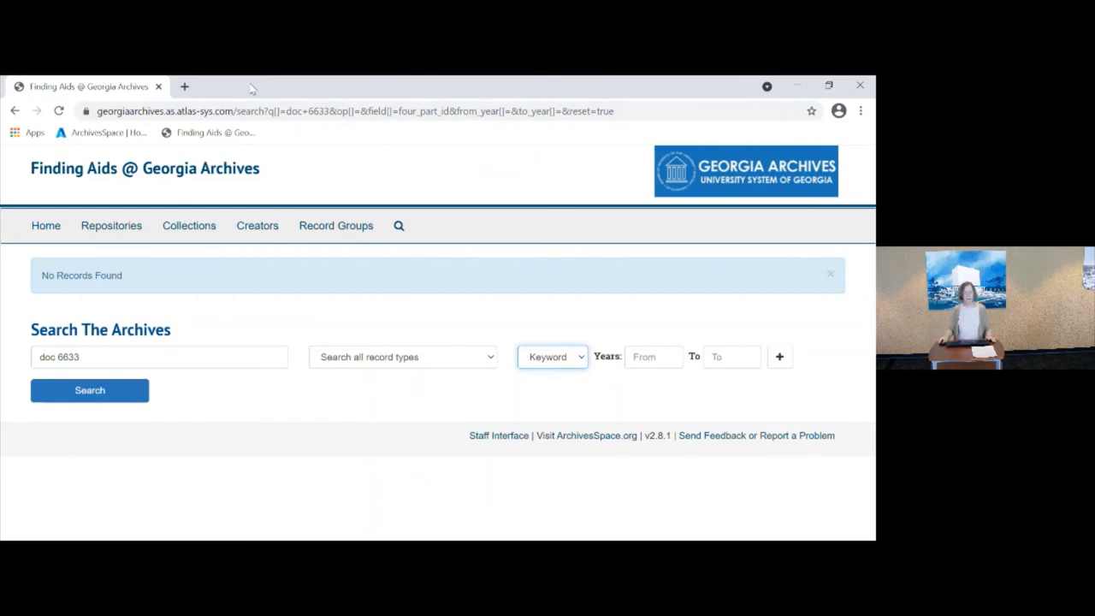
{"action": "mouse_move", "coordinate": [256, 81]}
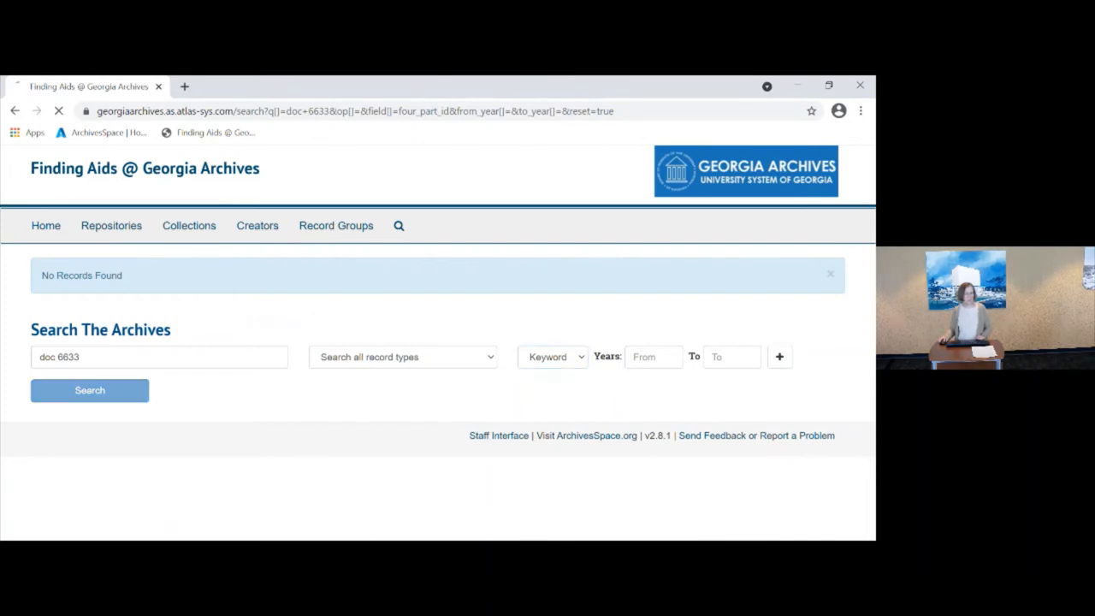
{"action": "left_click", "coordinate": [89, 390]}
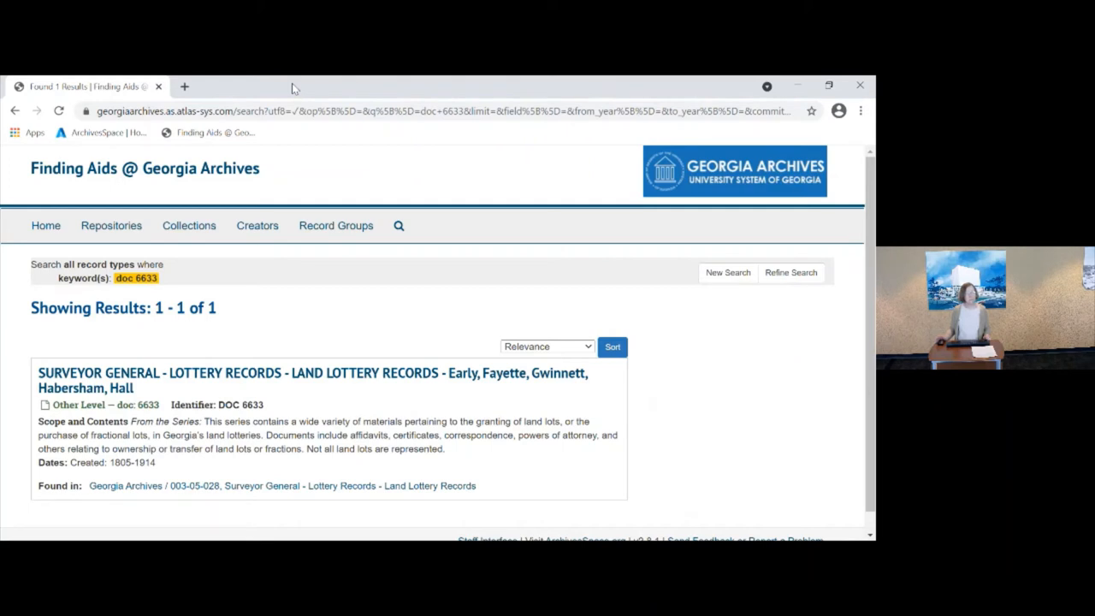
{"action": "mouse_move", "coordinate": [276, 187]}
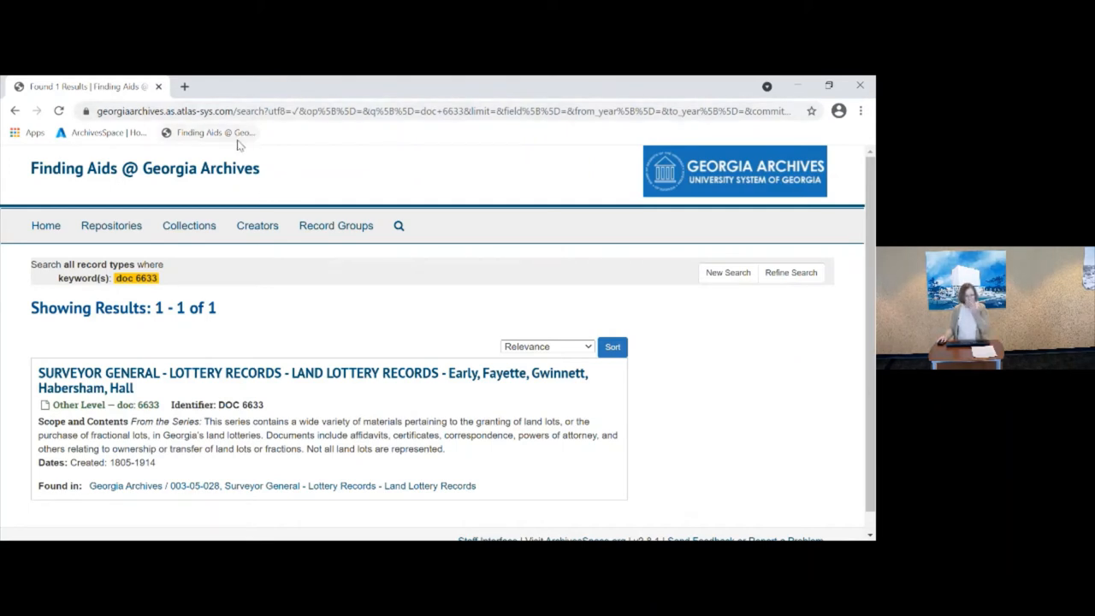
{"action": "mouse_move", "coordinate": [297, 206]}
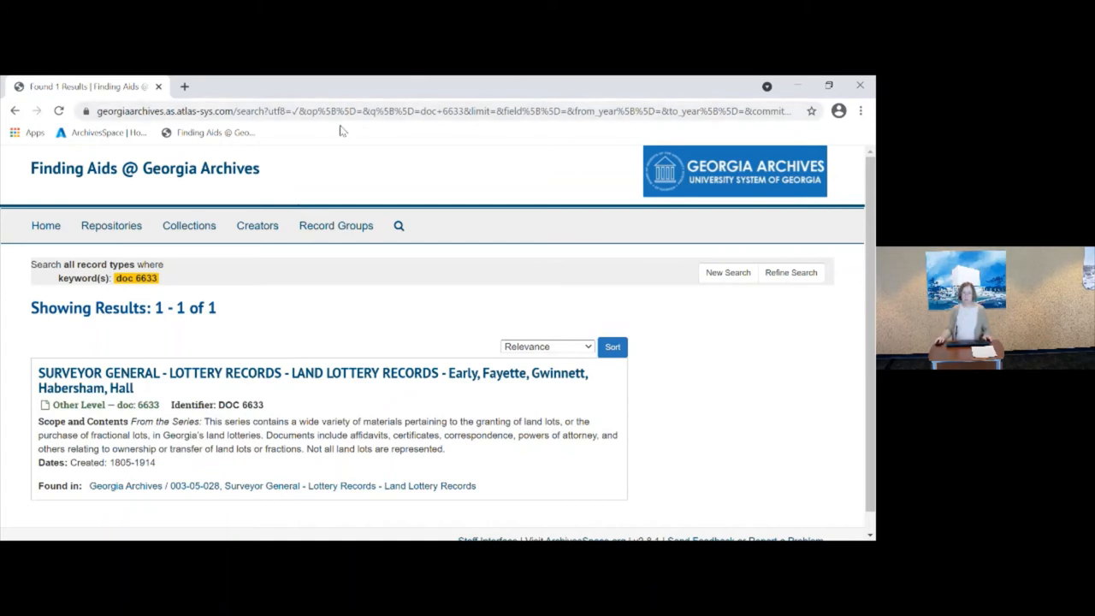
{"action": "mouse_move", "coordinate": [376, 194]}
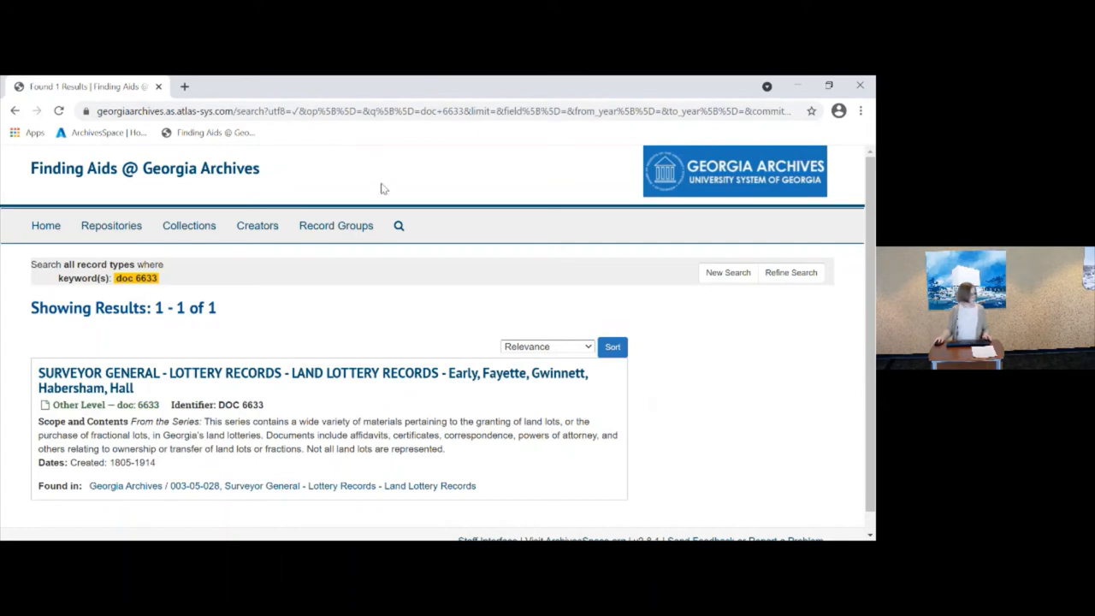
{"action": "mouse_move", "coordinate": [374, 255]}
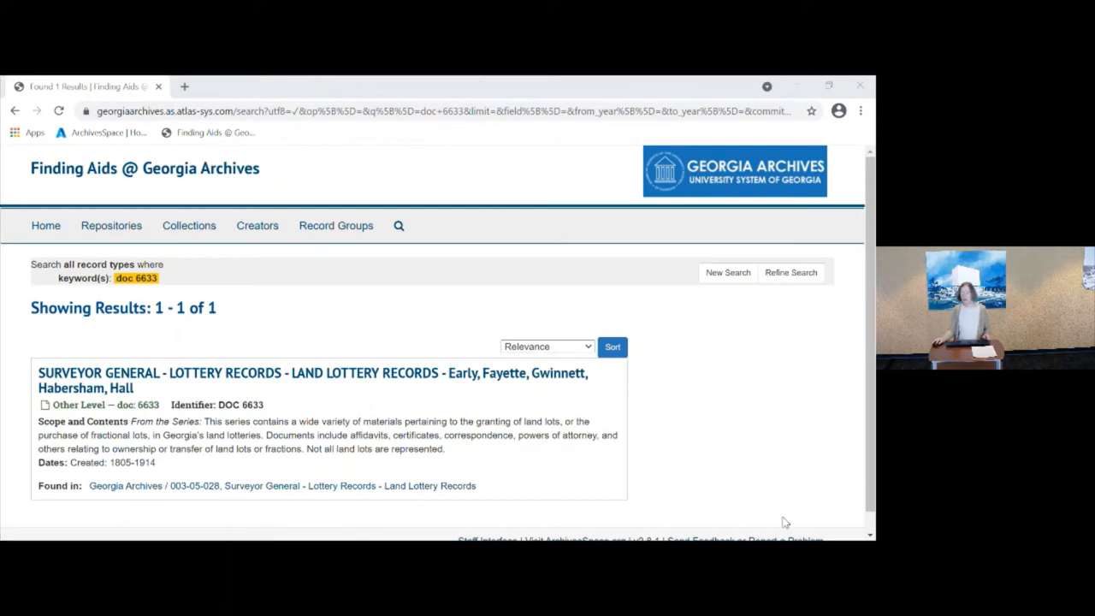
{"action": "mouse_move", "coordinate": [843, 517]}
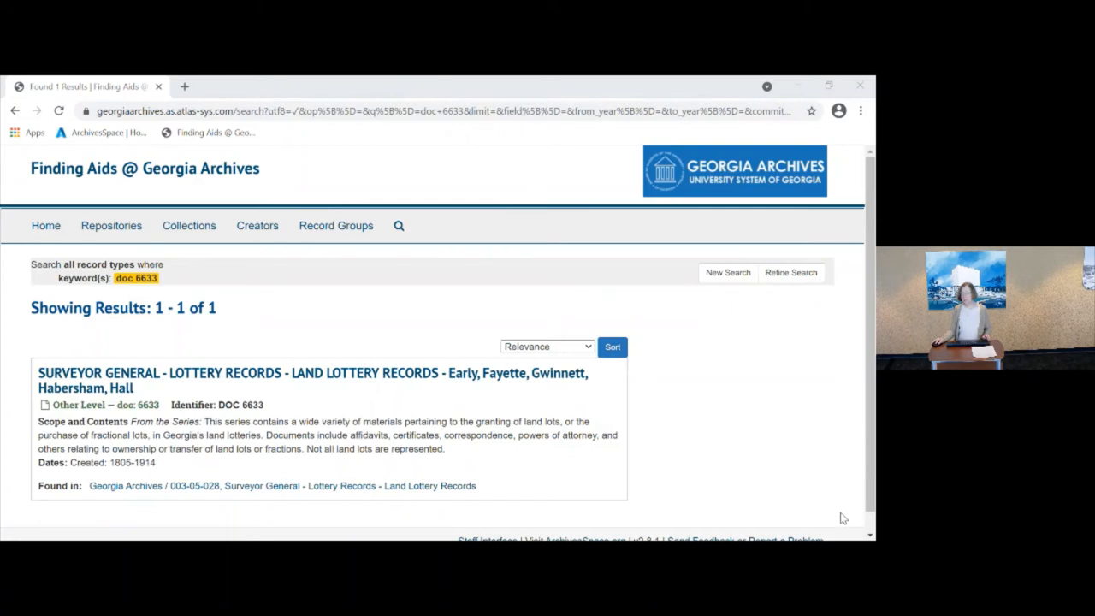
{"action": "mouse_move", "coordinate": [598, 469]}
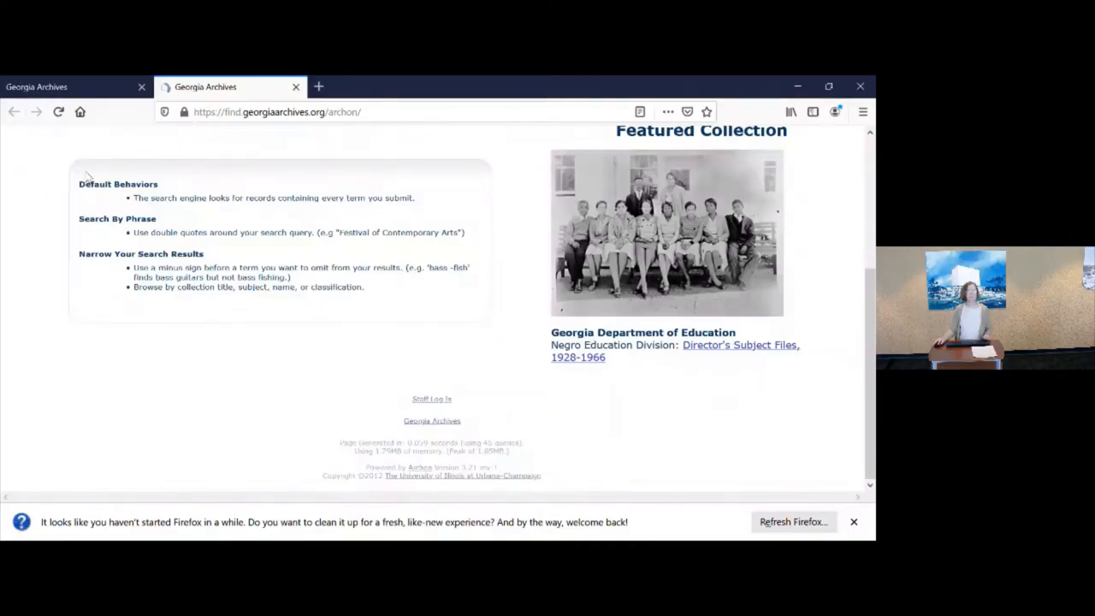
{"action": "mouse_move", "coordinate": [250, 176]}
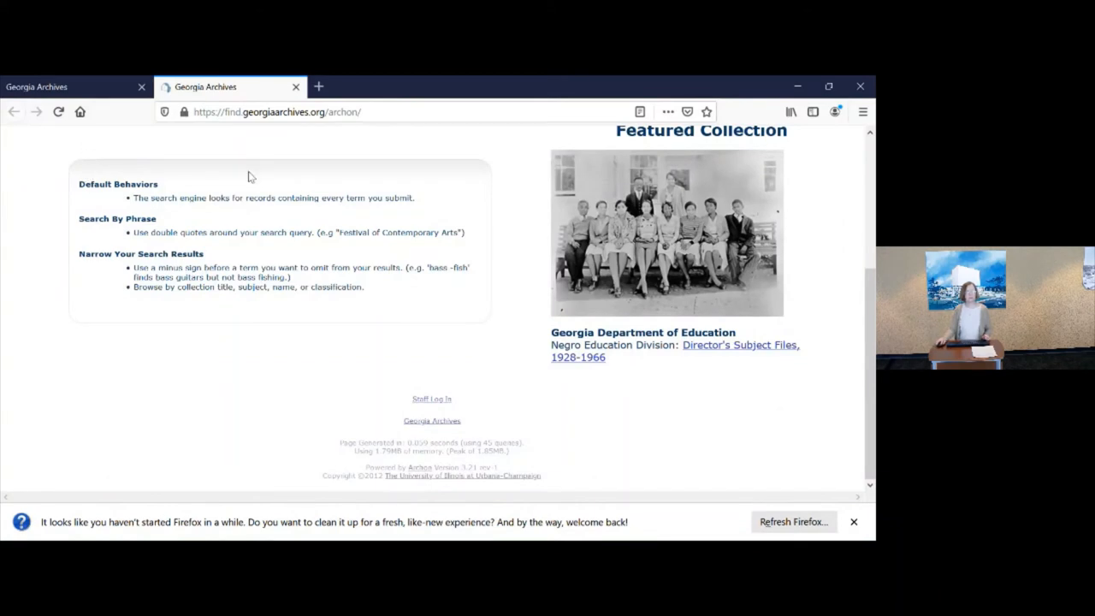
{"action": "mouse_move", "coordinate": [275, 209]}
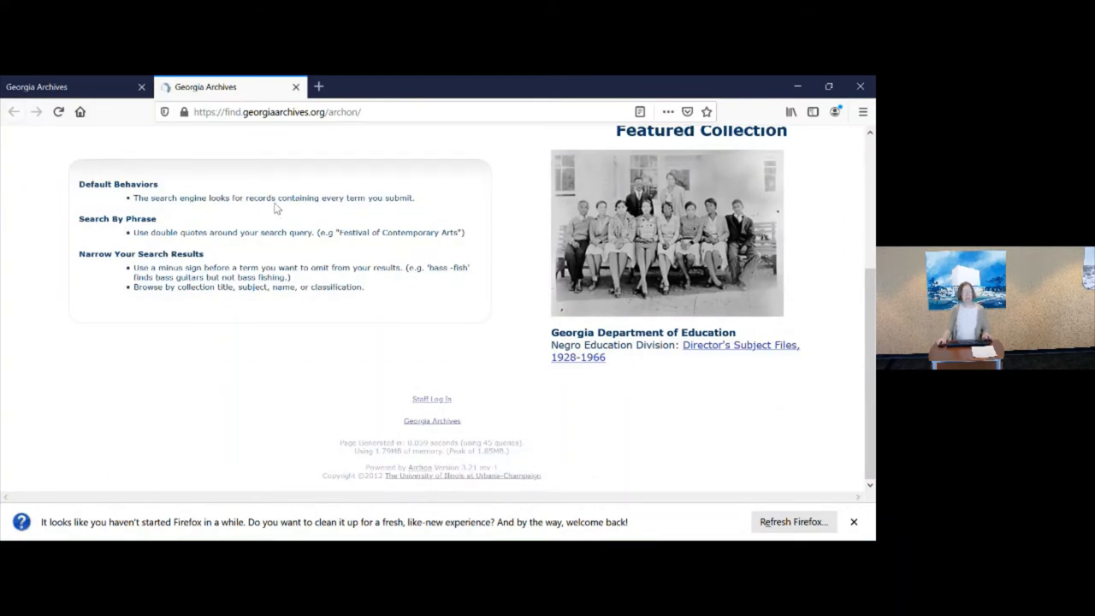
{"action": "mouse_move", "coordinate": [5, 114]}
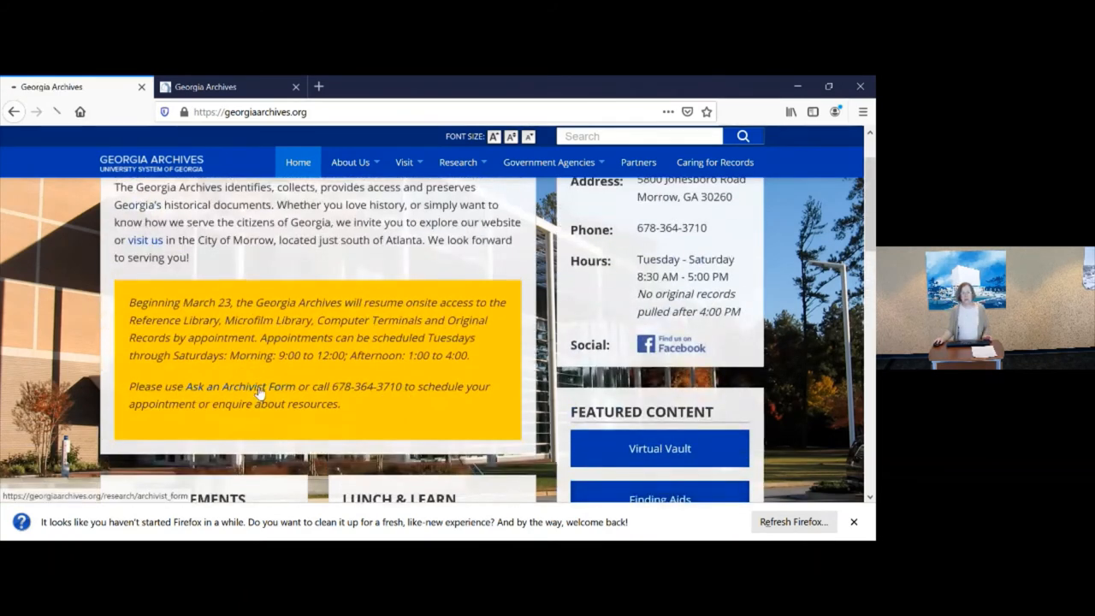
Open the Ask an Archivist Form and scroll through its instructions and fields
{"action": "left_click", "coordinate": [248, 387]}
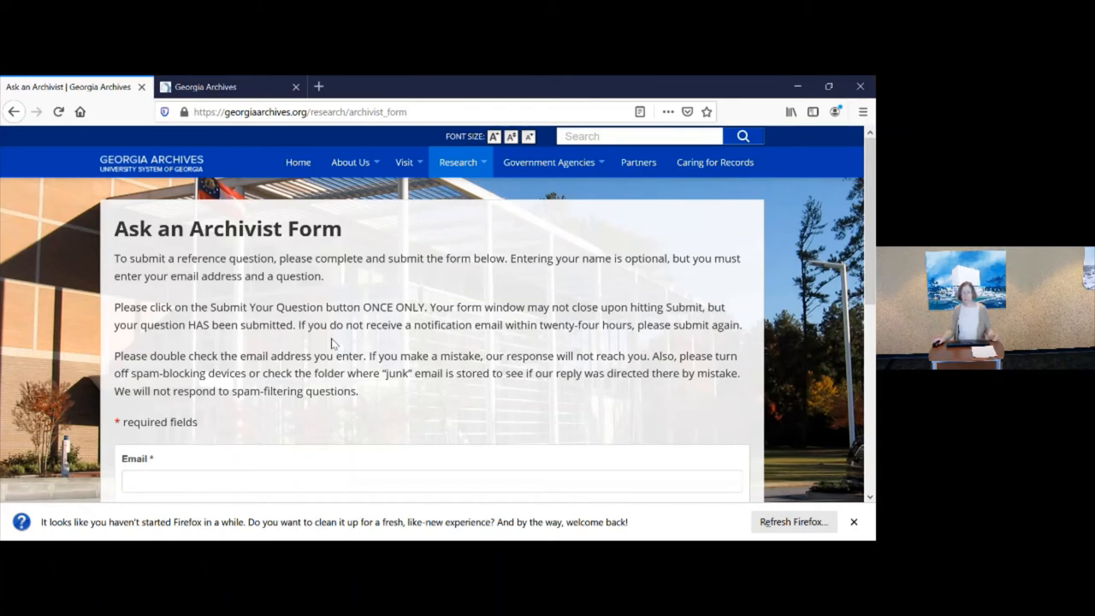
{"action": "scroll", "scroll_direction": "down", "scroll_amount": 3}
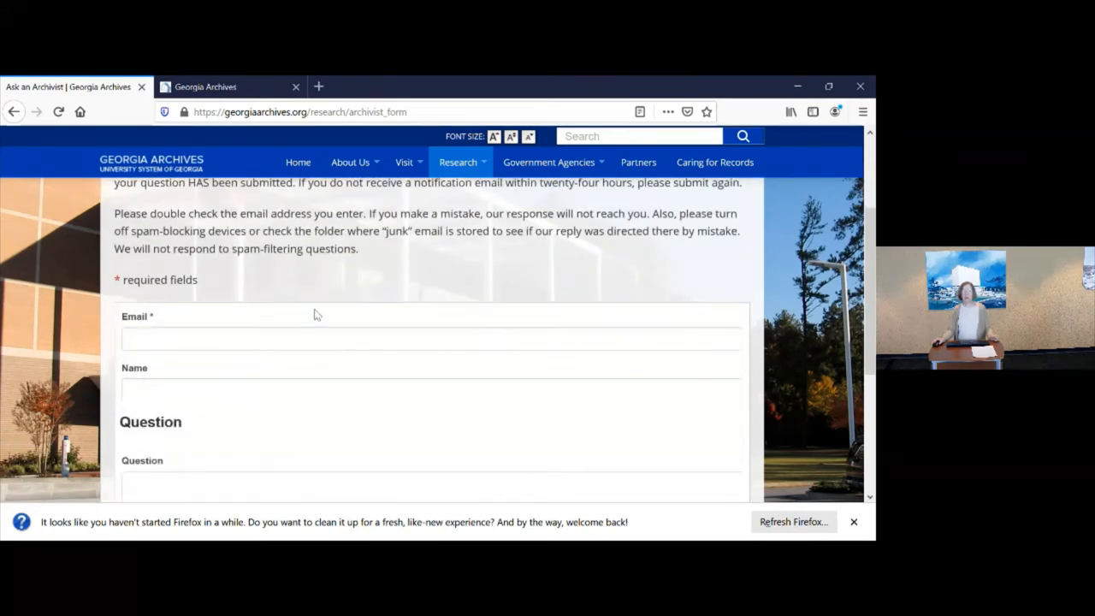
{"action": "scroll", "scroll_direction": "down", "scroll_amount": 3}
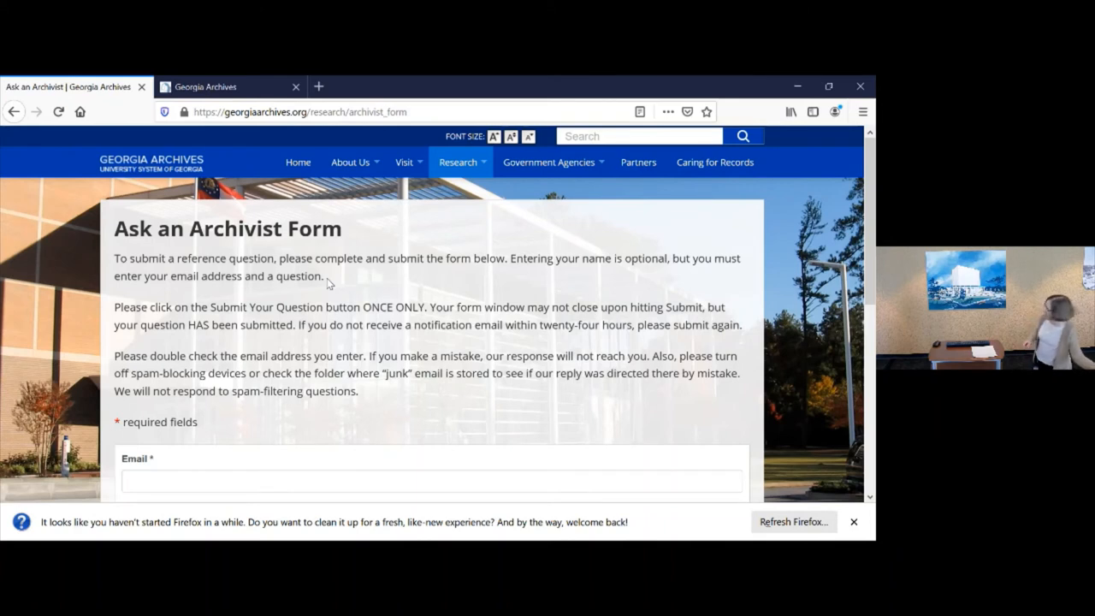
{"action": "mouse_move", "coordinate": [363, 301]}
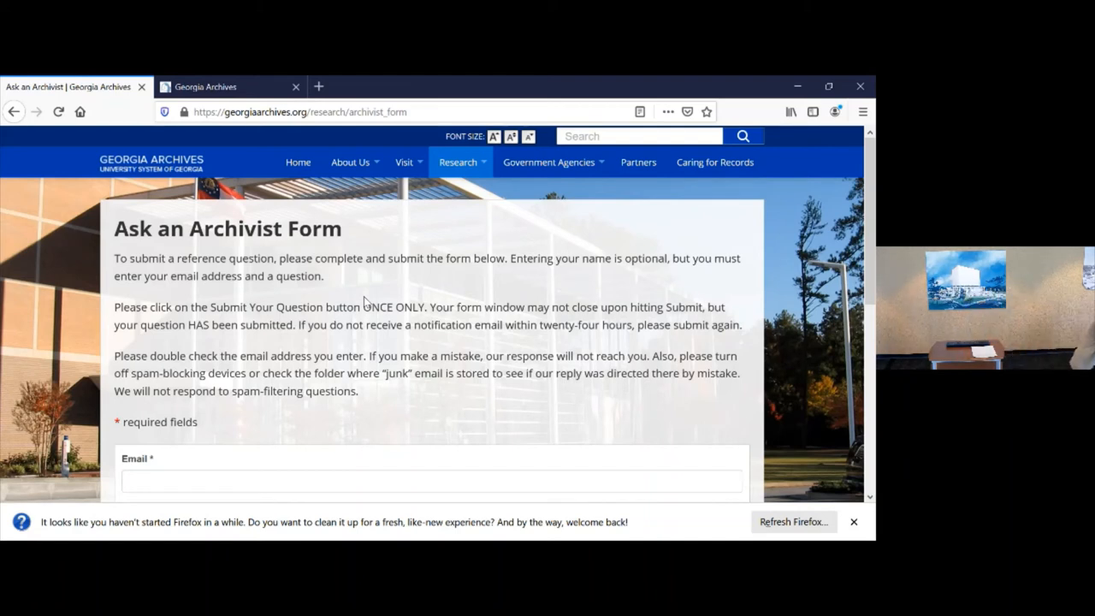
Scroll on to the Patron Portal New Patron Registration System slide
{"action": "scroll", "scroll_direction": "down", "scroll_amount": 3}
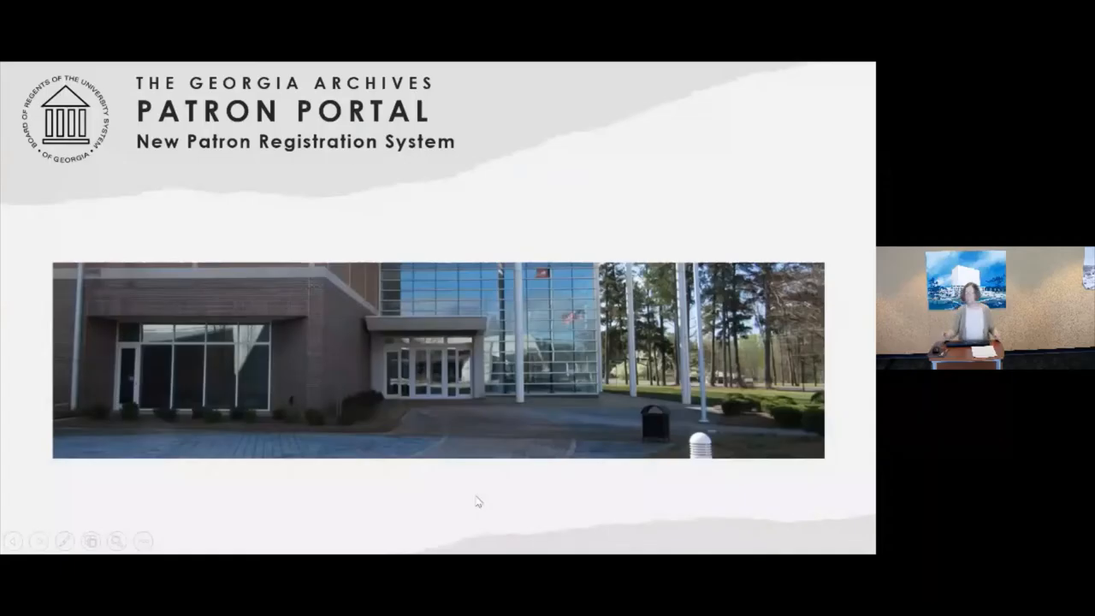
{"action": "key", "text": "right"}
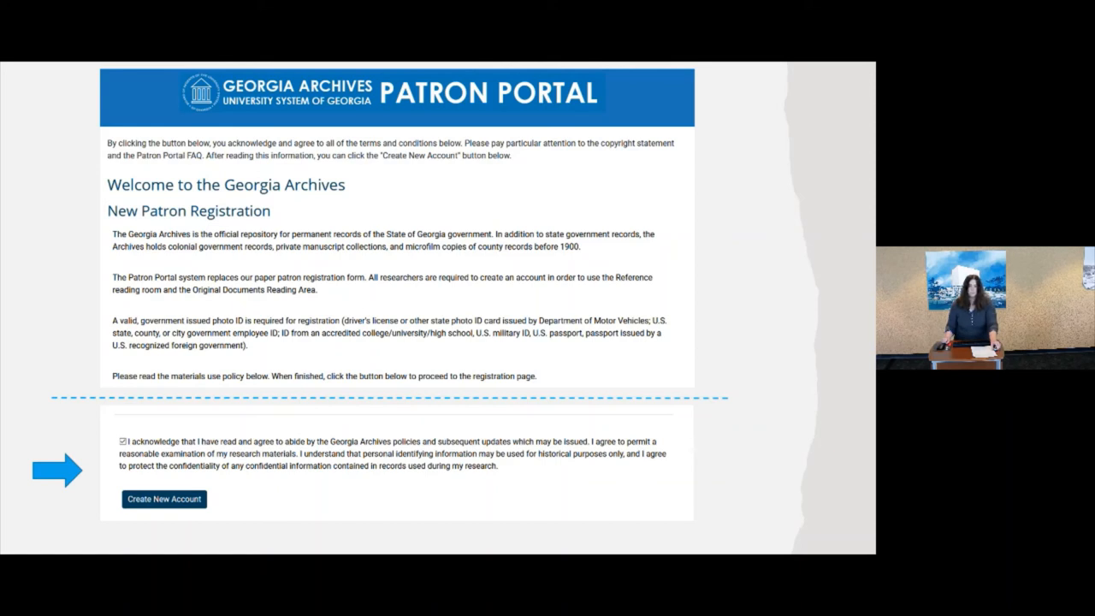
Step through the New User Registration slide's research and logon sections to Questions
{"action": "left_click", "coordinate": [163, 499]}
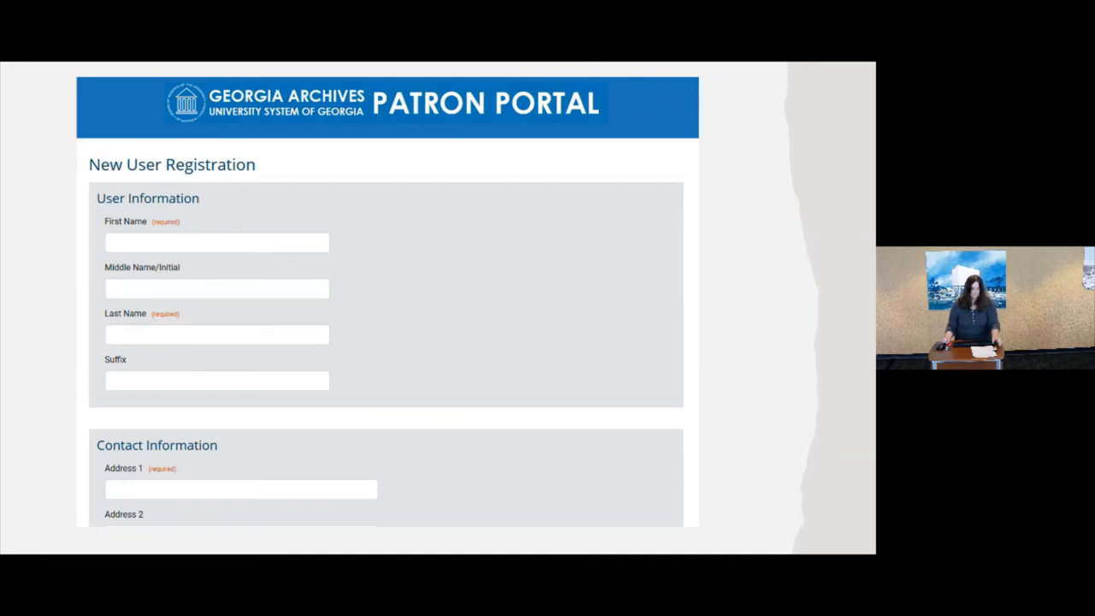
{"action": "scroll", "scroll_direction": "down", "scroll_amount": 3}
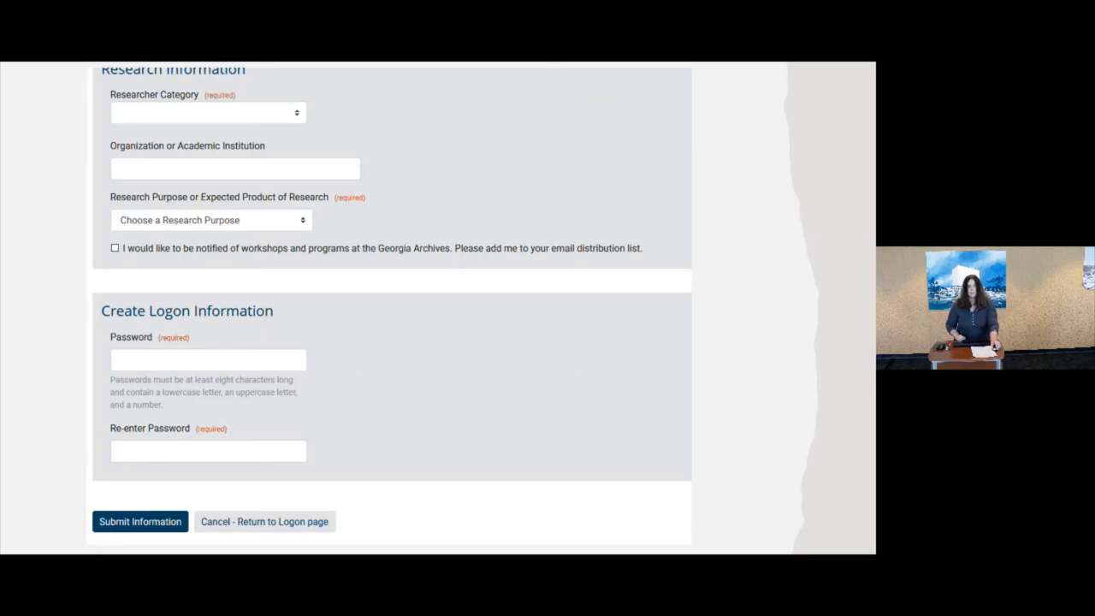
{"action": "left_click", "coordinate": [140, 521]}
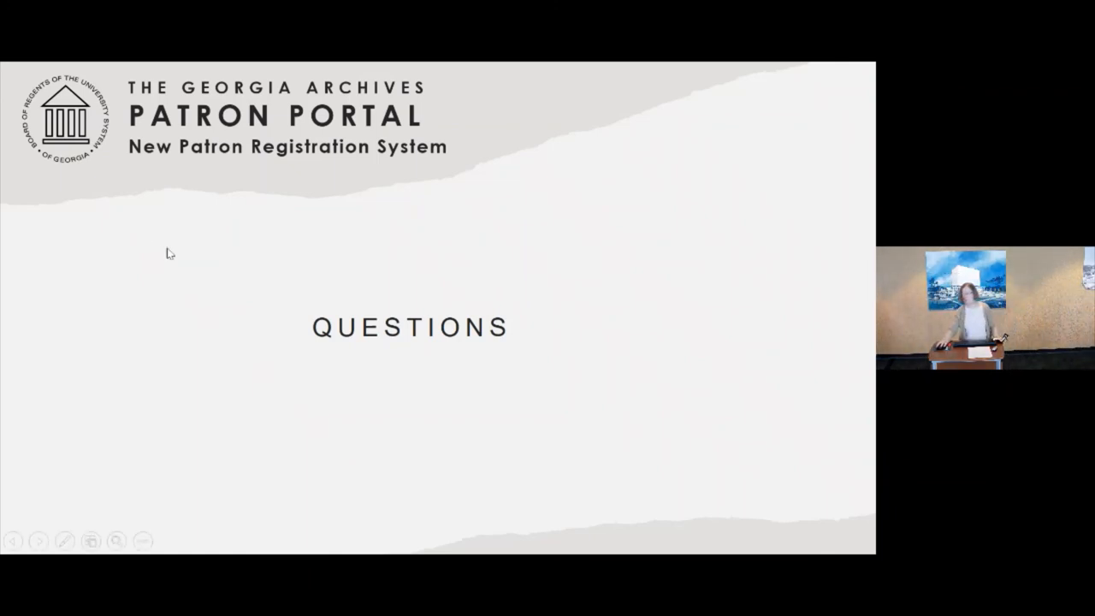
{"action": "mouse_move", "coordinate": [259, 246]}
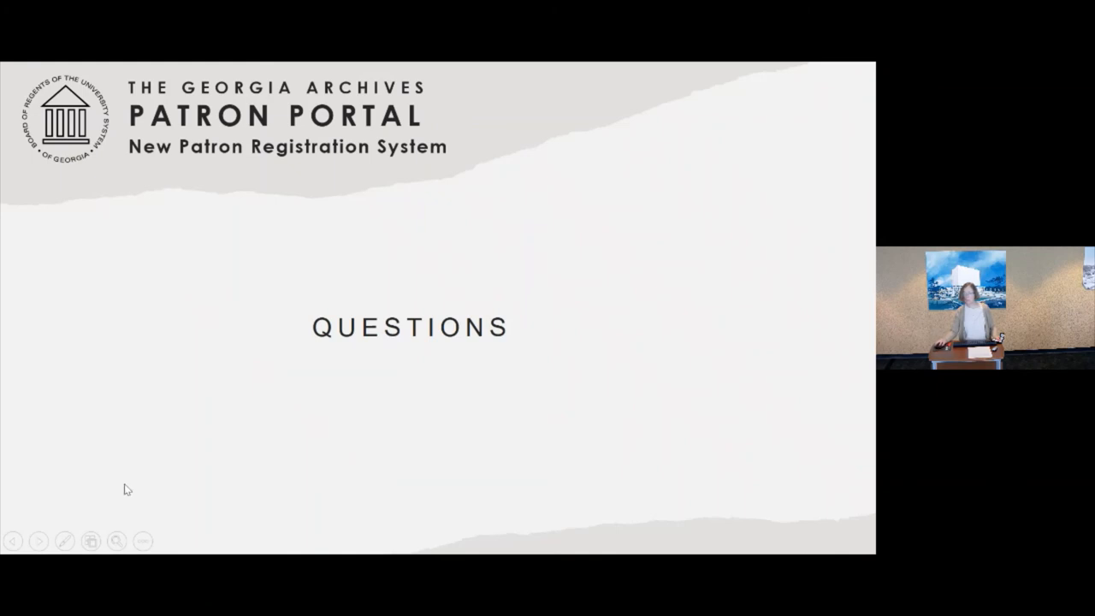
{"action": "mouse_move", "coordinate": [2, 462]}
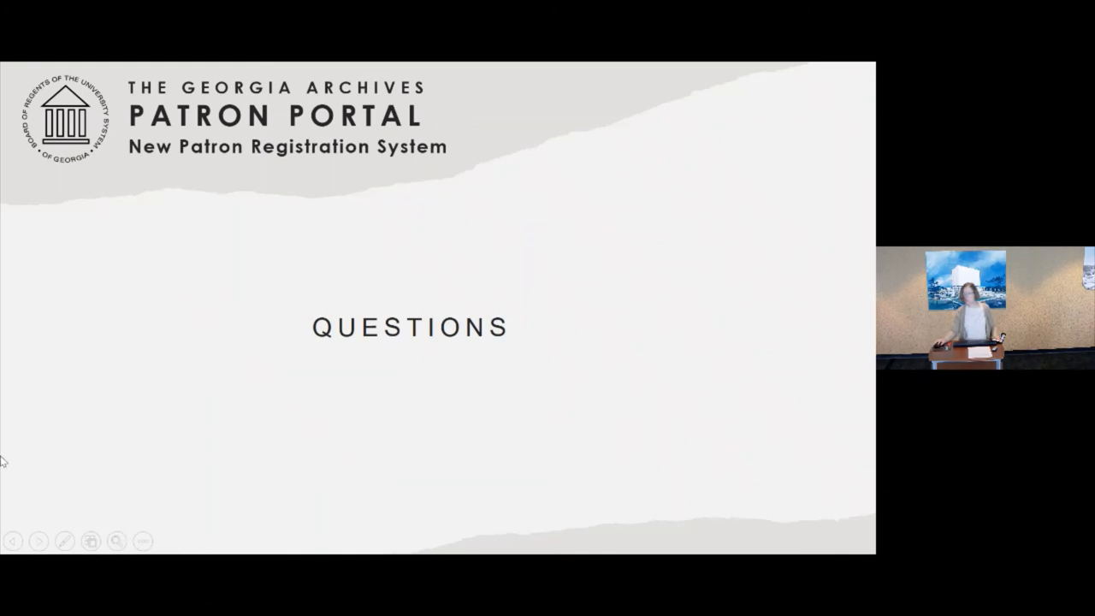